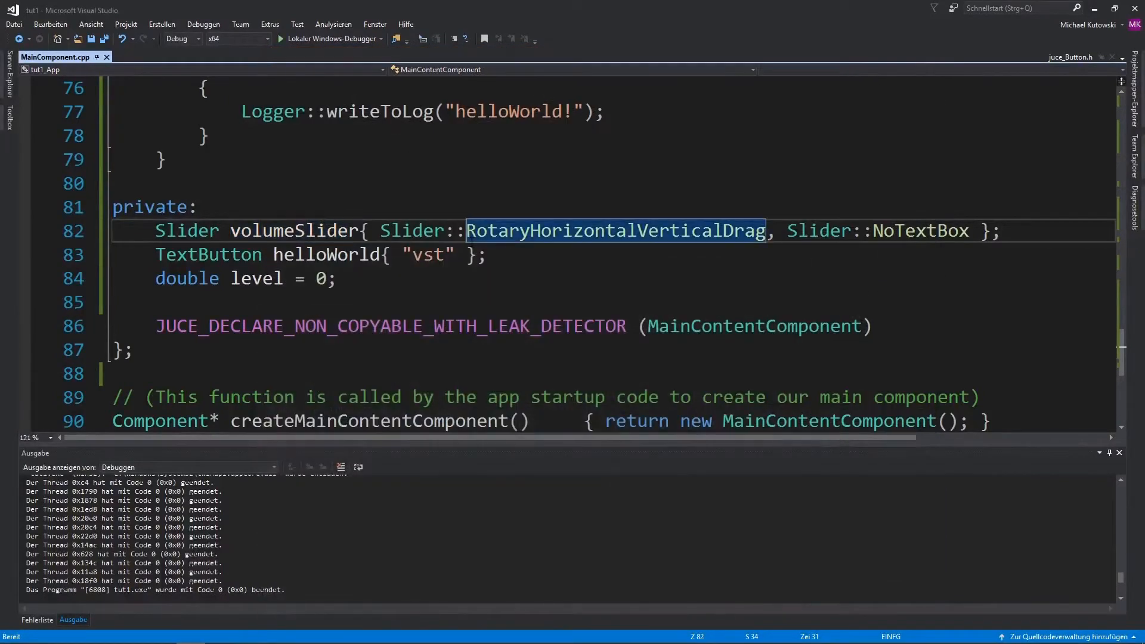
# - Scroll through MainComponent.cpp to review the existing audio component code
pyautogui.scroll(3)
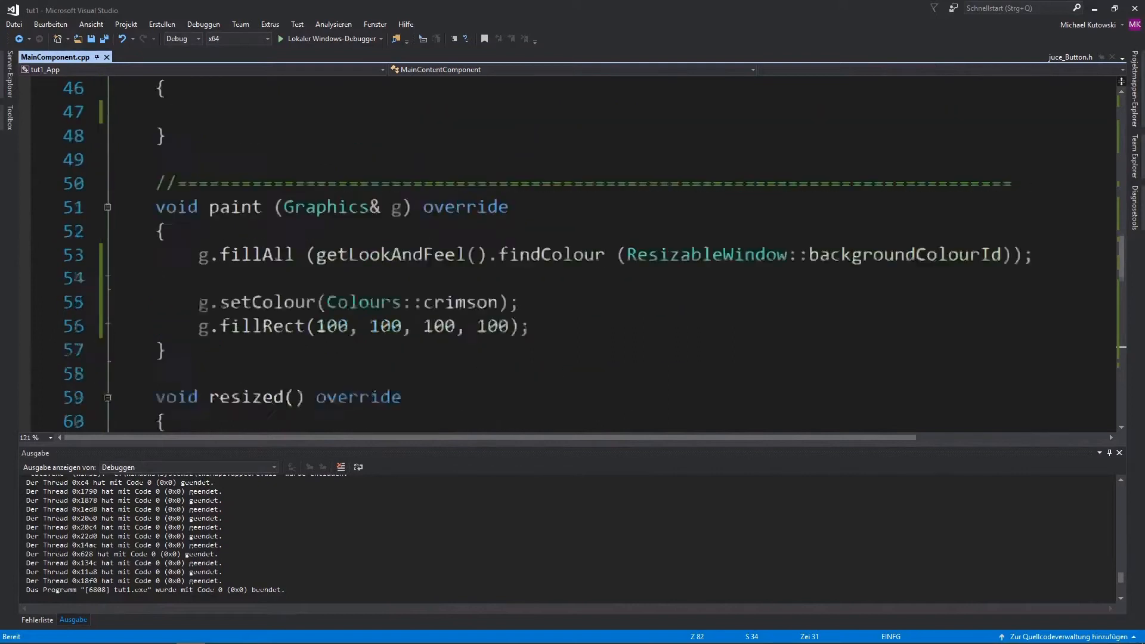
pyautogui.scroll(3)
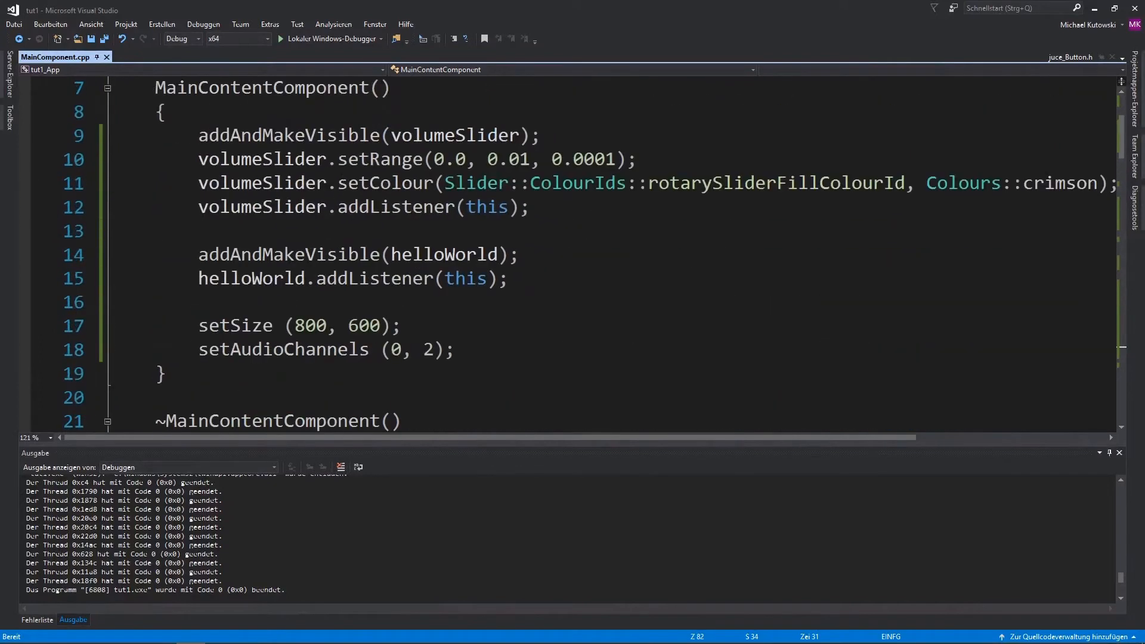
pyautogui.scroll(-3)
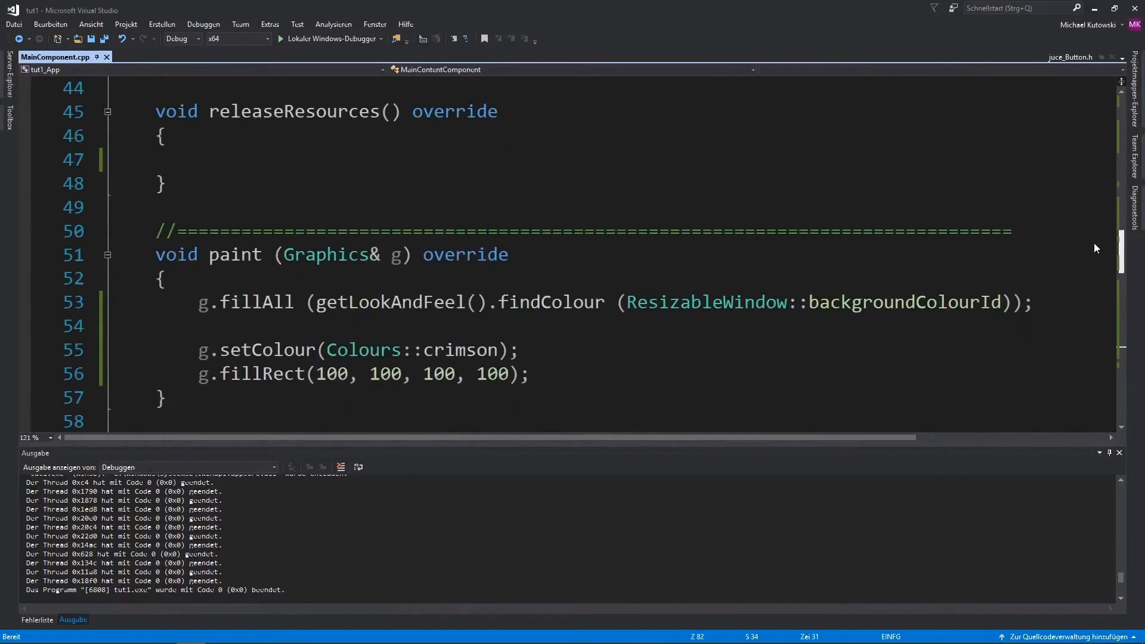
pyautogui.scroll(3)
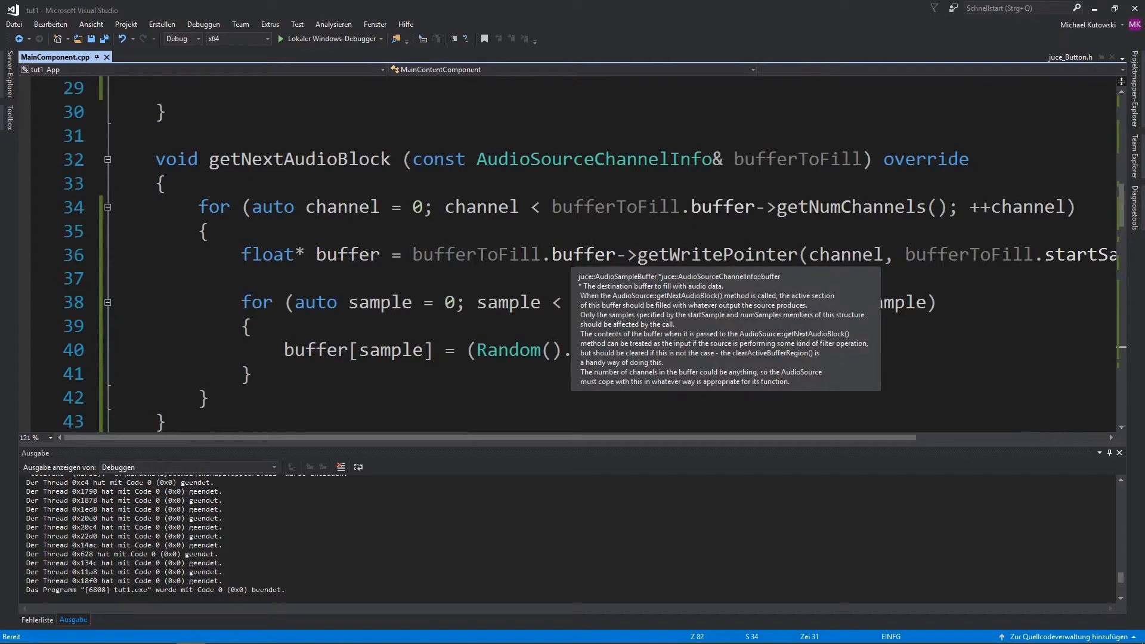
pyautogui.moveTo(617, 288)
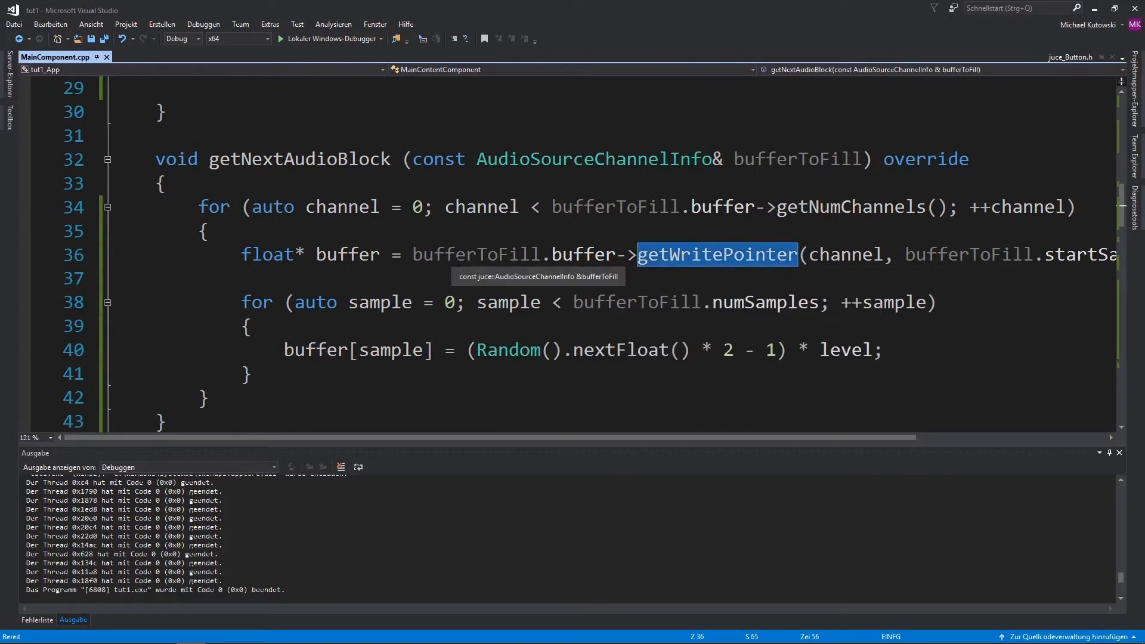
pyautogui.scroll(-3)
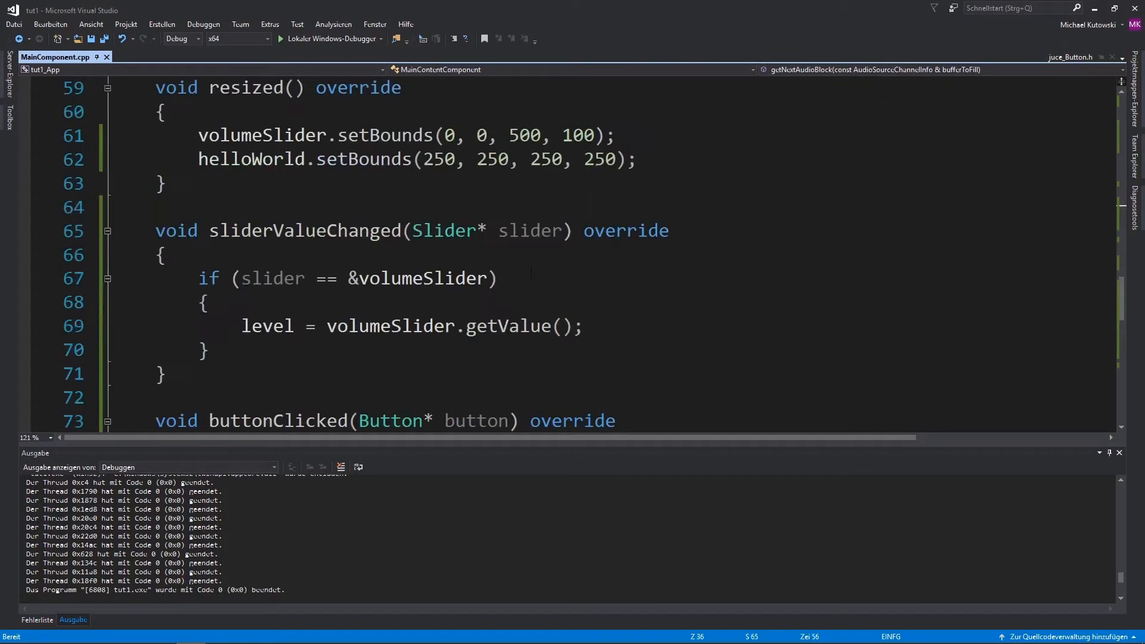
pyautogui.scroll(-3)
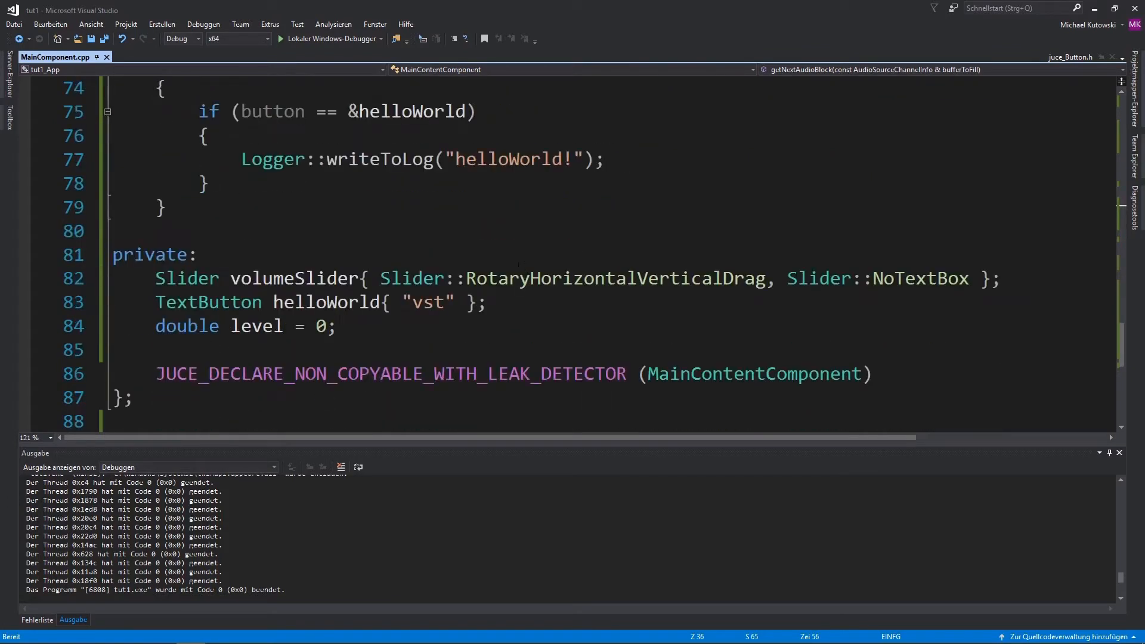
pyautogui.scroll(3)
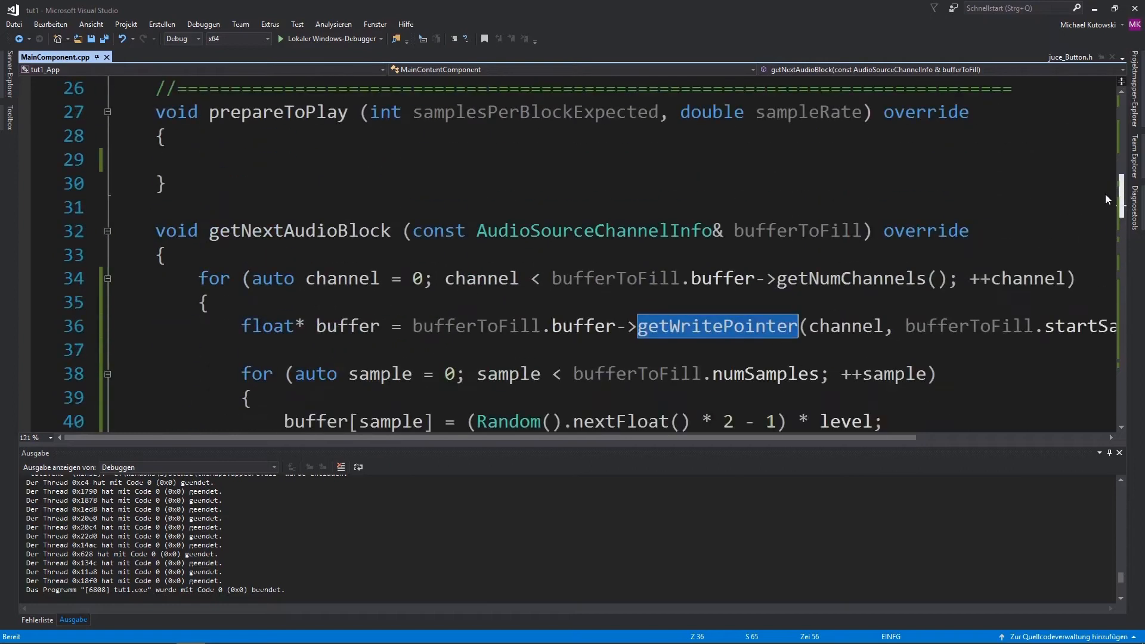
pyautogui.scroll(-3)
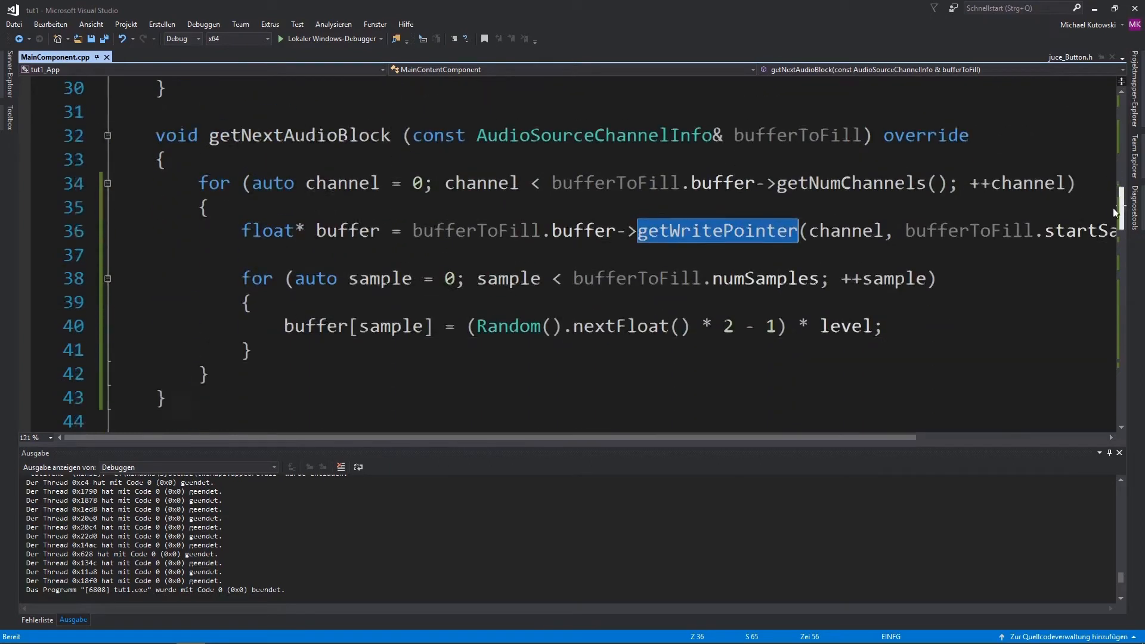
pyautogui.scroll(-3)
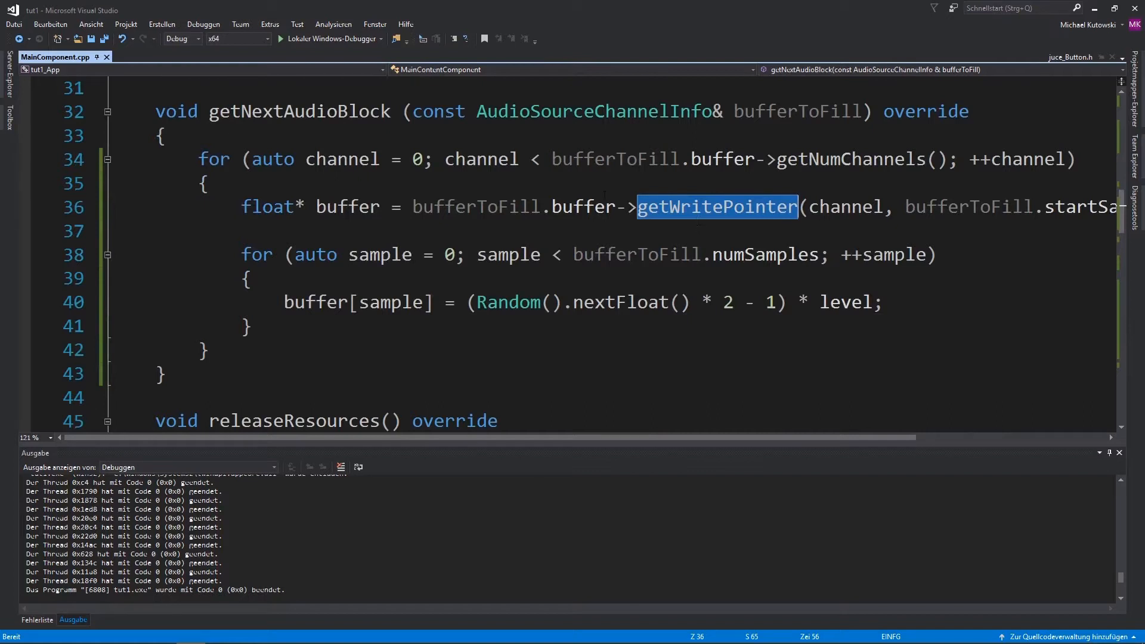
pyautogui.scroll(3)
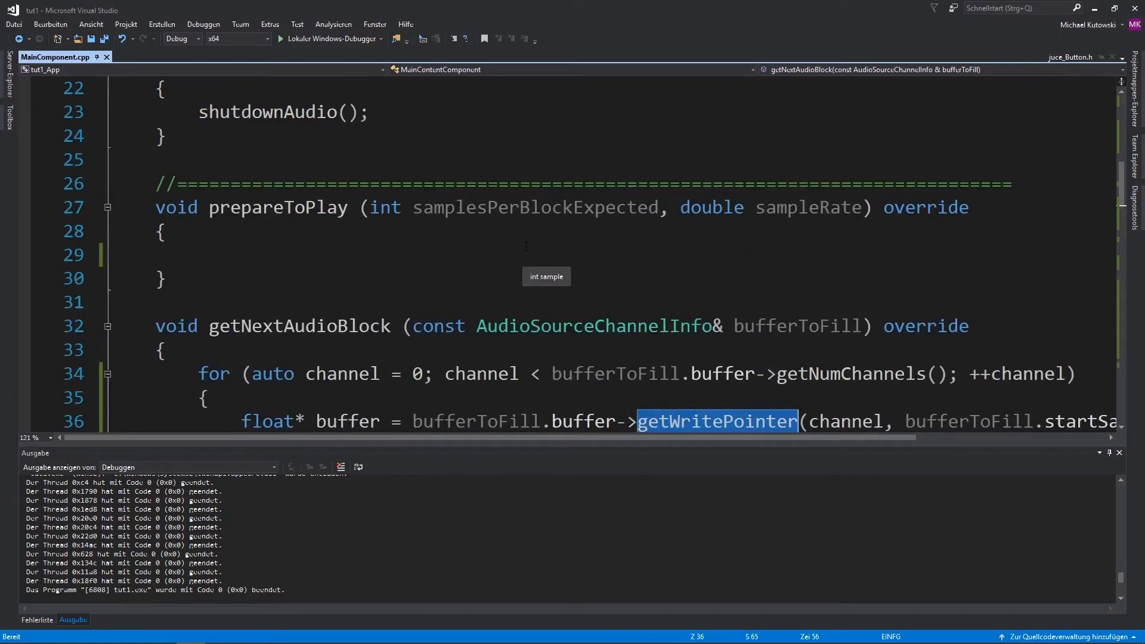
pyautogui.scroll(3)
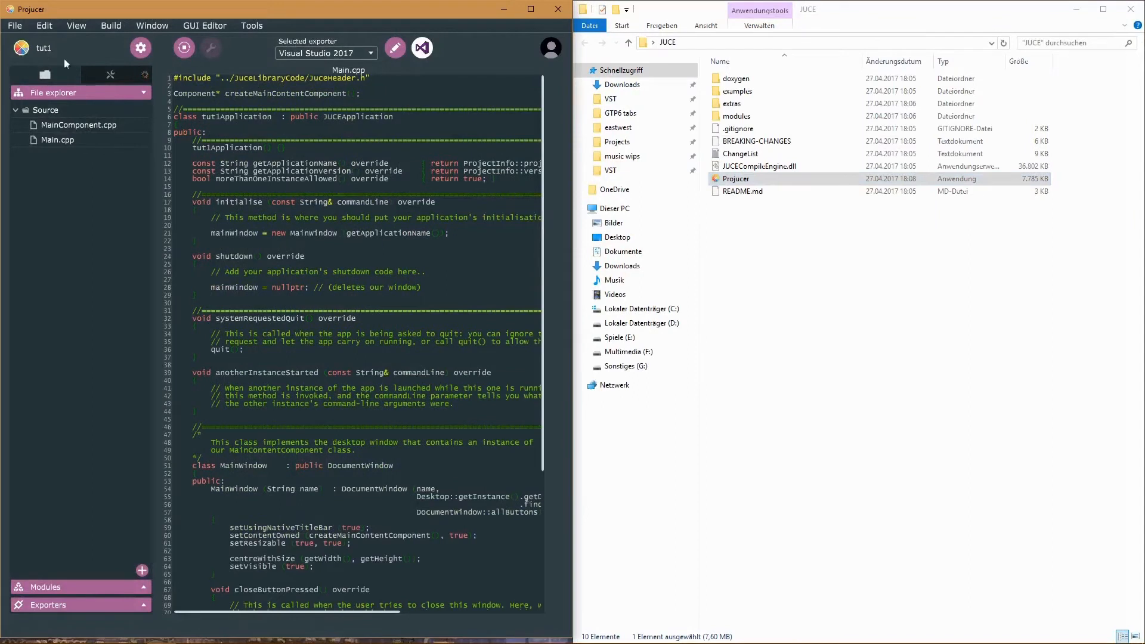
# - Start a new project from Projucer's File menu
pyautogui.click(15, 25)
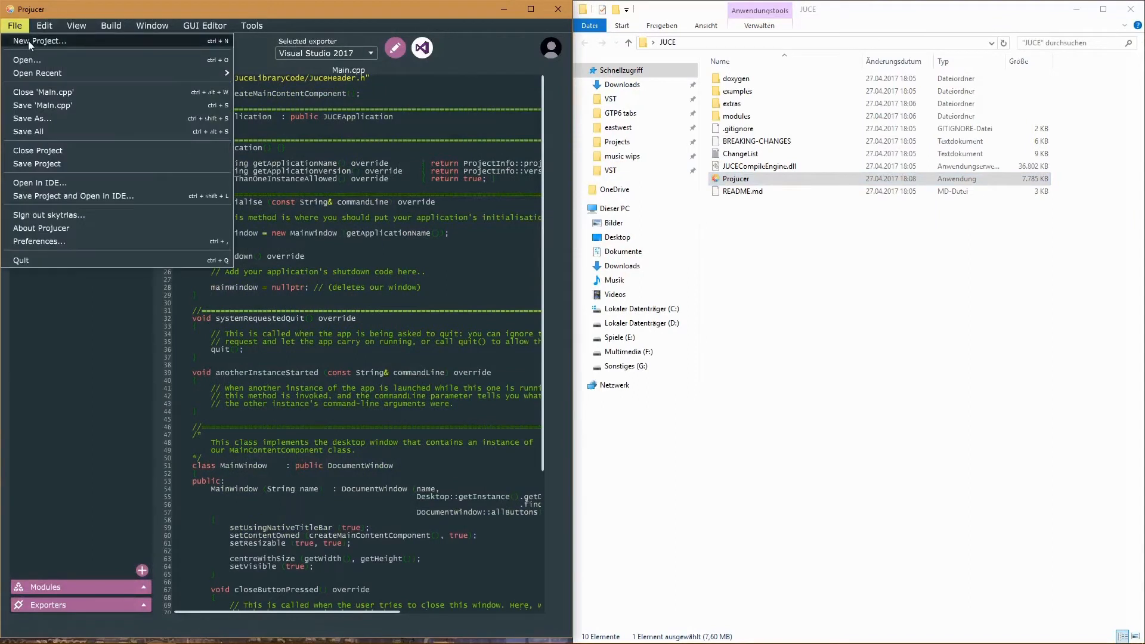
pyautogui.click(41, 41)
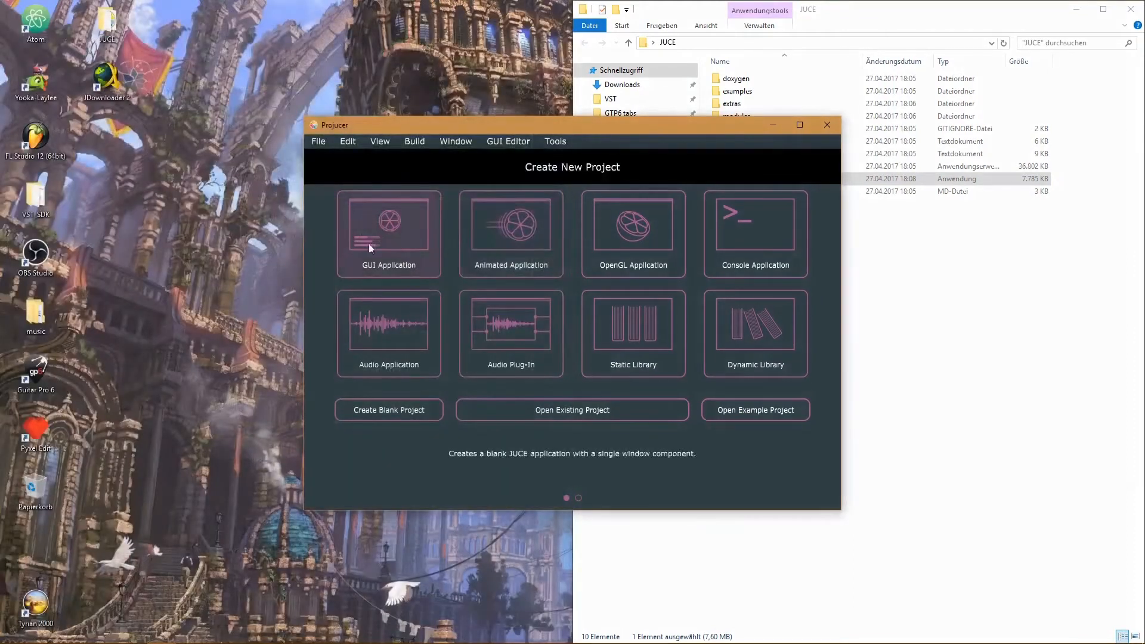
# - Choose the Console Application template and name the project buffertest
pyautogui.click(755, 227)
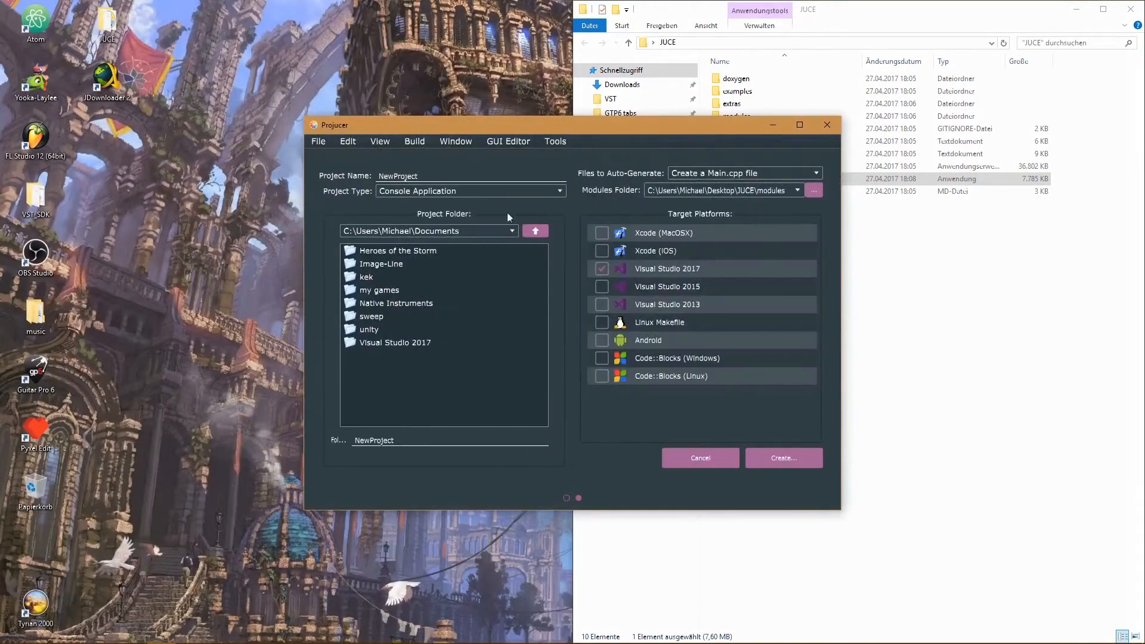
pyautogui.tripleClick(397, 176)
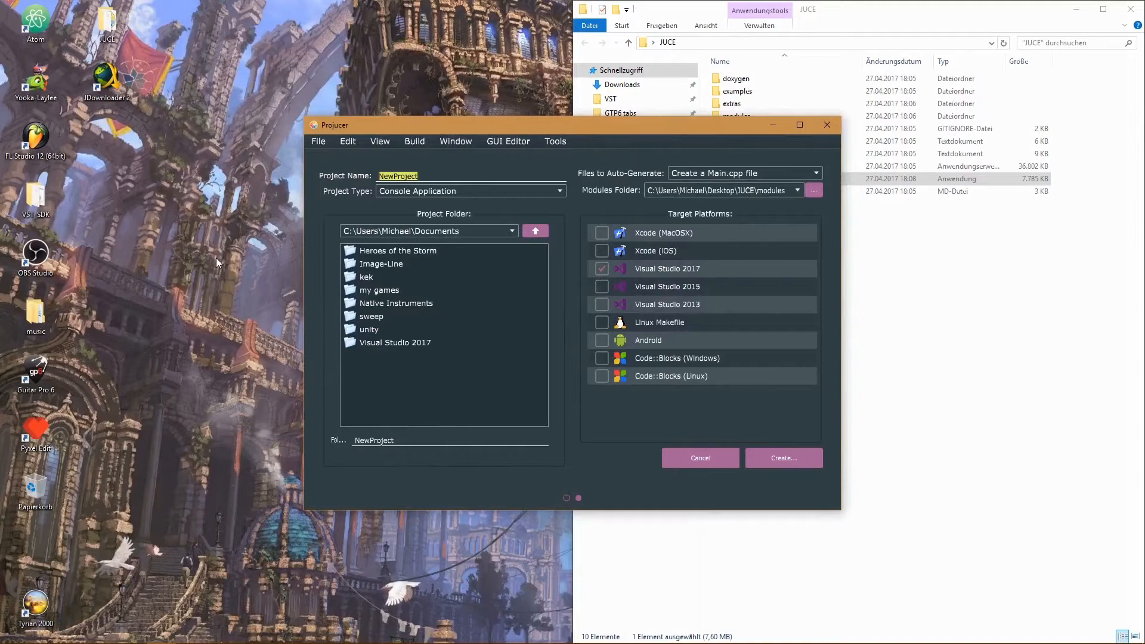
pyautogui.write('bu')
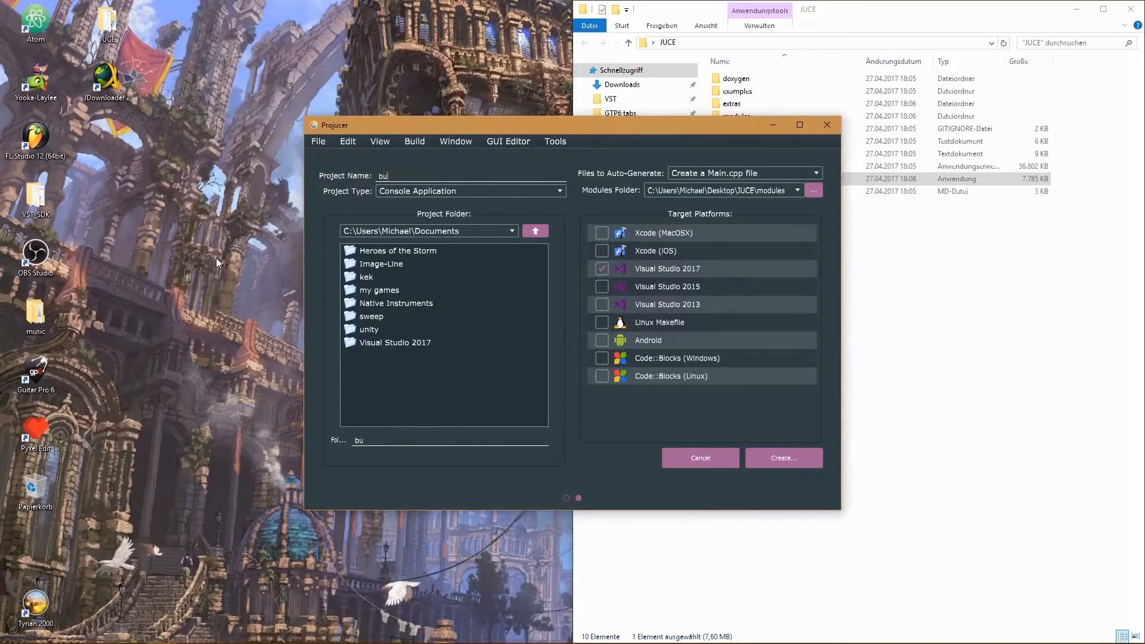
pyautogui.write('ffertext')
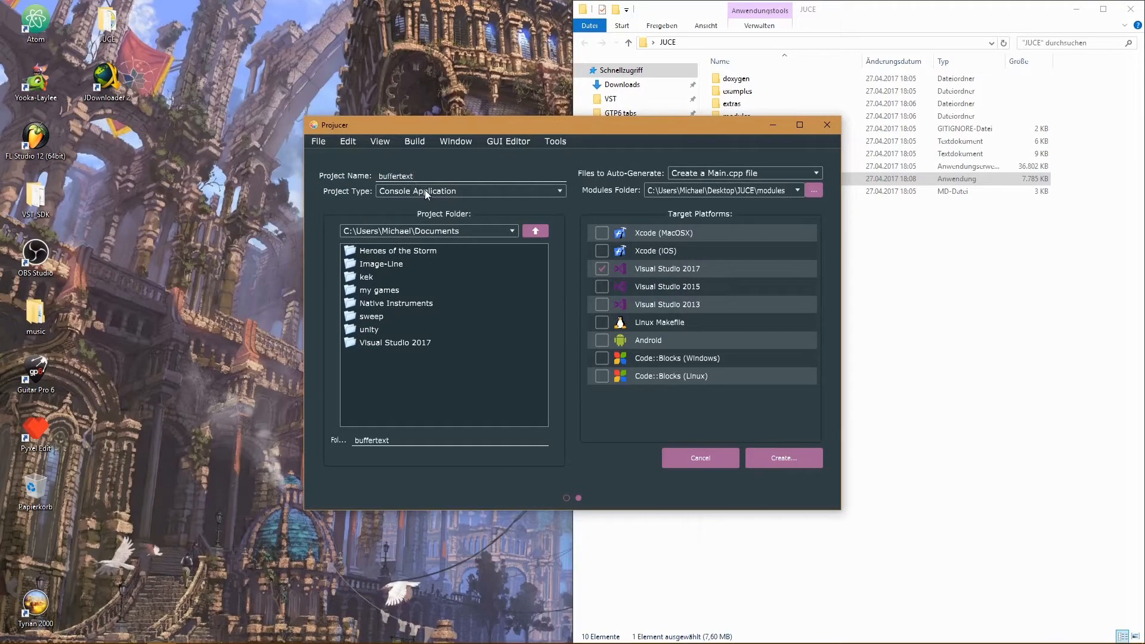
pyautogui.write('buffertest')
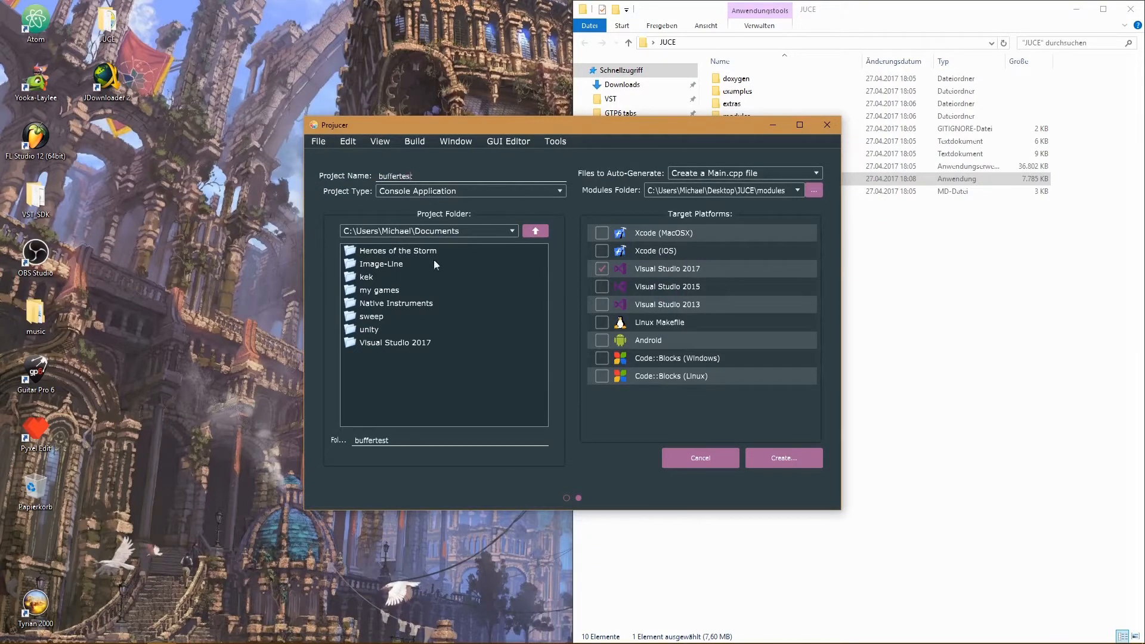
# - Place the project in D:\juce52 and create it, launching Visual Studio
pyautogui.click(512, 230)
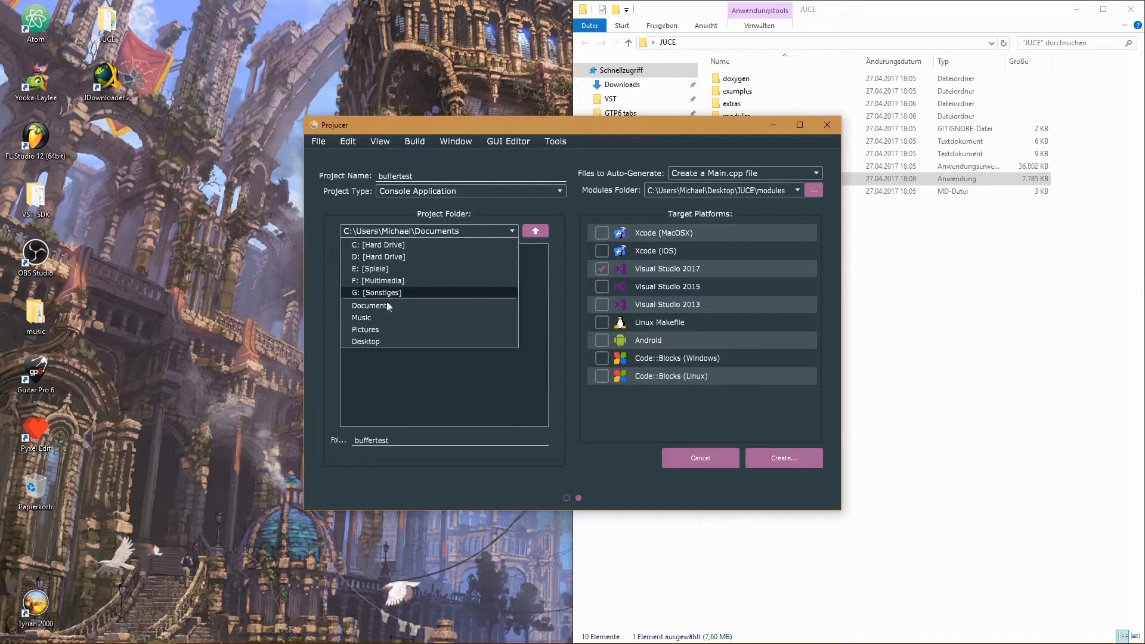
pyautogui.moveTo(383, 245)
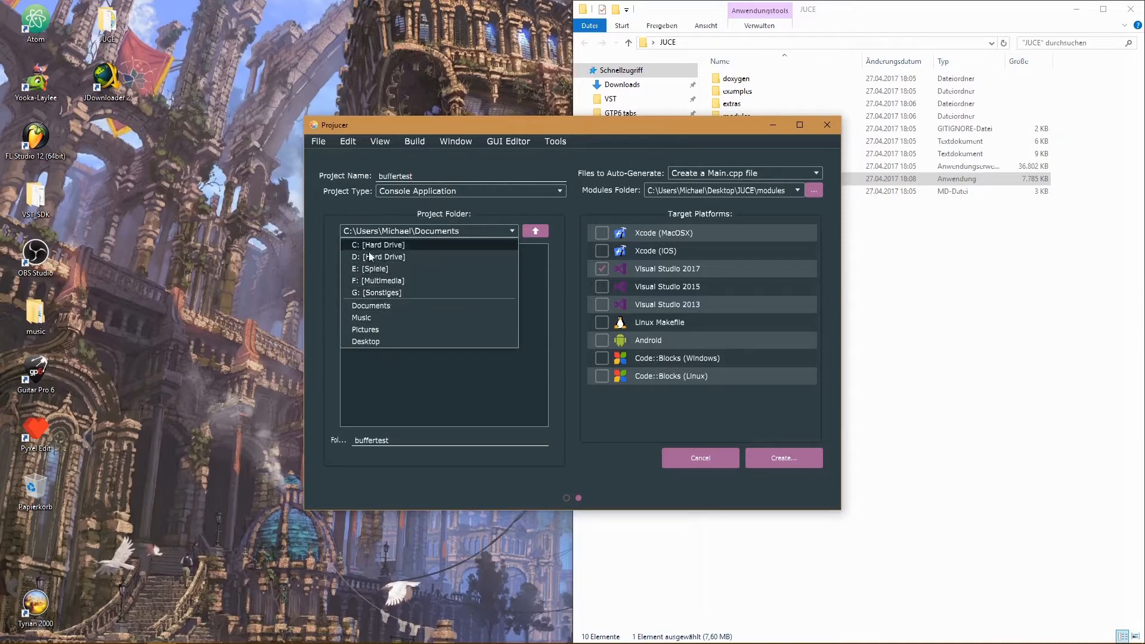
pyautogui.click(383, 256)
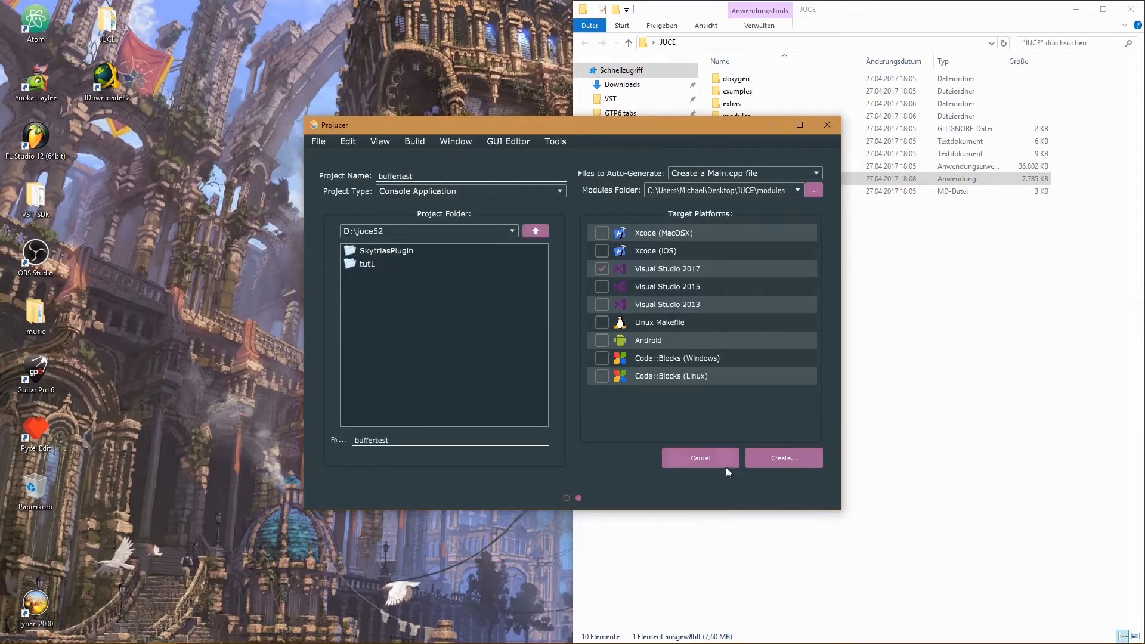
pyautogui.moveTo(806, 483)
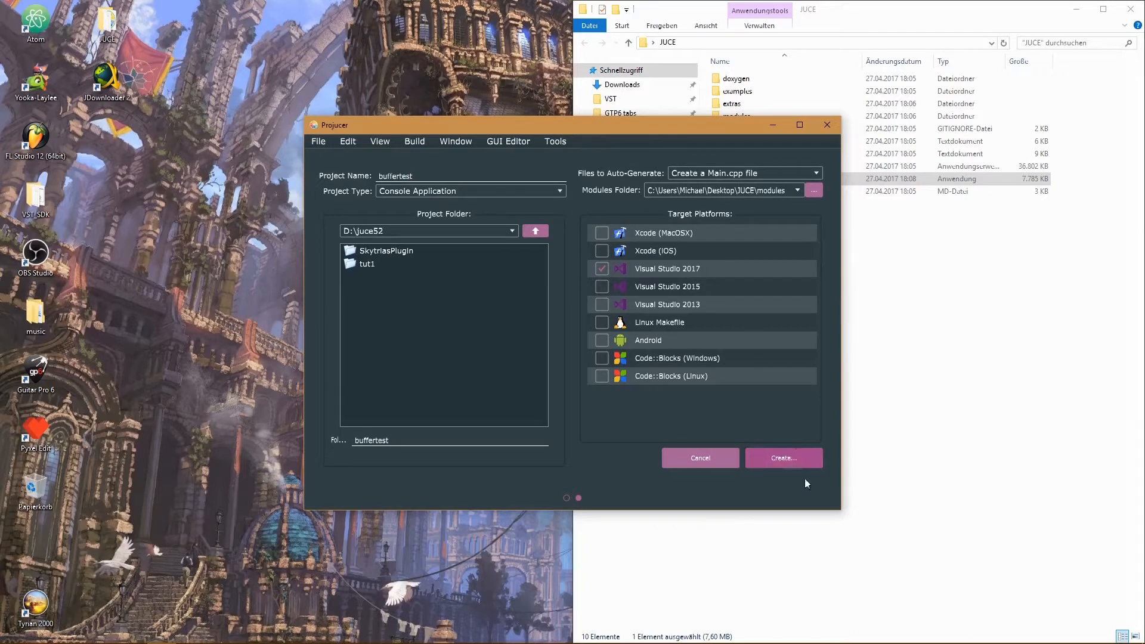
pyautogui.click(783, 458)
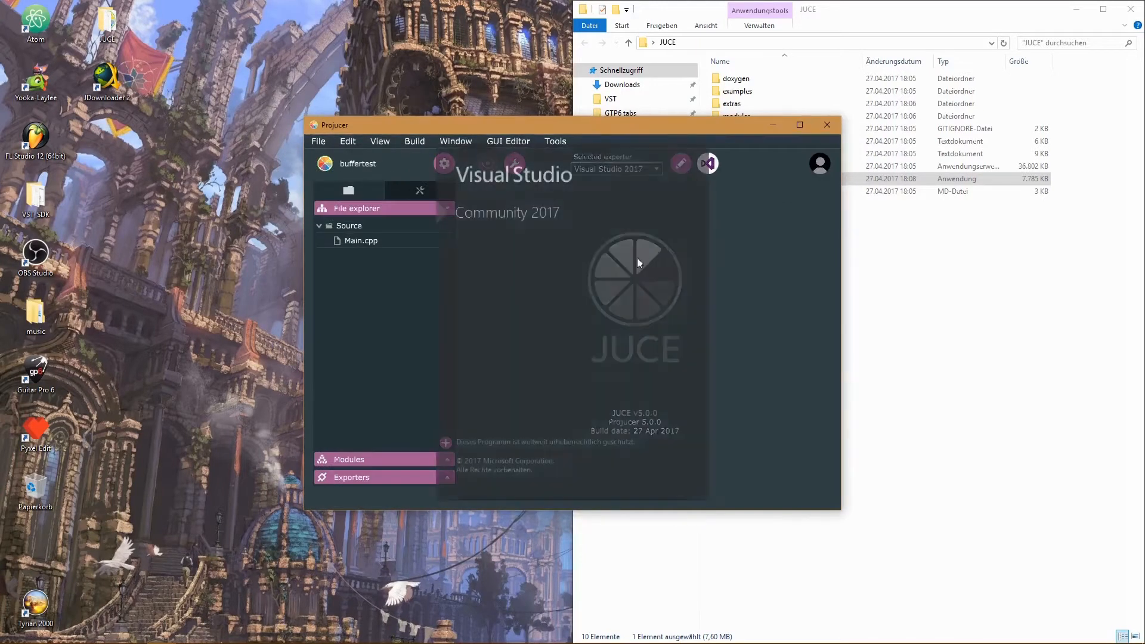
# - Locate Main.cpp under buffertest > Source in Solution Explorer and open it in the editor
pyautogui.click(706, 164)
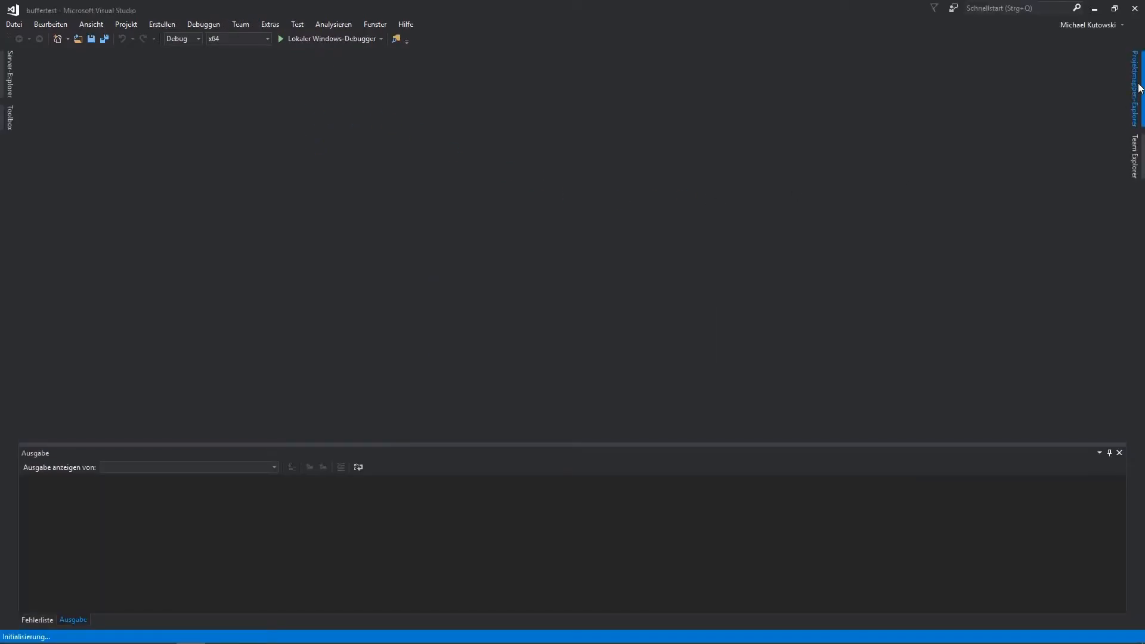
pyautogui.click(1134, 96)
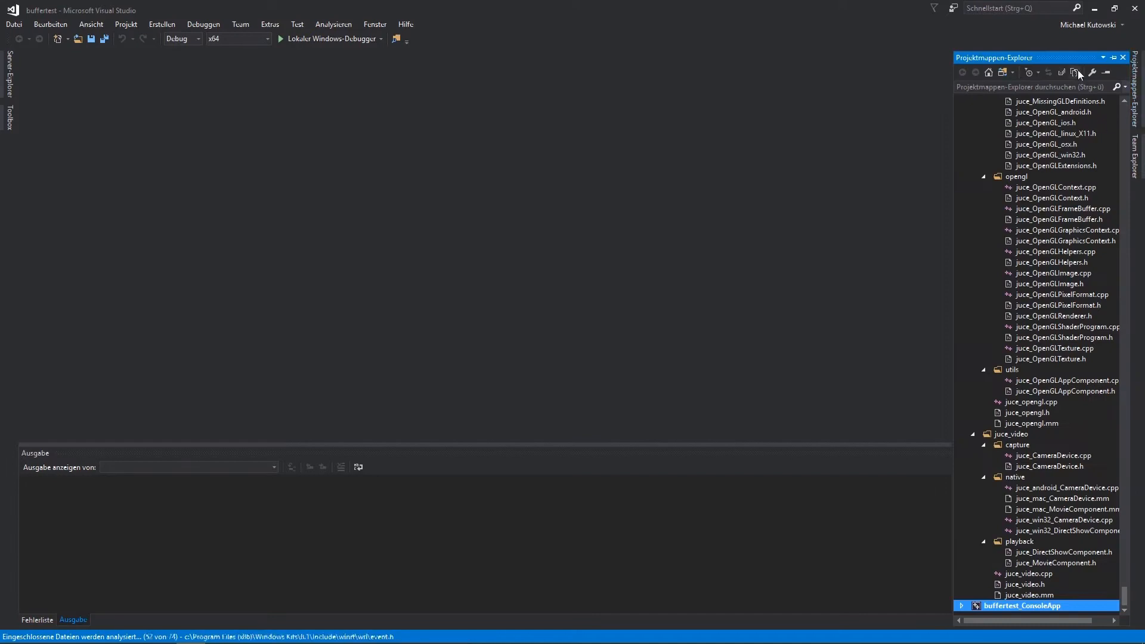
pyautogui.click(1061, 72)
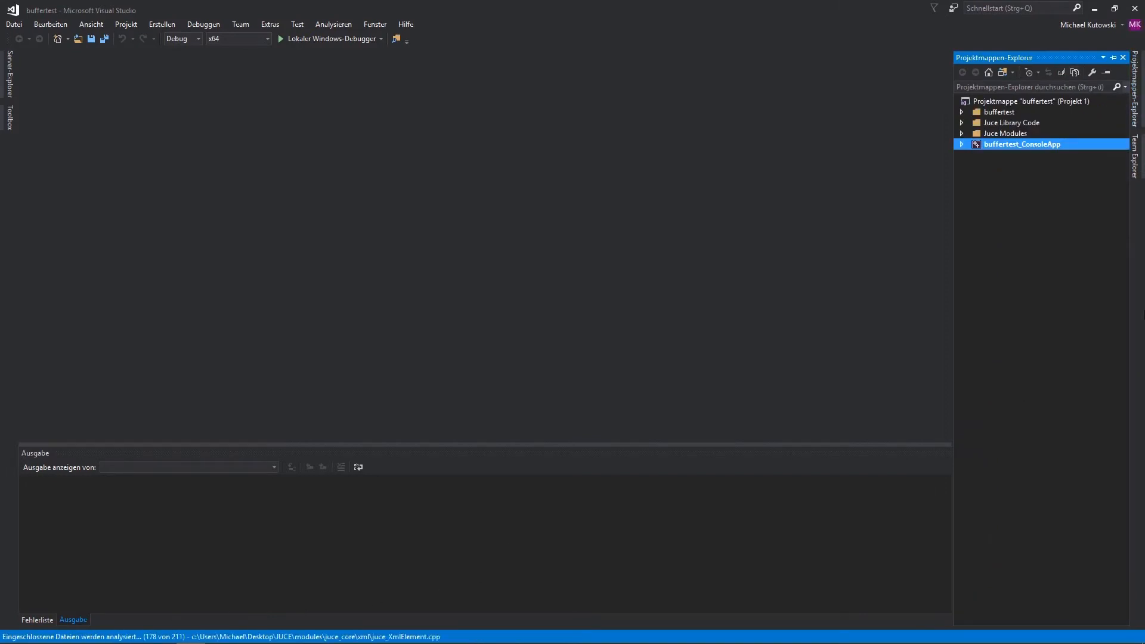
pyautogui.click(962, 112)
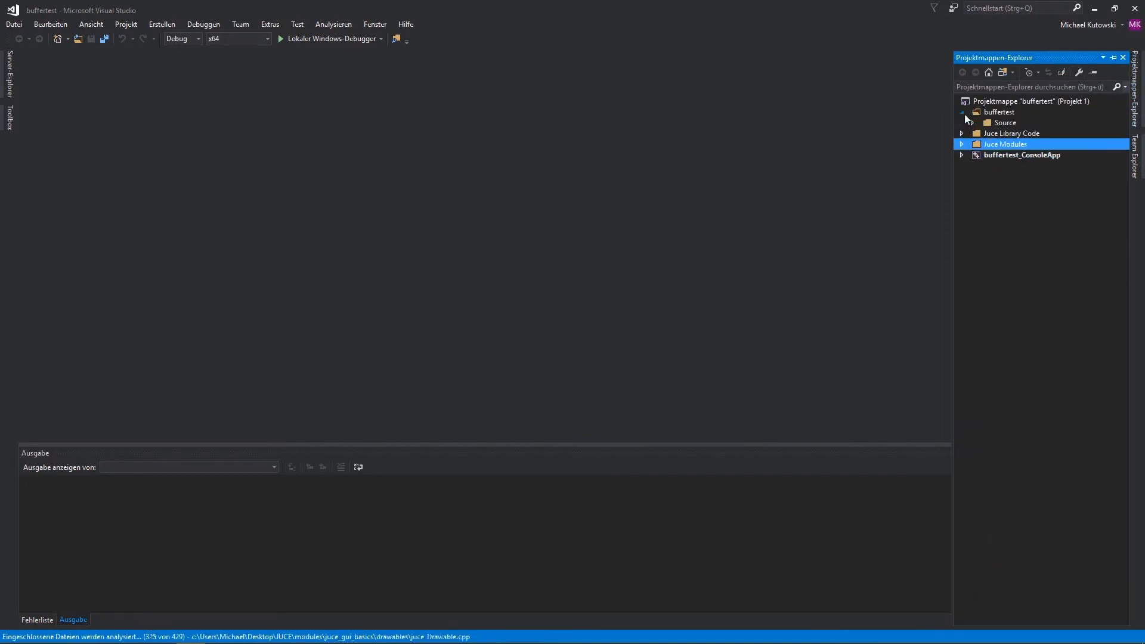
pyautogui.click(987, 122)
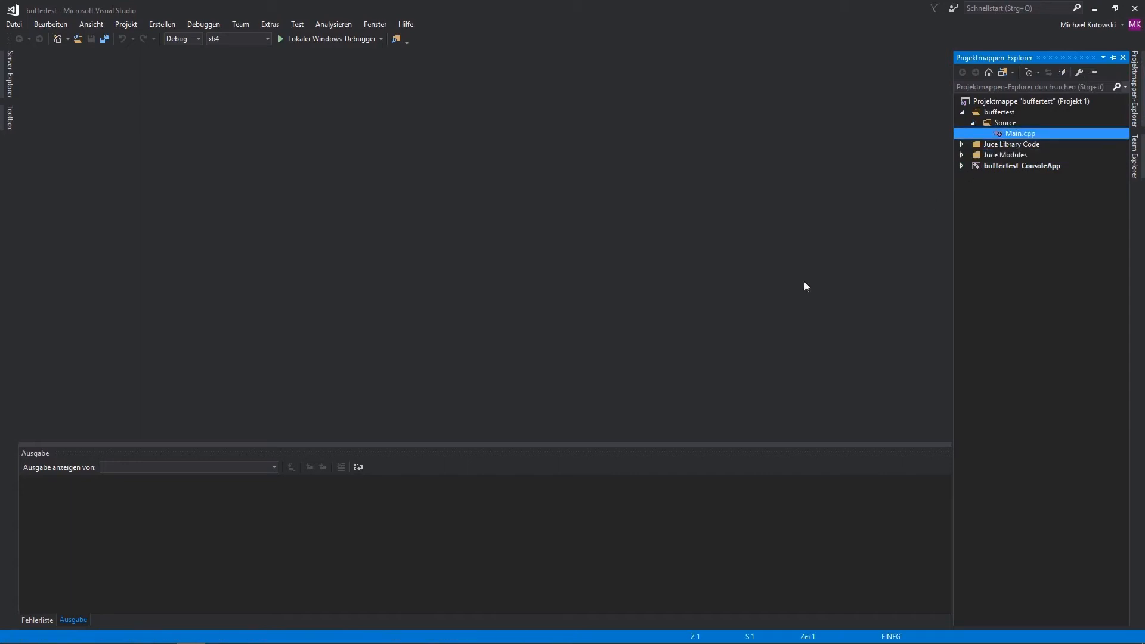
pyautogui.doubleClick(1020, 132)
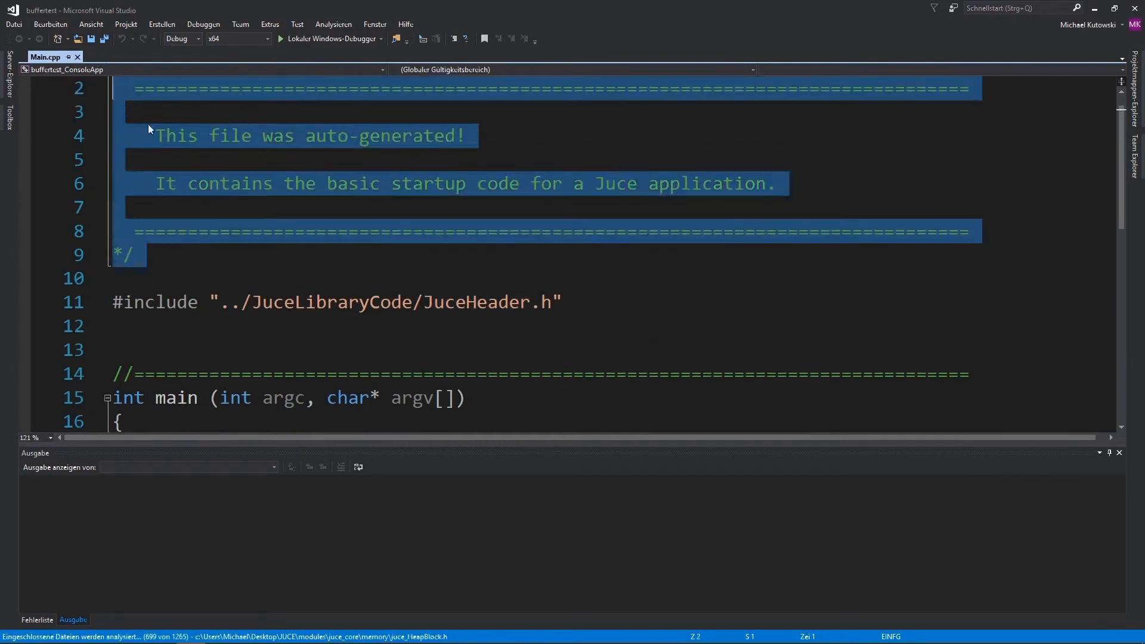
# - Delete the generated comment, make main void, and add an endless while (1) loop
pyautogui.press('Delete')
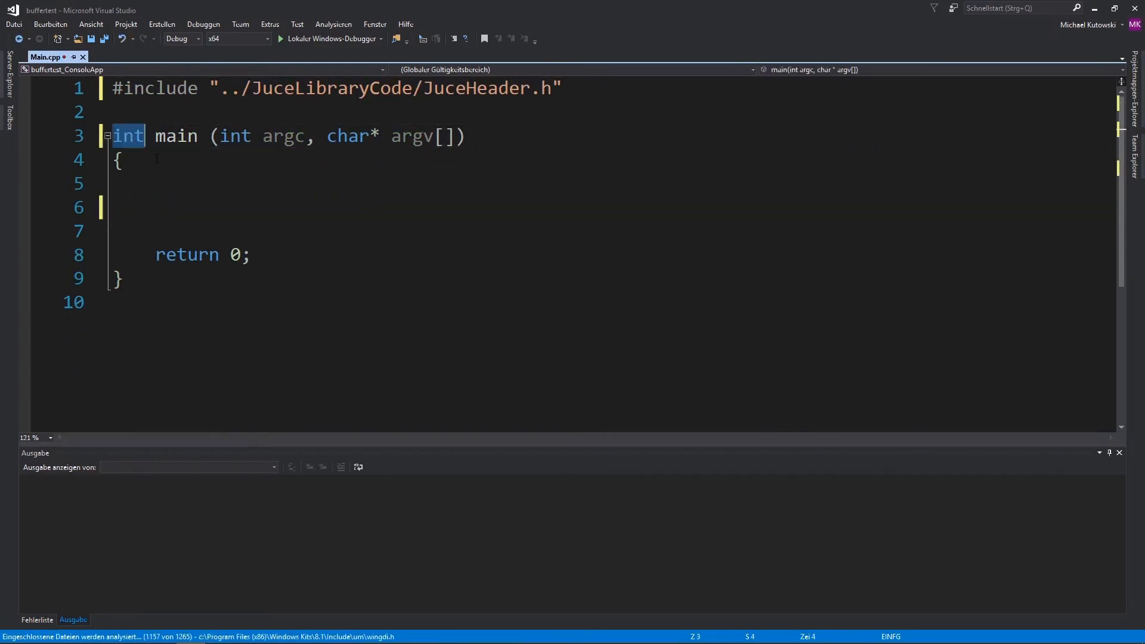
pyautogui.write('void main (')
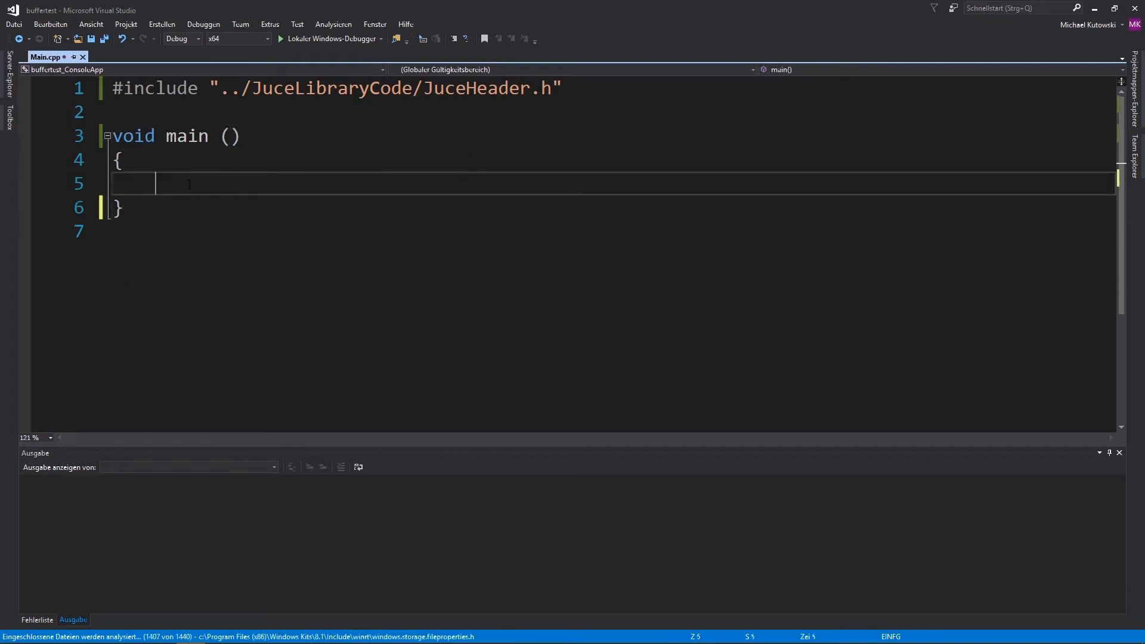
pyautogui.write('while (')
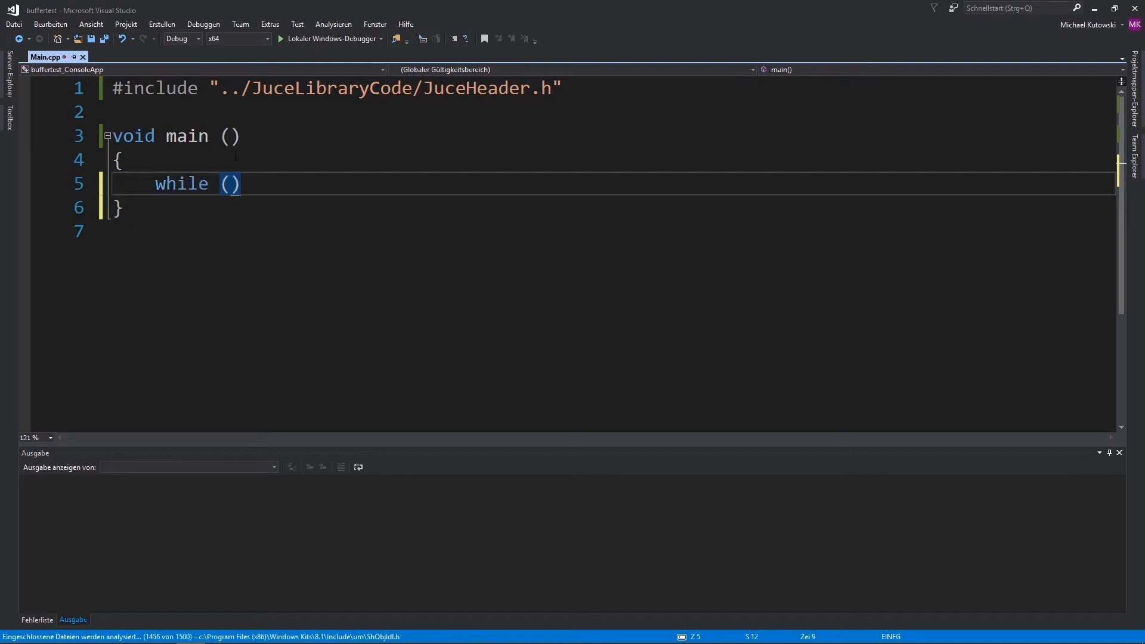
pyautogui.write('1')
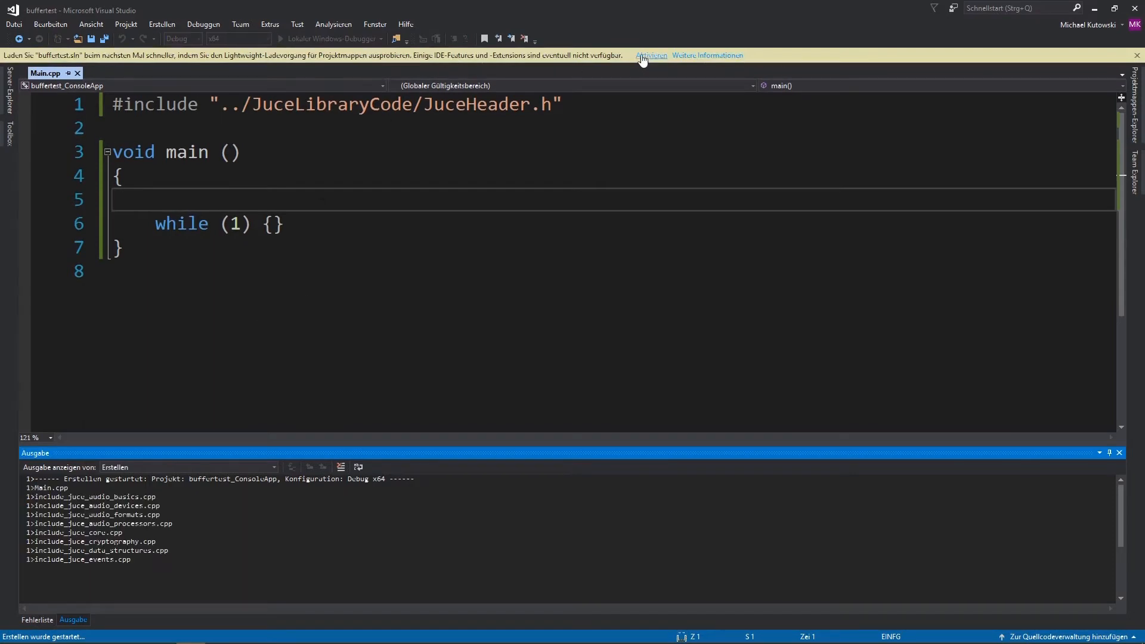
# - Dismiss the info bar, build buffertest and run it under the Local Windows Debugger
pyautogui.click(649, 55)
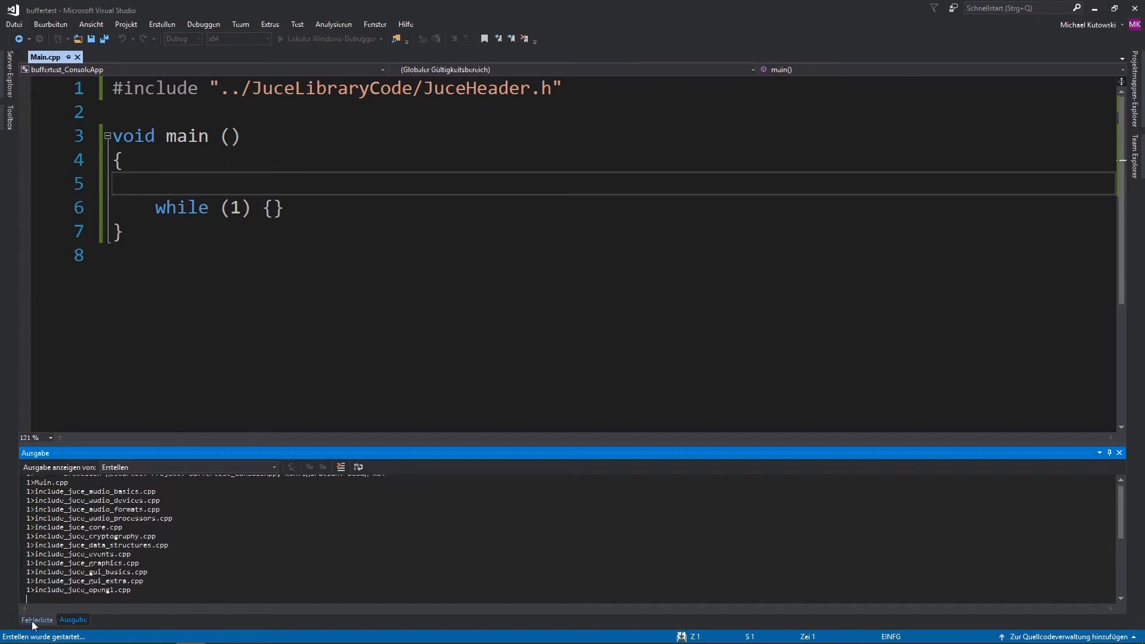
pyautogui.moveTo(105, 609)
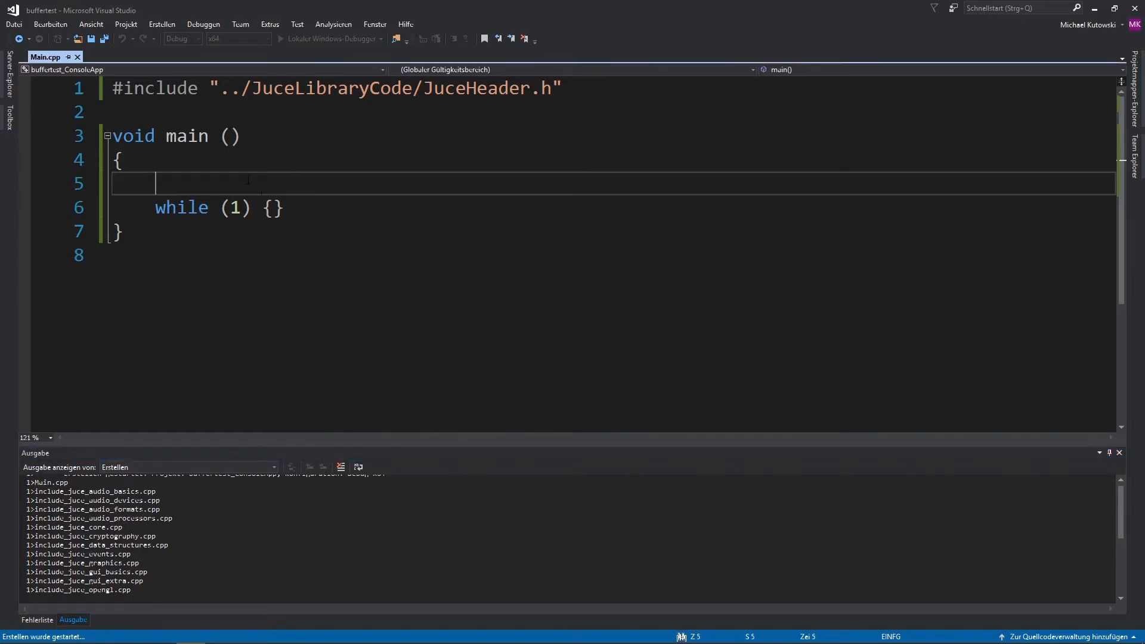
pyautogui.scroll(-3)
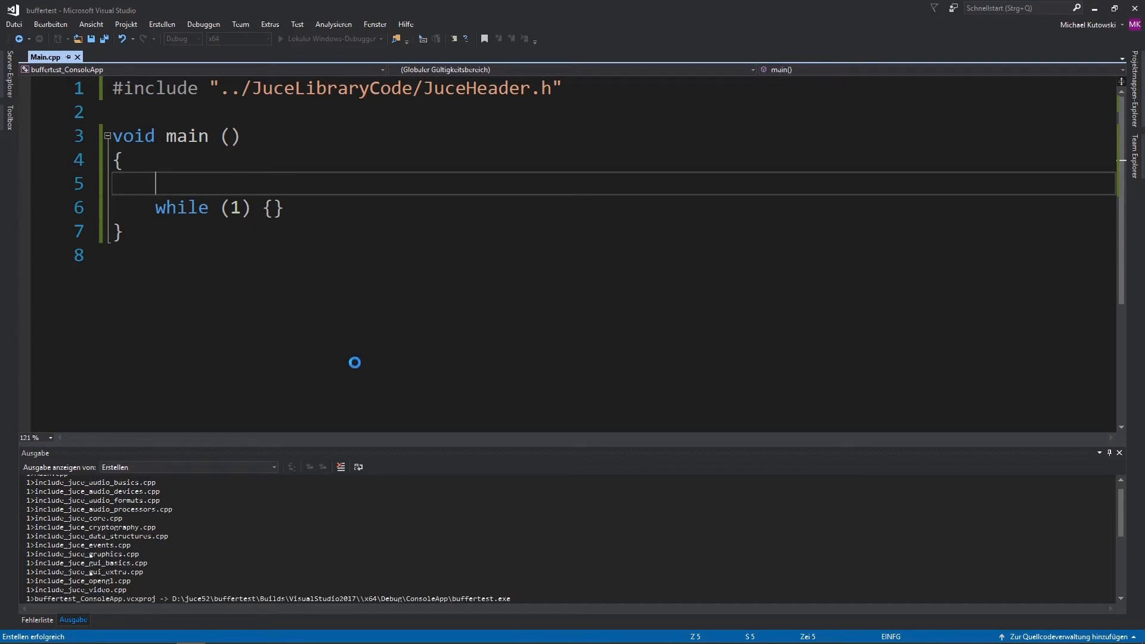
pyautogui.click(284, 38)
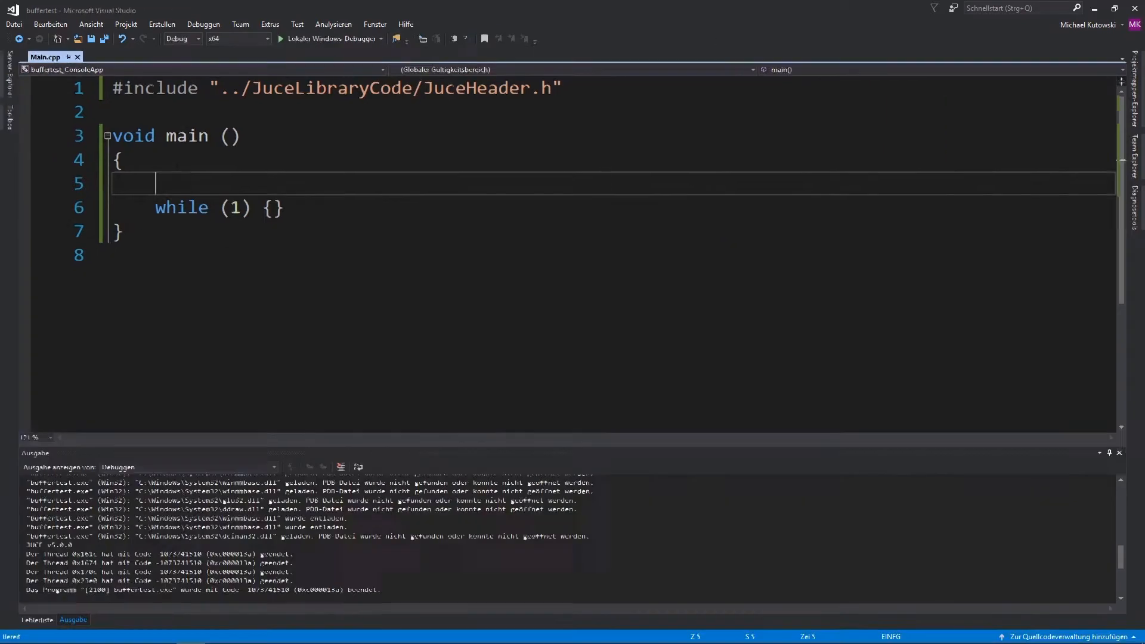
# - Remove the extra blank line in main and save Main.cpp
pyautogui.moveTo(153, 182); pyautogui.dragTo(251, 208)
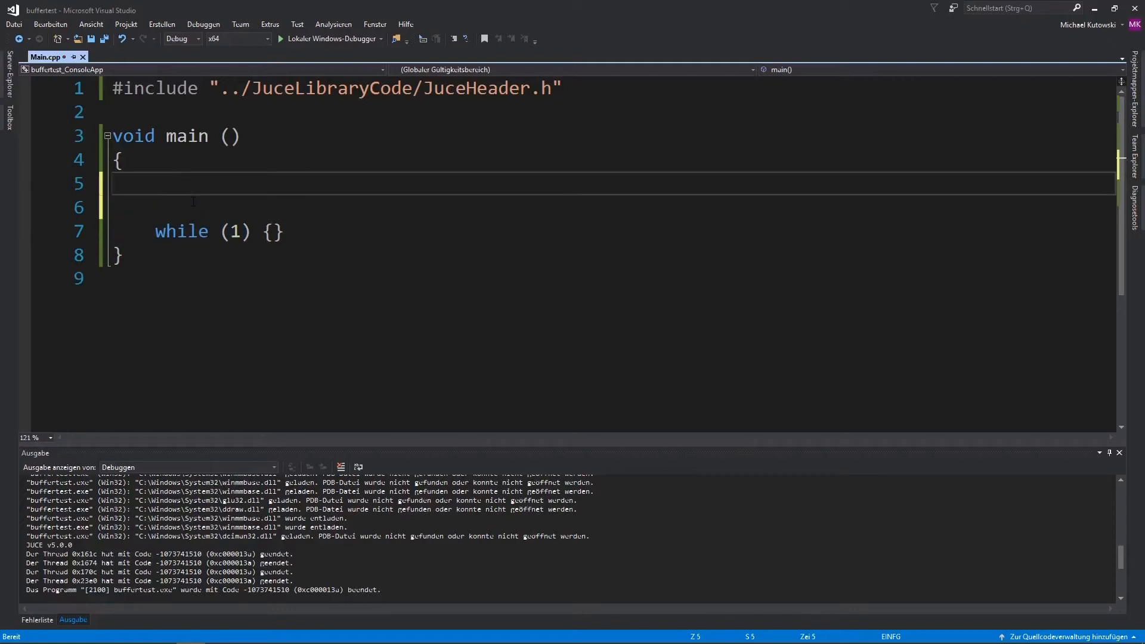
pyautogui.press('Delete')
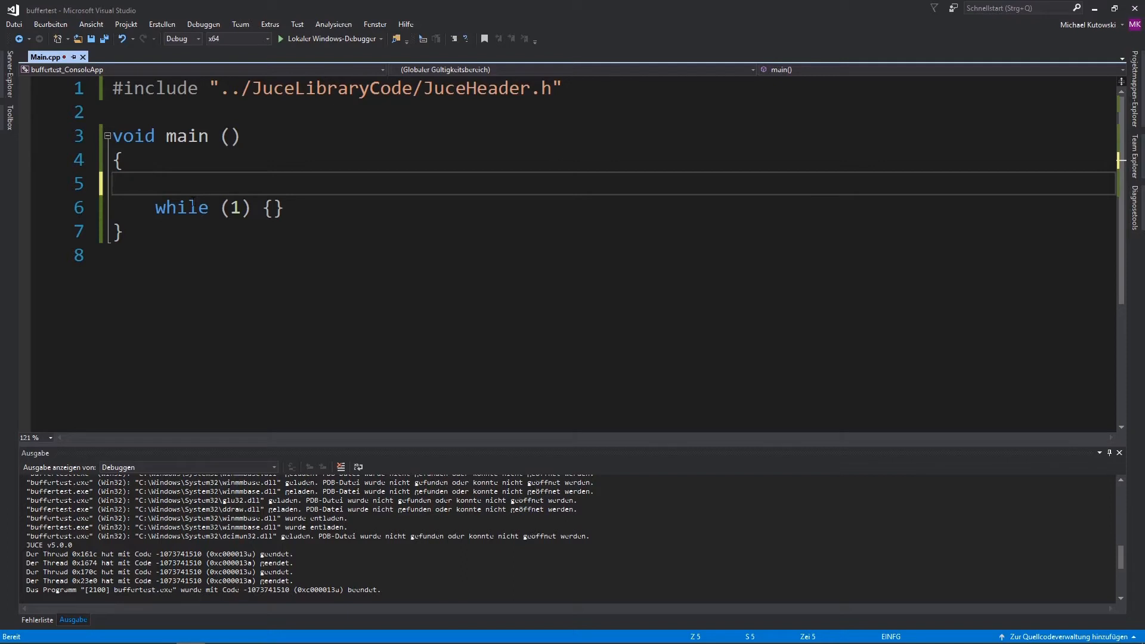
pyautogui.press('ctrl+s')
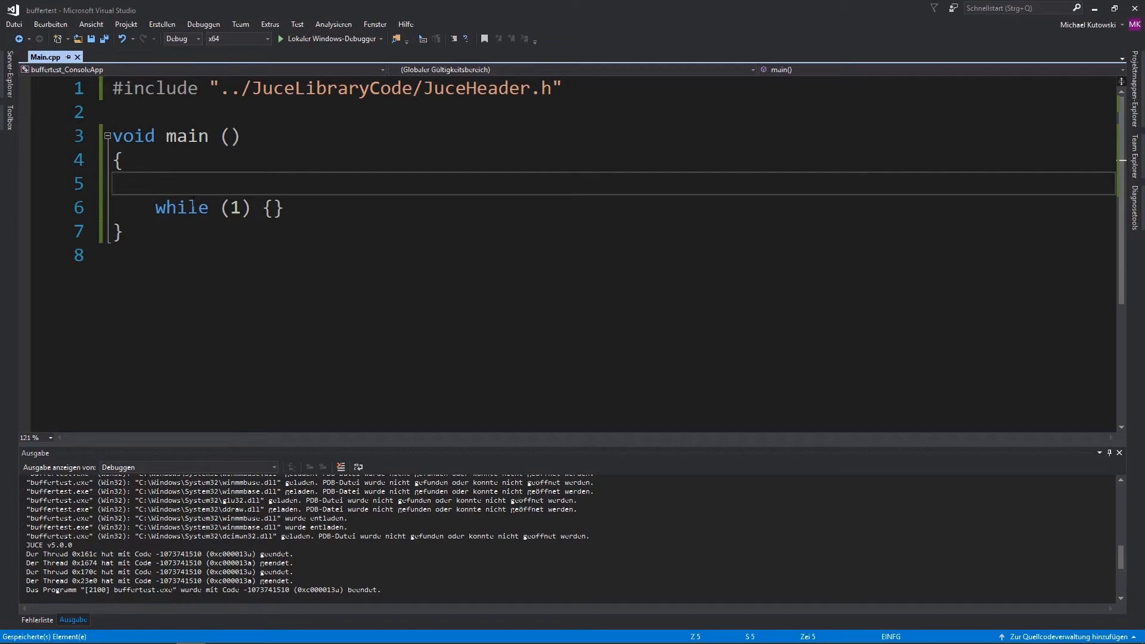
# - Position the cursor on the empty line in main above the while (1) loop
pyautogui.click(219, 208)
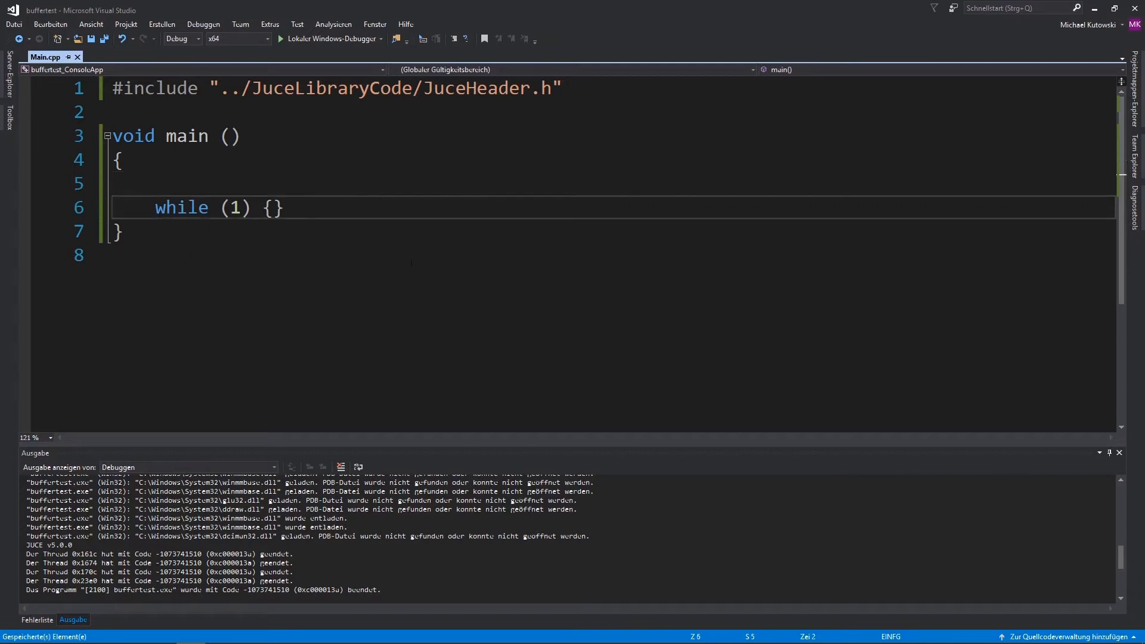
pyautogui.click(220, 184)
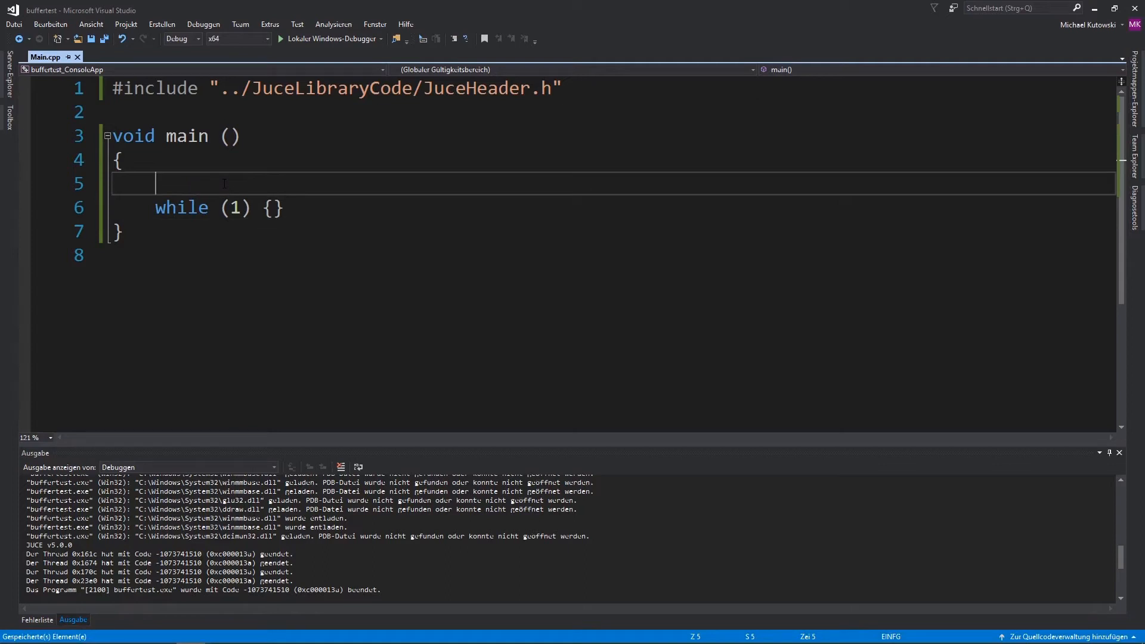
pyautogui.click(110, 111)
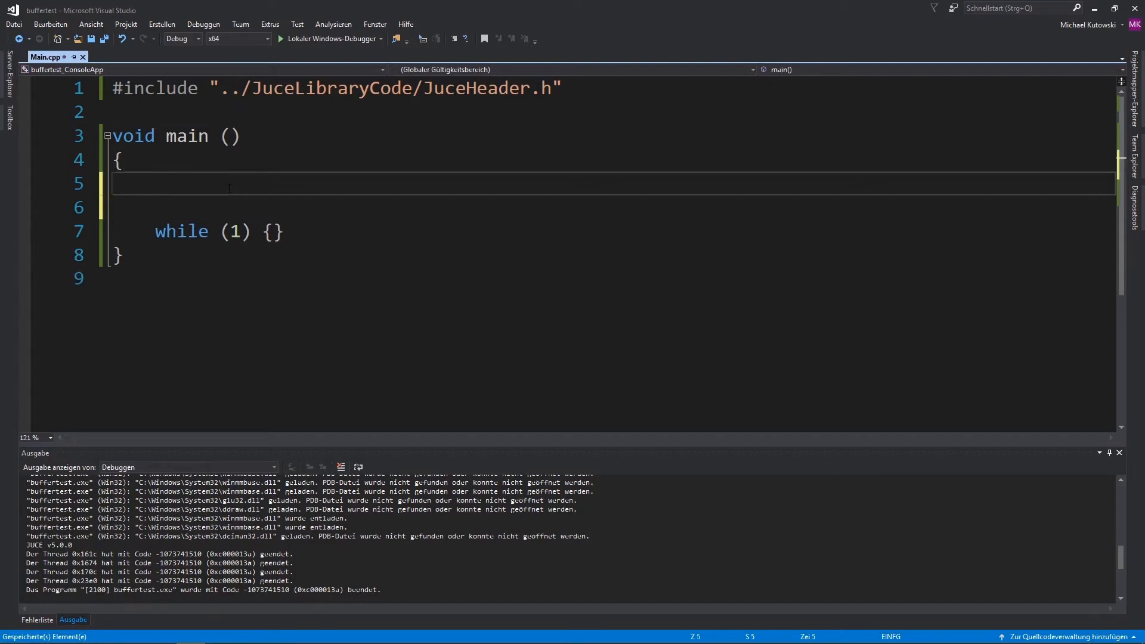
# - Declare AudioSampleBuffer buffer; in main
pyautogui.write('AudioSamep')
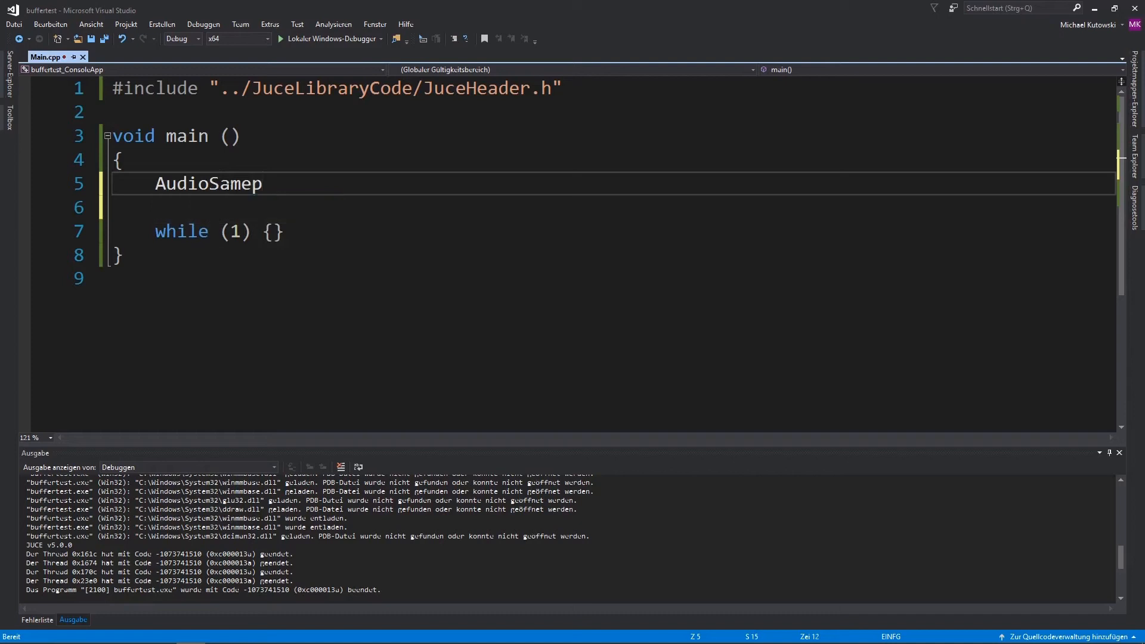
pyautogui.write('leBuffer bu')
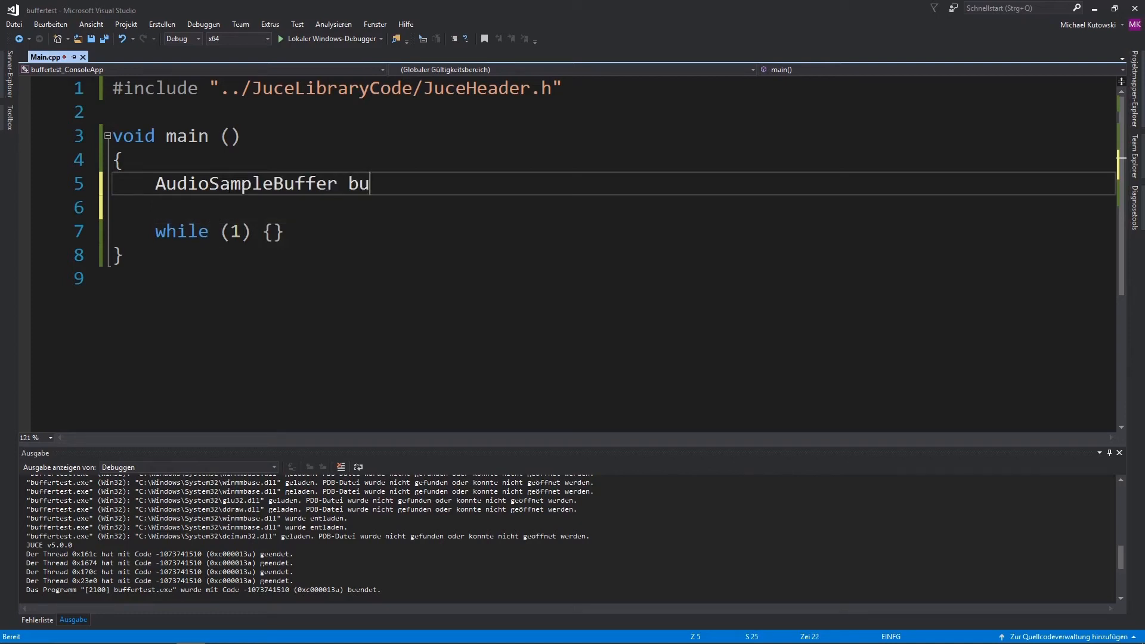
pyautogui.write('ffer;')
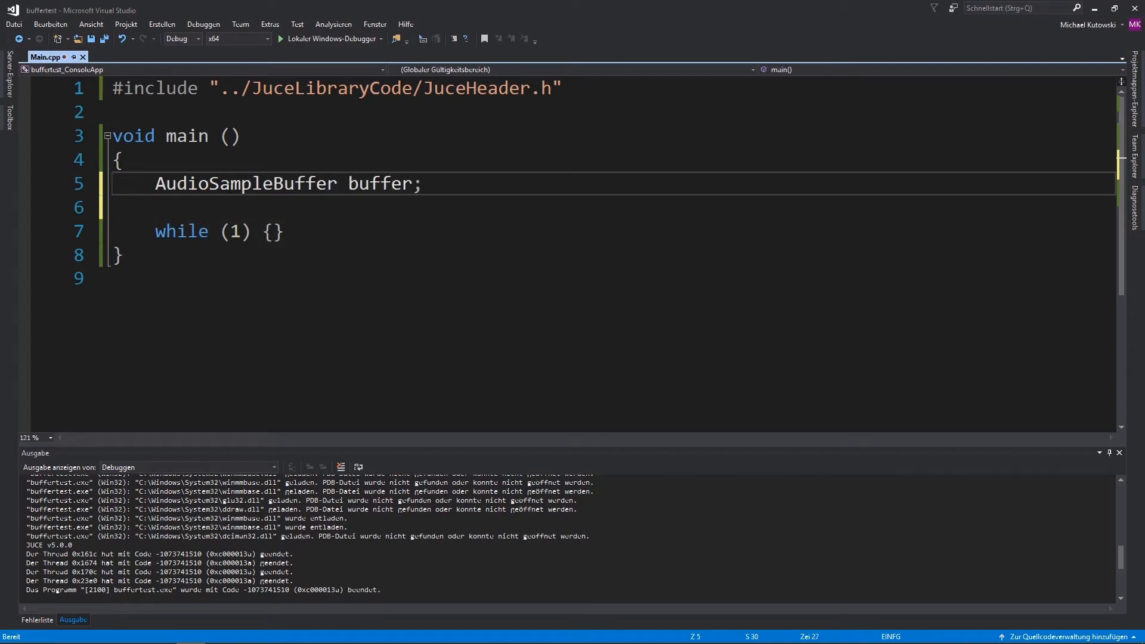
# - Begin a buffer.getWritePointer( call via IntelliSense and browse its overloads
pyautogui.write('buffer.get')
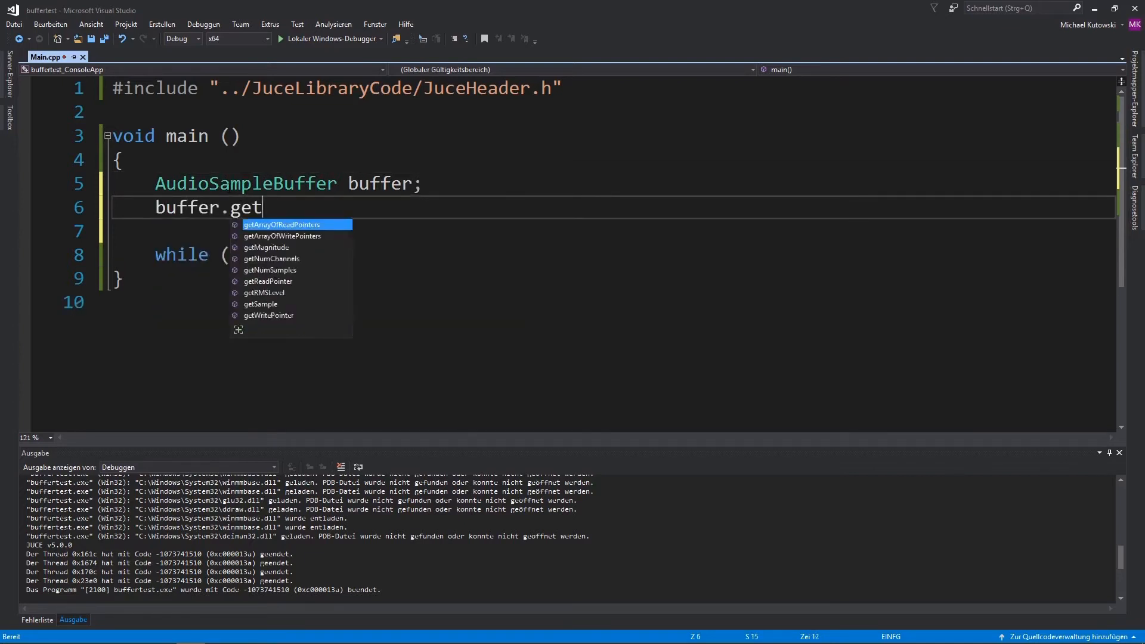
pyautogui.write('write')
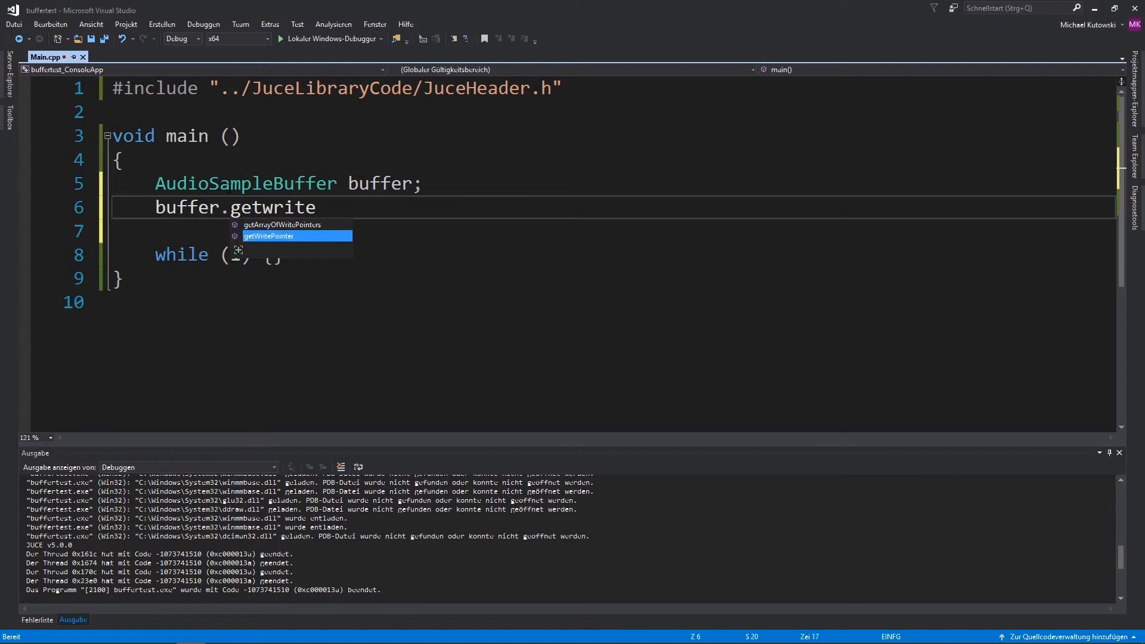
pyautogui.press('BackSpace')
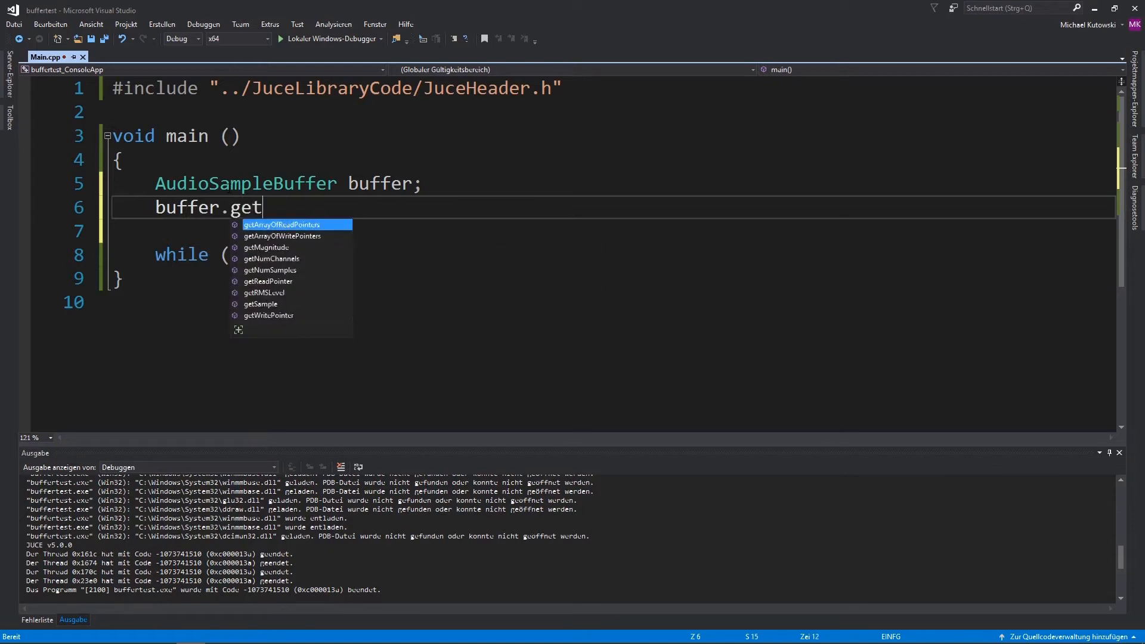
pyautogui.write('read')
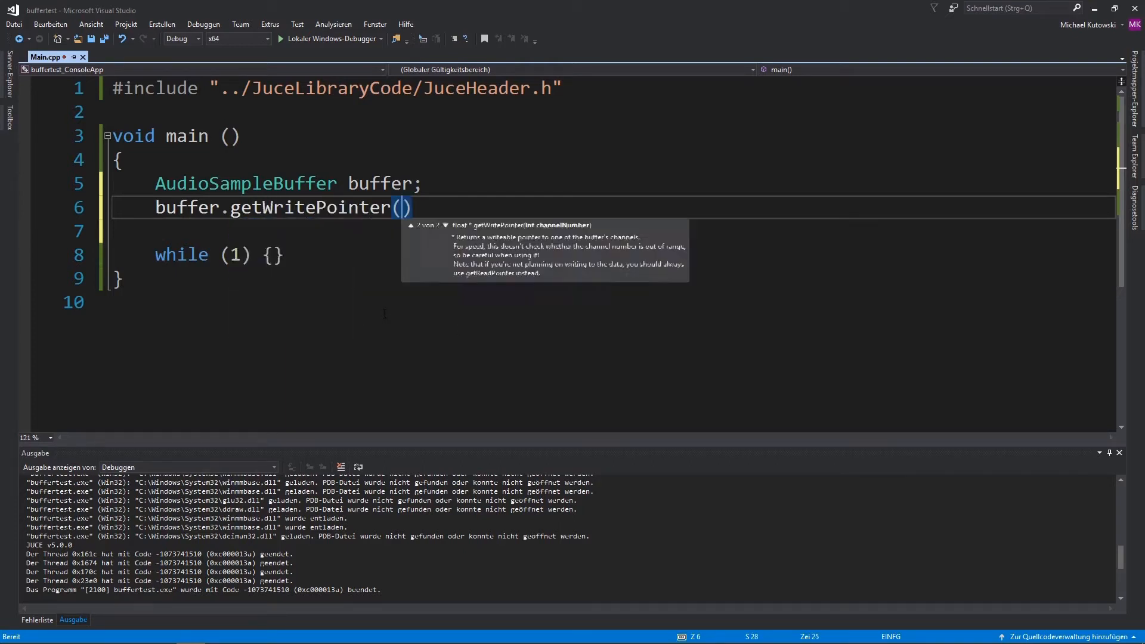
pyautogui.click(444, 225)
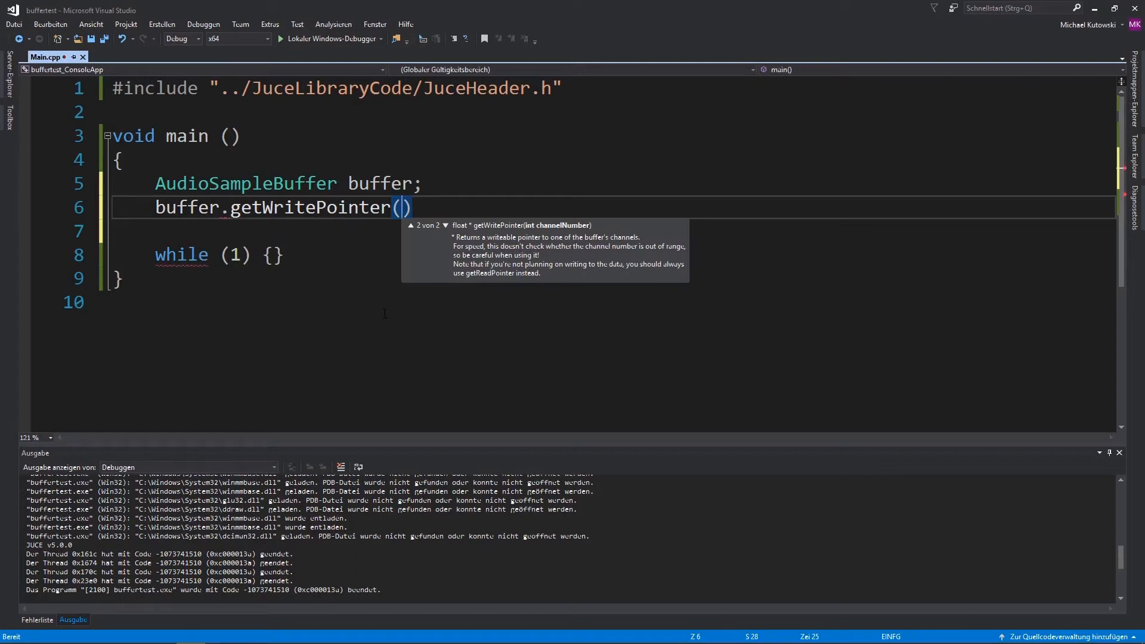
pyautogui.moveTo(414, 236)
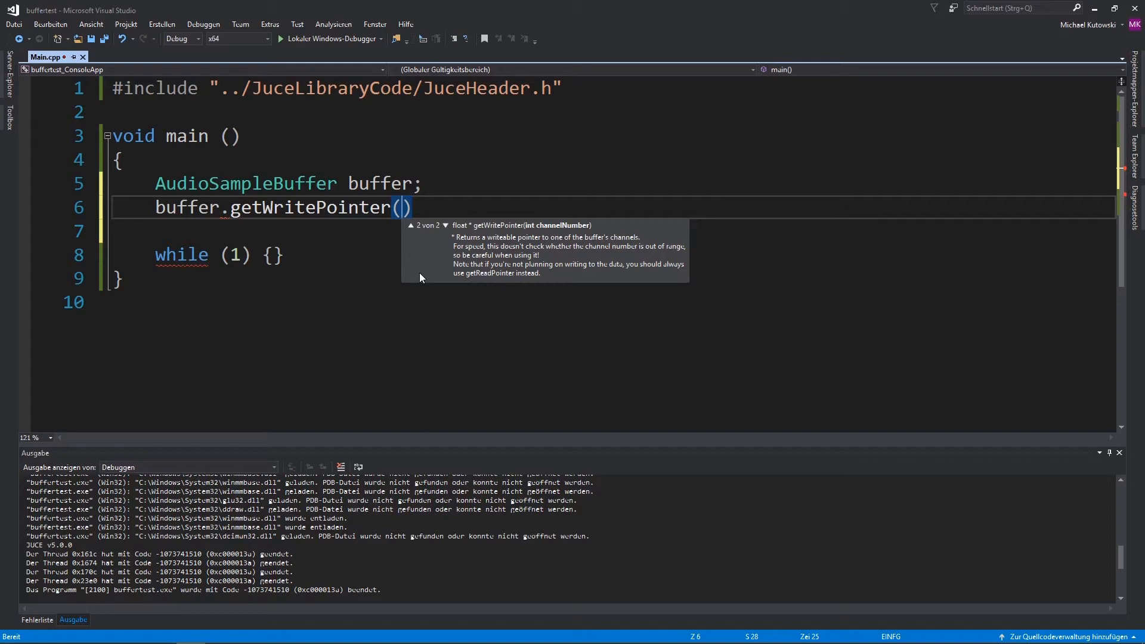
pyautogui.click(419, 272)
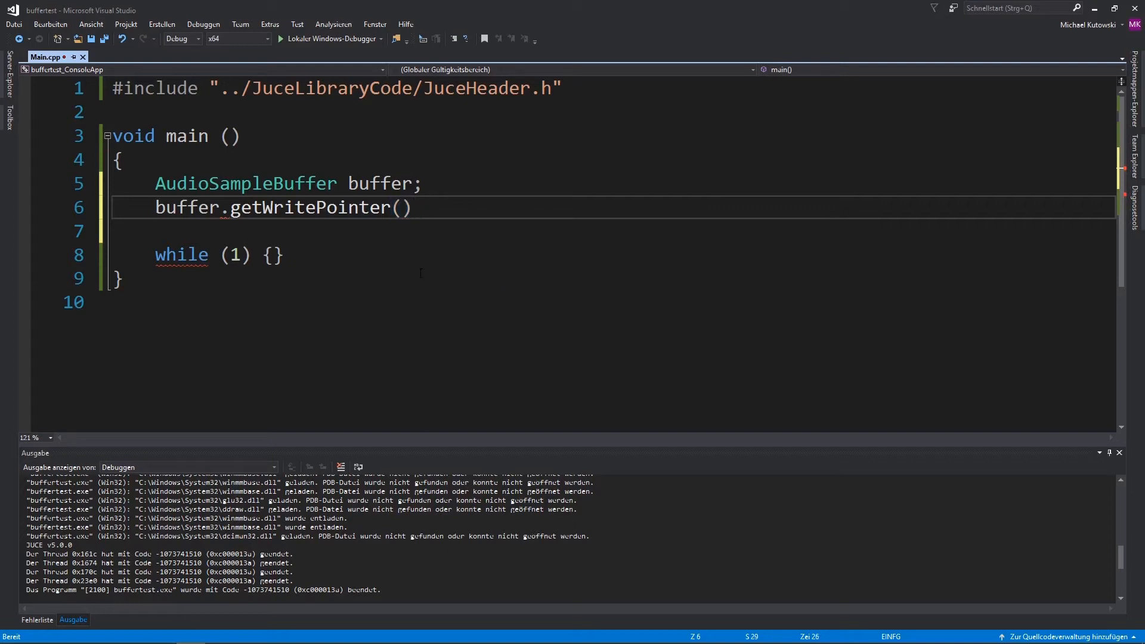
pyautogui.write('0')
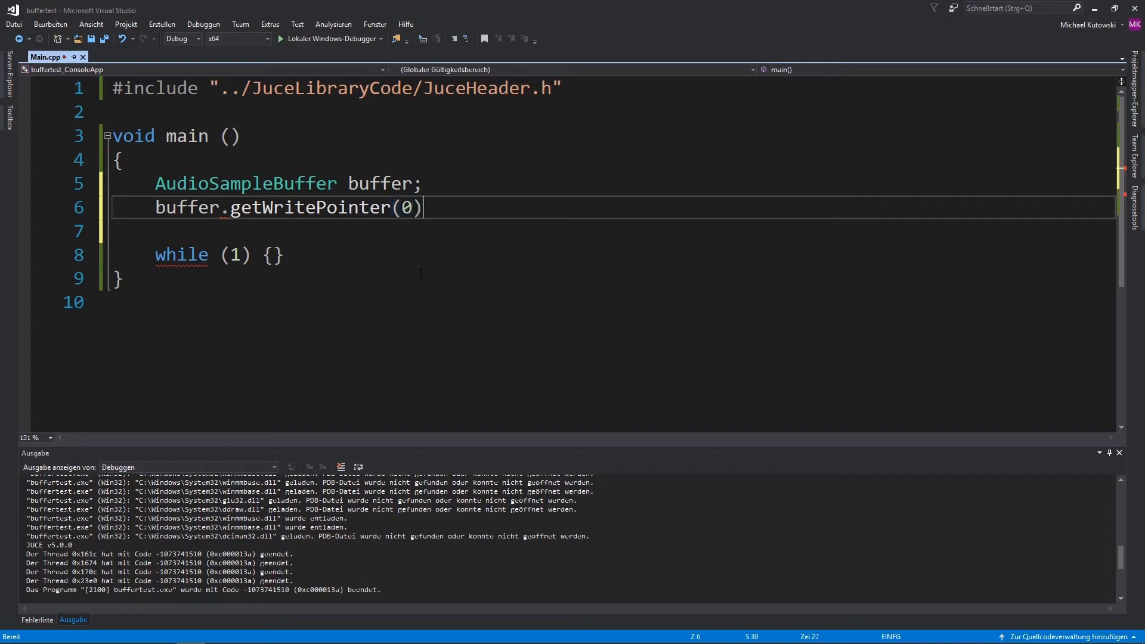
pyautogui.write(';')
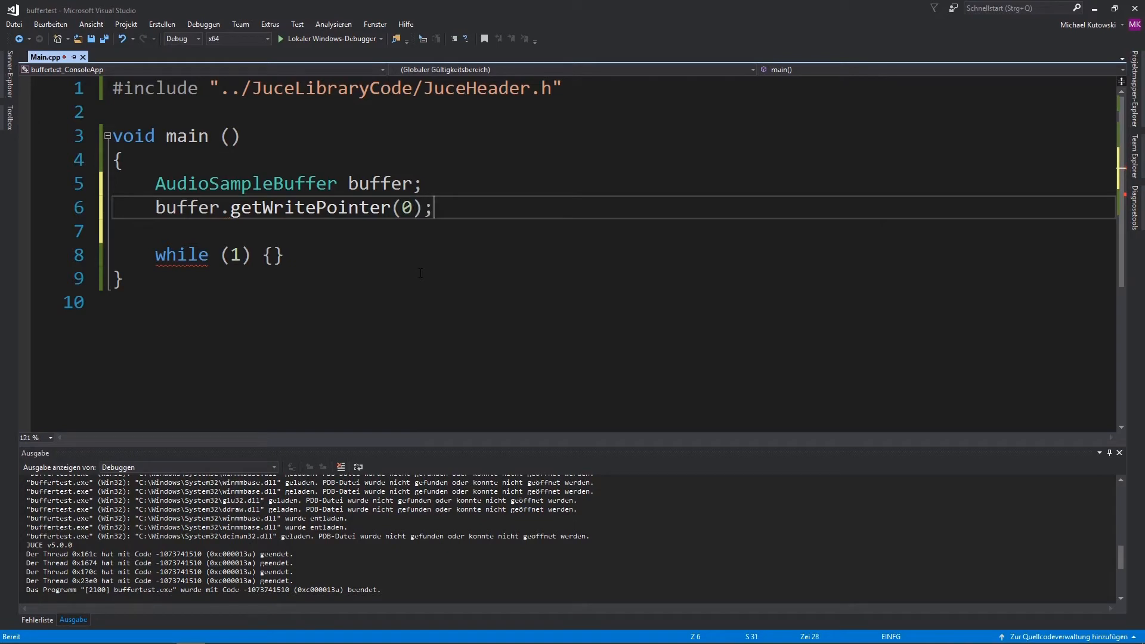
pyautogui.write('ni')
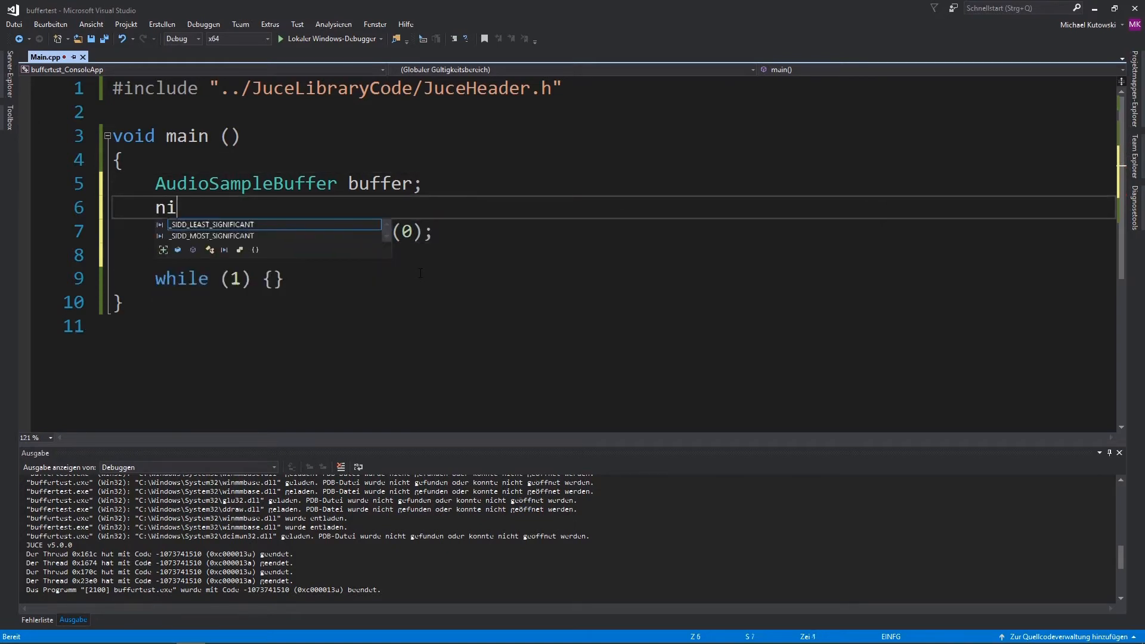
pyautogui.write('buffer.')
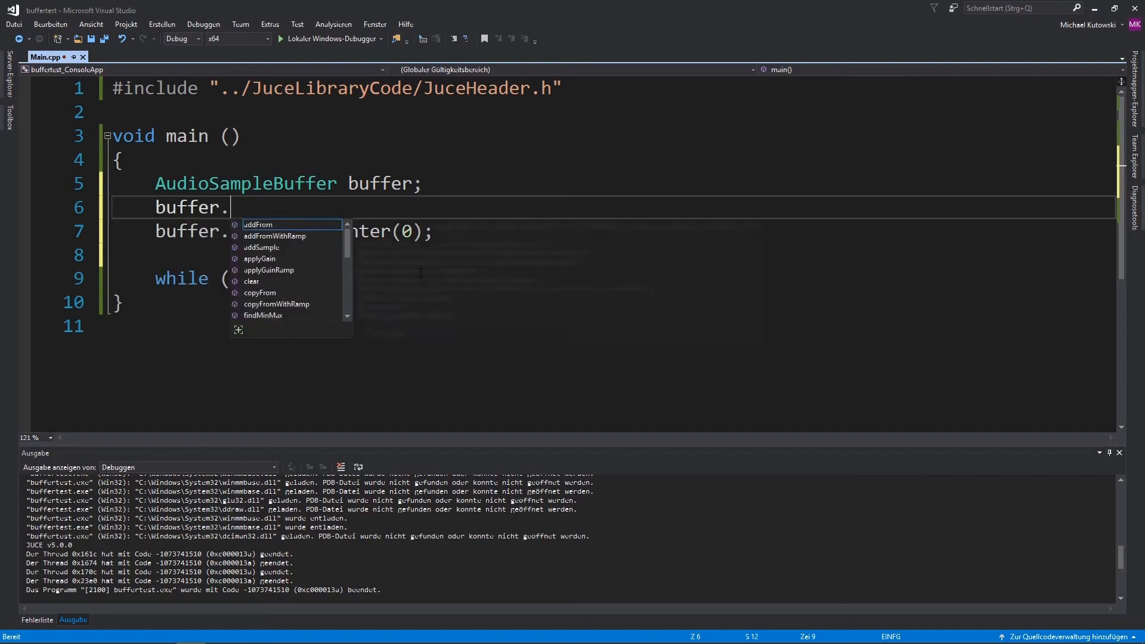
pyautogui.write('set')
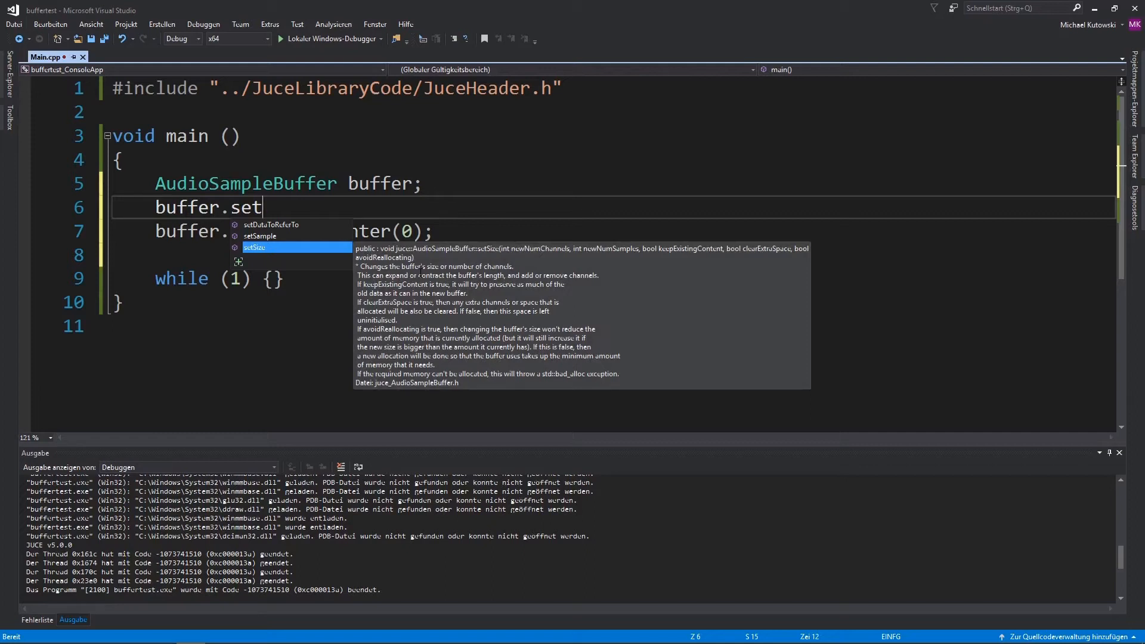
pyautogui.click(12, 632)
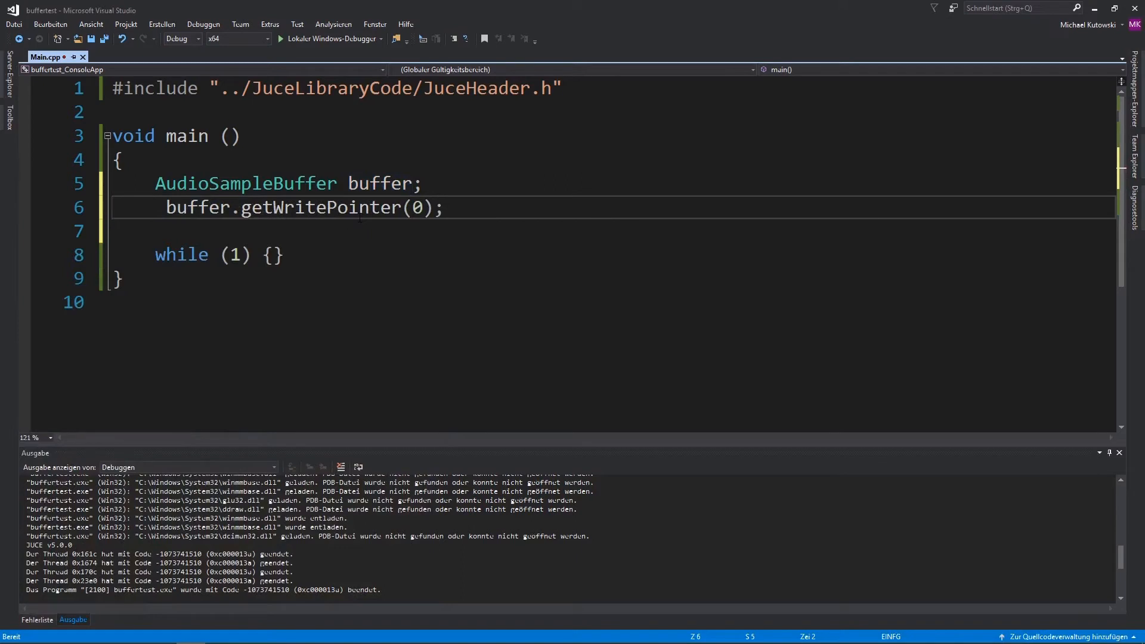
# - Store the getWritePointer result in float* asd, save the file, and move below the line
pyautogui.write('float')
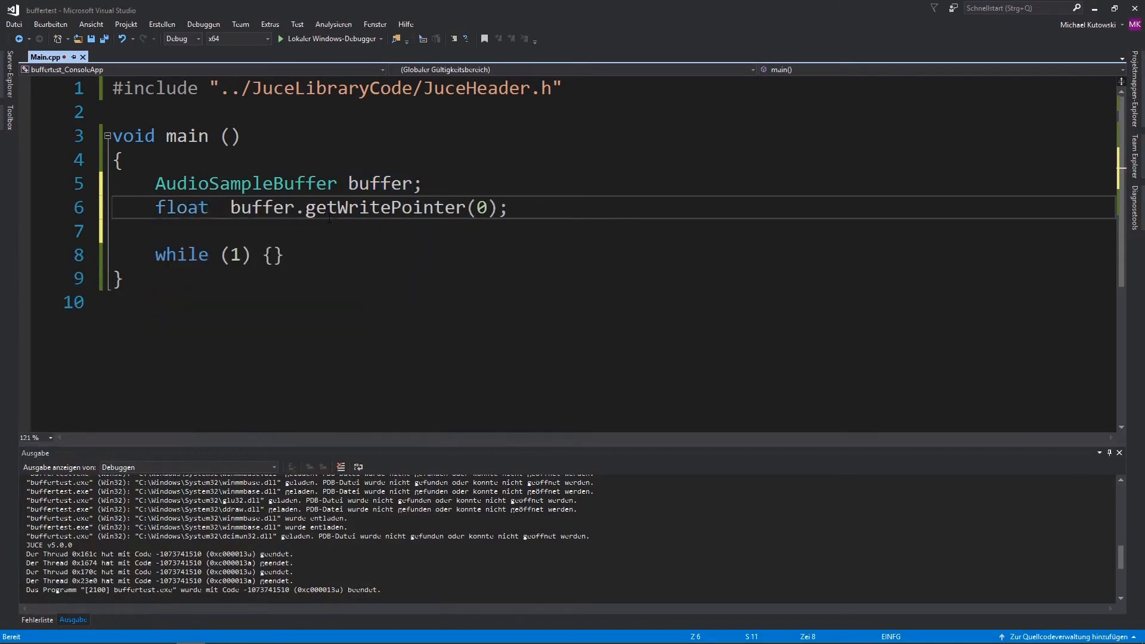
pyautogui.write('*')
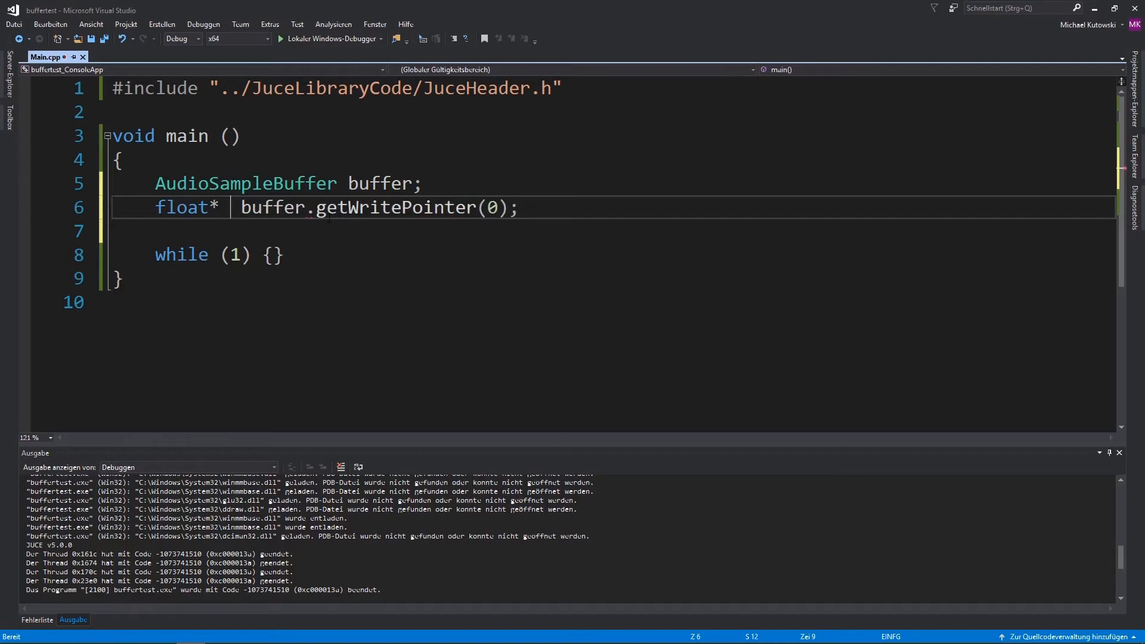
pyautogui.write('asd =')
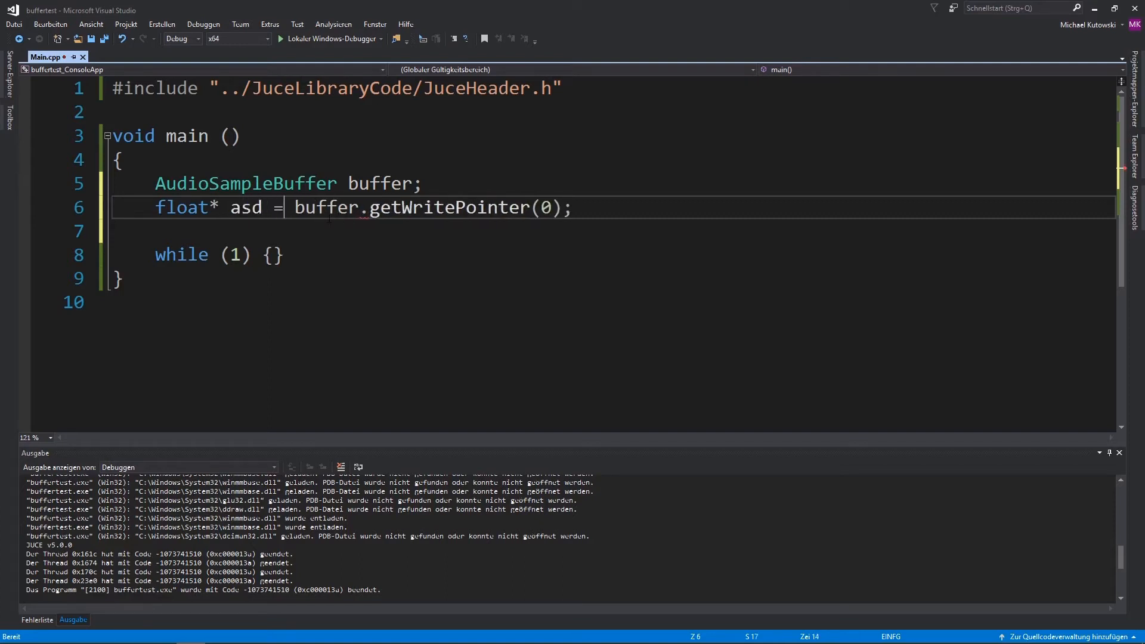
pyautogui.press('ctrl+s')
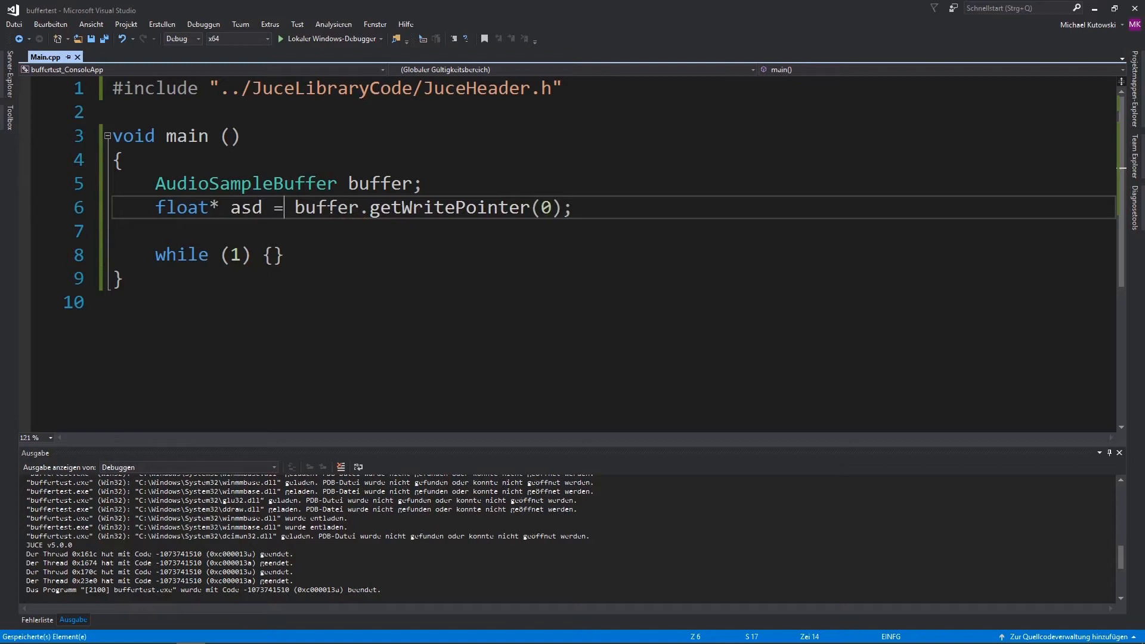
pyautogui.doubleClick(246, 207)
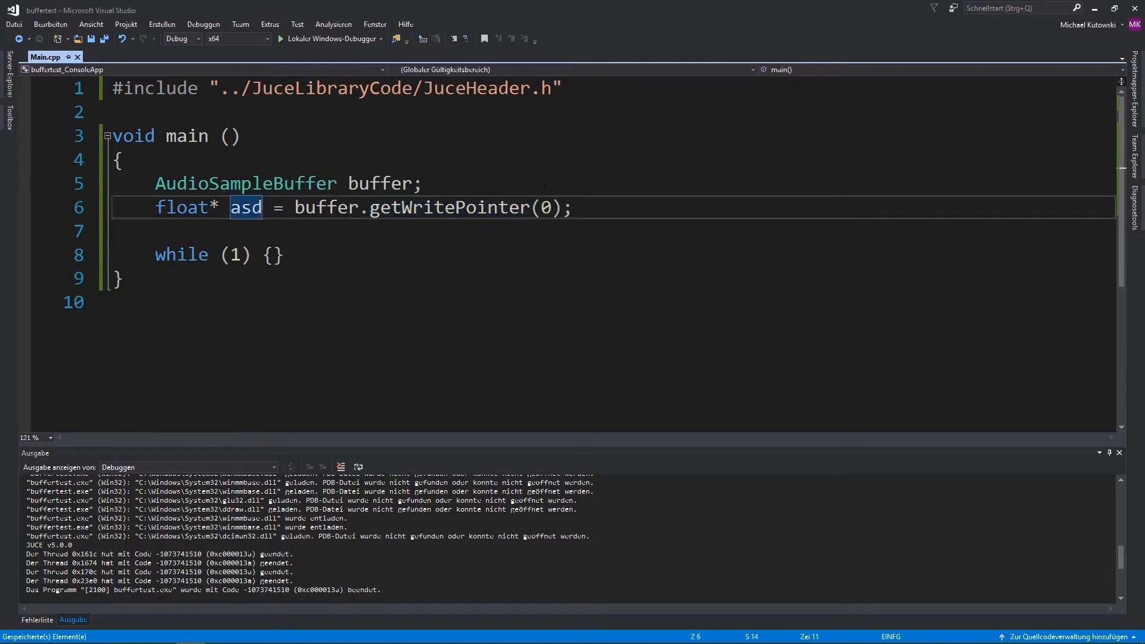
pyautogui.click(421, 184)
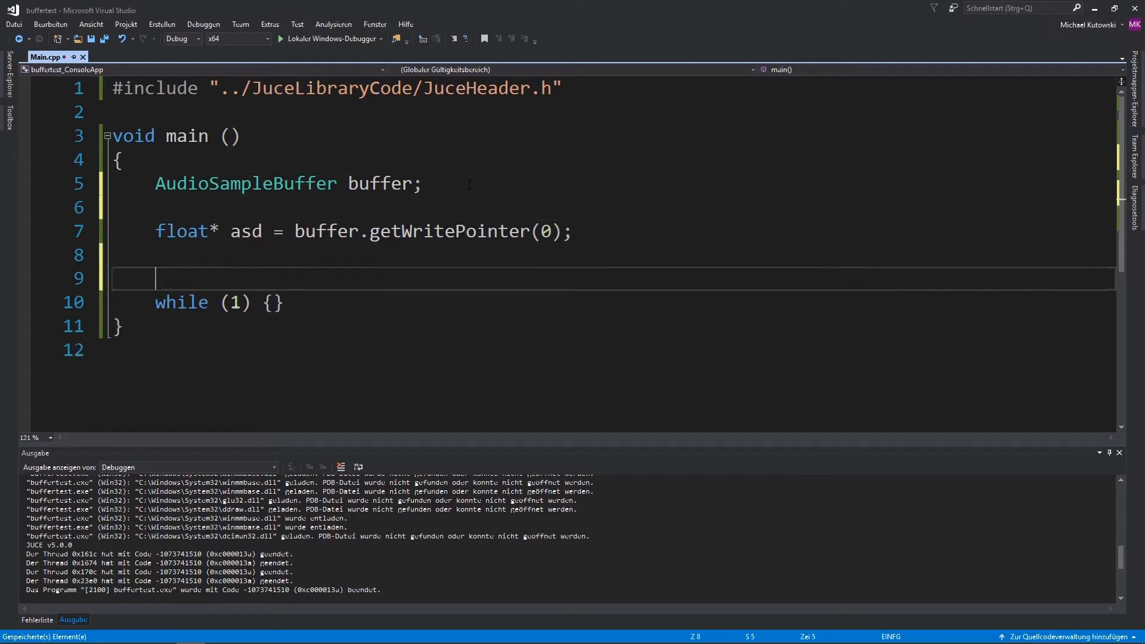
# - Experiment with an int pointer declaration using brace initialization {1, 2}, then back it out
pyautogui.write('float')
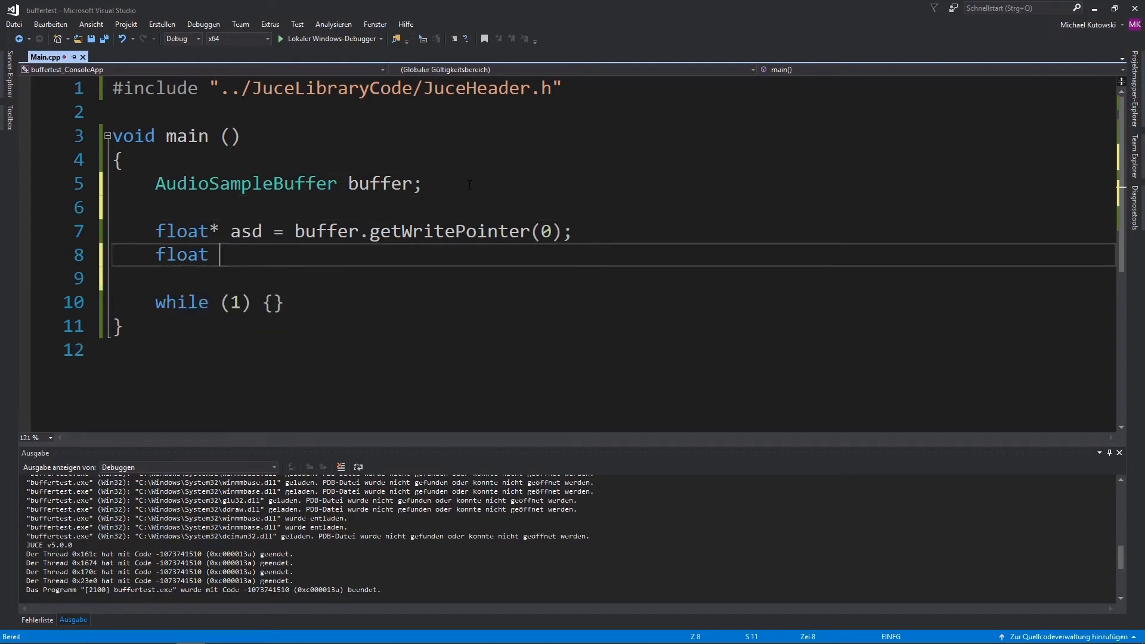
pyautogui.write('*')
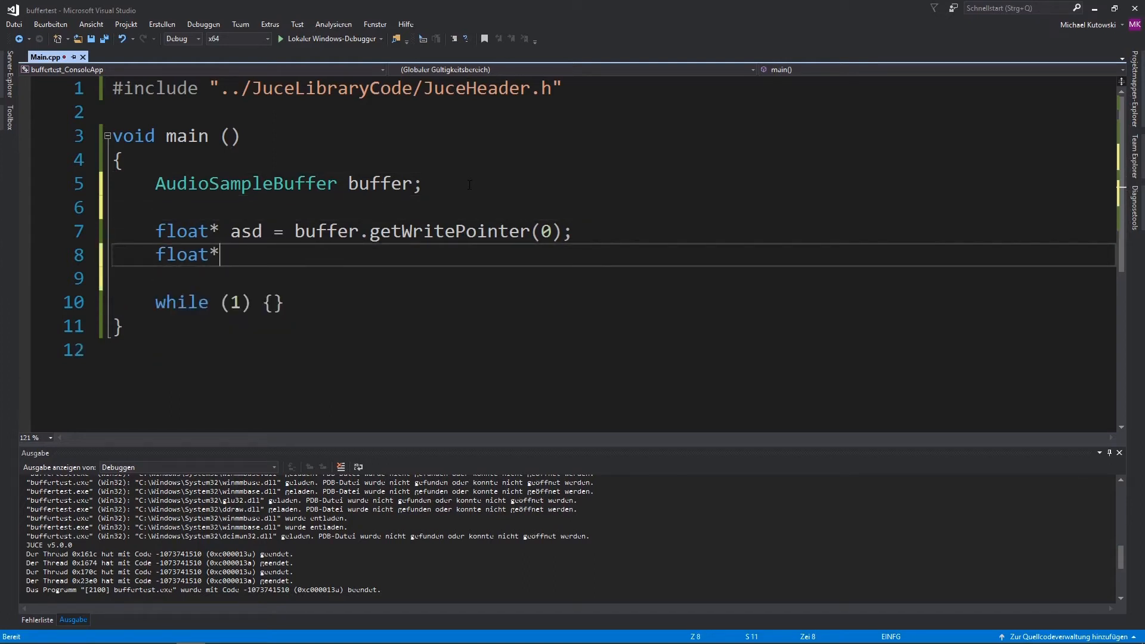
pyautogui.write('int')
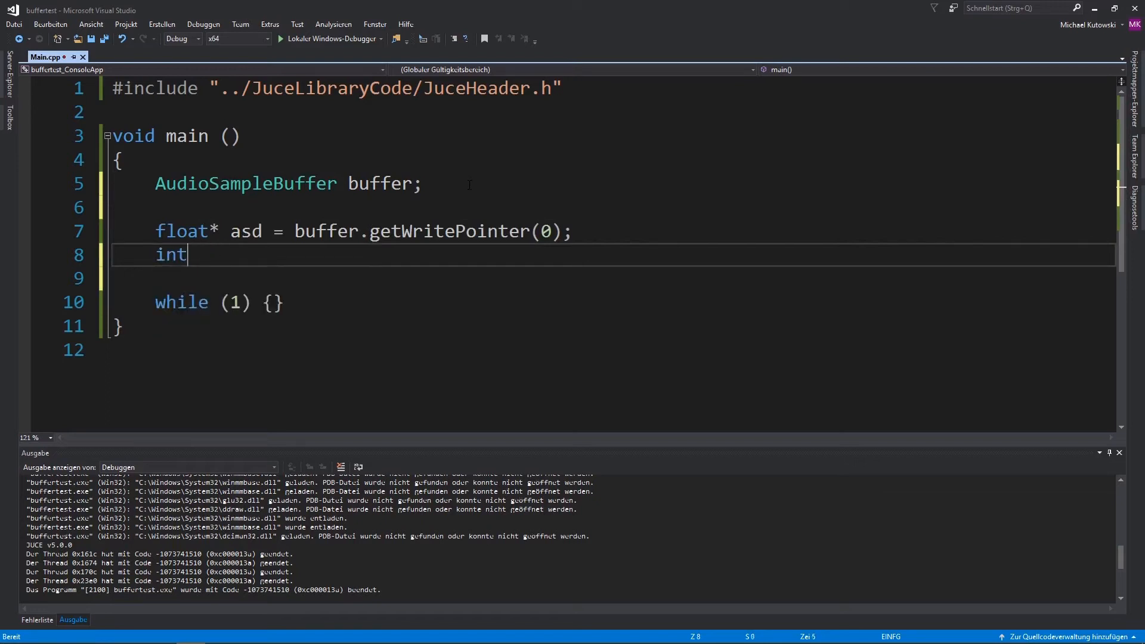
pyautogui.write('*')
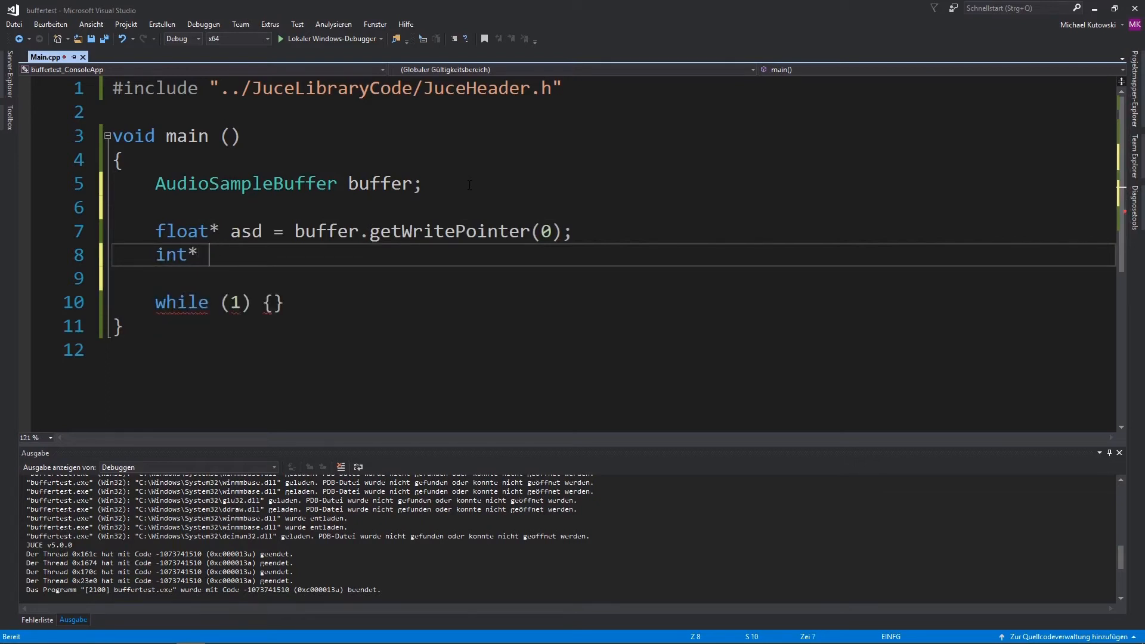
pyautogui.write('arra')
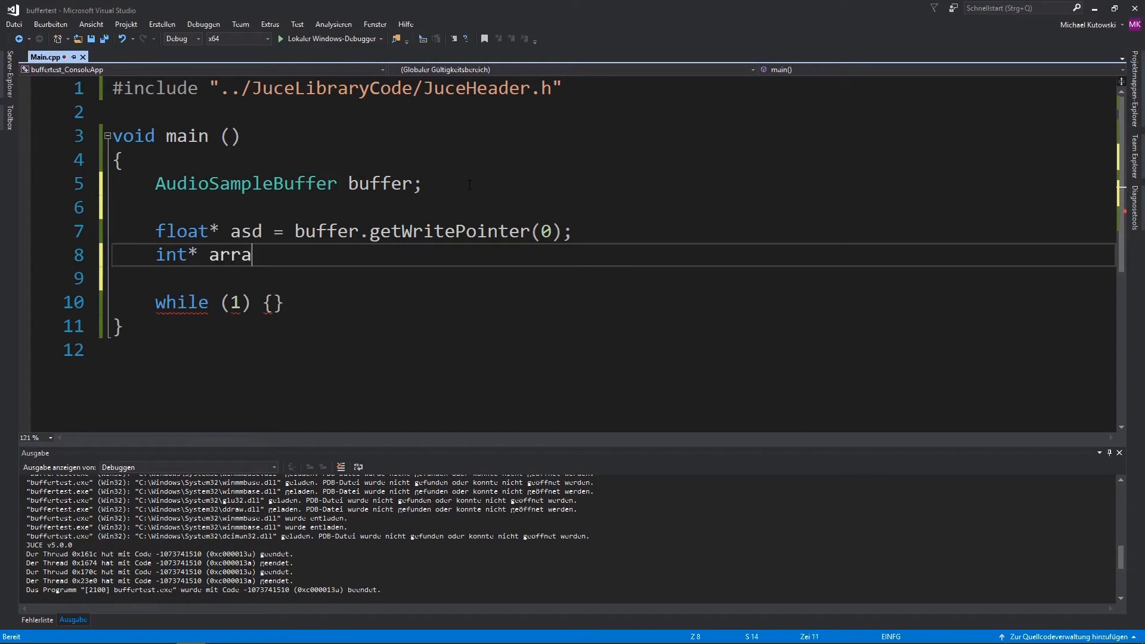
pyautogui.press('Backspace')
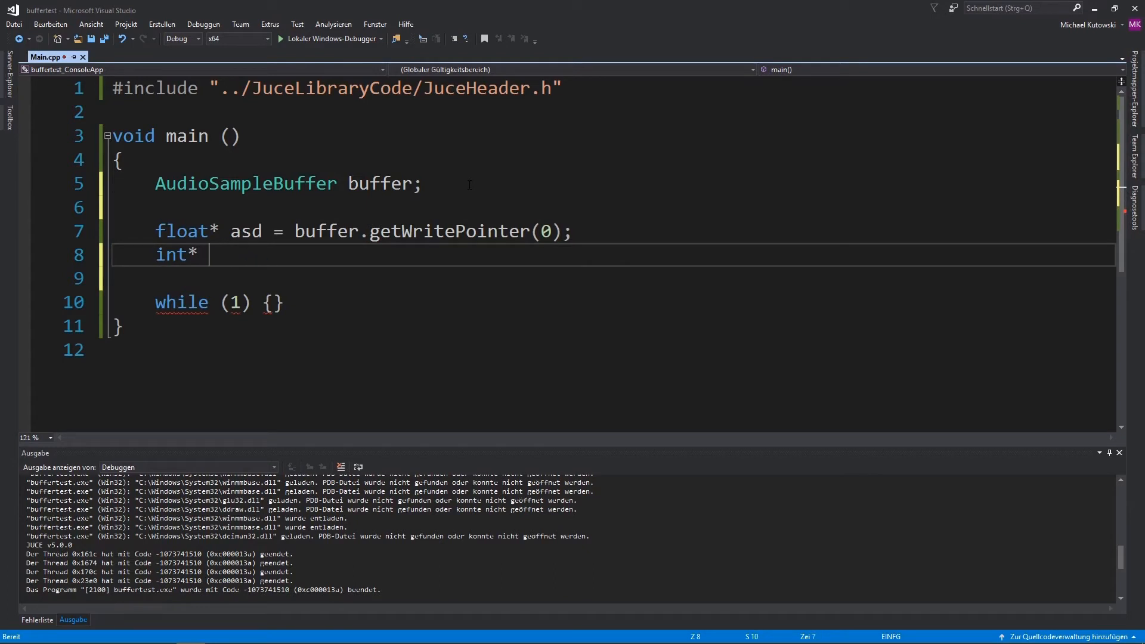
pyautogui.write('vector =')
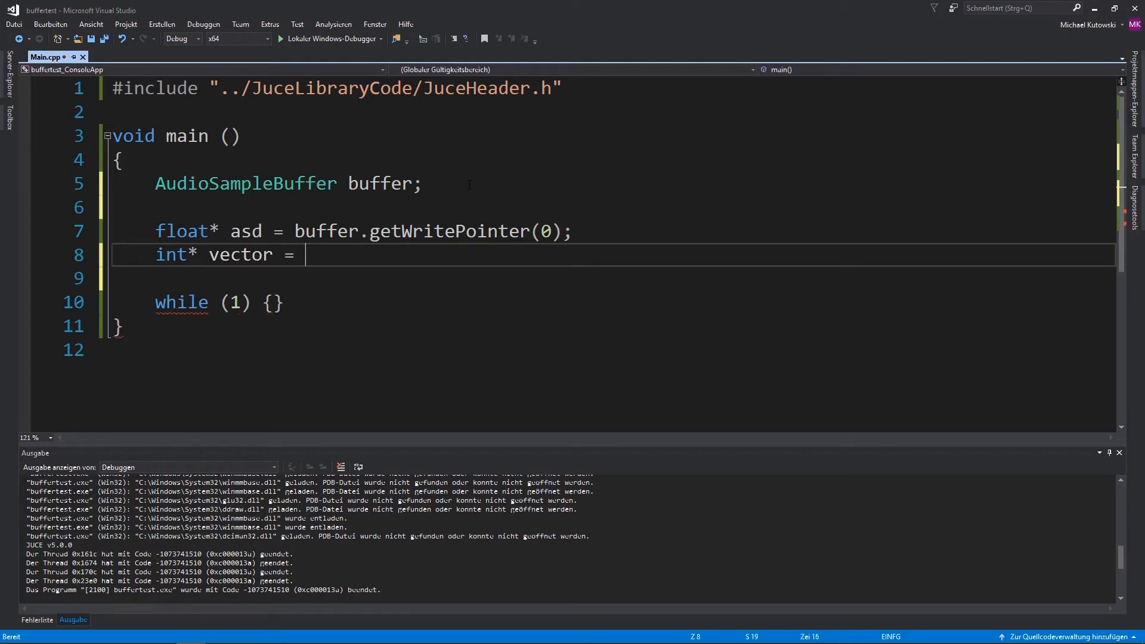
pyautogui.write('f')
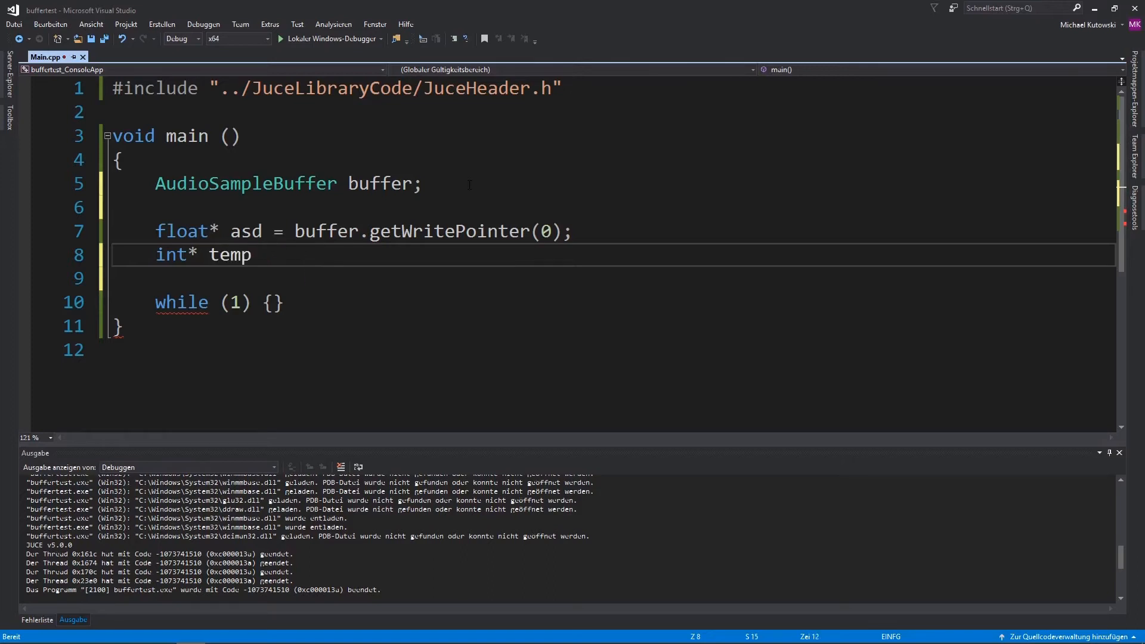
pyautogui.write('=')
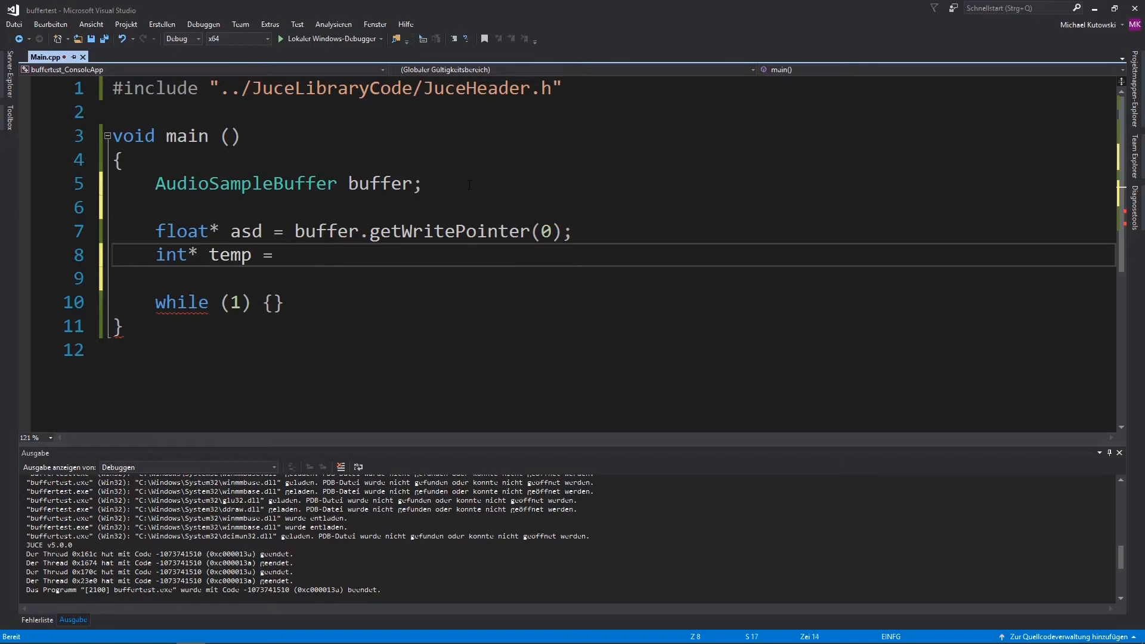
pyautogui.write('{1}')
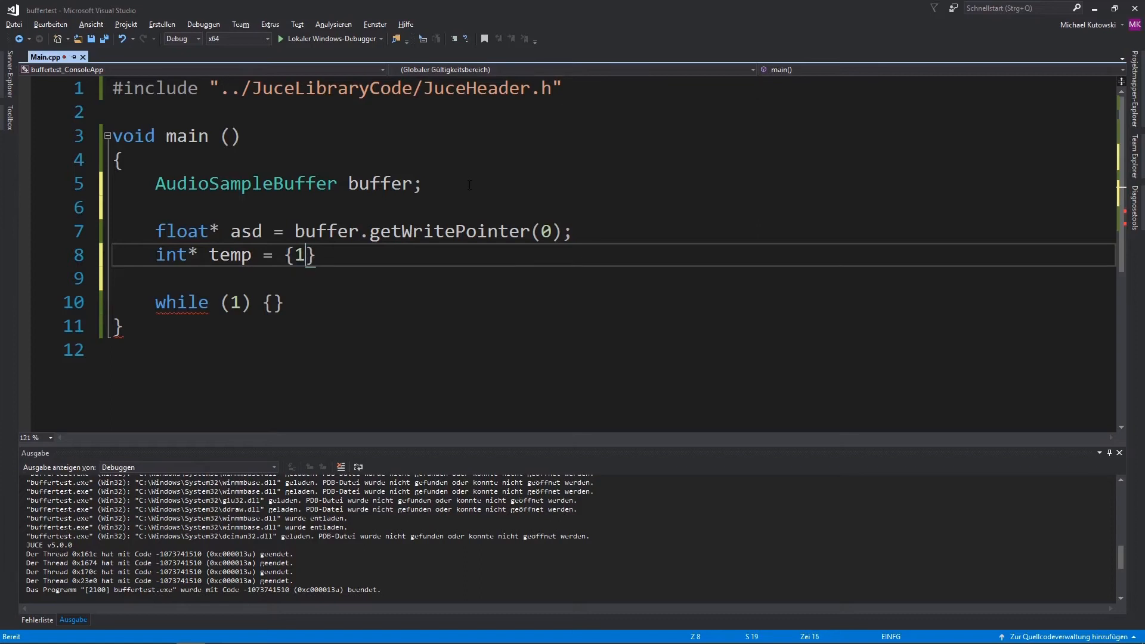
pyautogui.write(', 2 };')
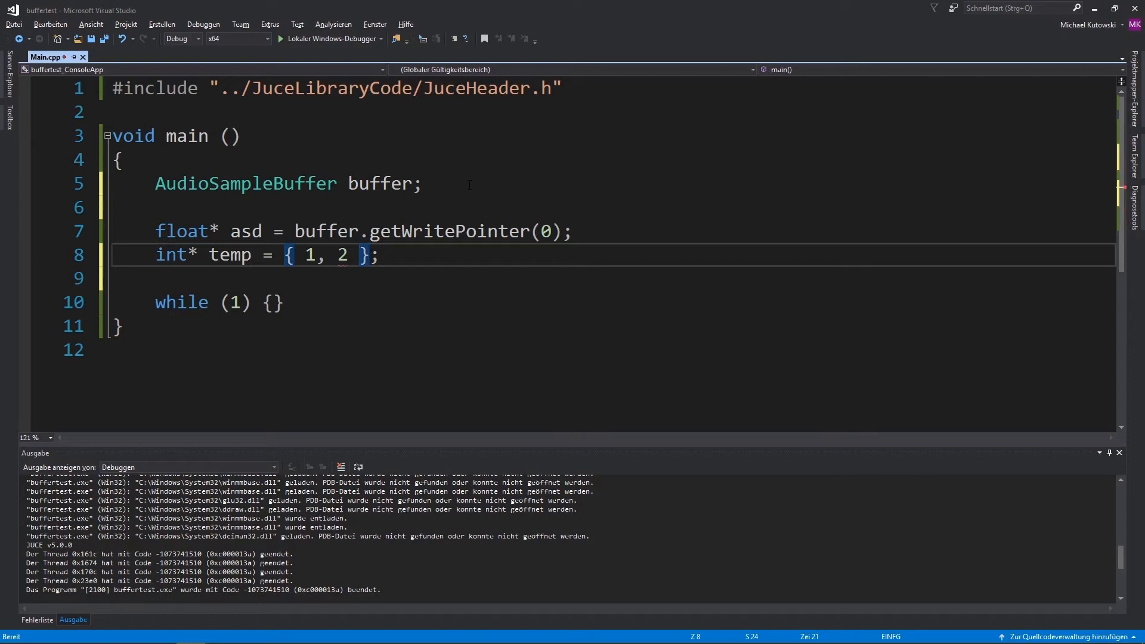
pyautogui.press('BackSpace')
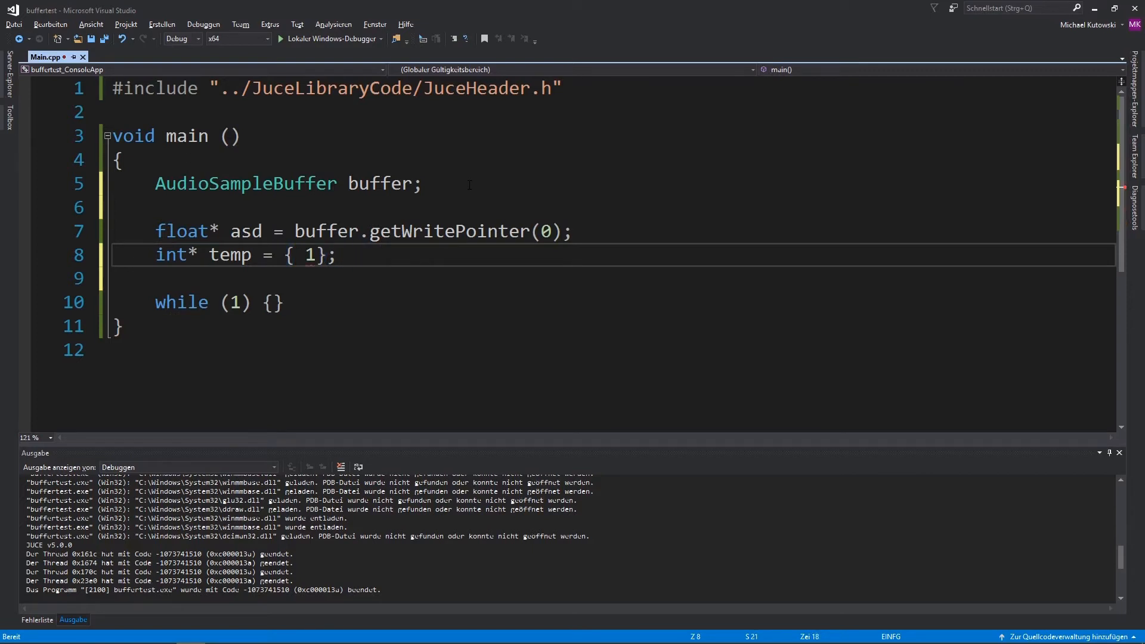
# - Rewrite the line as int* temp = new int[5 for a dynamic int array
pyautogui.write('new')
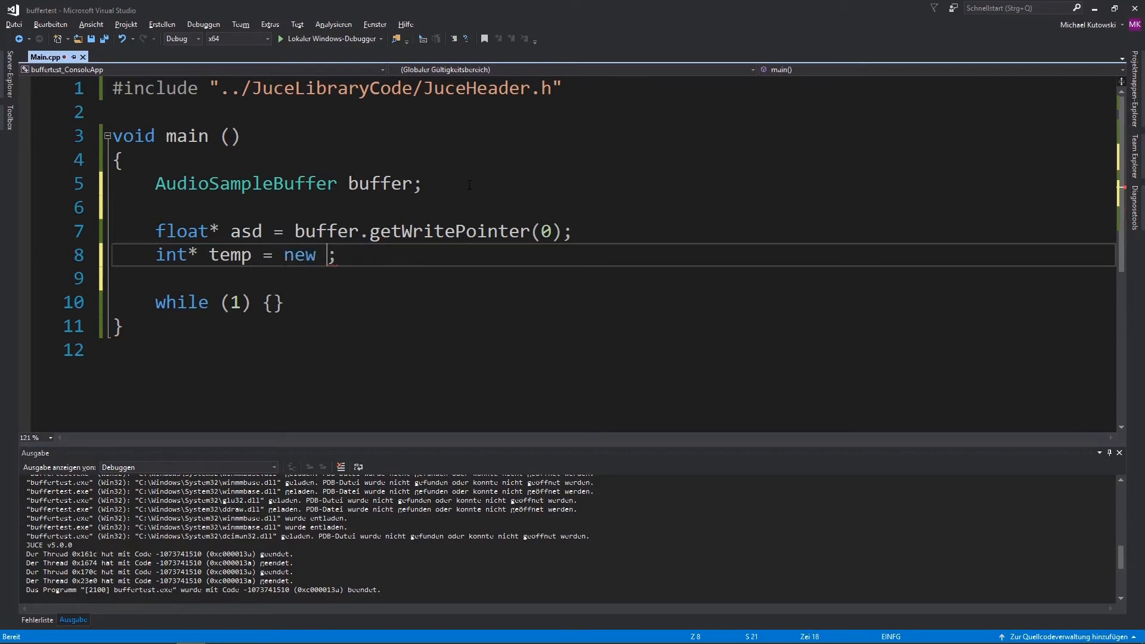
pyautogui.write('int[5')
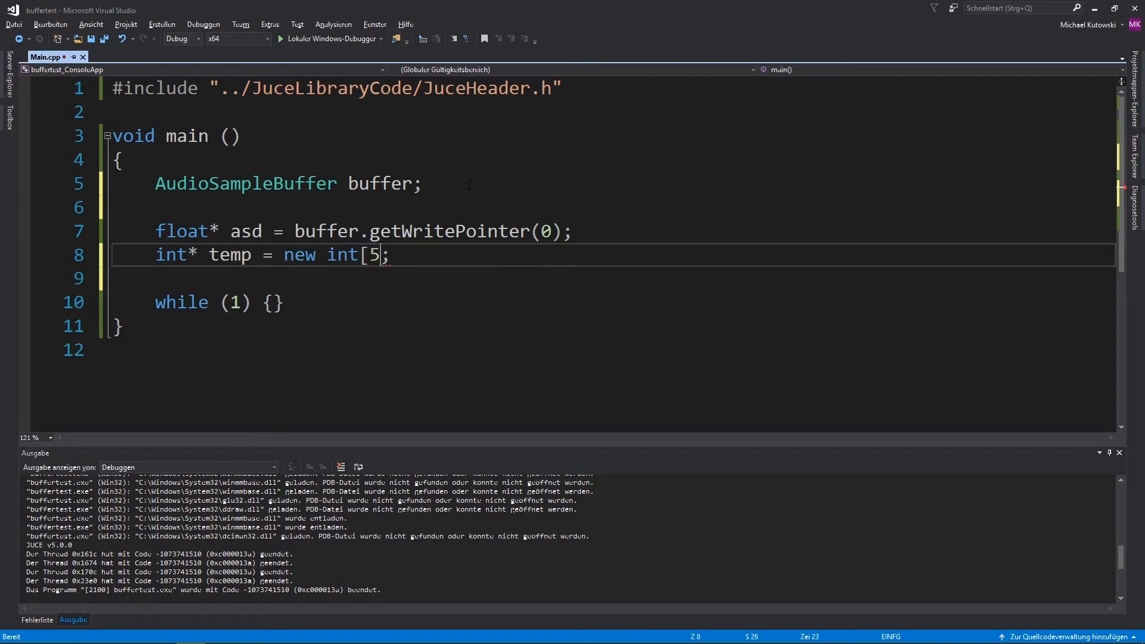
# - Close the bracket as new int[4]; and briefly try an int temp[] = {10, 20} line
pyautogui.write(']')
pyautogui.write('int ')
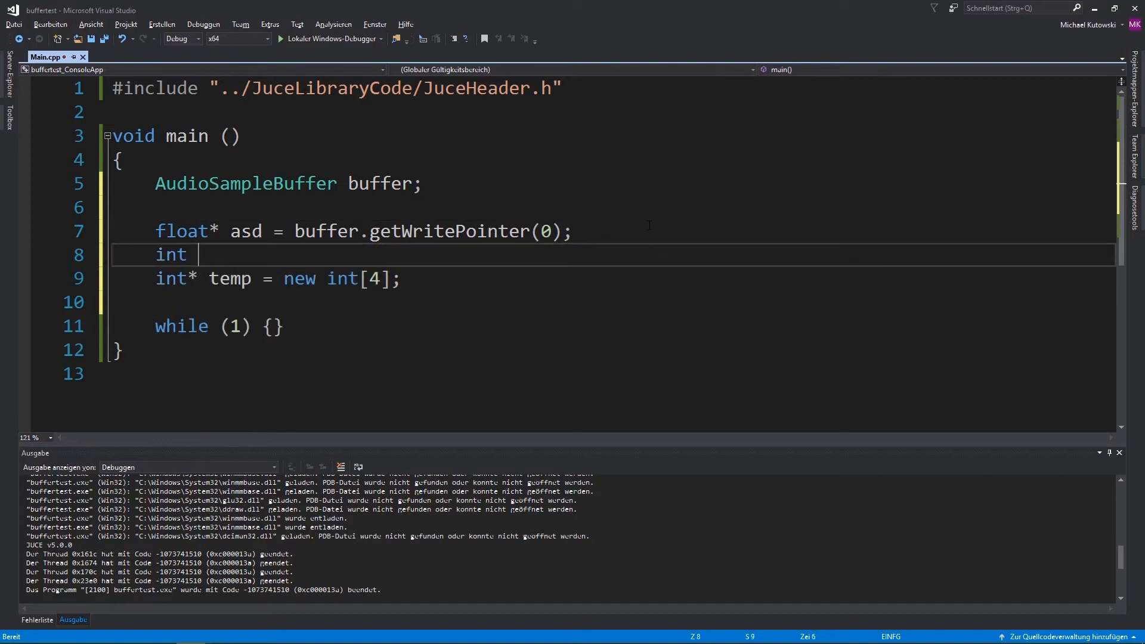
pyautogui.write('temp')
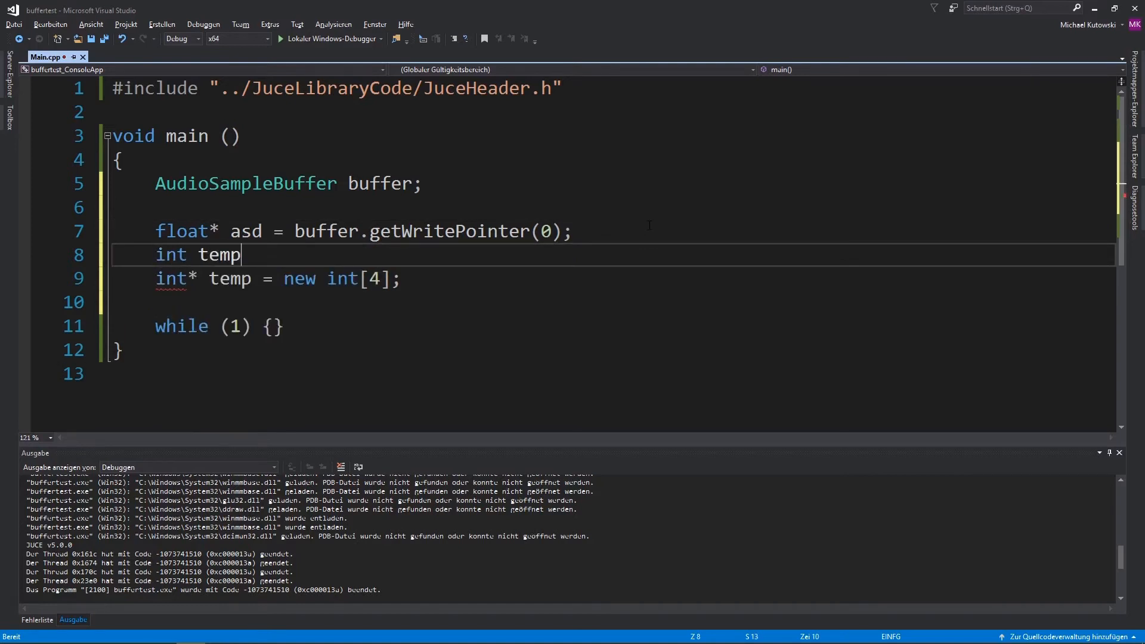
pyautogui.write('[]')
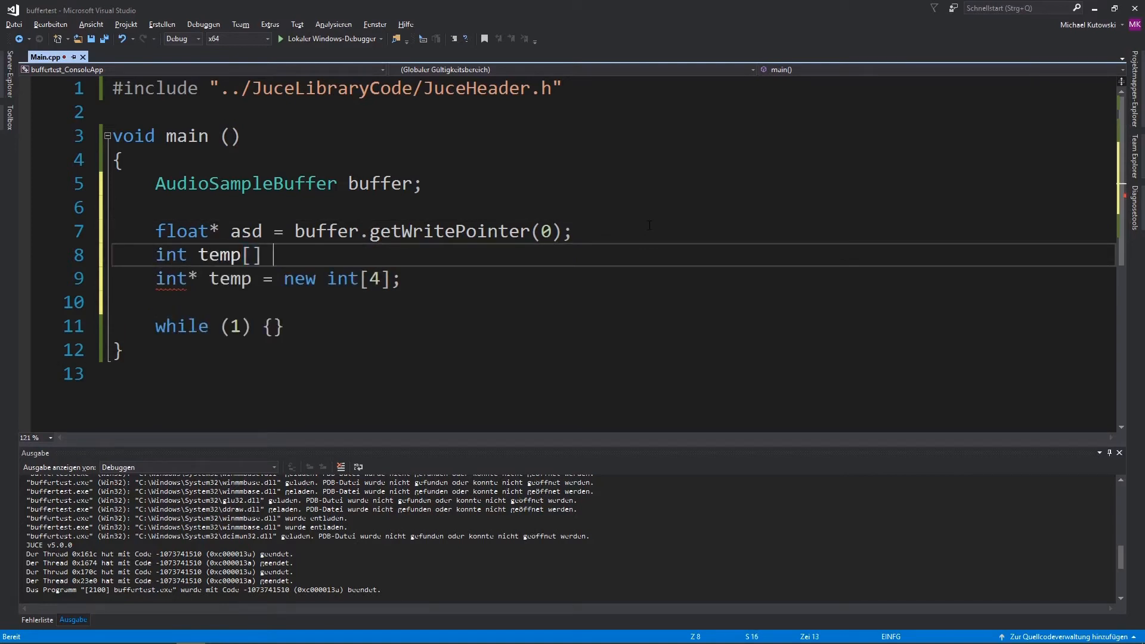
pyautogui.write('=')
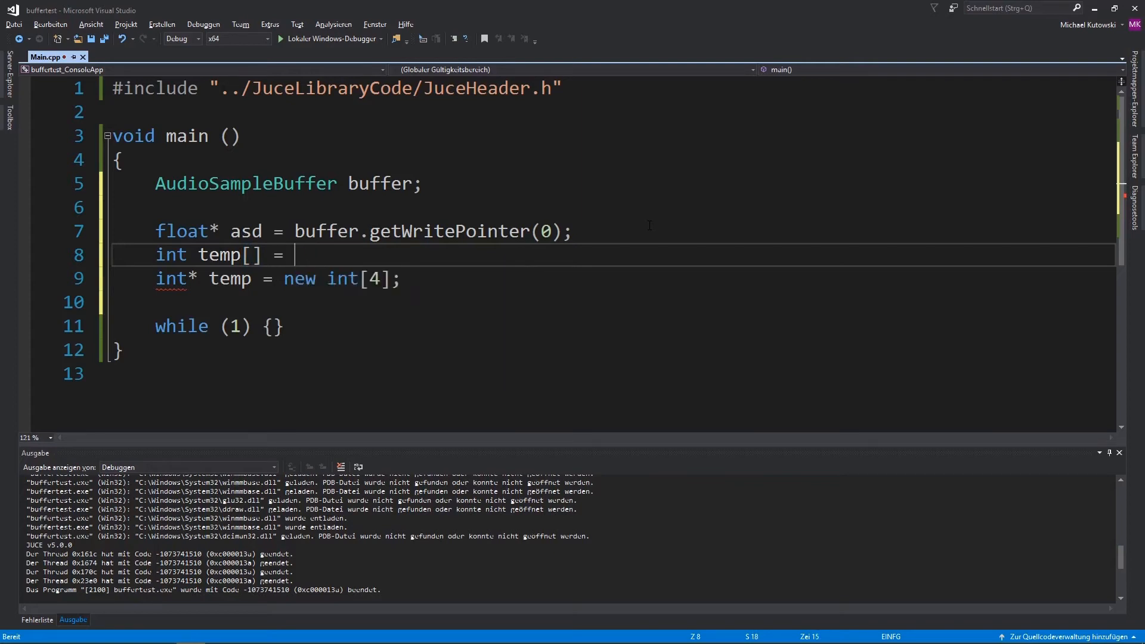
pyautogui.write('{}')
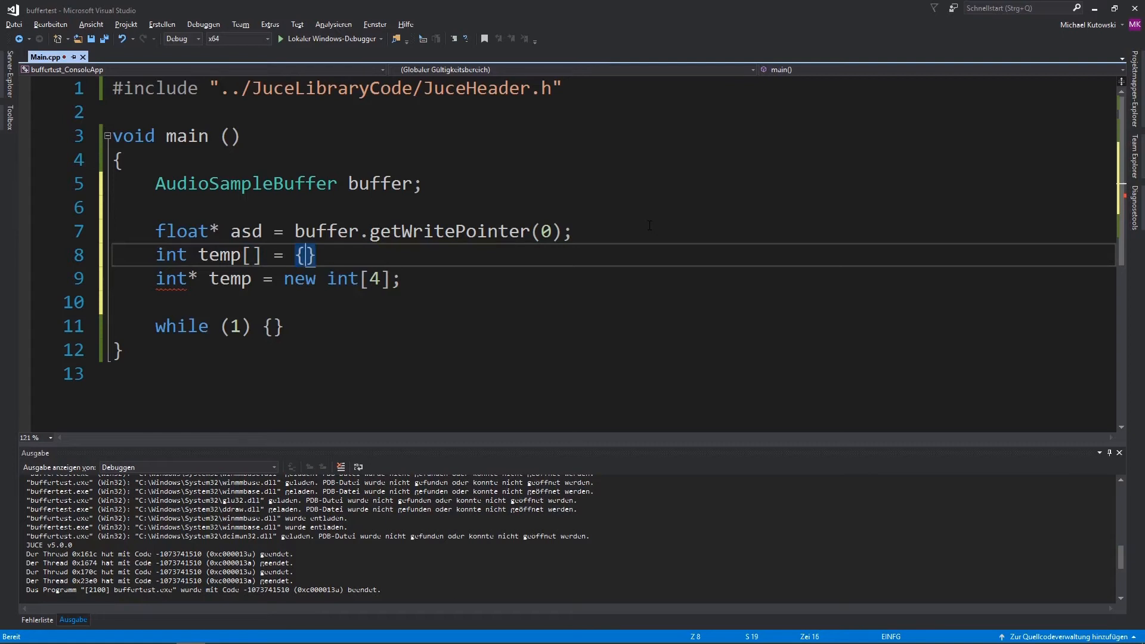
pyautogui.write('10, 20')
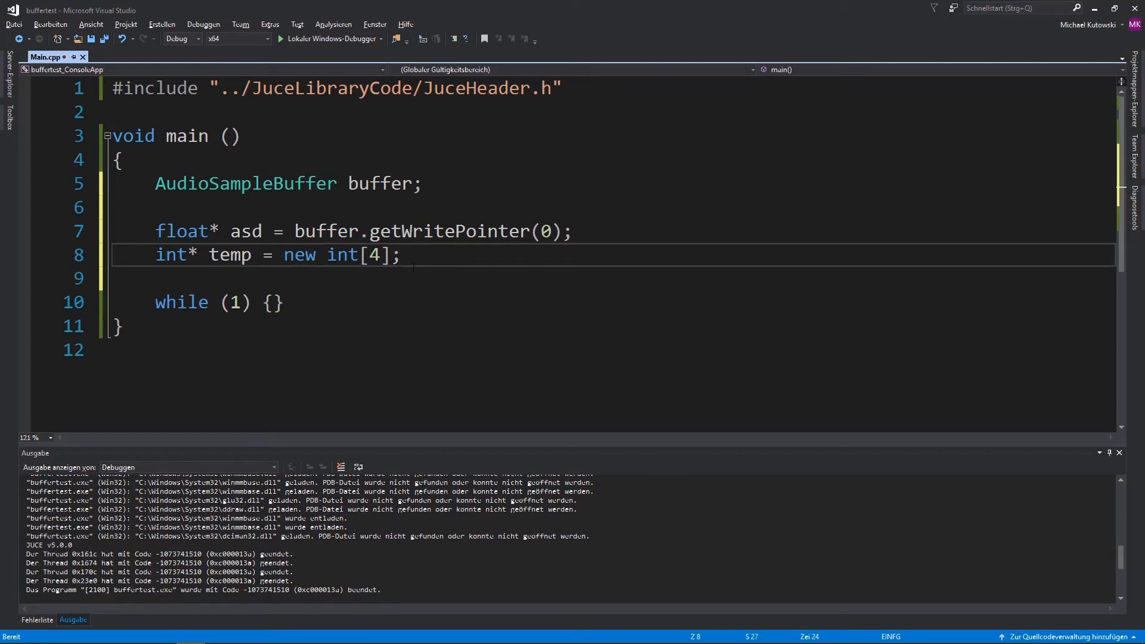
# - Add a Logger::writeToLog() call on a new line in main
pyautogui.press('Return')
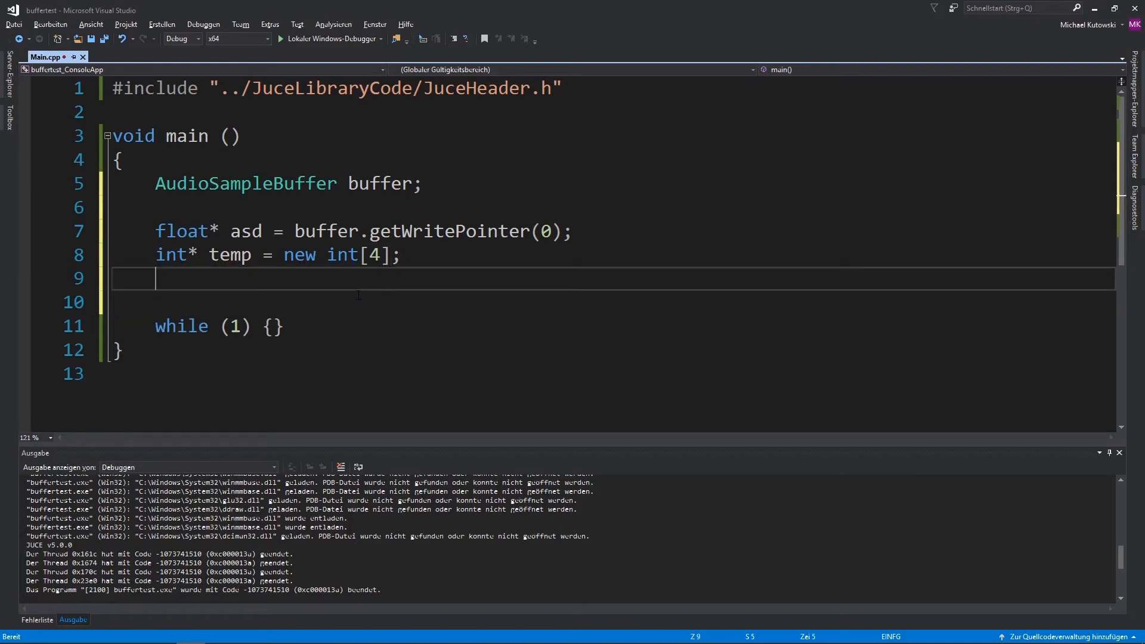
pyautogui.write('Logger:')
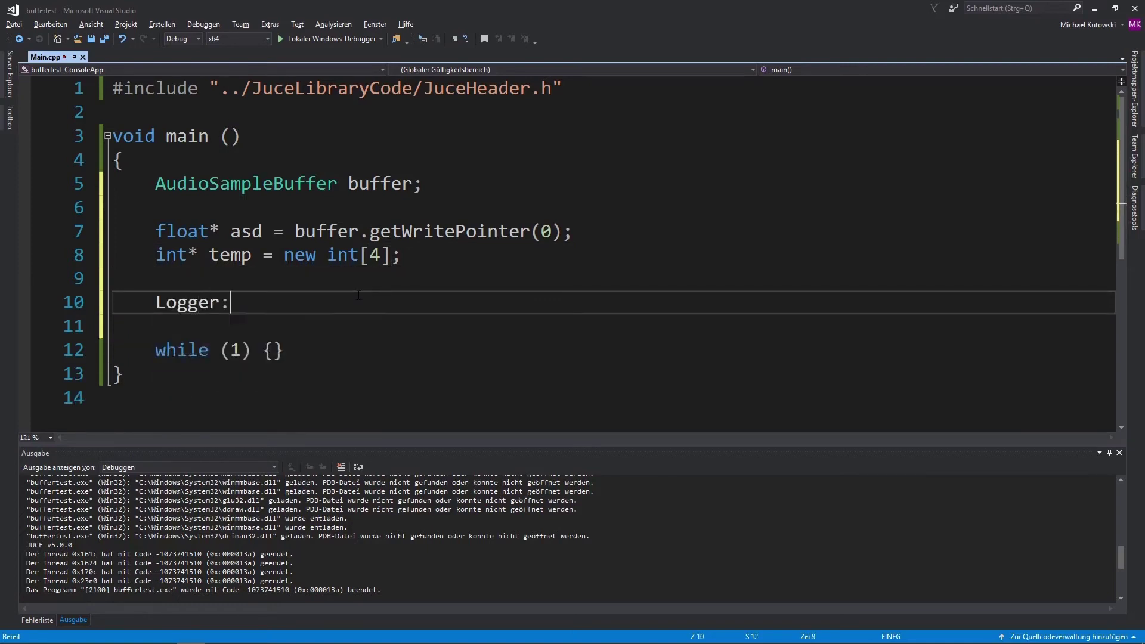
pyautogui.write(':writeToLog')
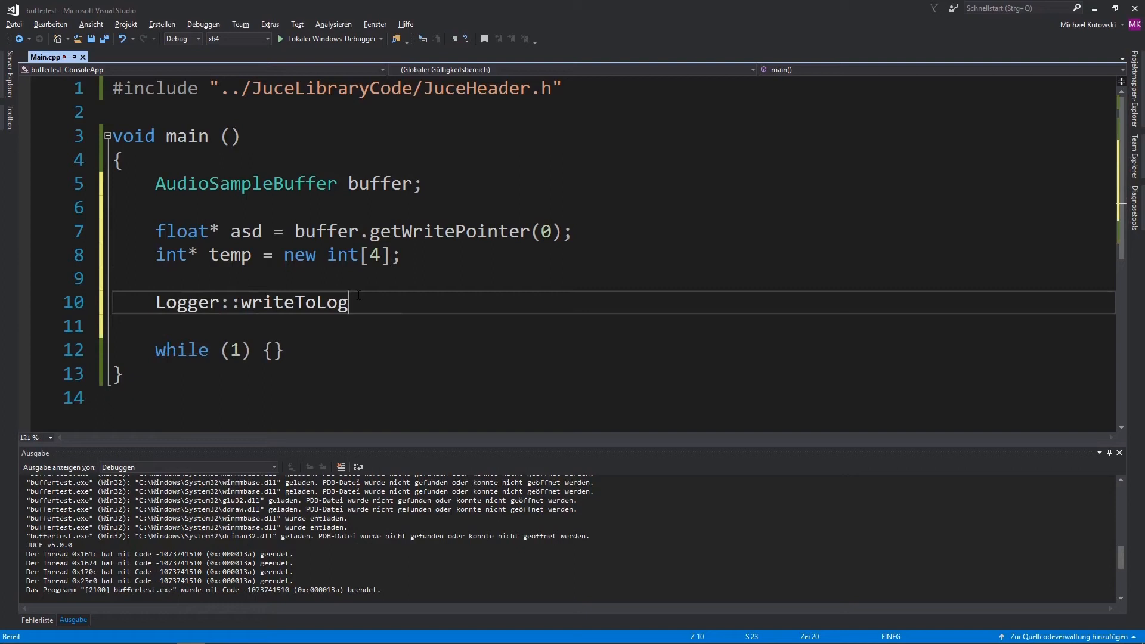
pyautogui.doubleClick(295, 301)
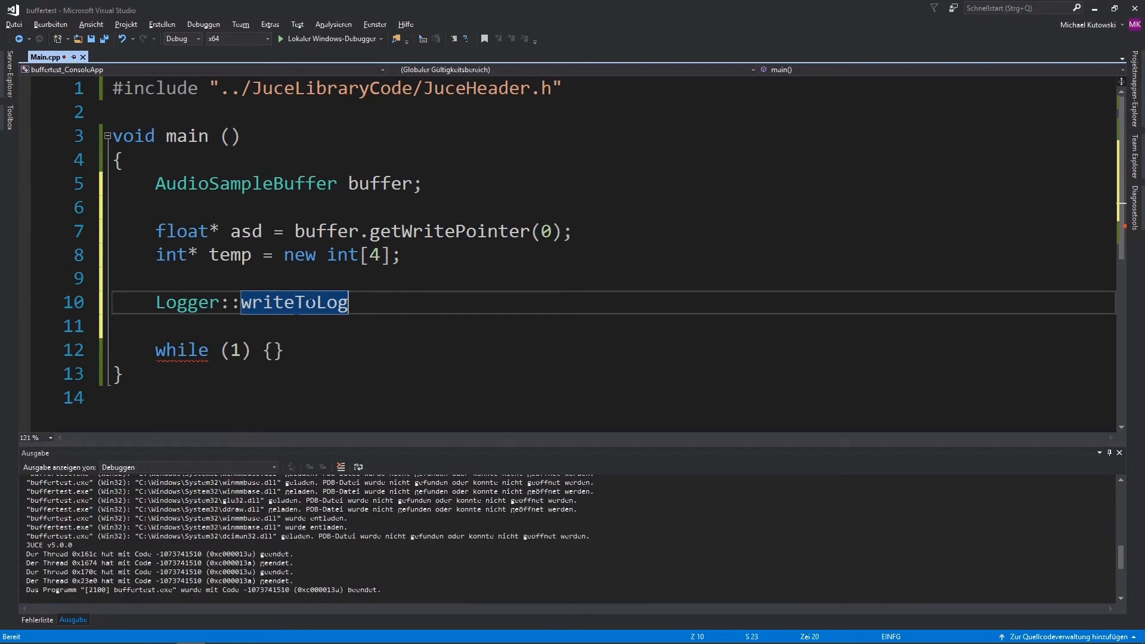
pyautogui.write('(')
pyautogui.click(612, 278)
pyautogui.write('t')
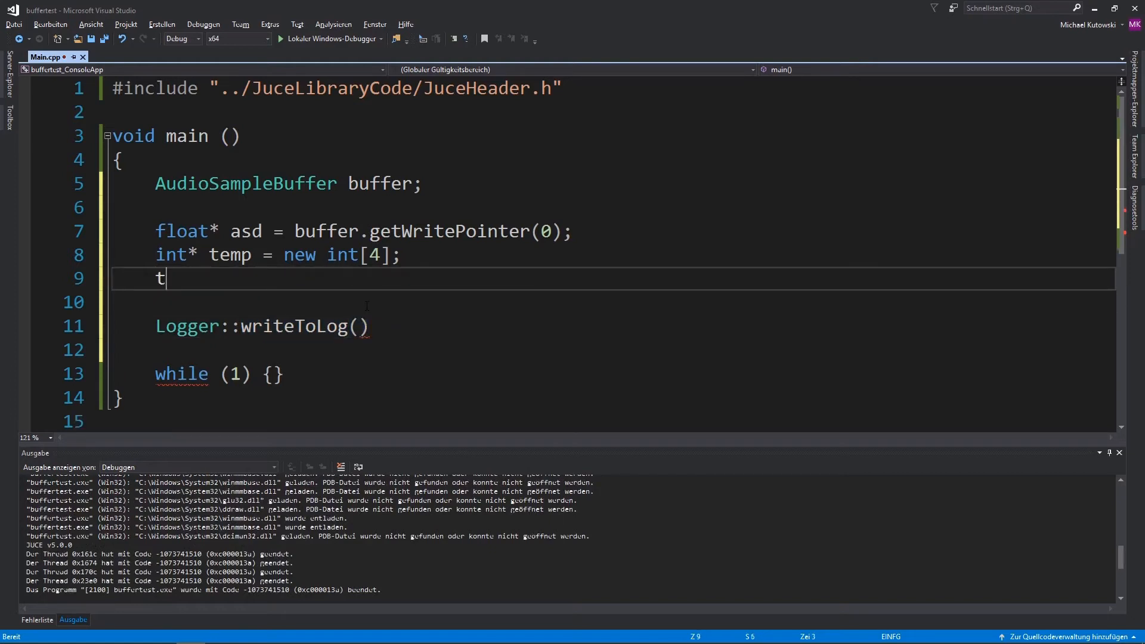
# - Assign temp[0] = 0; above the logging call
pyautogui.write('emp[i')
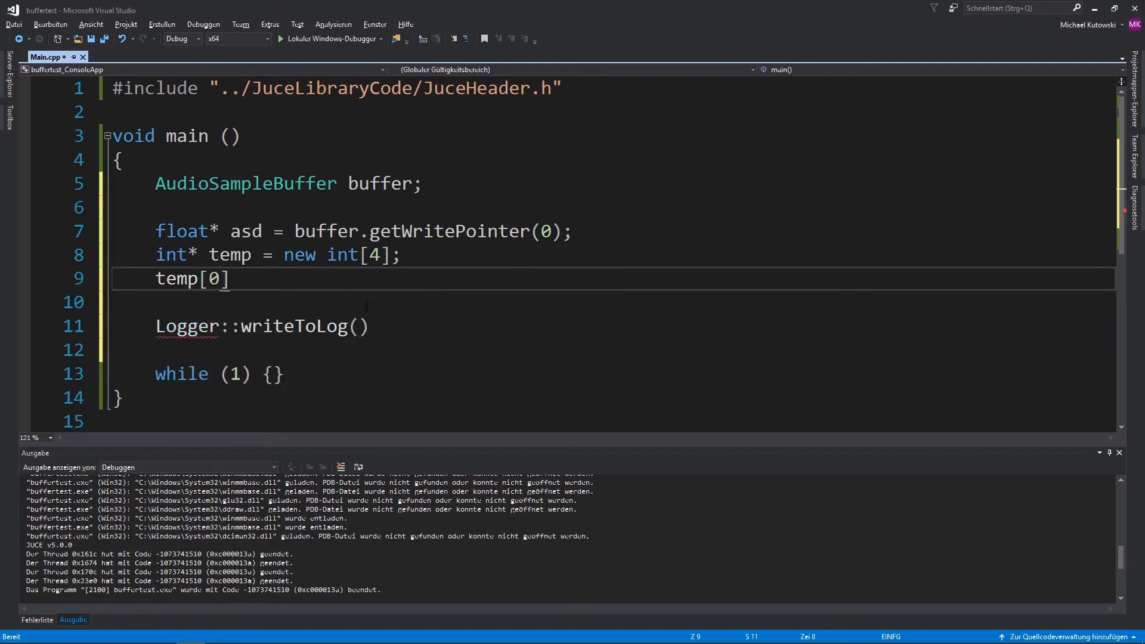
pyautogui.write('= 0,')
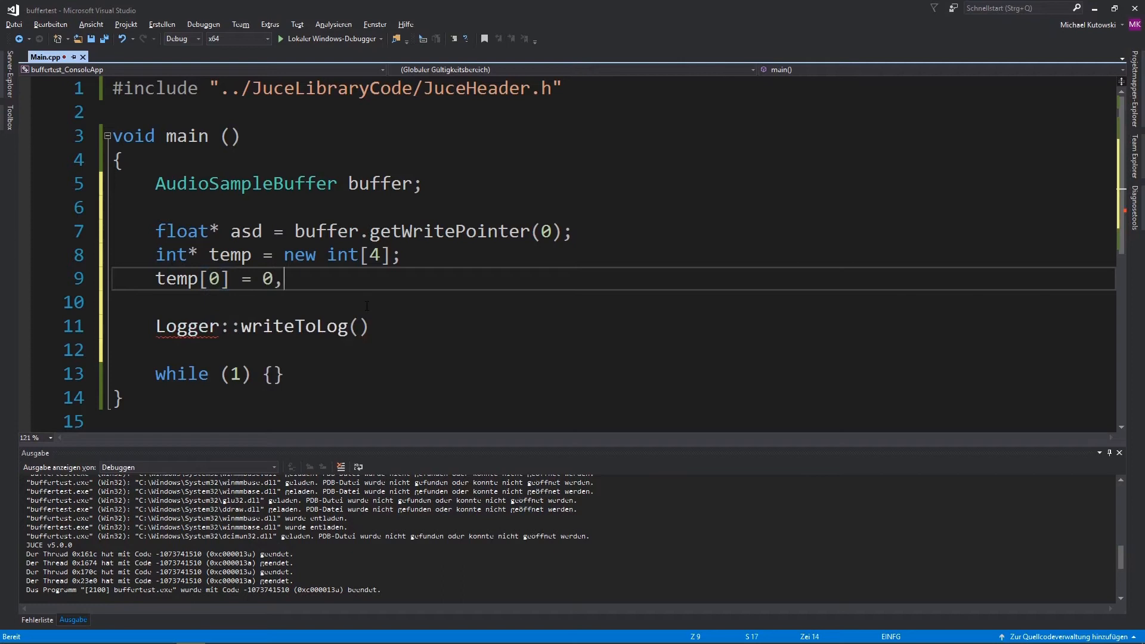
pyautogui.write(';')
pyautogui.write('for (')
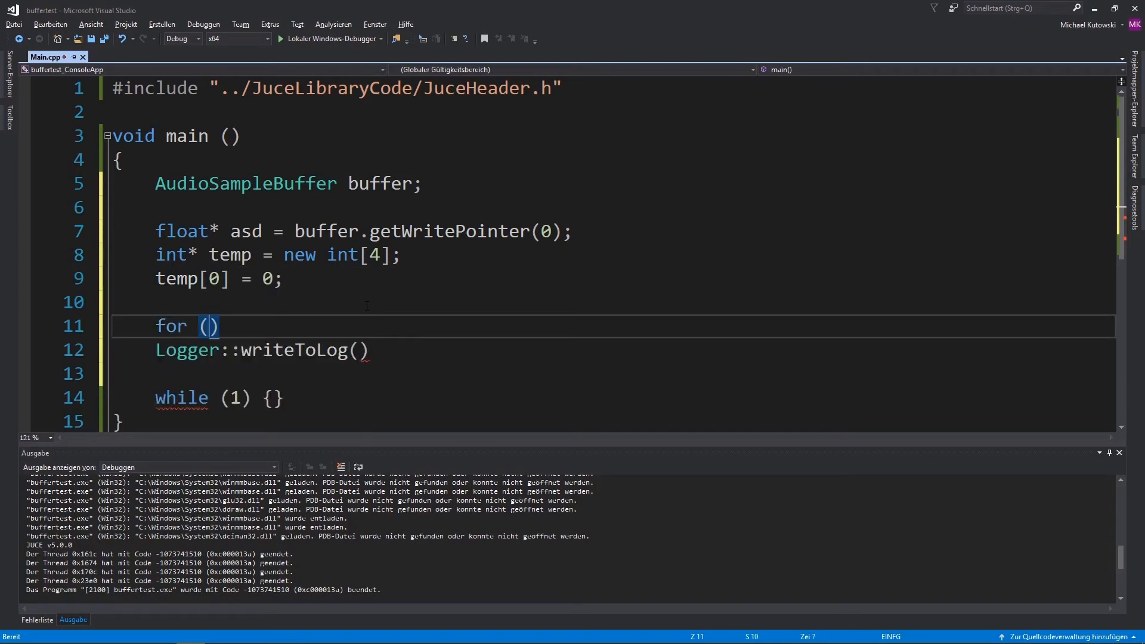
# - Write a range-based for (auto &num : temp) loop header above the logging call
pyautogui.write('auto')
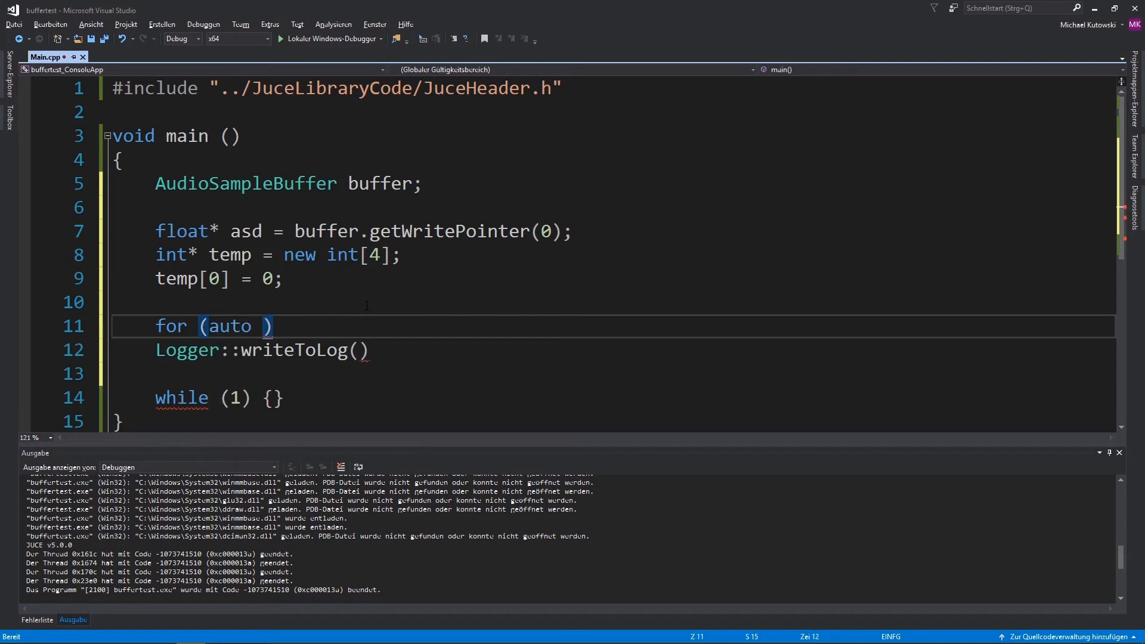
pyautogui.write('&num : n')
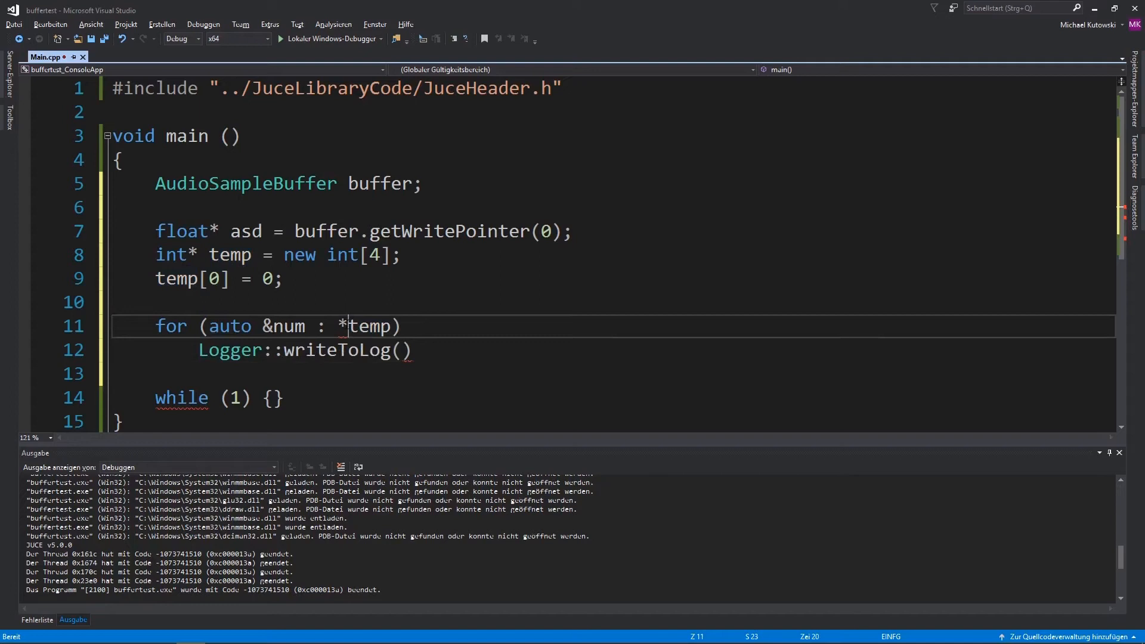
pyautogui.write('&')
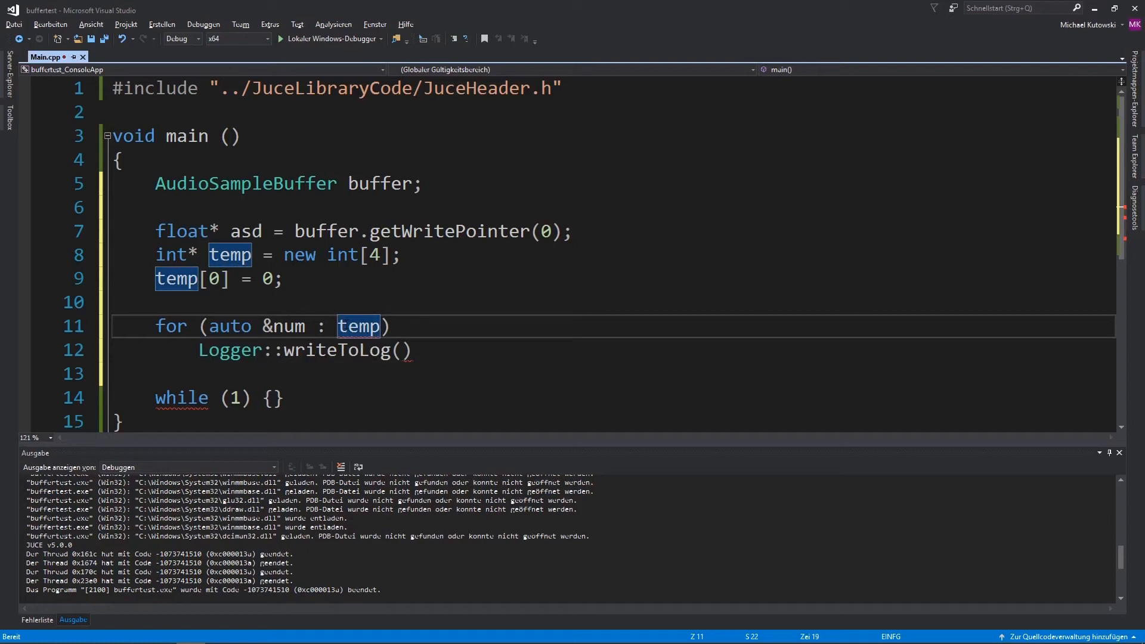
pyautogui.moveTo(358, 325)
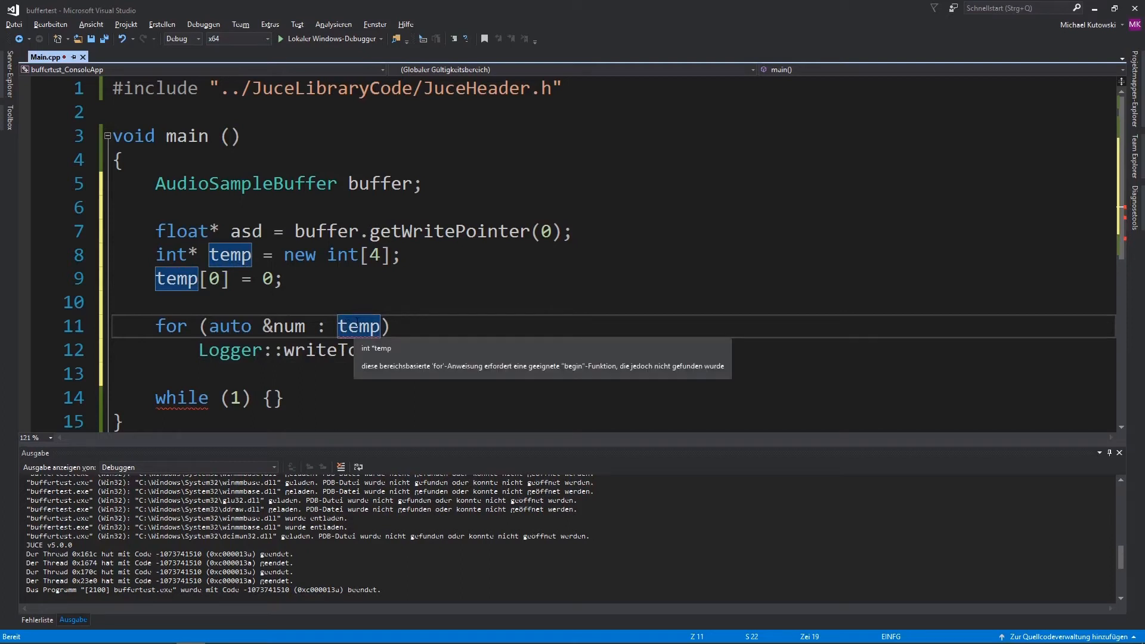
pyautogui.moveTo(591, 364)
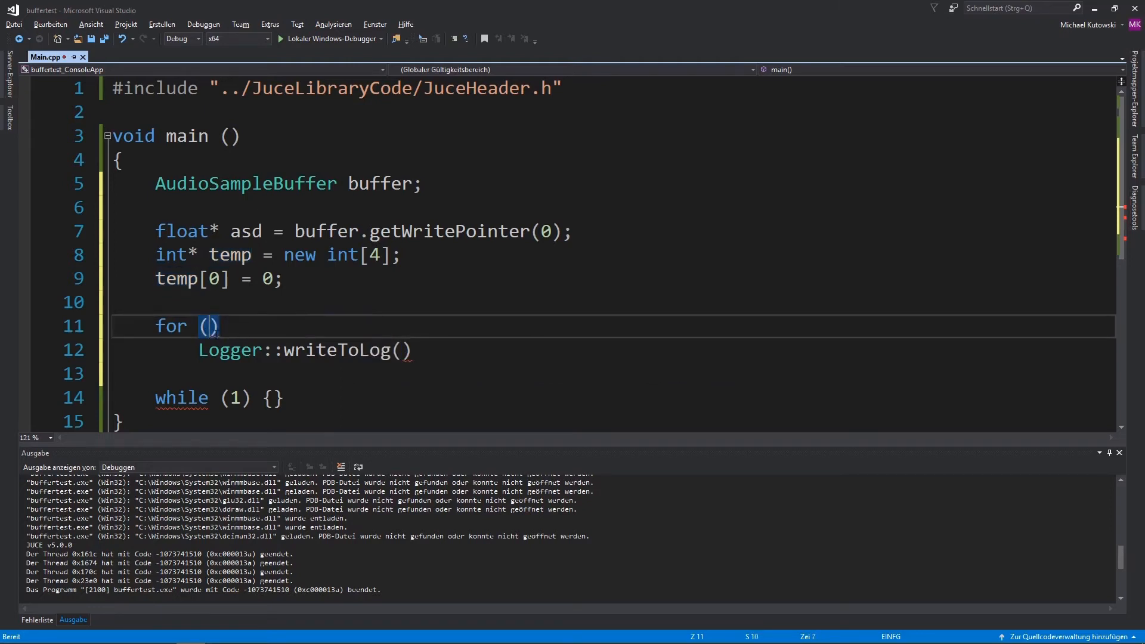
# - Complete the loop header as for (auto i = 0; i < 4; ++i)
pyautogui.write('auto')
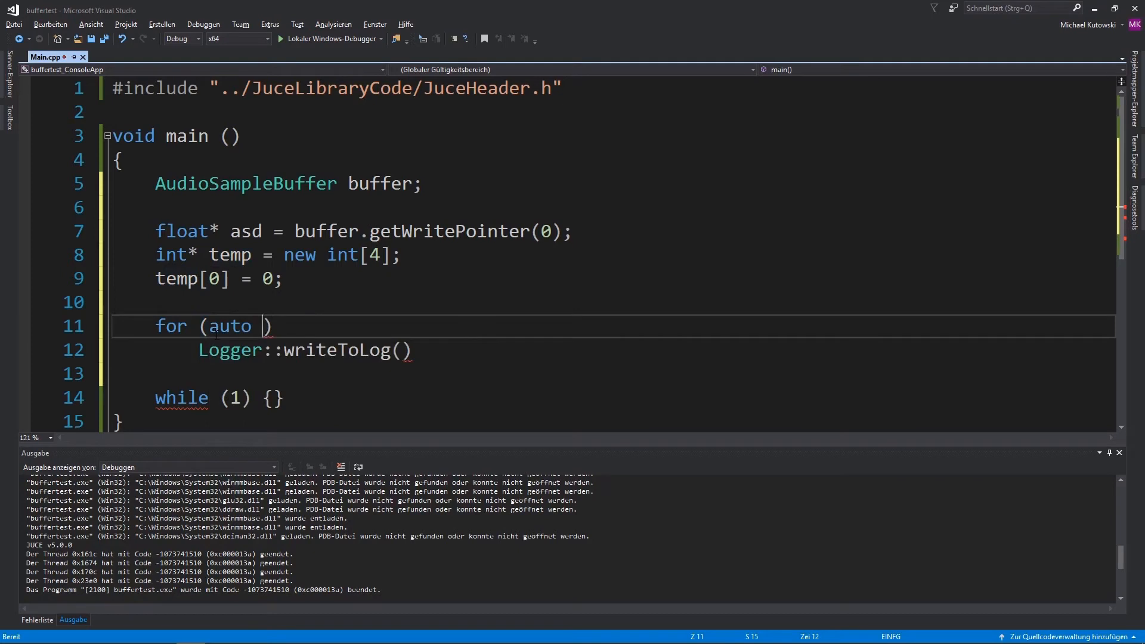
pyautogui.write('i = 0; i <')
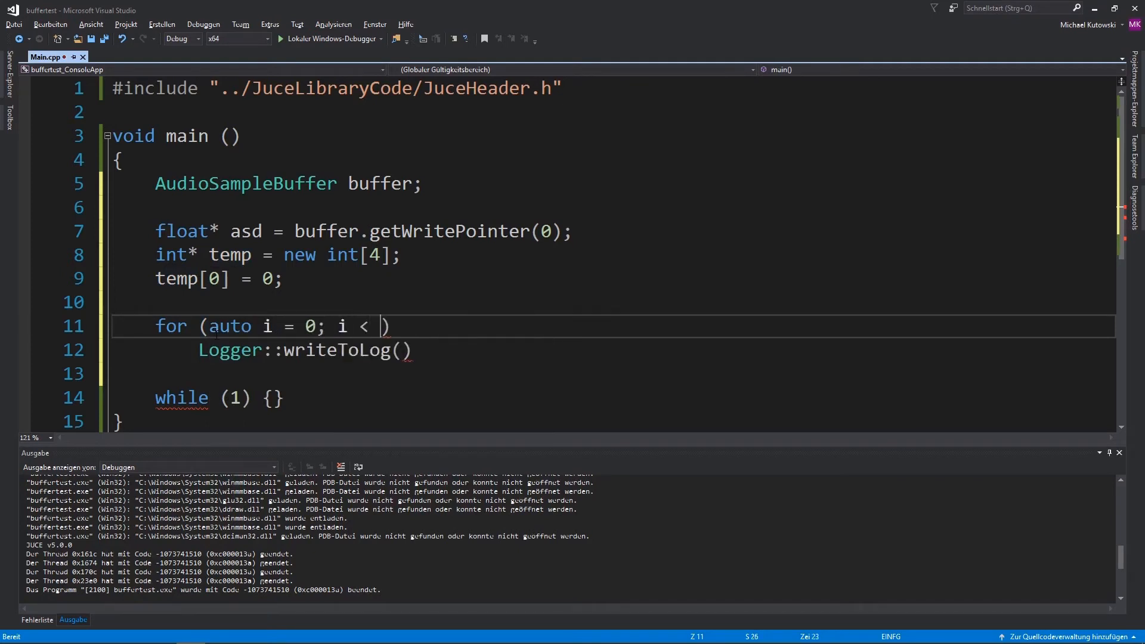
pyautogui.write('4;')
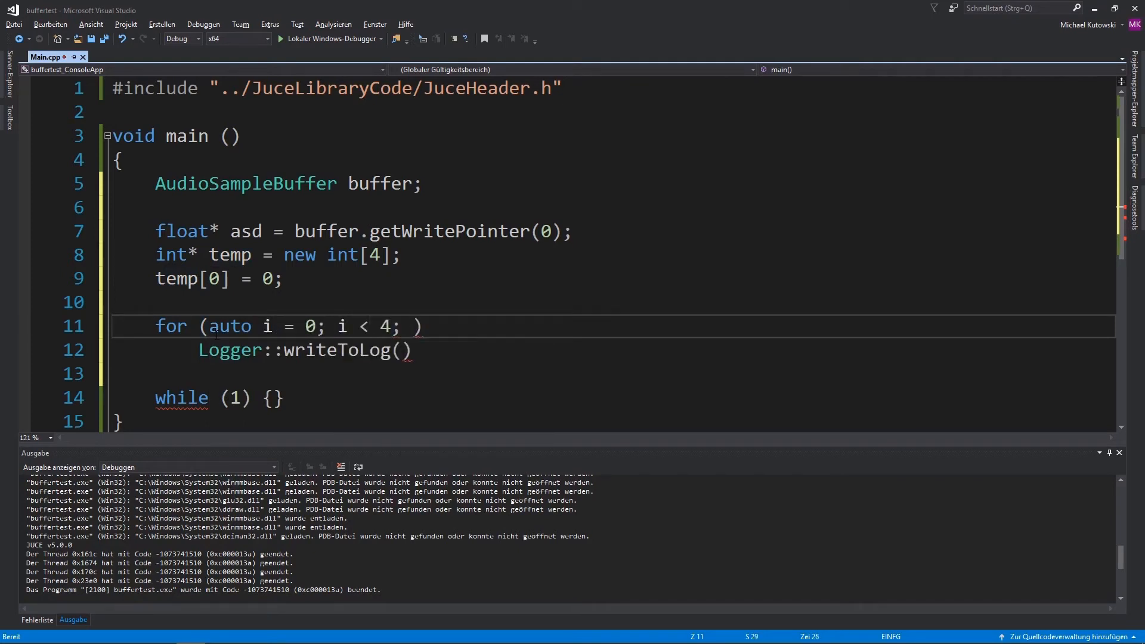
pyautogui.write('+i+')
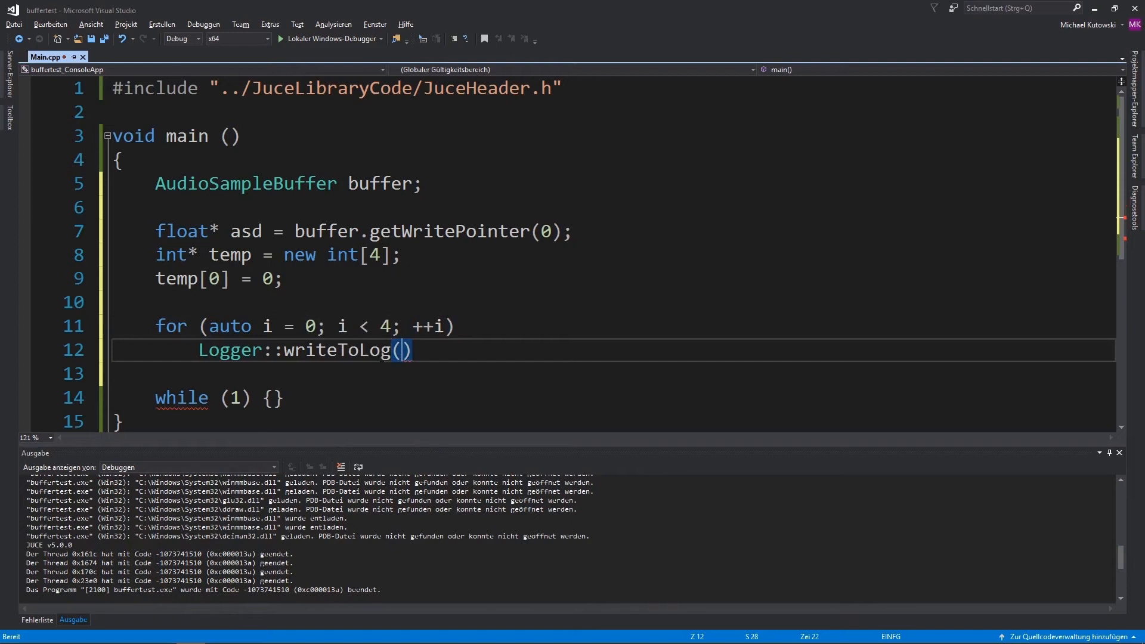
# - Log String(temp[i]) inside writeToLog on each loop pass
pyautogui.write('temp[i]')
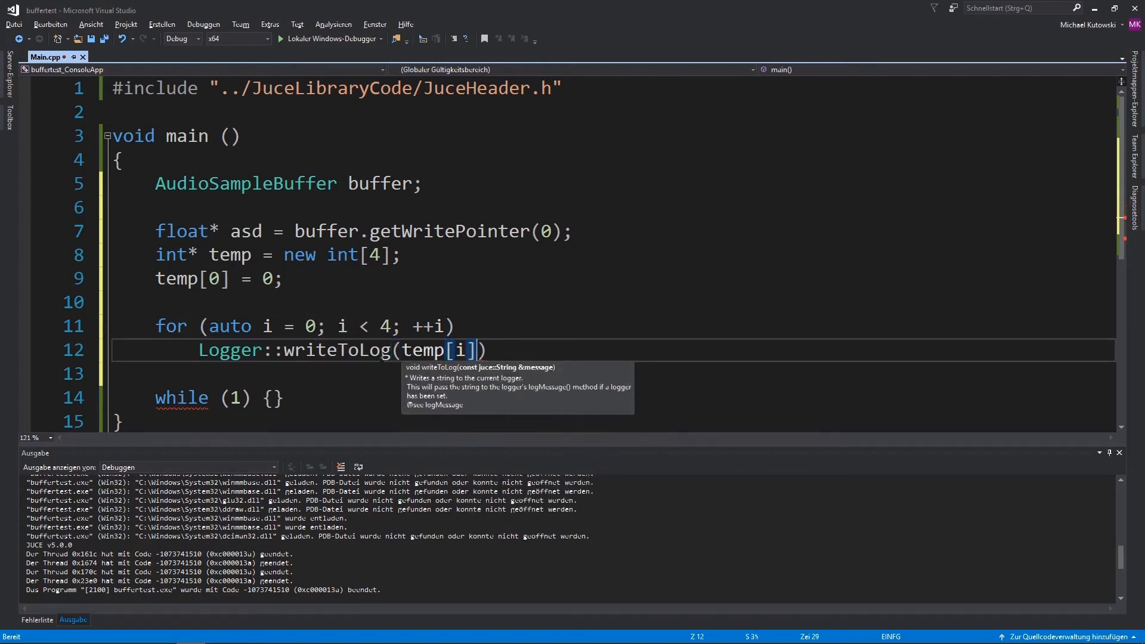
pyautogui.write(');')
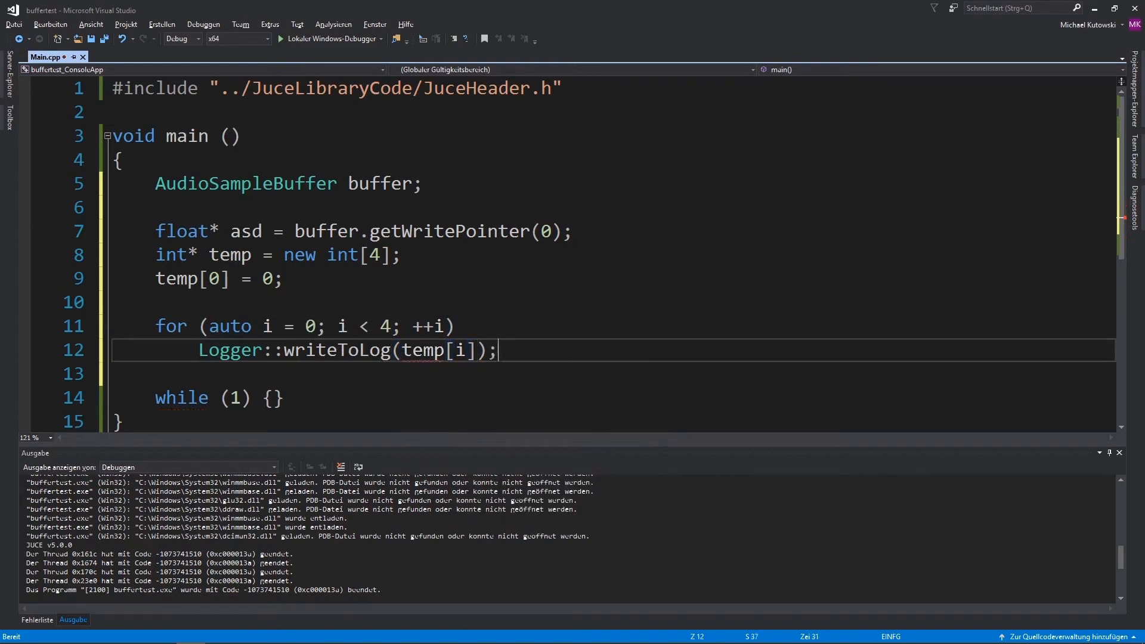
pyautogui.doubleClick(421, 350)
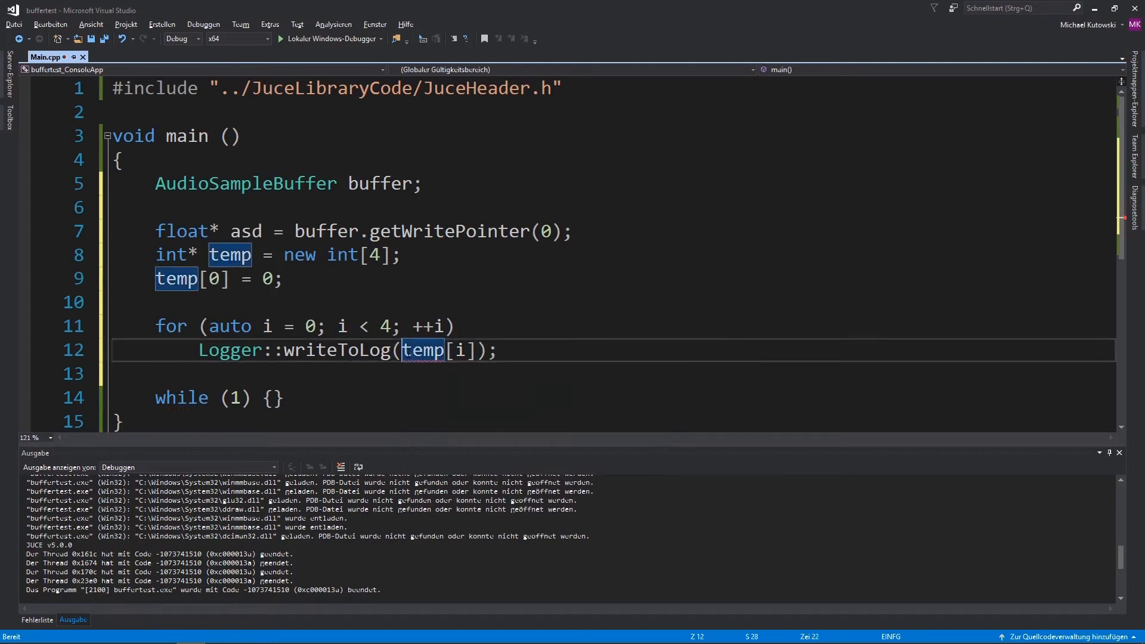
pyautogui.write('String(')
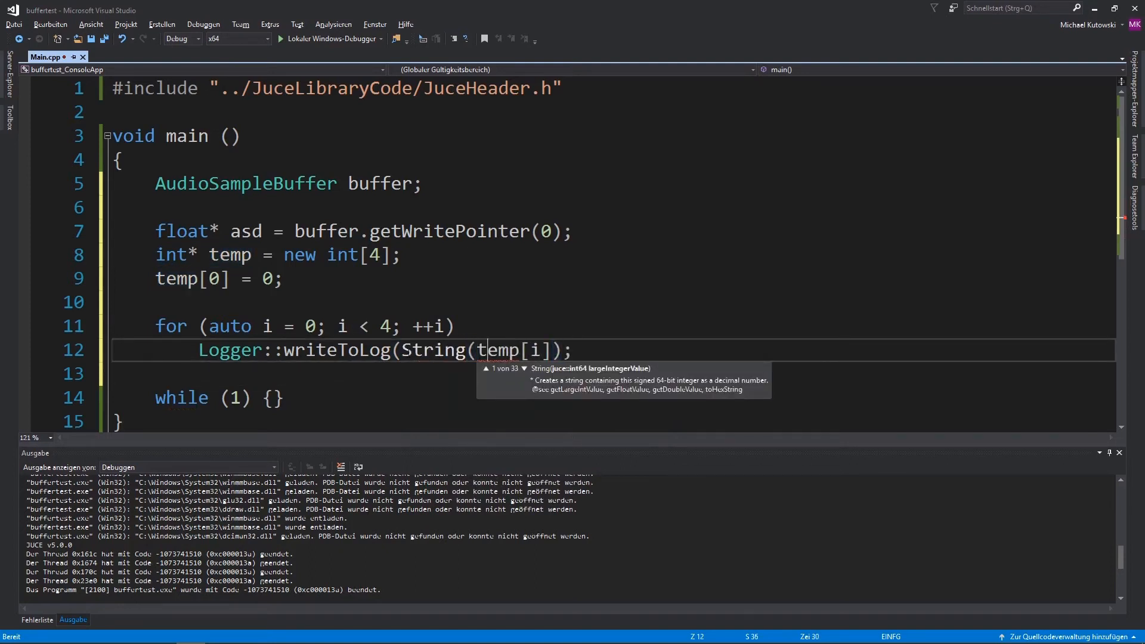
pyautogui.write(')')
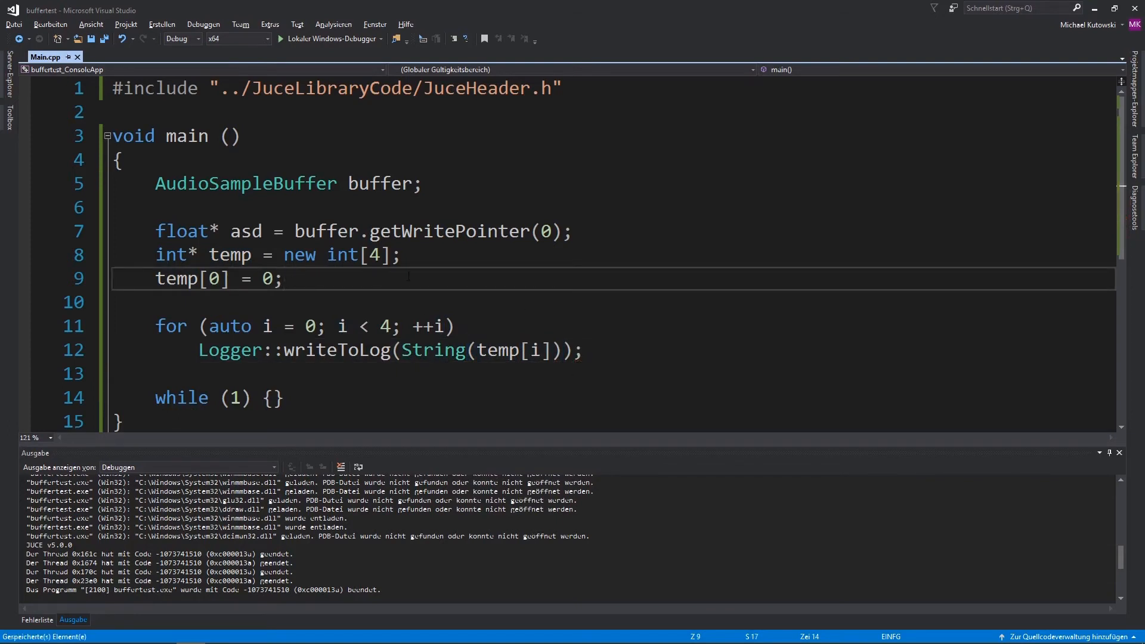
# - Assign temp[1] = 4;, temp[2] = 1; and temp[3] = 5; on new lines
pyautogui.write('temp[1]')
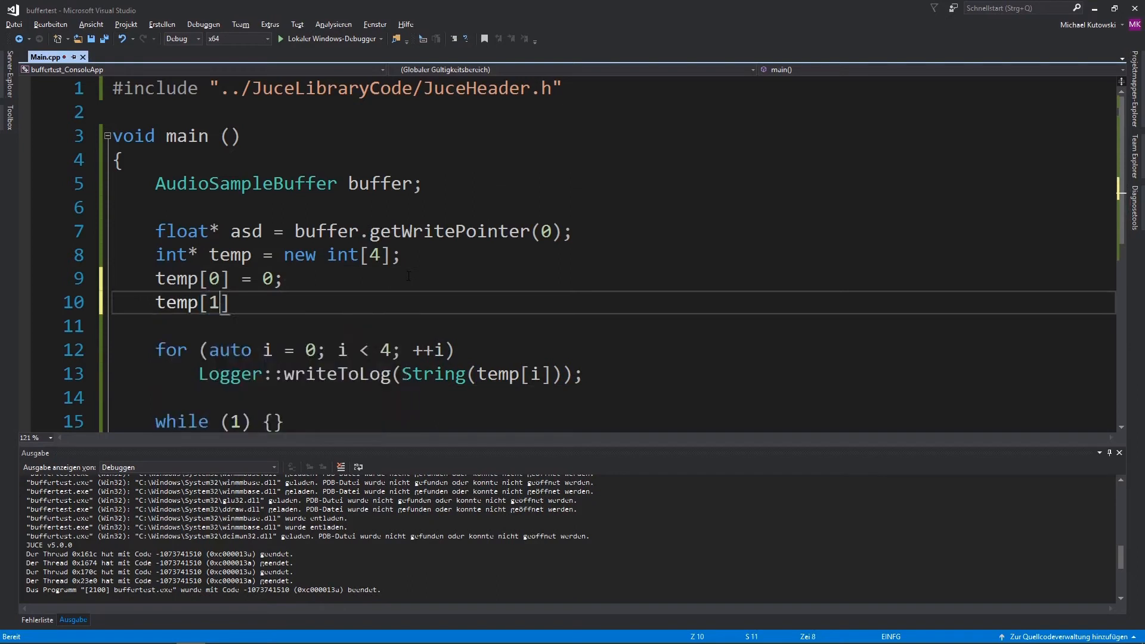
pyautogui.write('= 4;')
pyautogui.click(610, 326)
pyautogui.write('temp[')
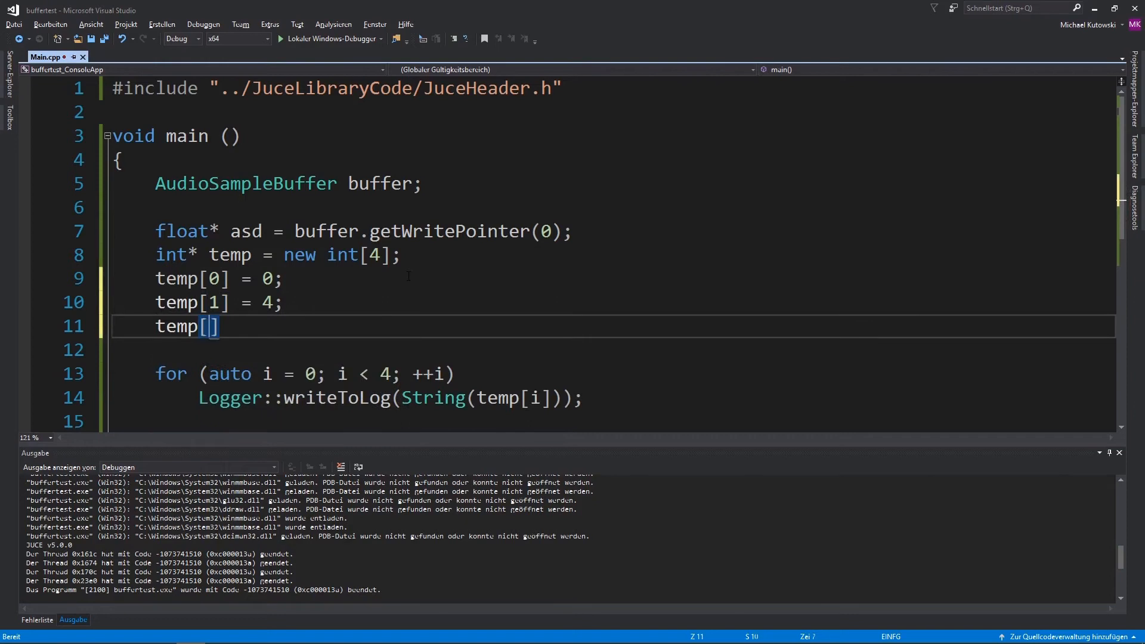
pyautogui.write('2')
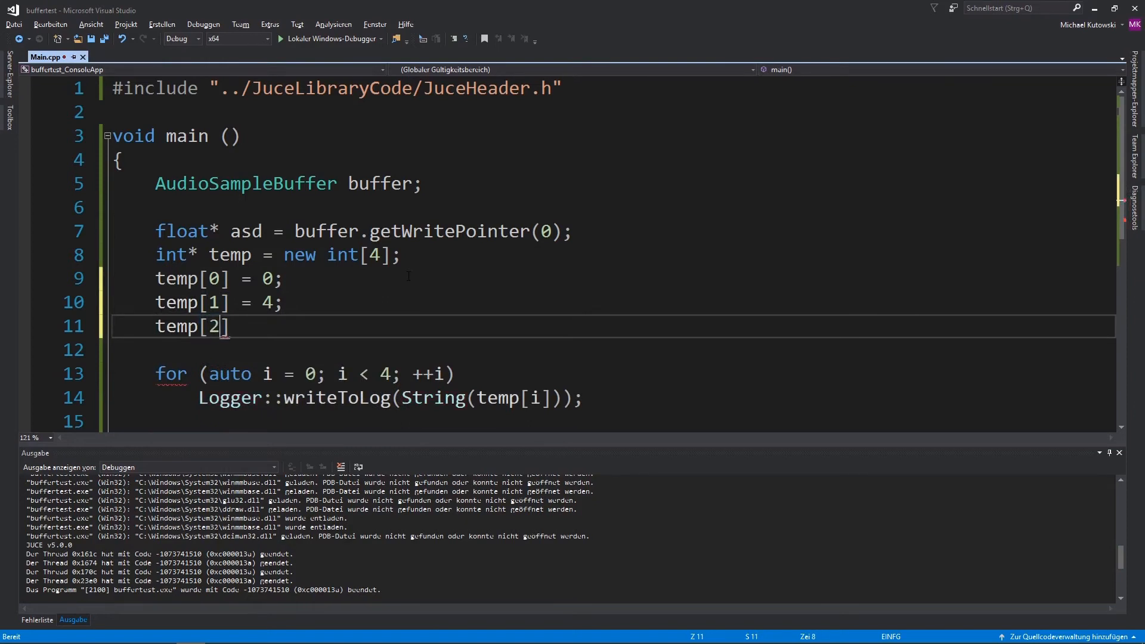
pyautogui.write('= 1;')
pyautogui.write('temp[3] =')
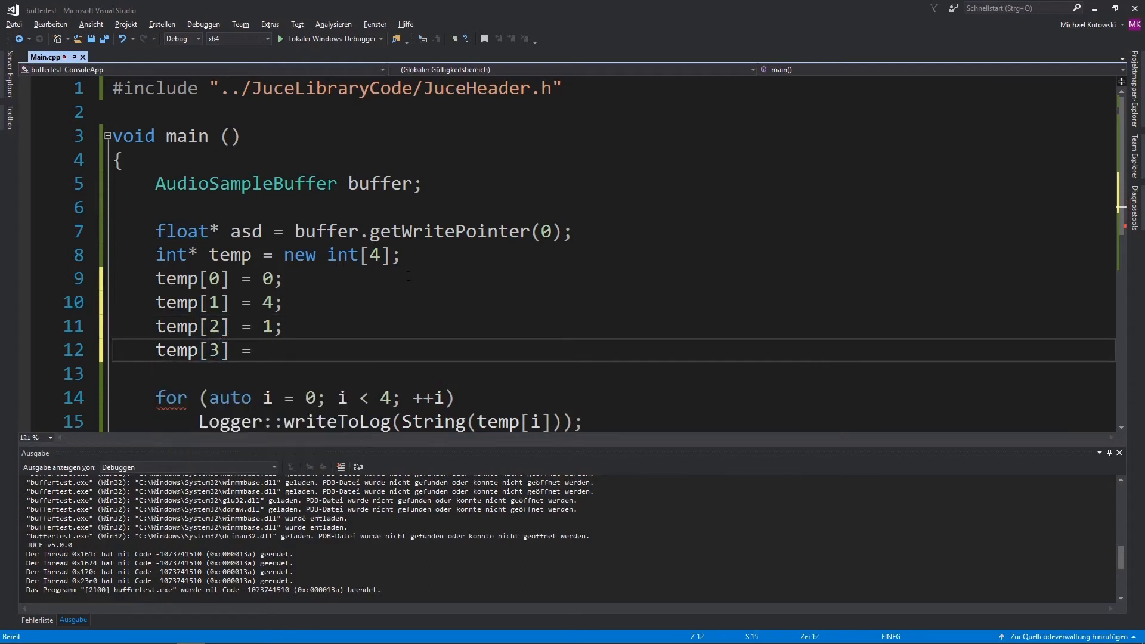
pyautogui.write('5;')
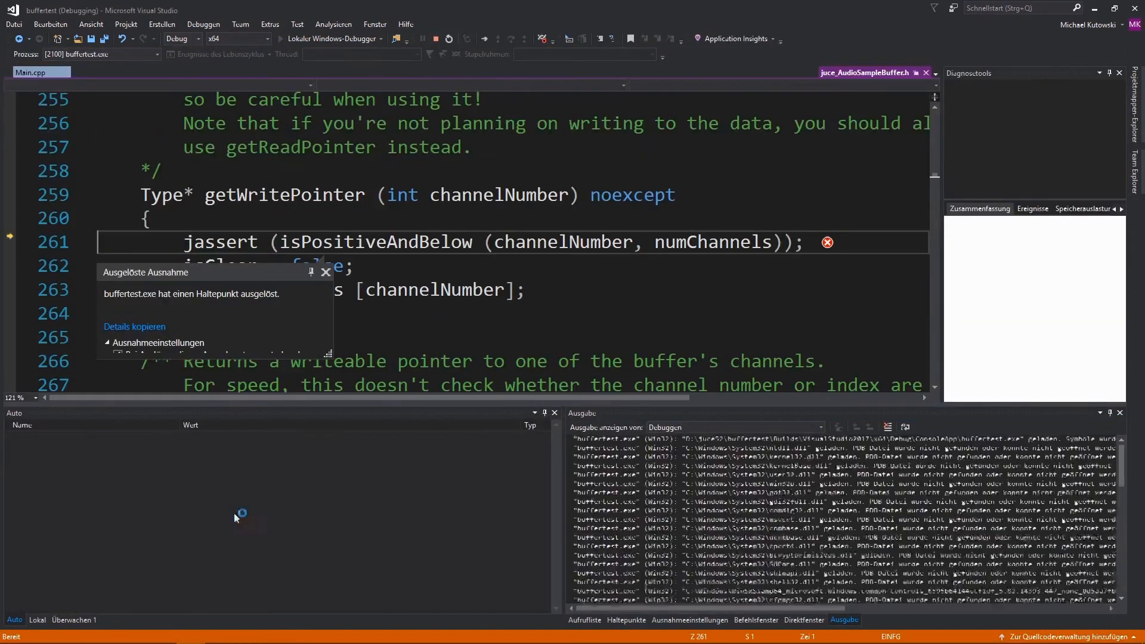
pyautogui.click(285, 38)
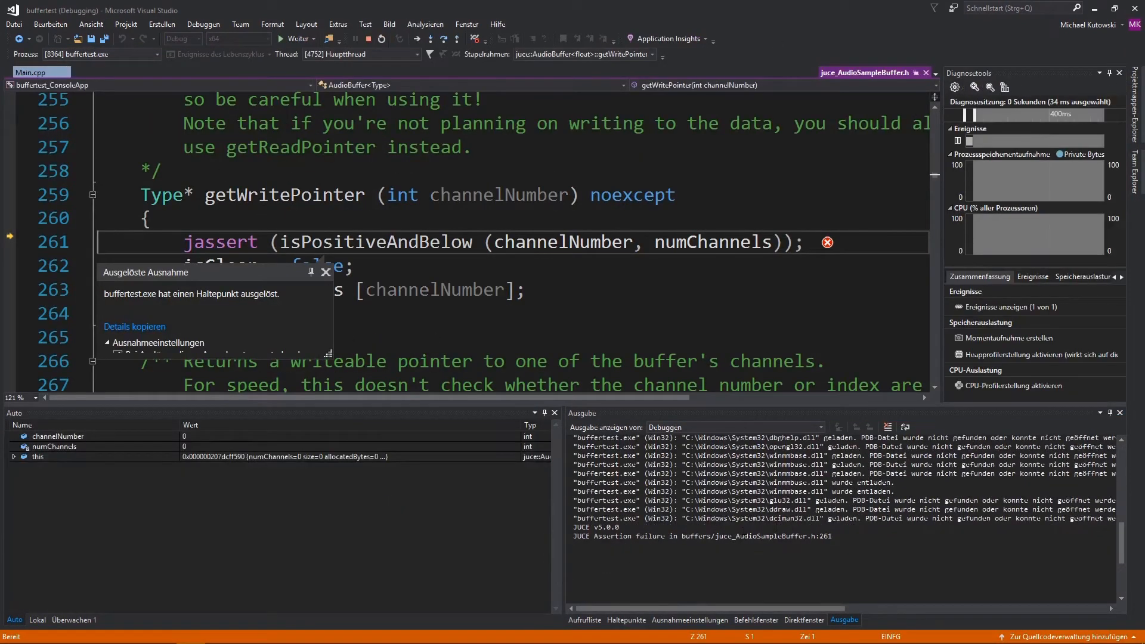
pyautogui.scroll(3)
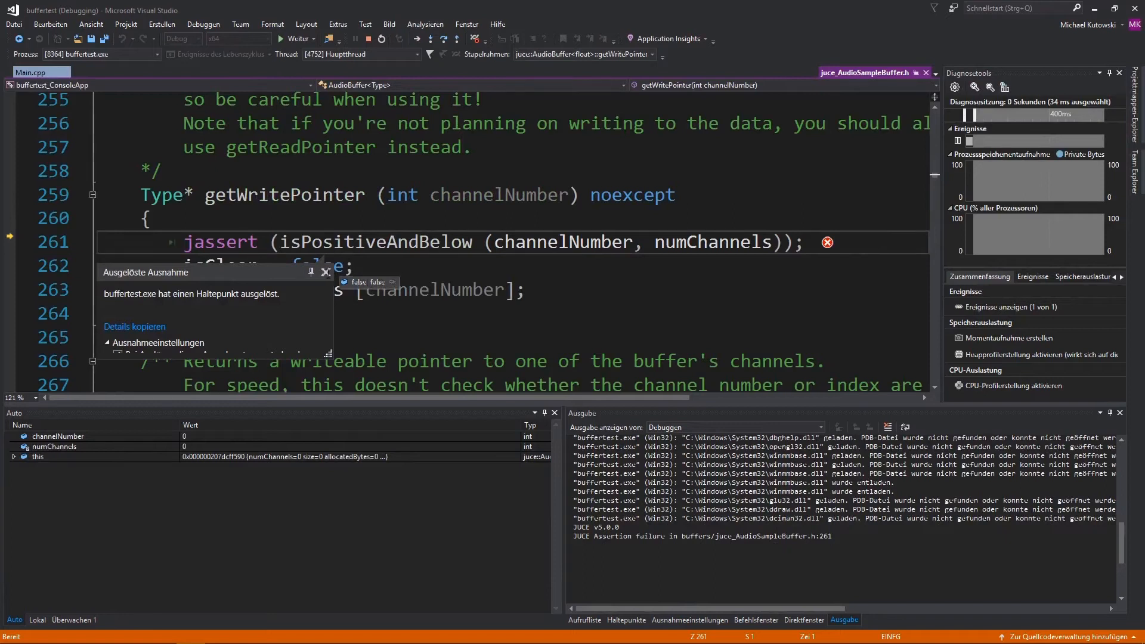
pyautogui.click(325, 272)
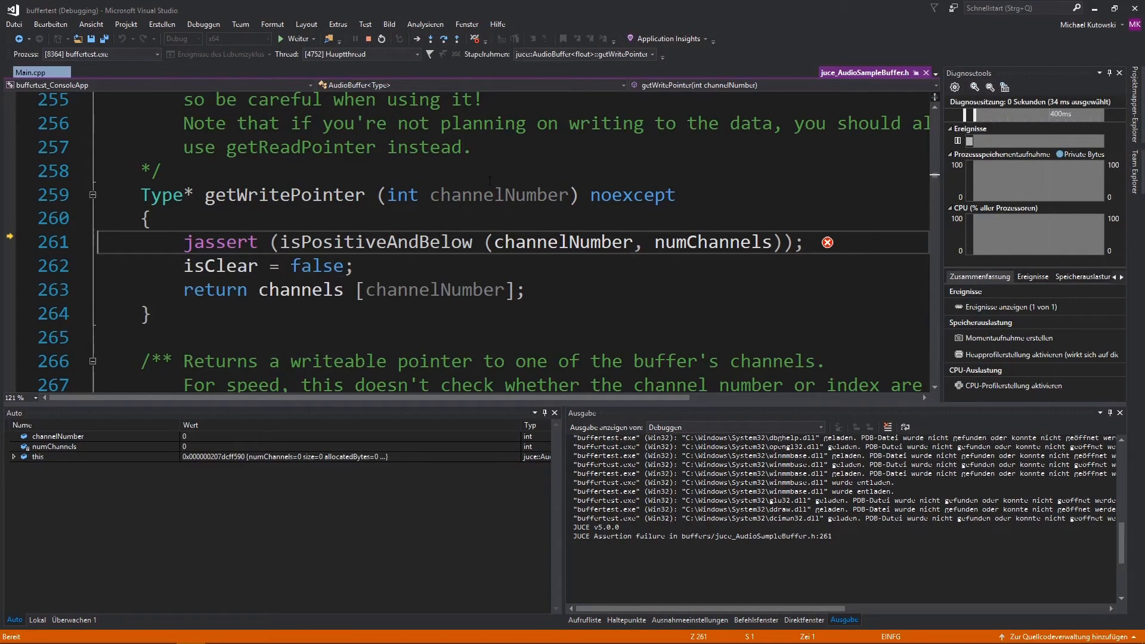
pyautogui.scroll(3)
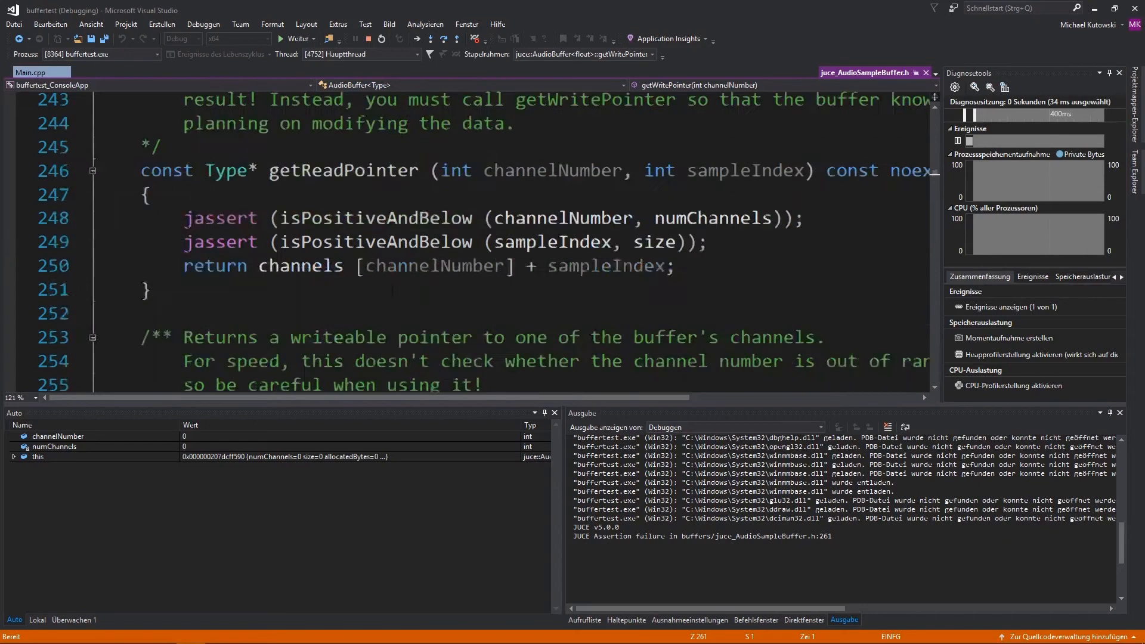
pyautogui.scroll(3)
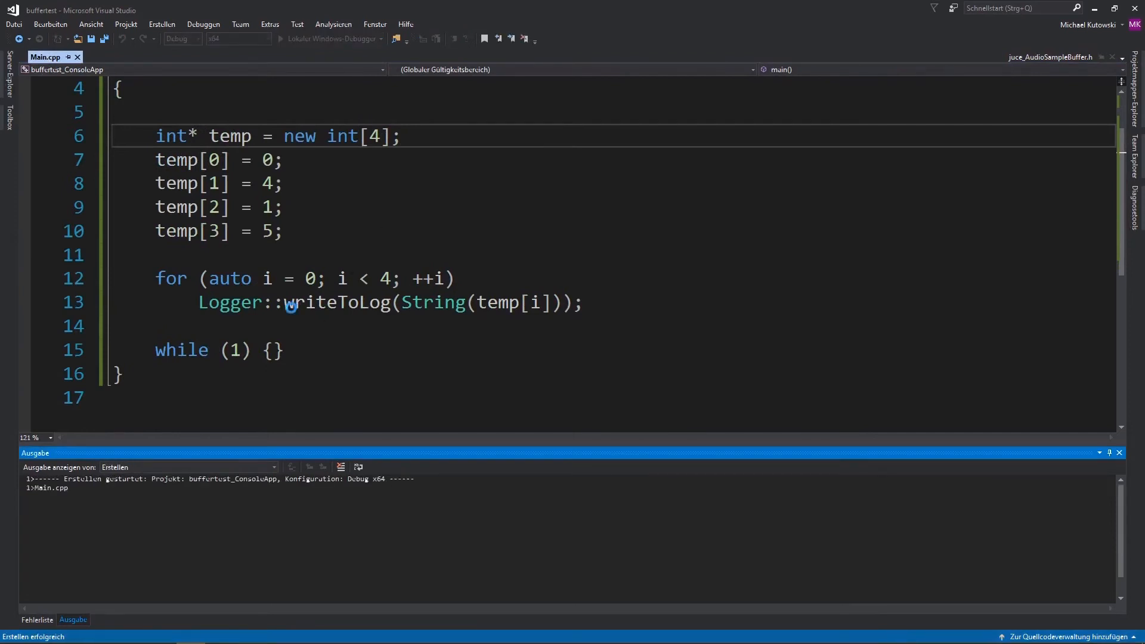
# - Start the debugger so the Output window logs 0, 4, 1, 5, then return to the code
pyautogui.click(285, 38)
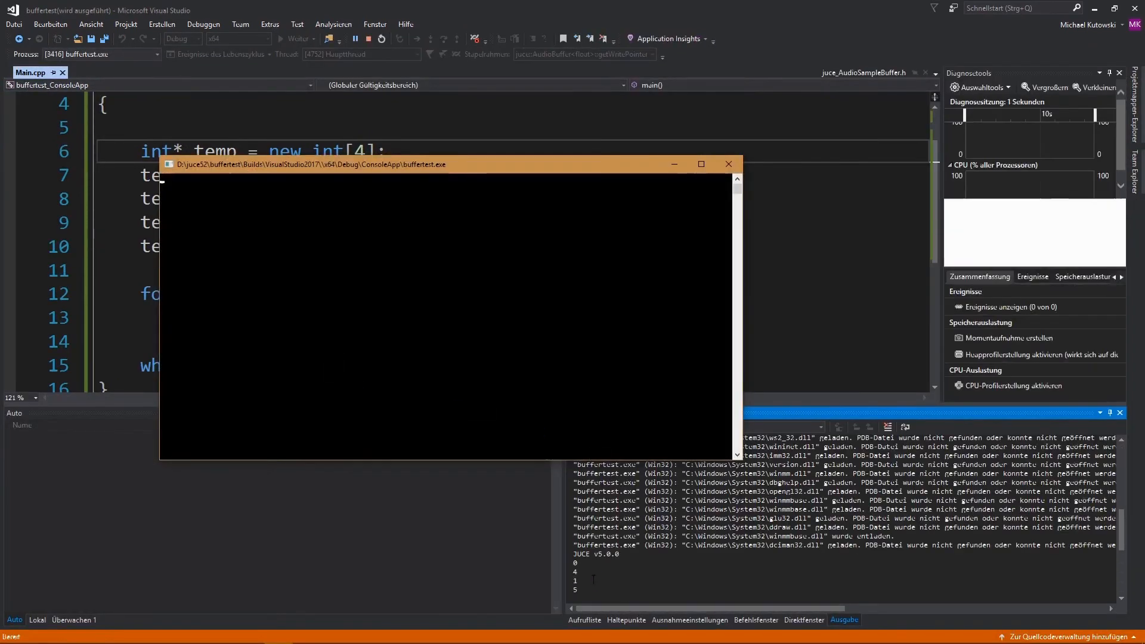
pyautogui.click(728, 163)
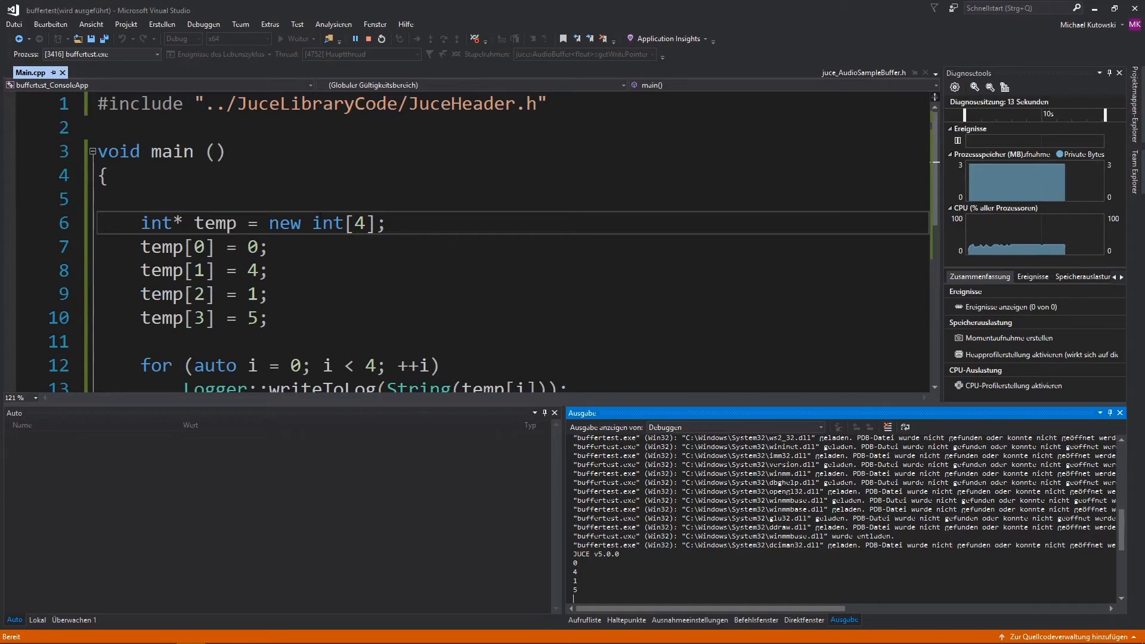
pyautogui.scroll(-3)
pyautogui.write('float* asd = buffer.getWritePointer(0);')
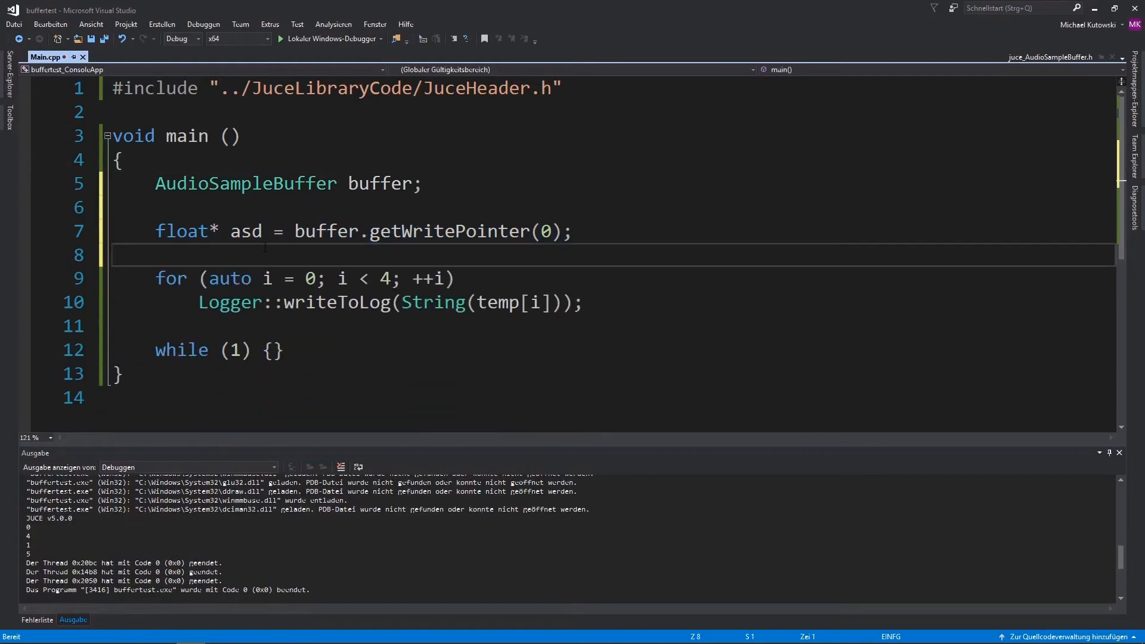
pyautogui.moveTo(496, 302)
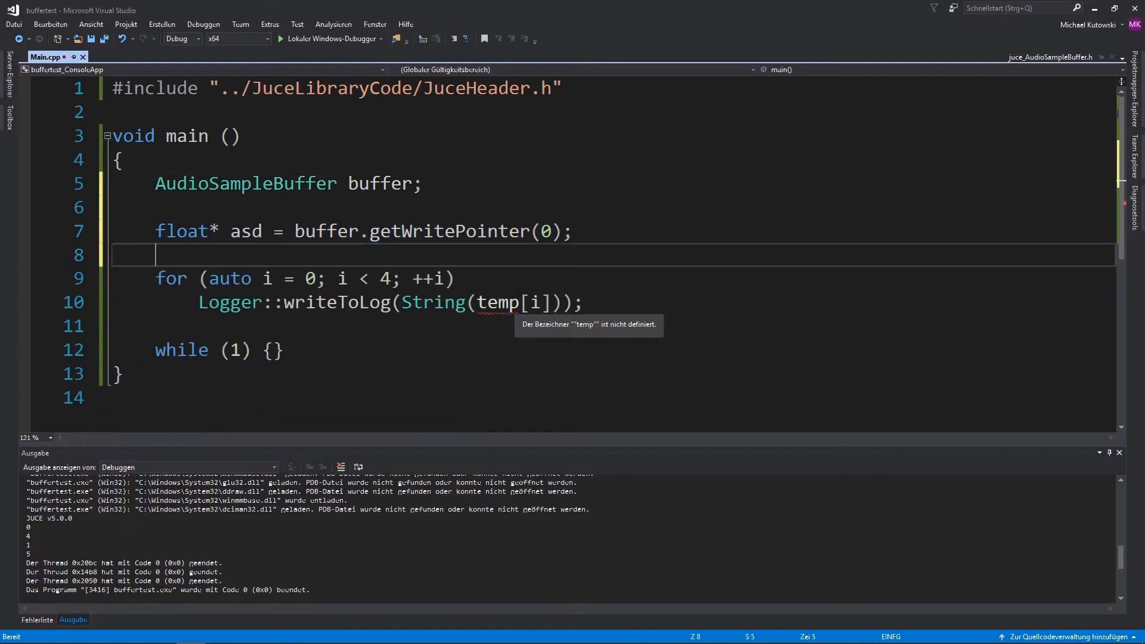
# - Select the now-undefined temp variable in the writeToLog call
pyautogui.doubleClick(434, 302)
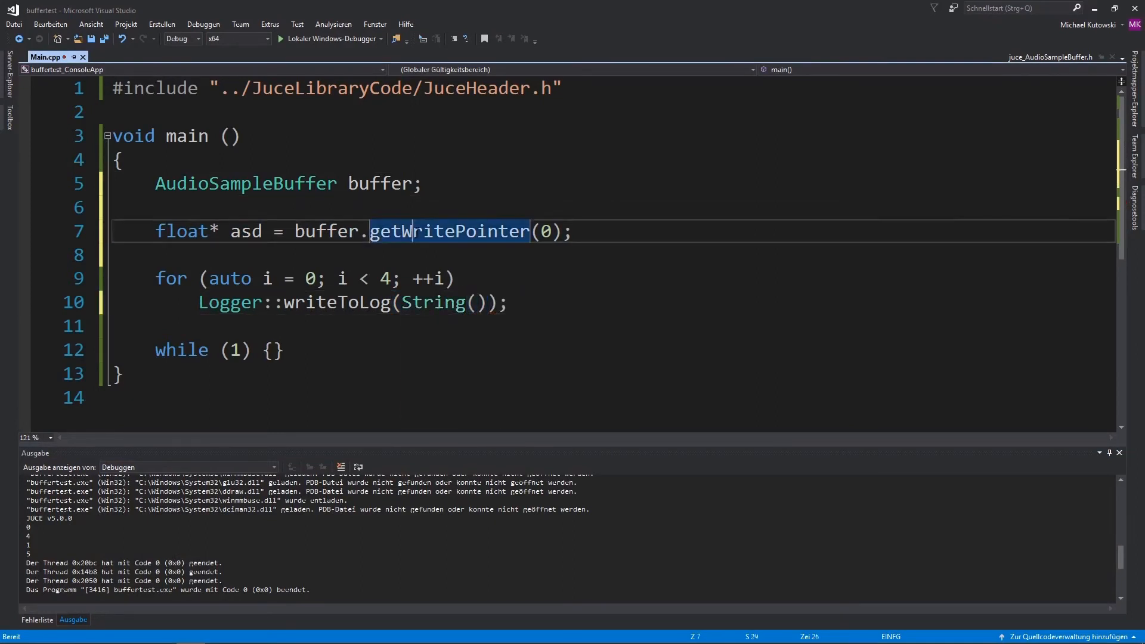
# - Add a blank line and construct the buffer as AudioSampleBuffer buffer{ 2, 10 };
pyautogui.click(517, 254)
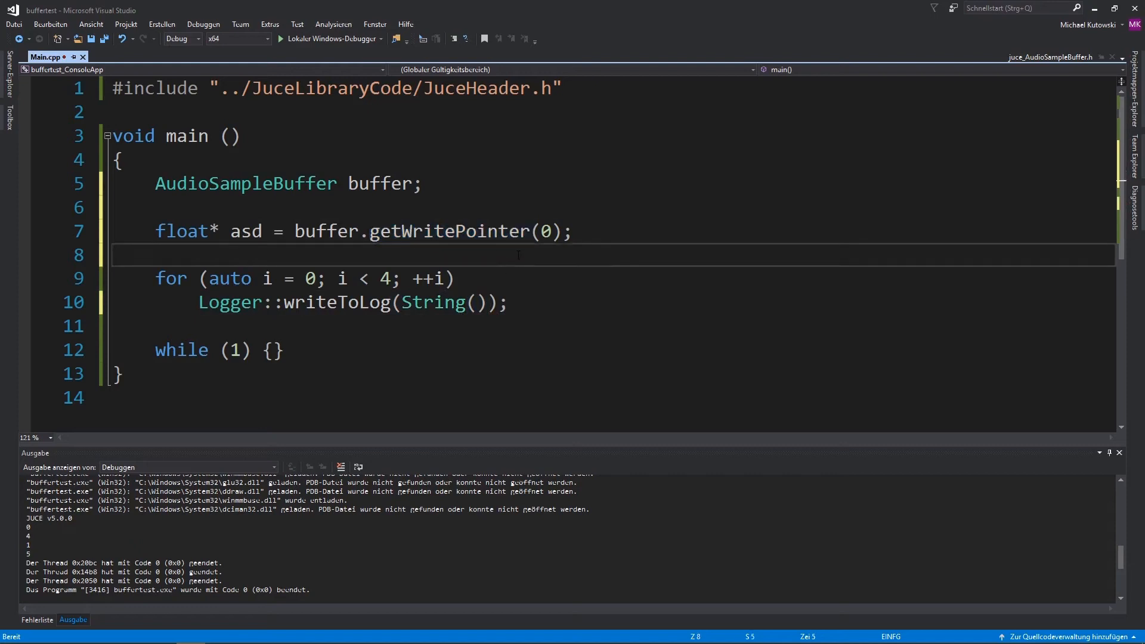
pyautogui.press('Return')
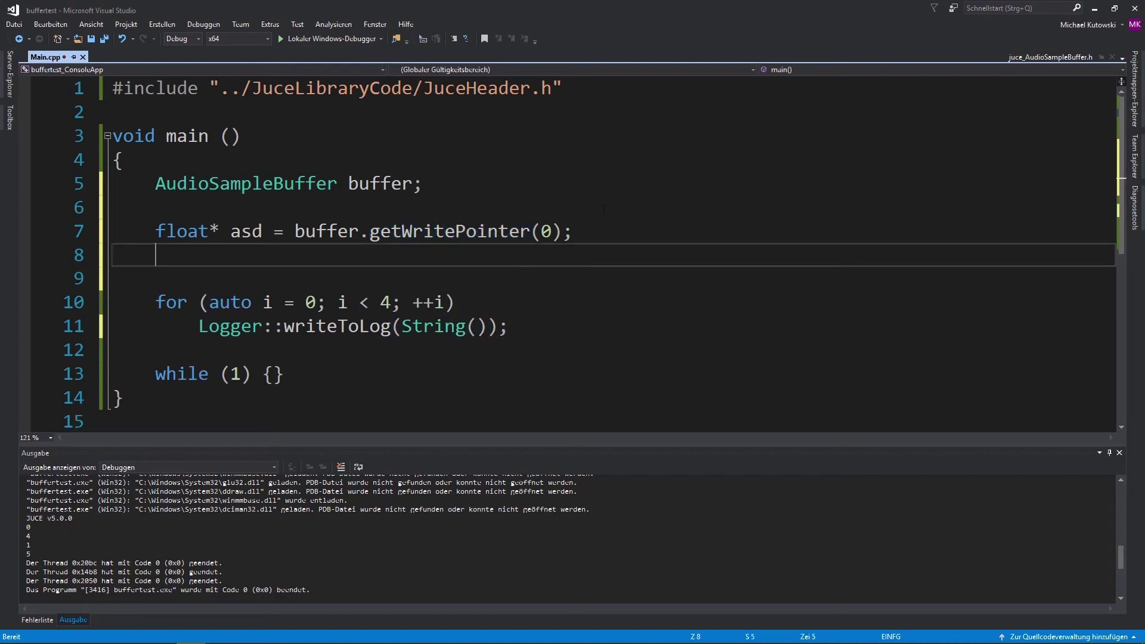
pyautogui.write('{}')
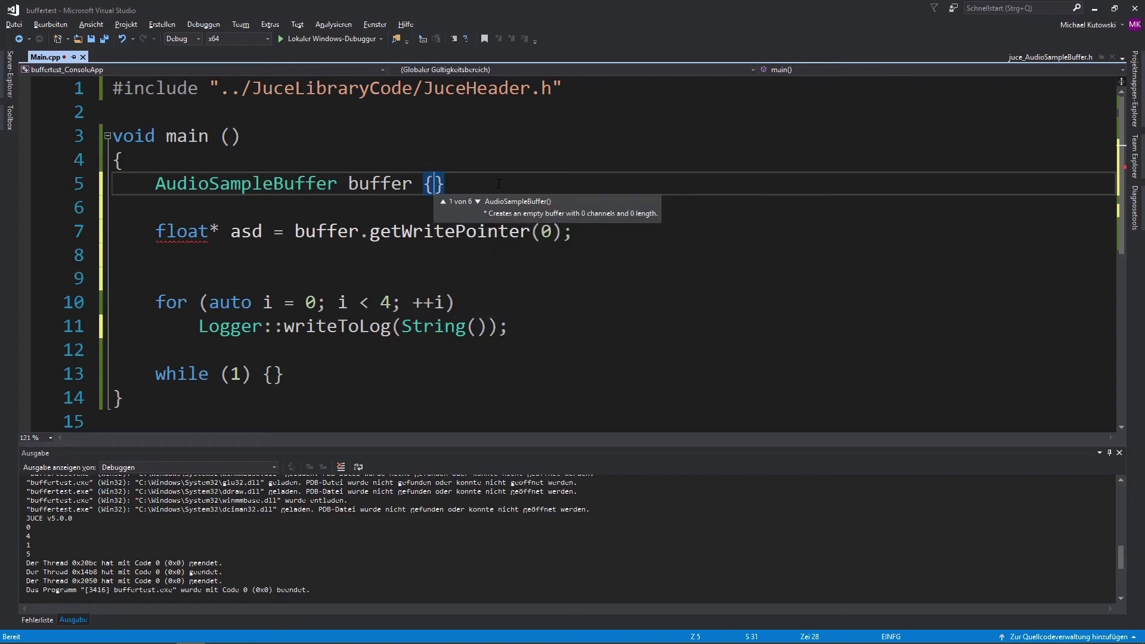
pyautogui.click(478, 201)
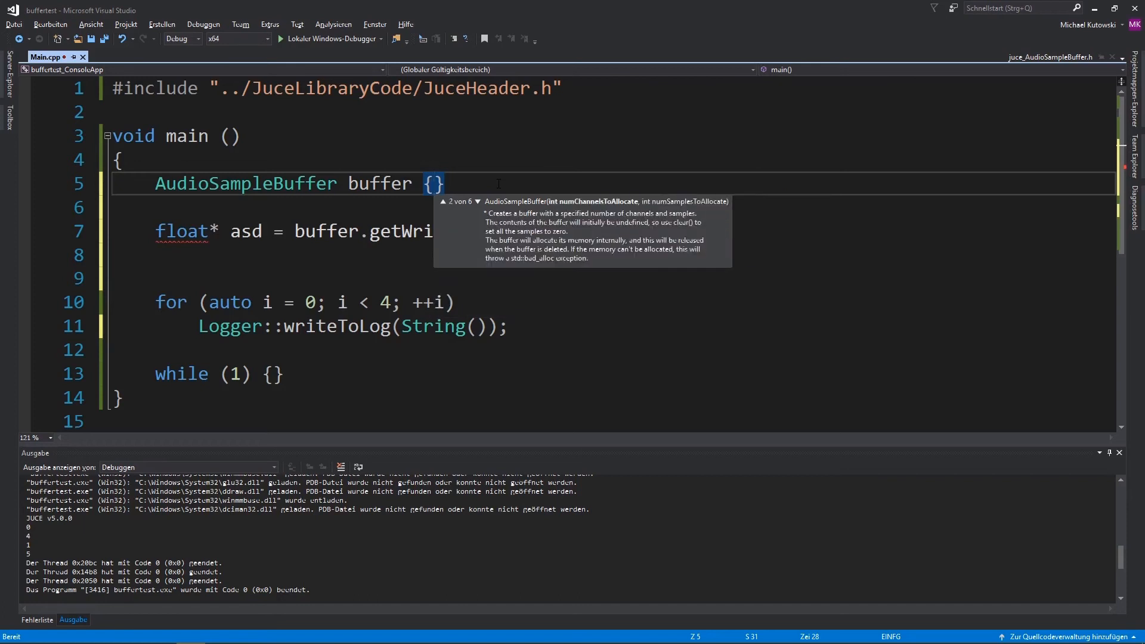
pyautogui.write('2,')
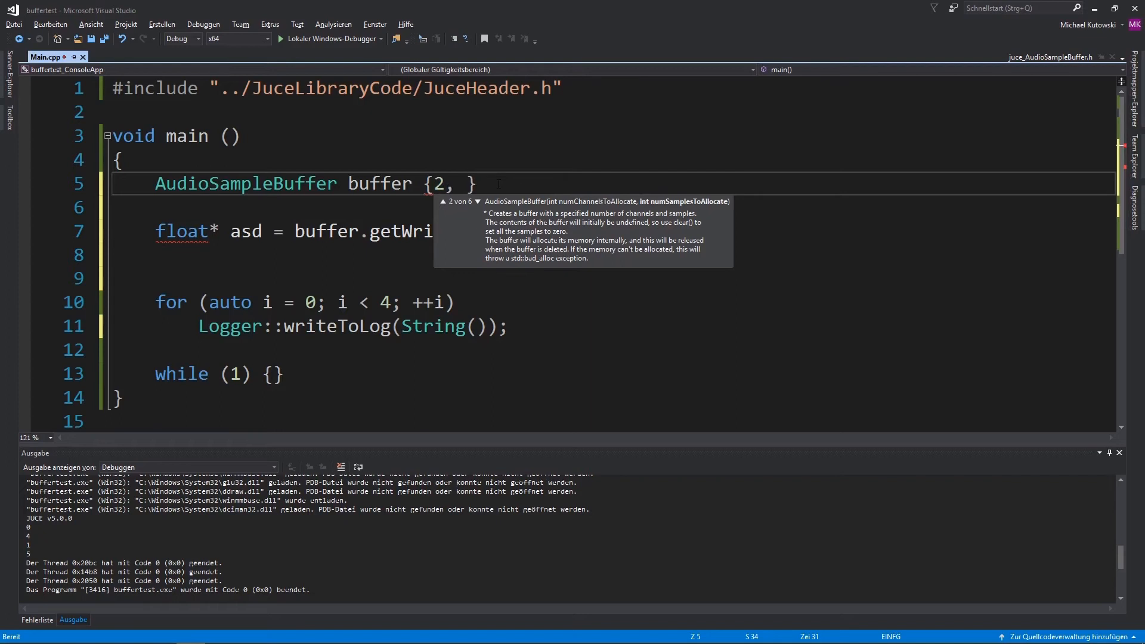
pyautogui.write('10')
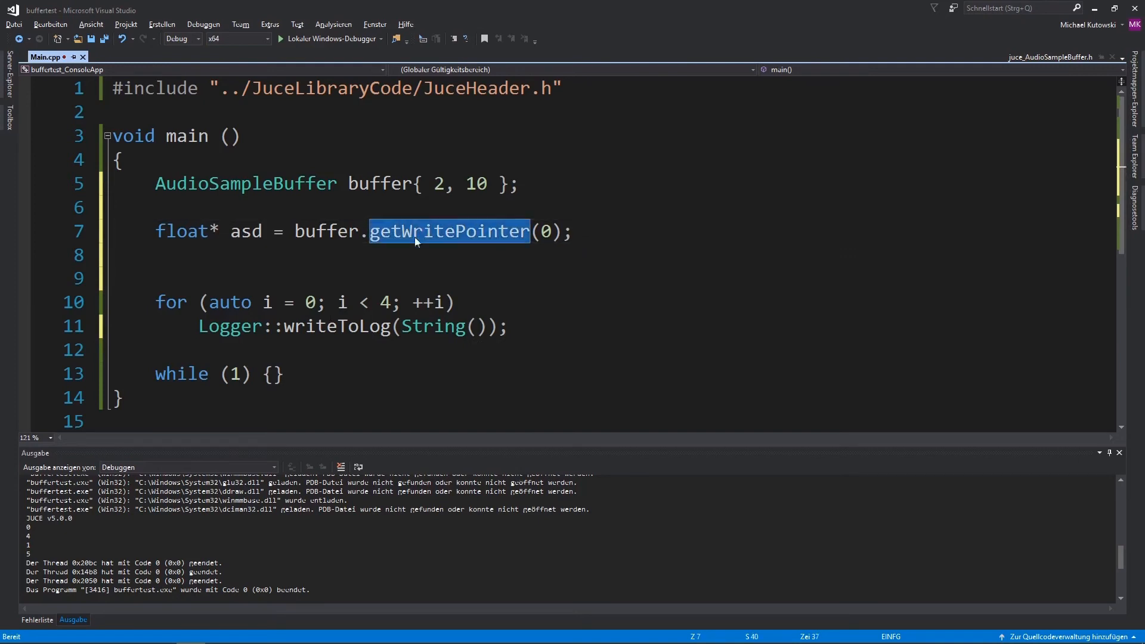
# - Start a range-based loop over asd below the write pointer, then select it to rewrite
pyautogui.click(336, 254)
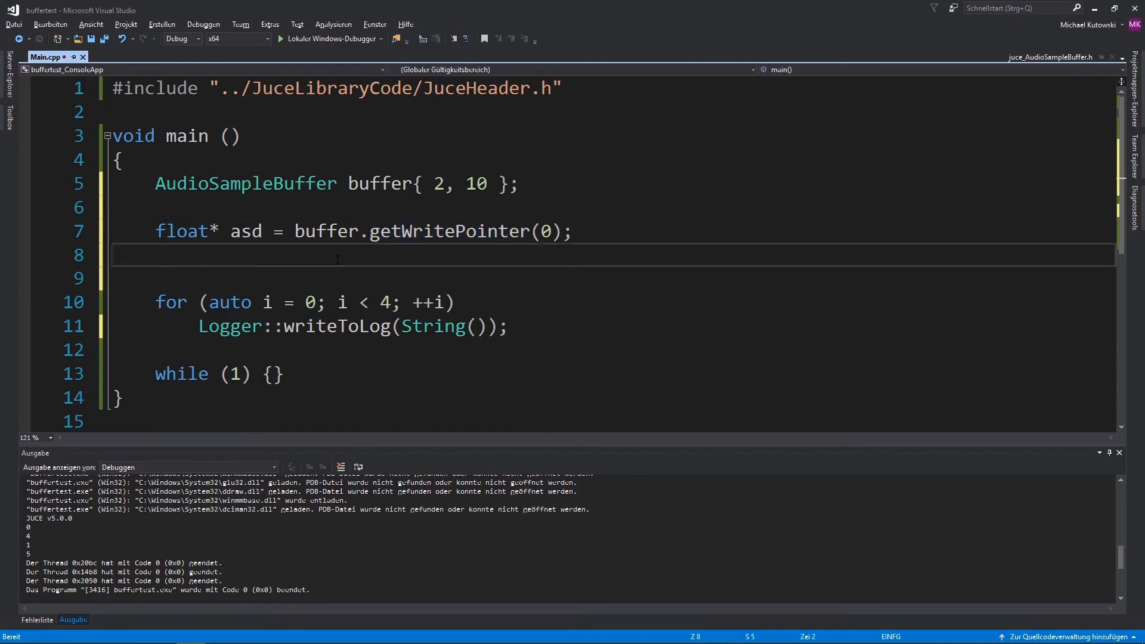
pyautogui.write('for (auto &num :')
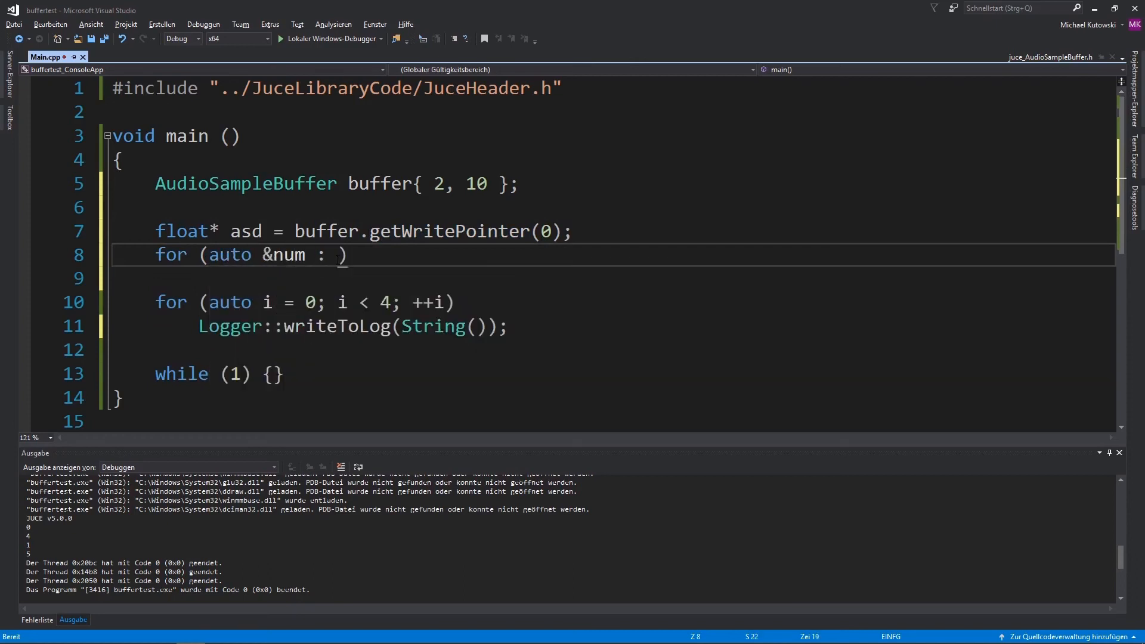
pyautogui.write('asd')
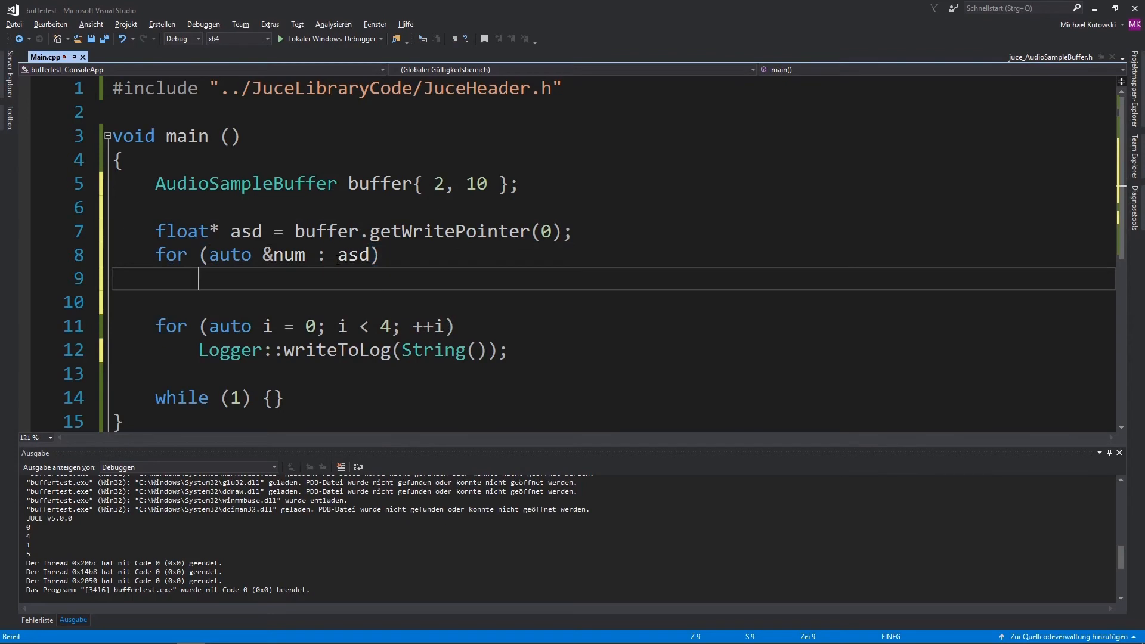
pyautogui.doubleClick(353, 254)
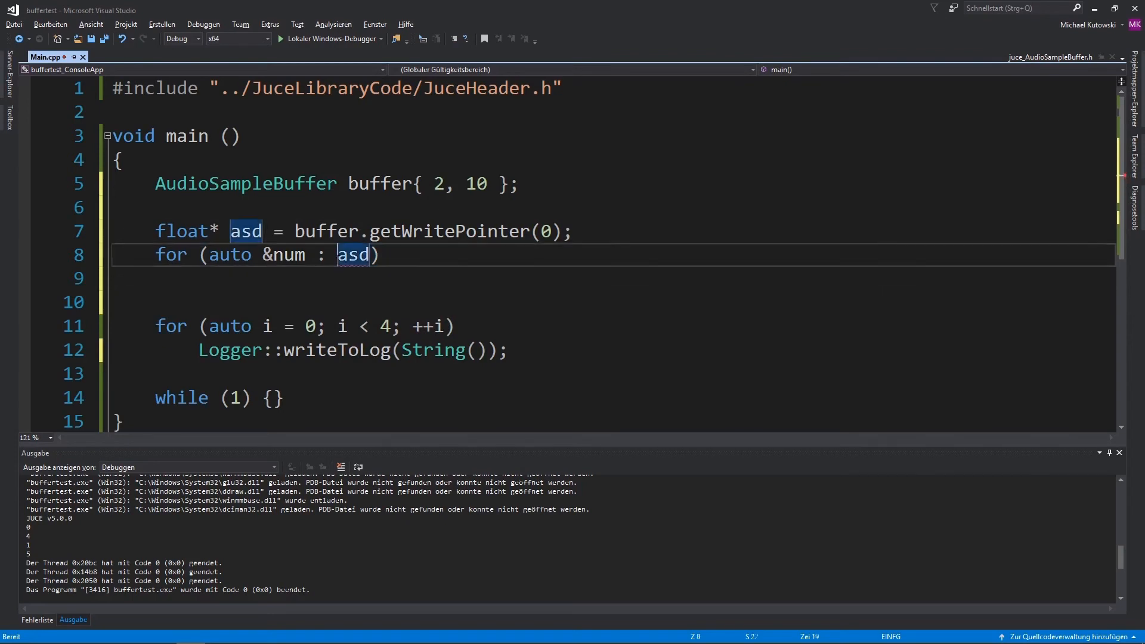
pyautogui.write('&')
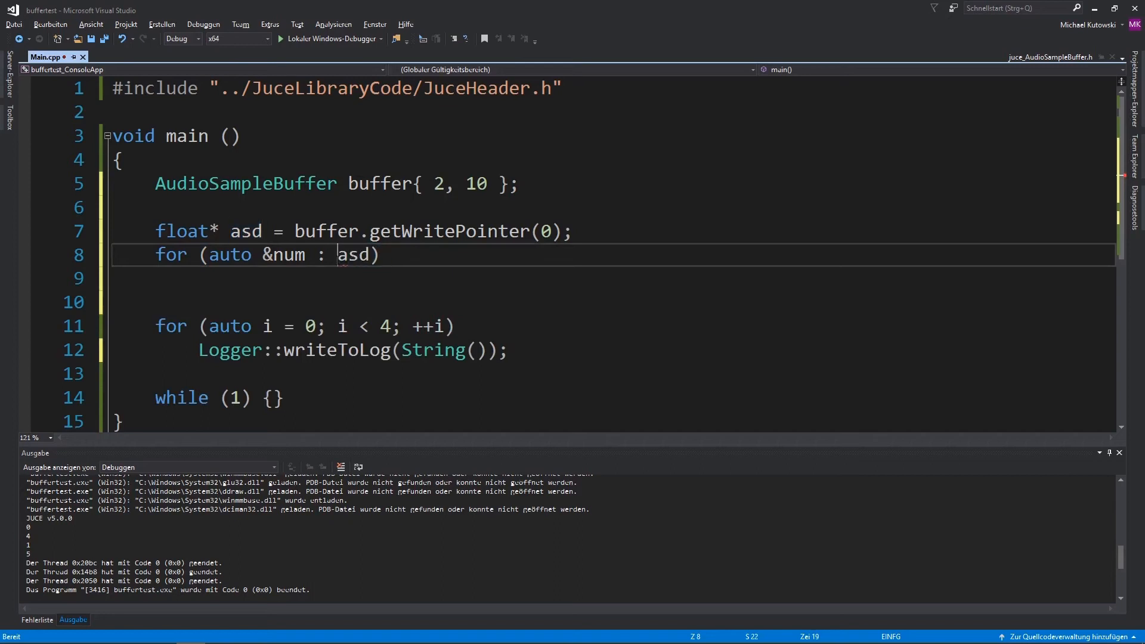
pyautogui.doubleClick(352, 254)
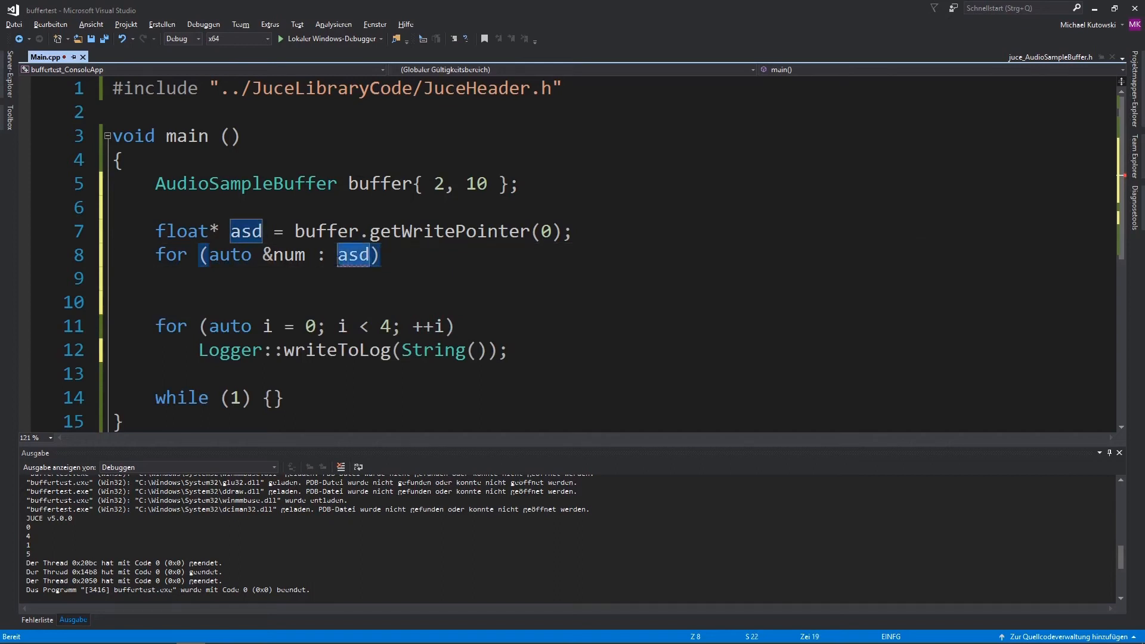
# - Rewrite the header as for (auto i = 0; i < buffer.getNumSamples(); ++i)
pyautogui.write('for (for')
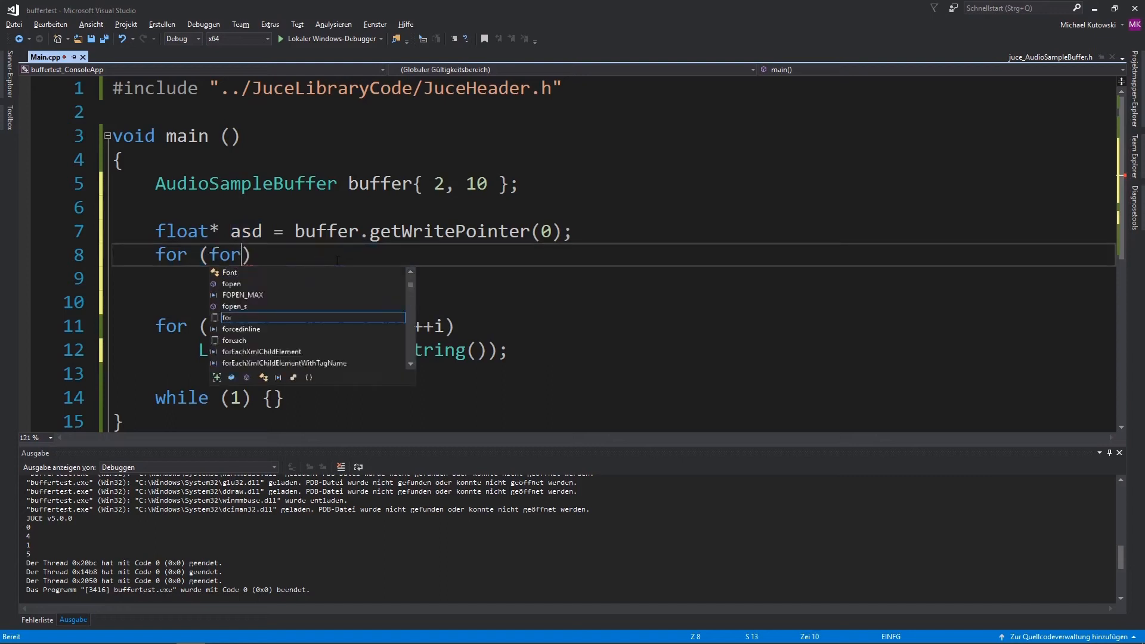
pyautogui.write('aut')
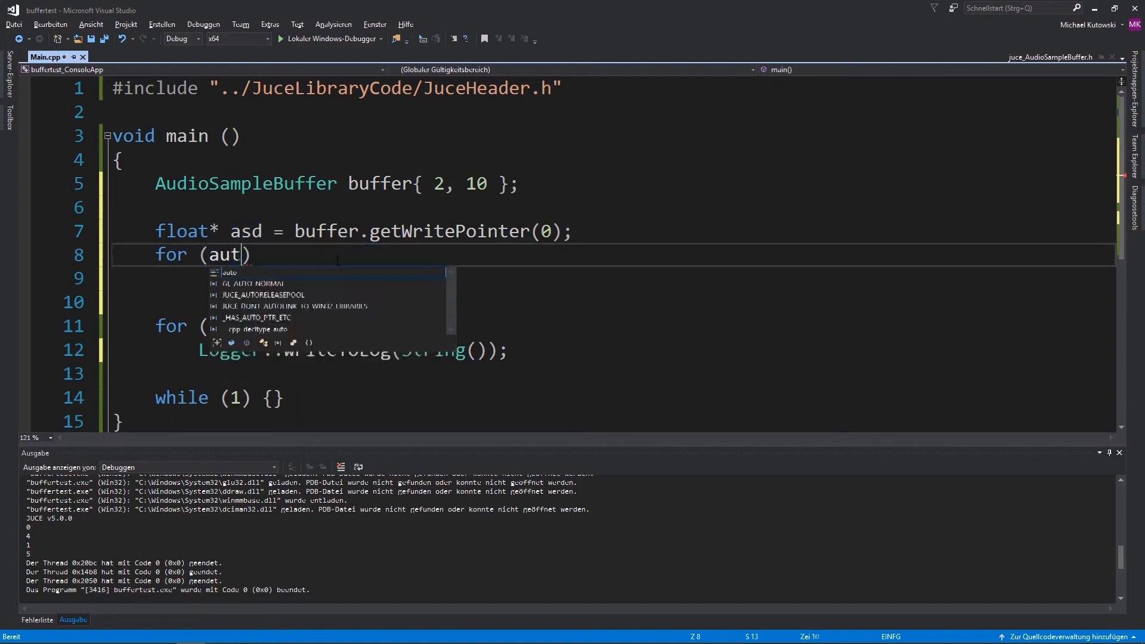
pyautogui.write('o i = 0')
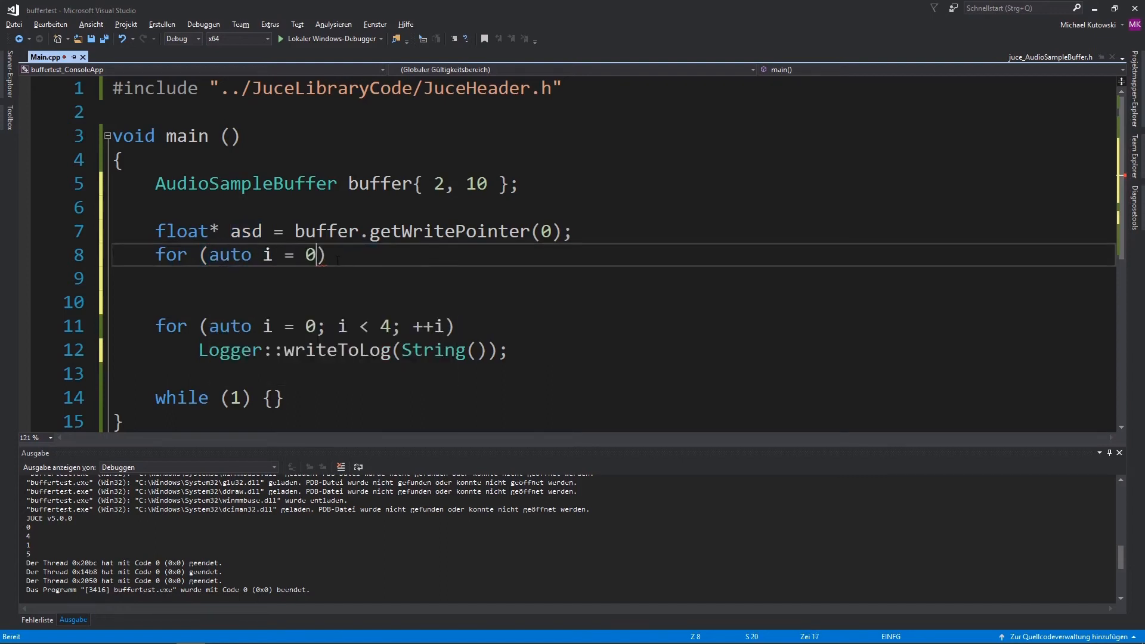
pyautogui.write('; i <')
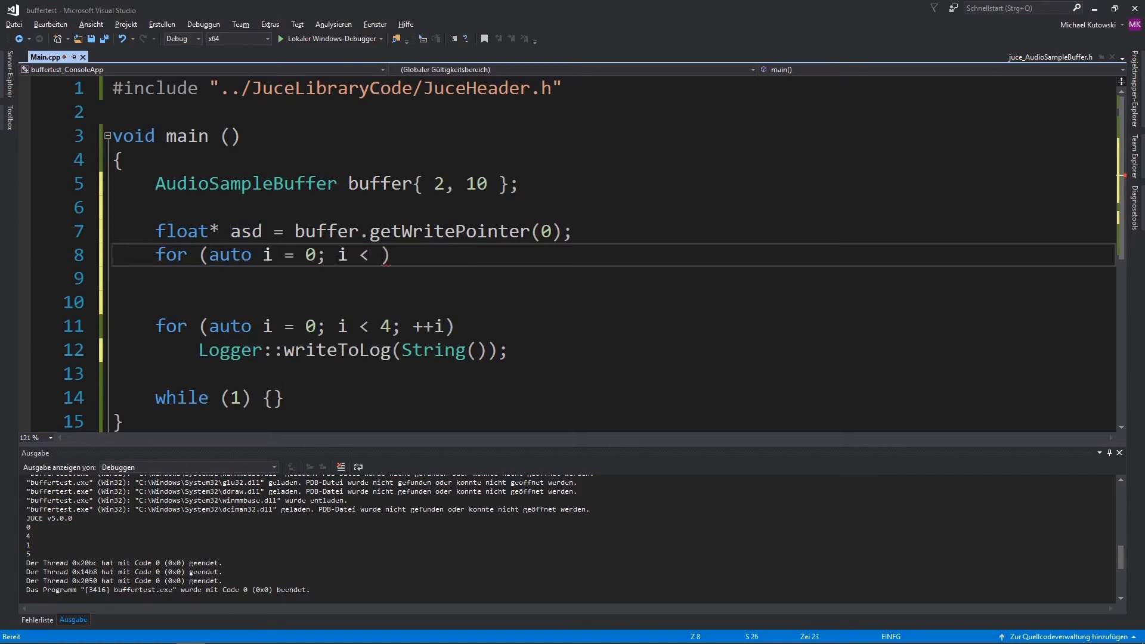
pyautogui.write('10;')
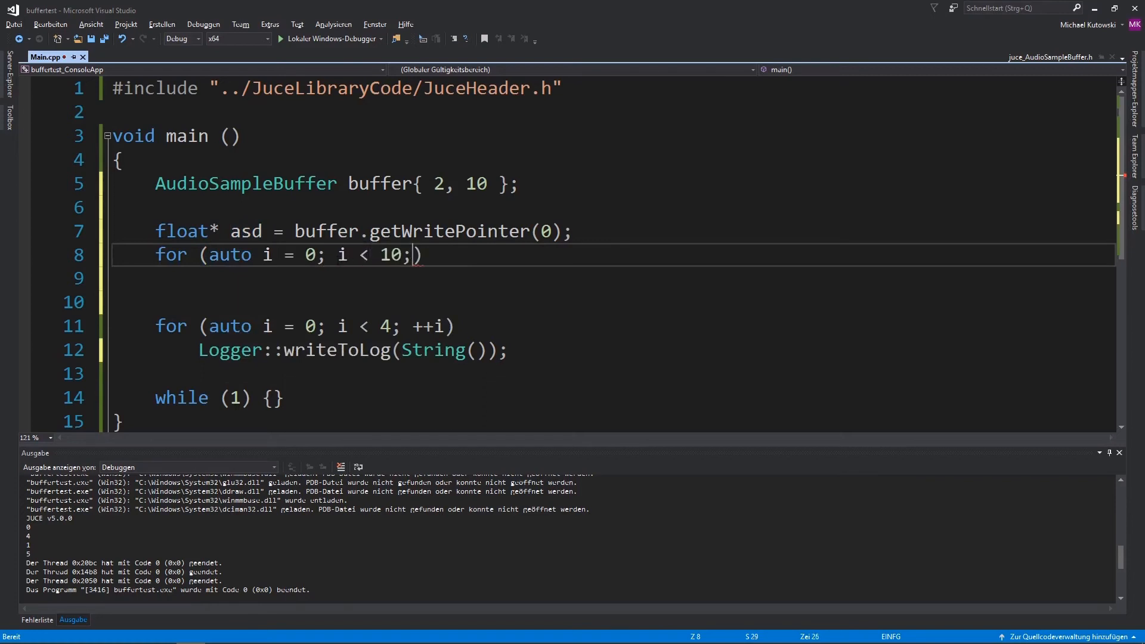
pyautogui.write('asd')
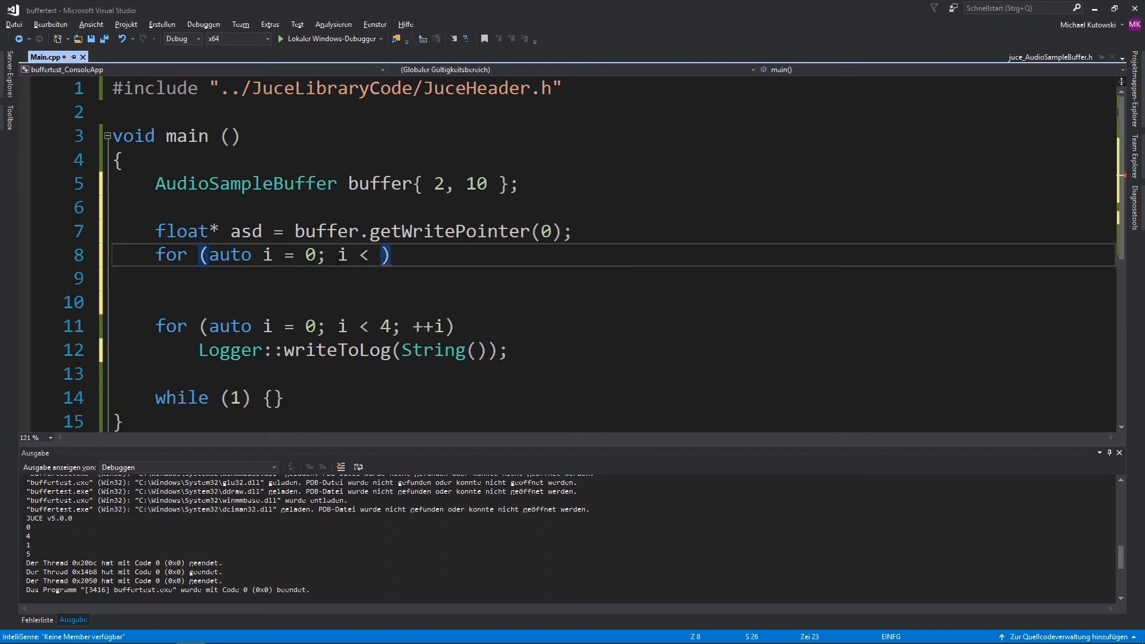
pyautogui.write('buffer.')
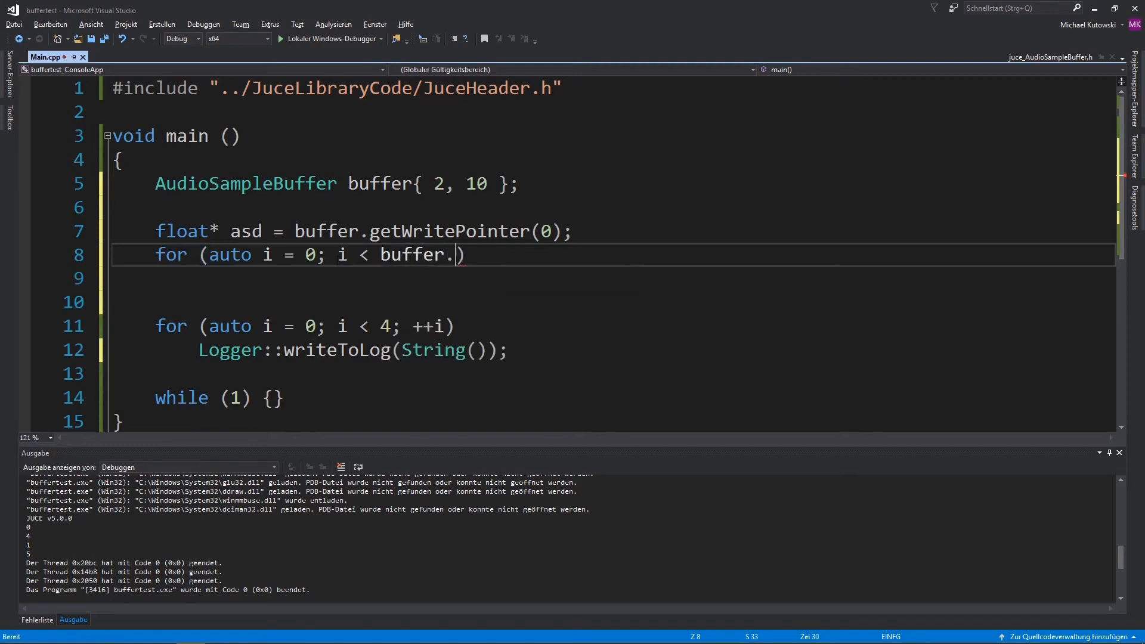
pyautogui.write('getsam')
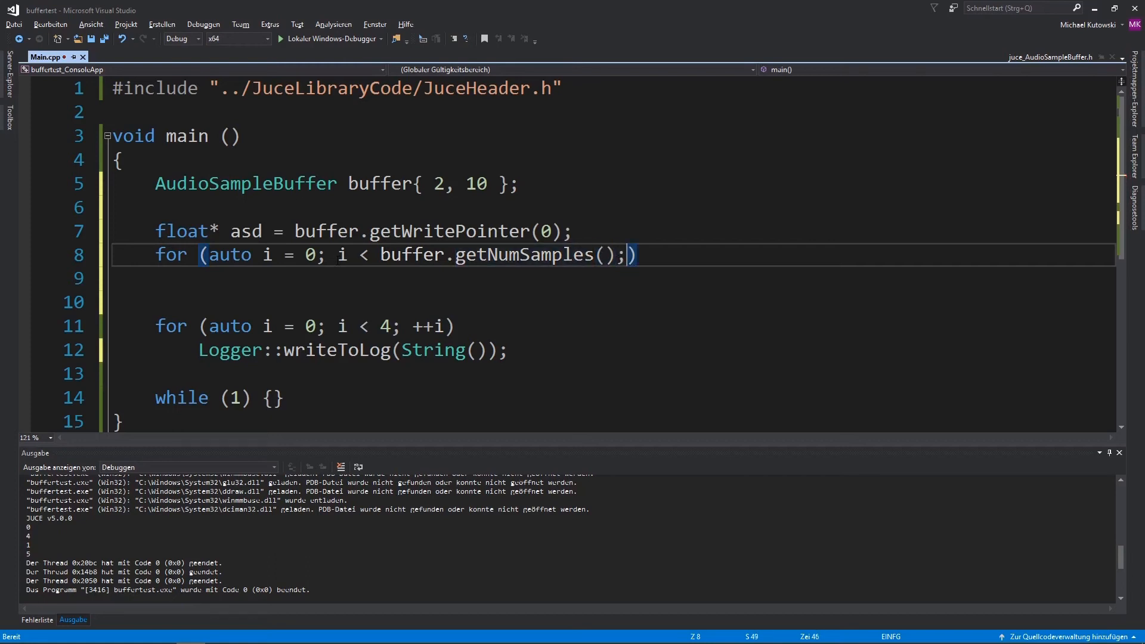
pyautogui.write('++i')
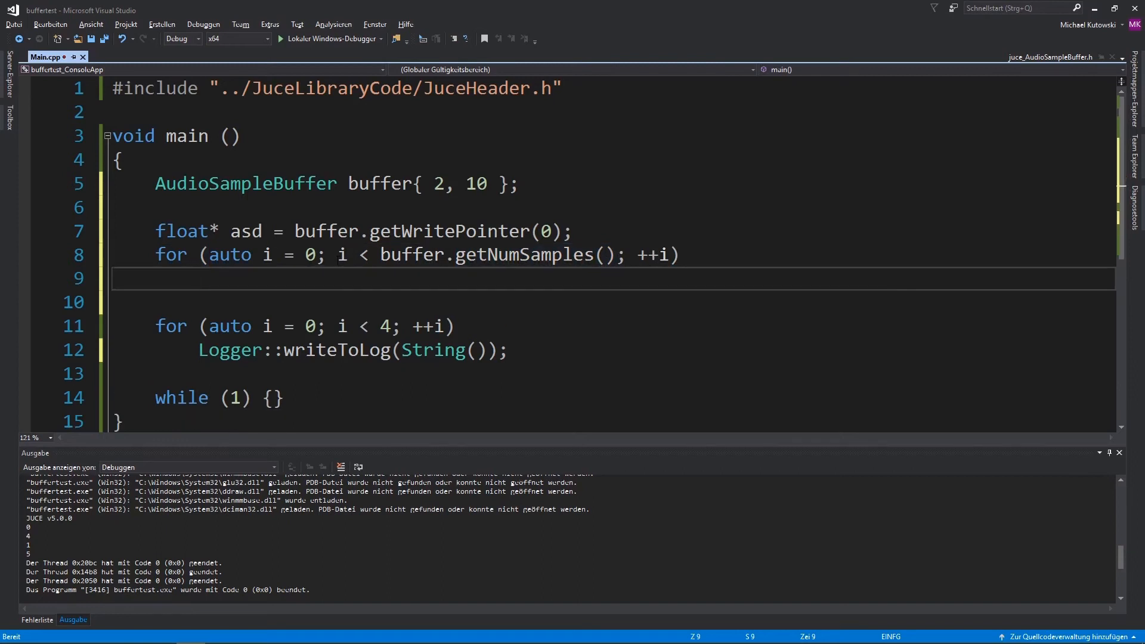
# - Give the loop the body asd[i] = i;
pyautogui.write('buff')
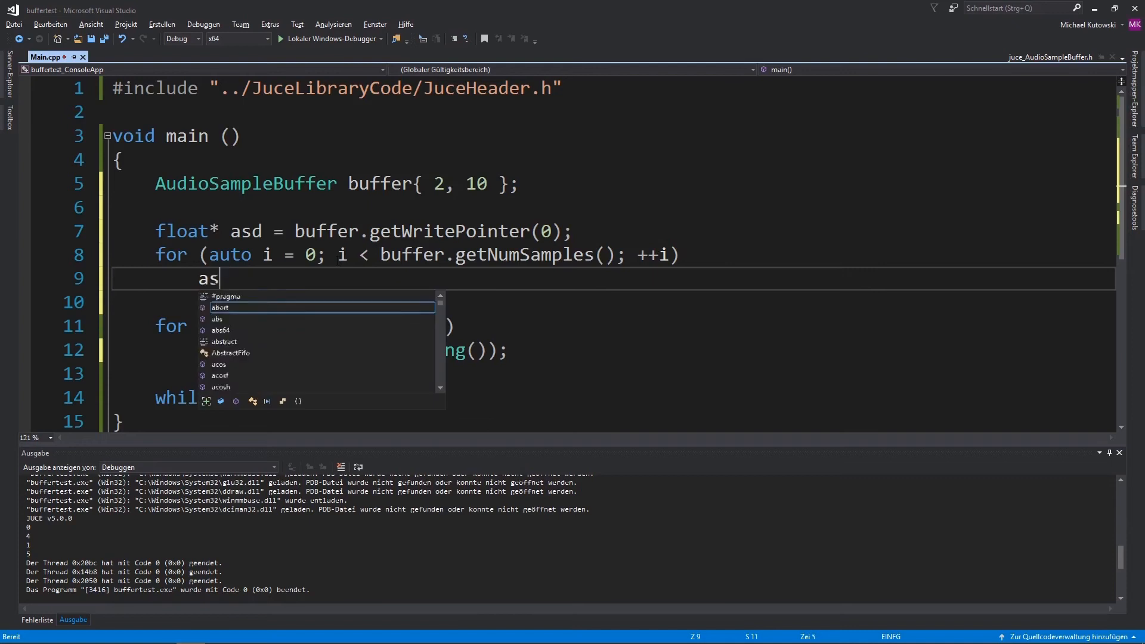
pyautogui.write('d[i] =')
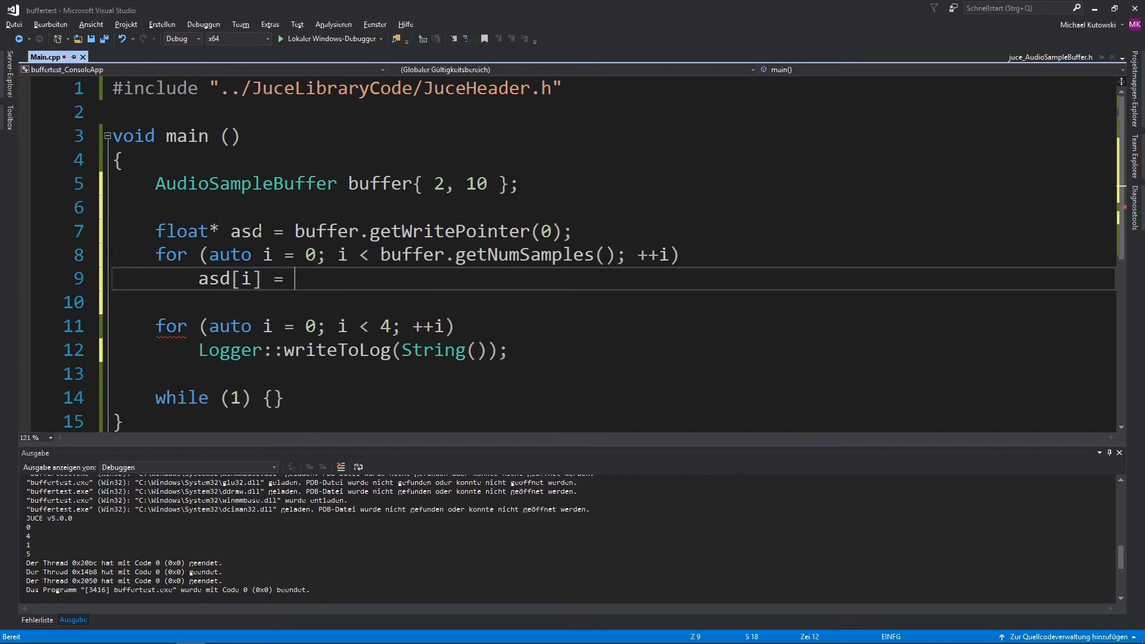
pyautogui.write('i;')
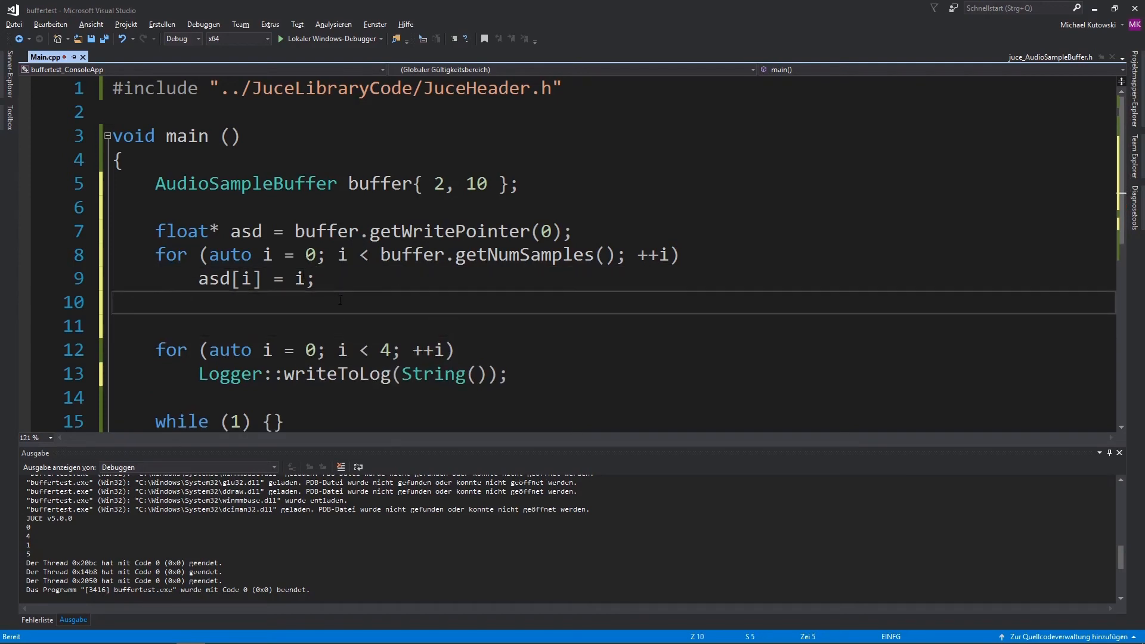
# - Rename asd to writeBuffer and add const float* readBuffer = buffer.getReadPointer(0);
pyautogui.write('float')
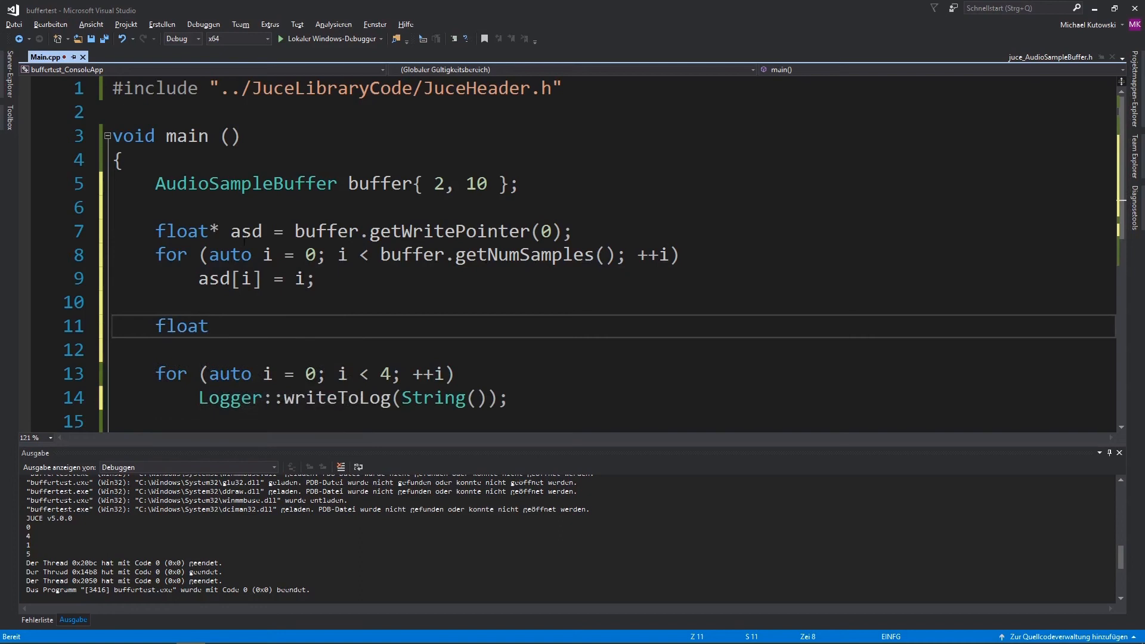
pyautogui.write('writeBuffer')
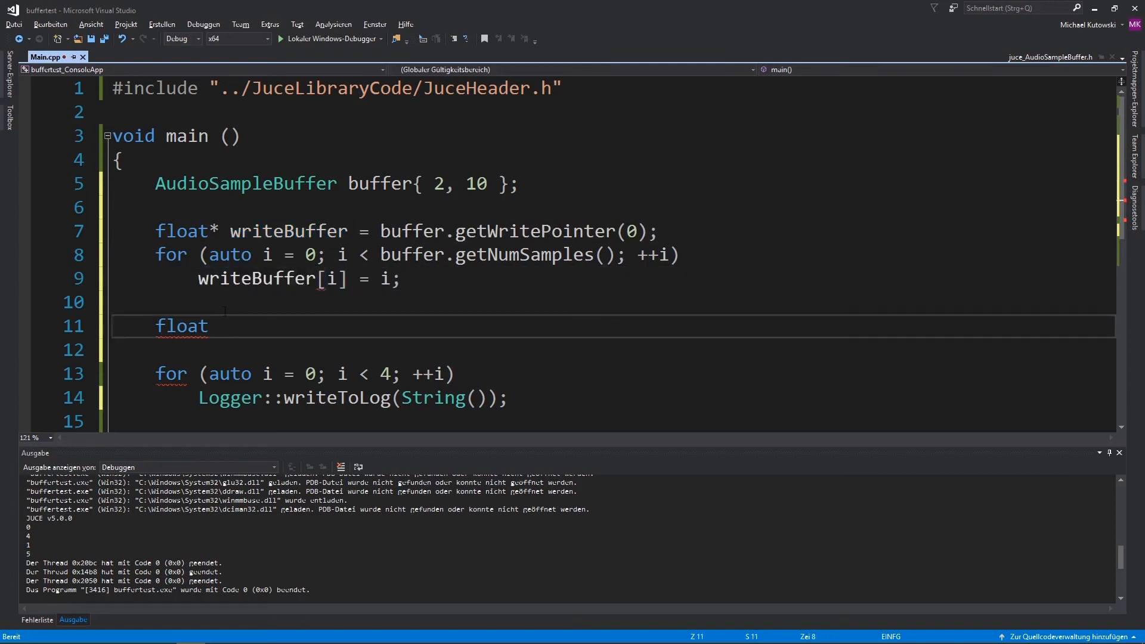
pyautogui.write('* wr')
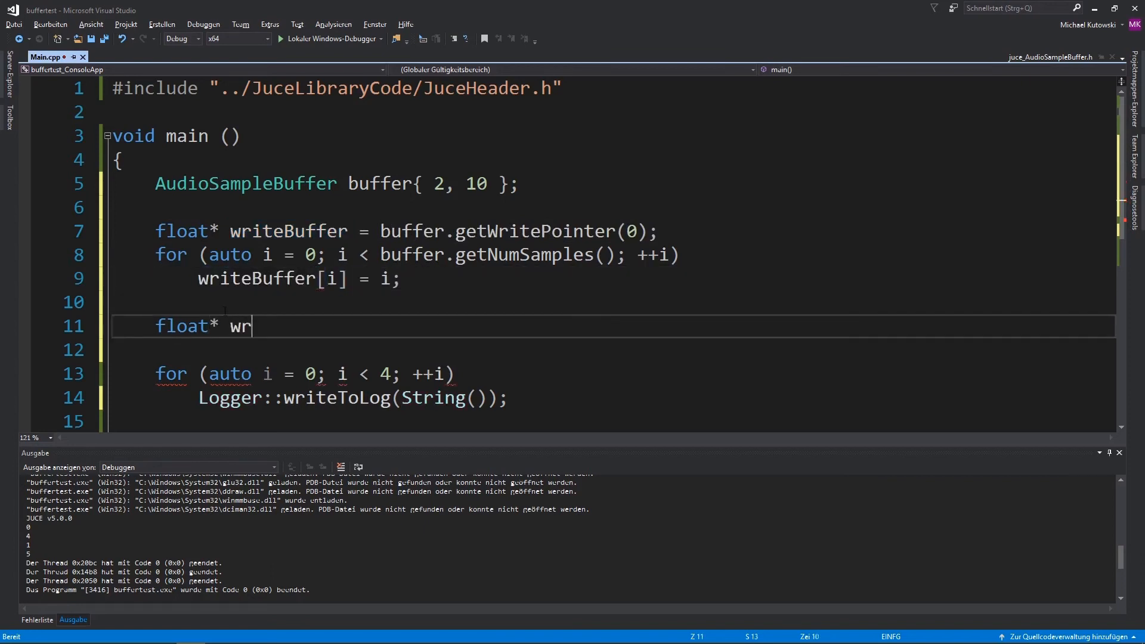
pyautogui.write('eadBuffer')
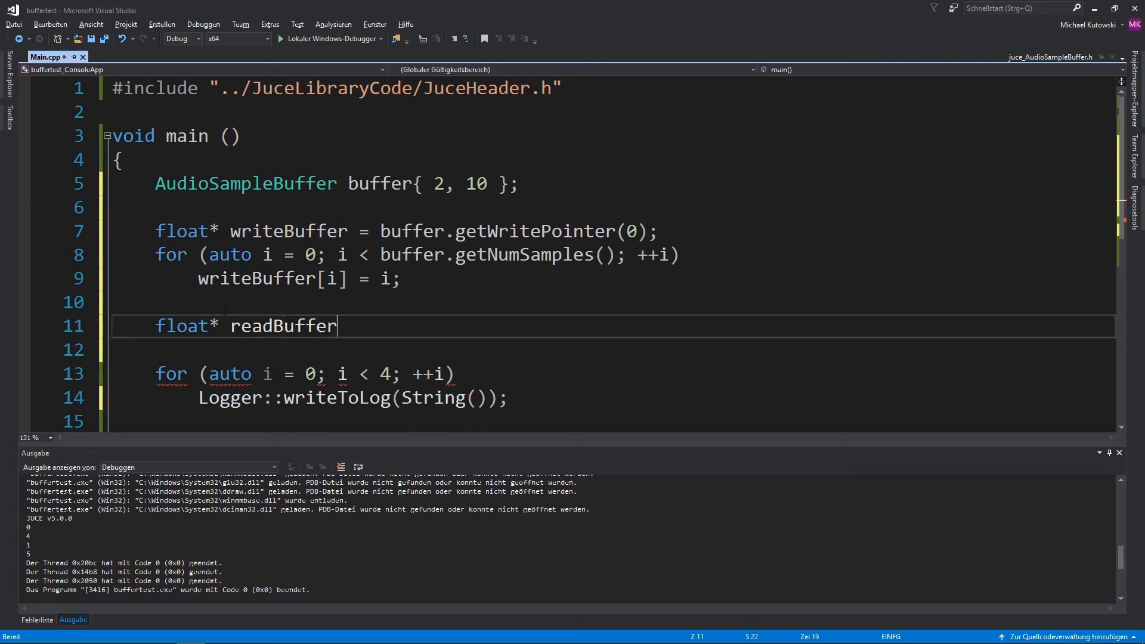
pyautogui.write('= buffer.')
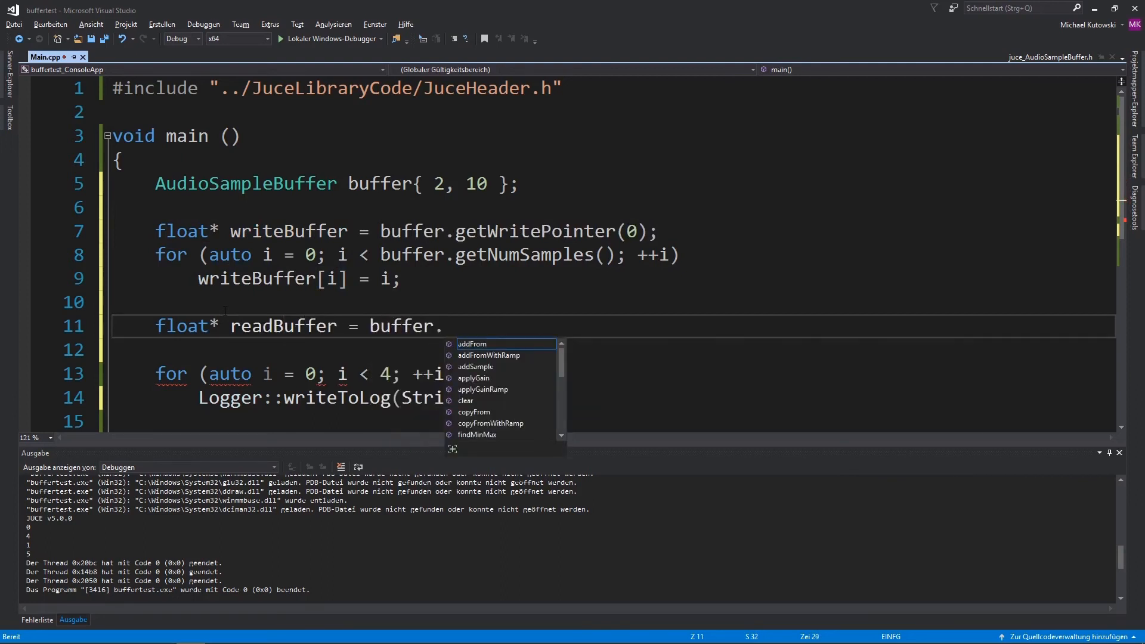
pyautogui.write('getre')
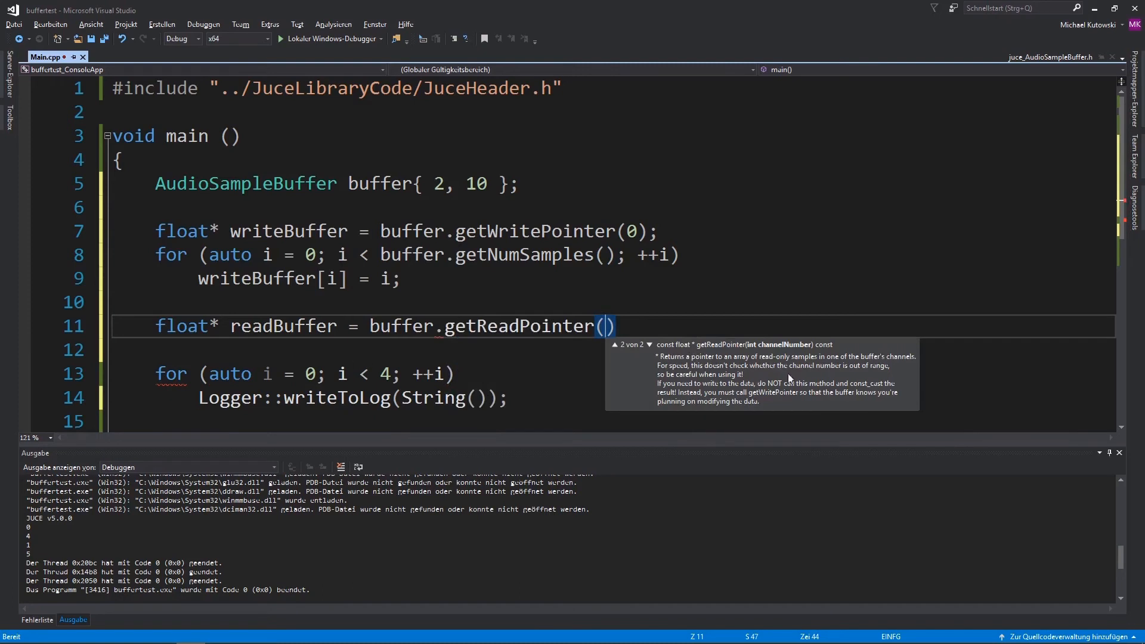
pyautogui.write('0')
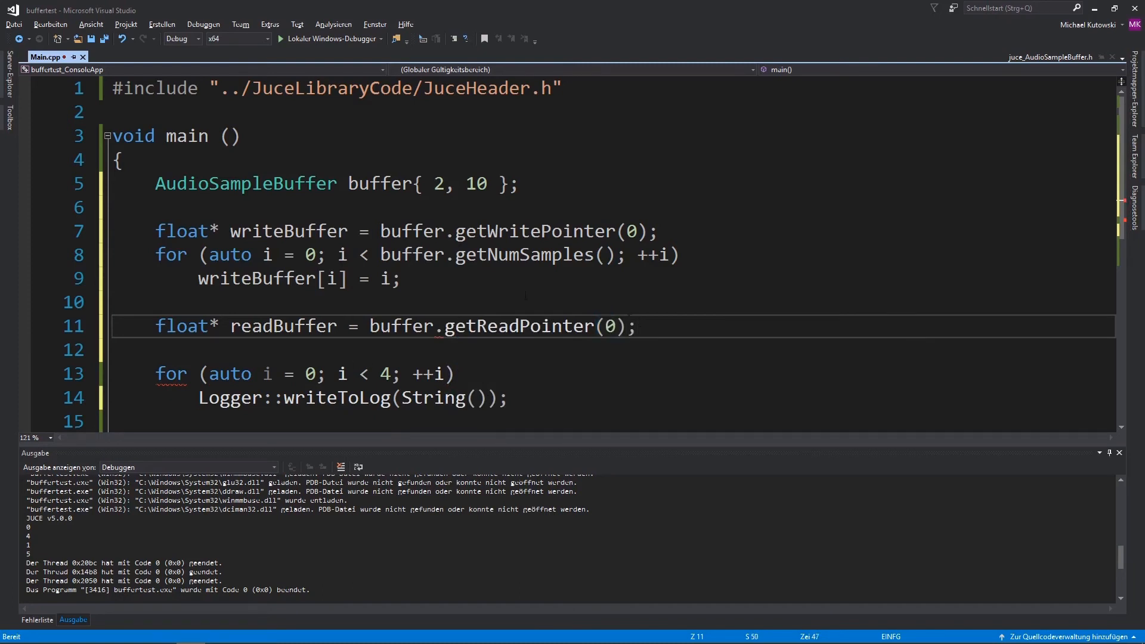
pyautogui.write('const')
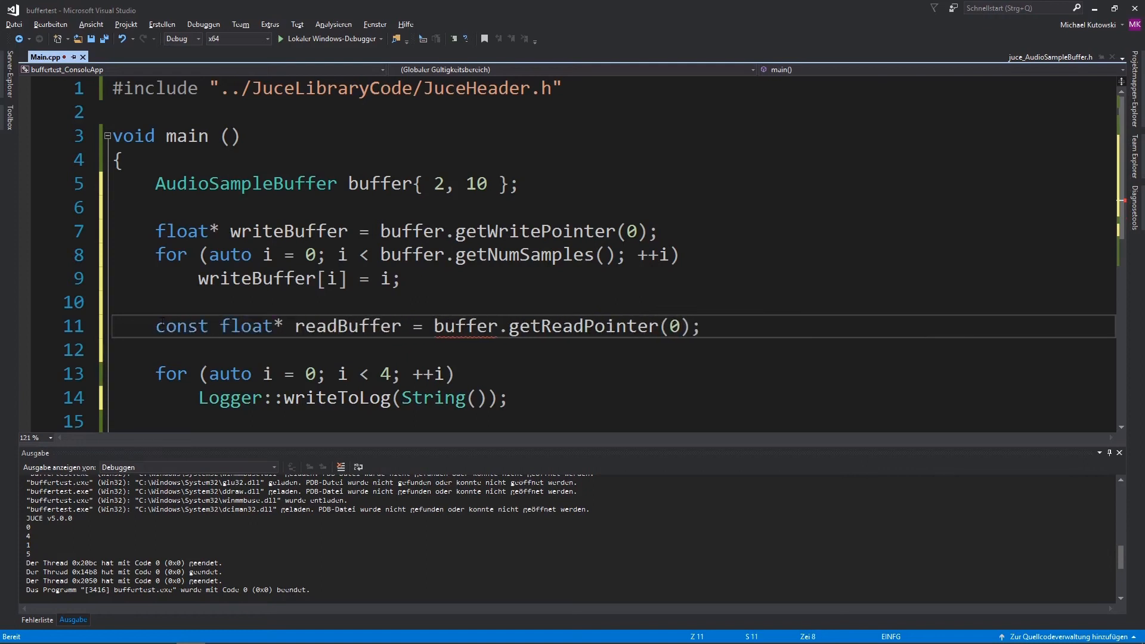
pyautogui.scroll(-3)
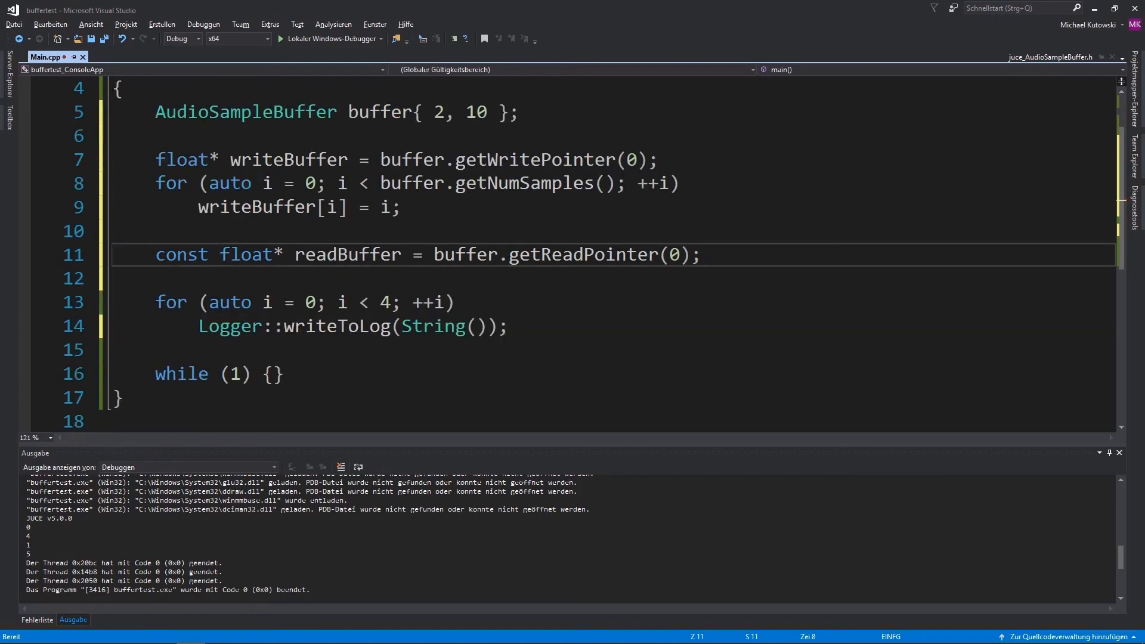
# - Loop over buffer.getNumSamples() logging String(readBuffer[i]), then run in the debugger
pyautogui.press('Enter')
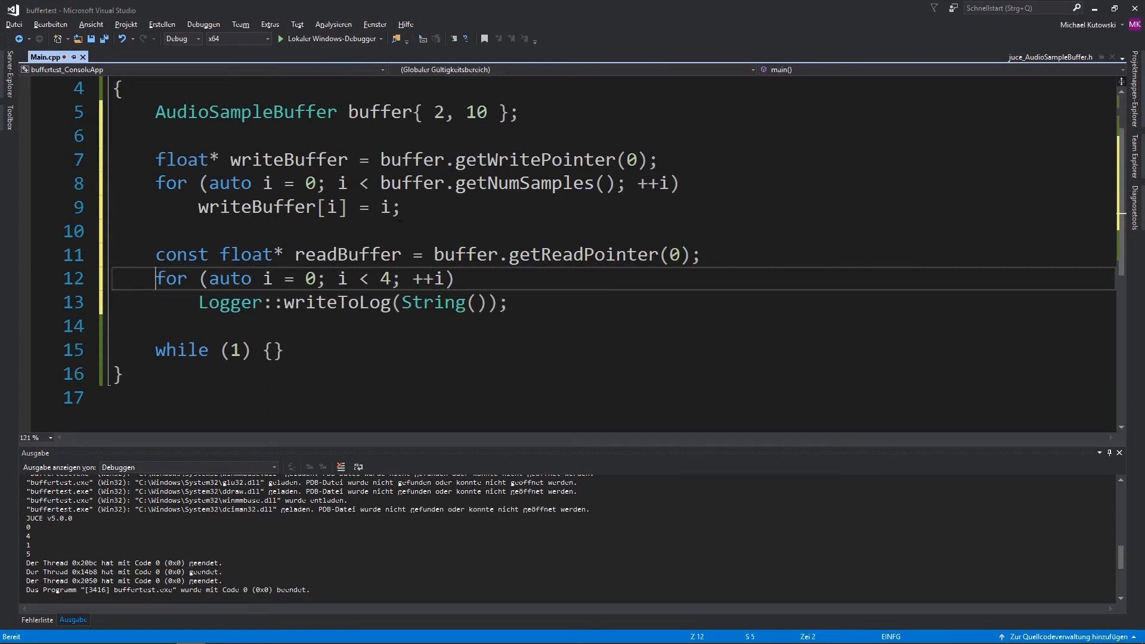
pyautogui.doubleClick(229, 301)
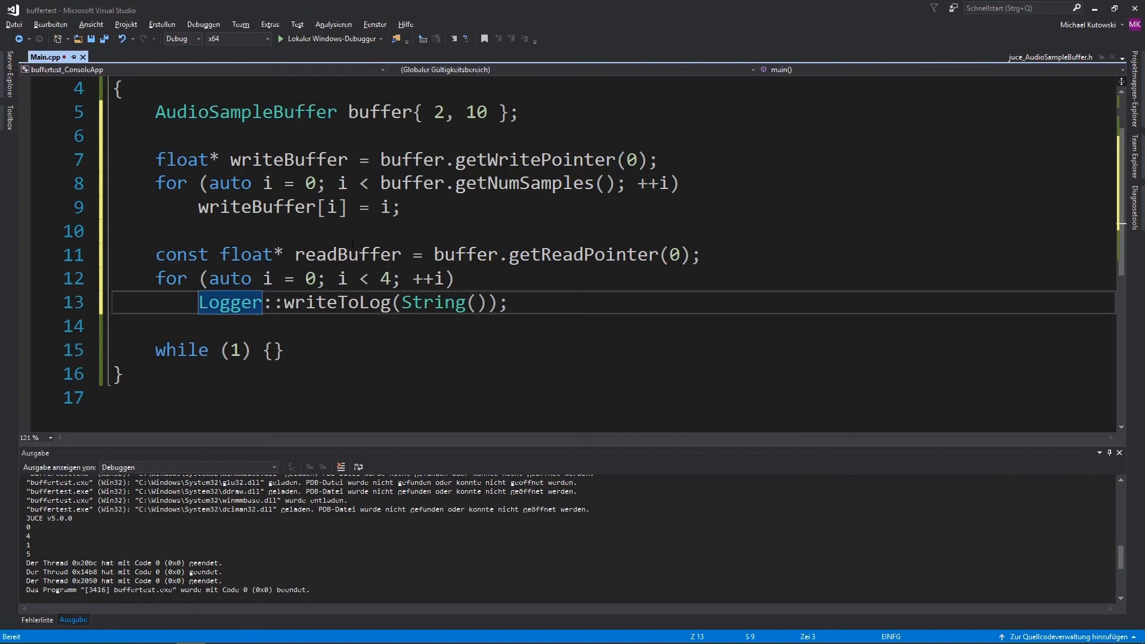
pyautogui.doubleClick(497, 183)
pyautogui.write('buffer.getNumSamples(')
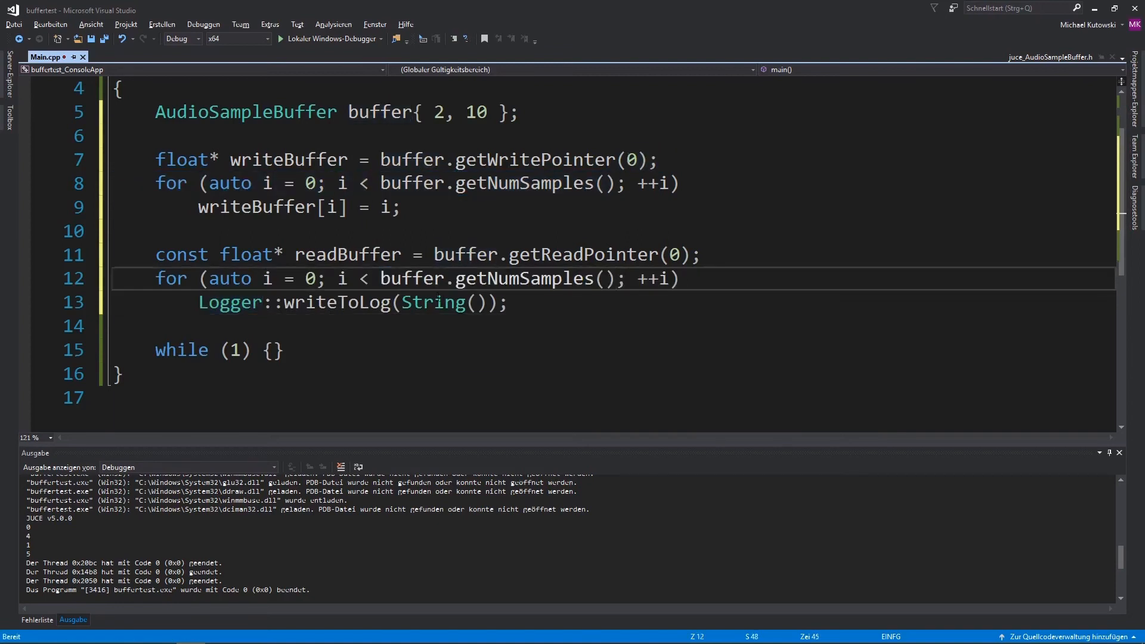
pyautogui.write('readBuffer[i')
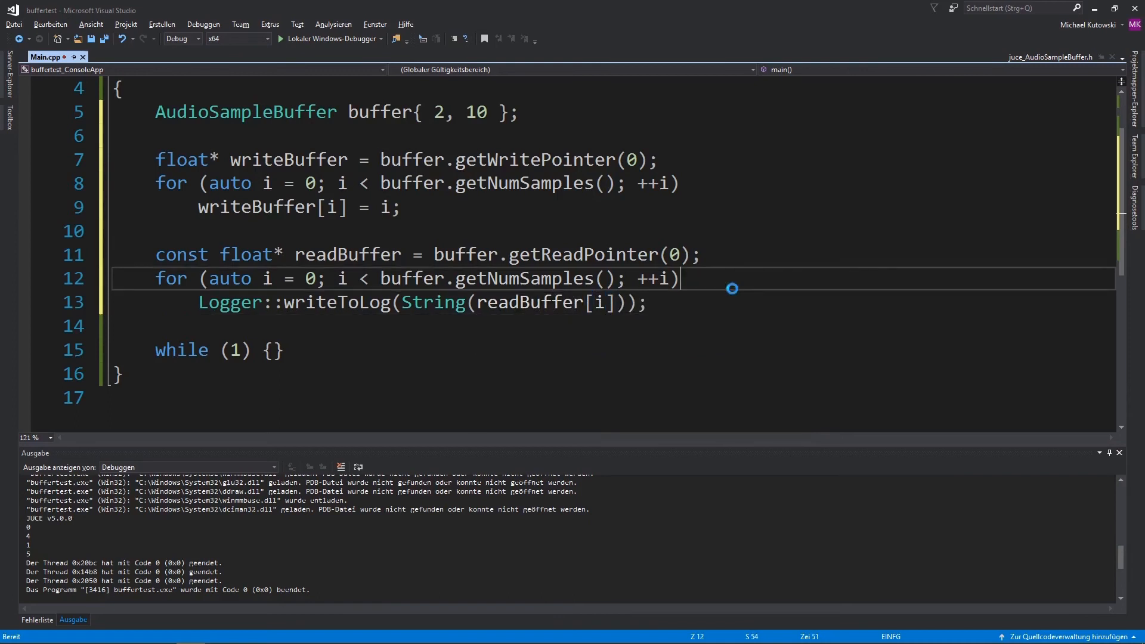
pyautogui.press('ctrl+s')
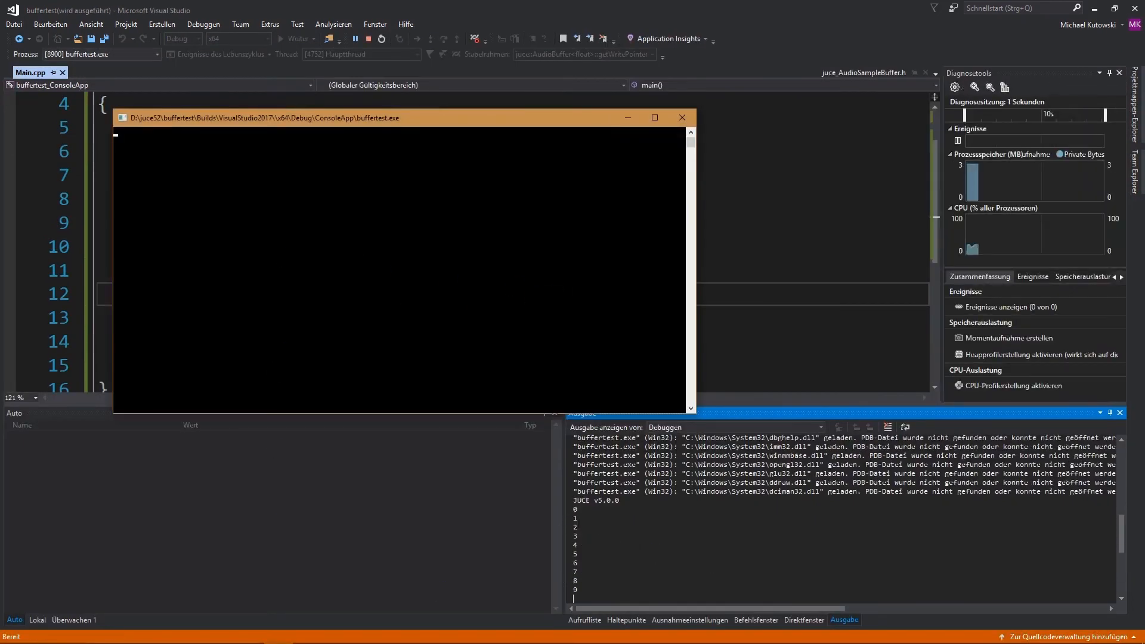
pyautogui.moveTo(681, 118)
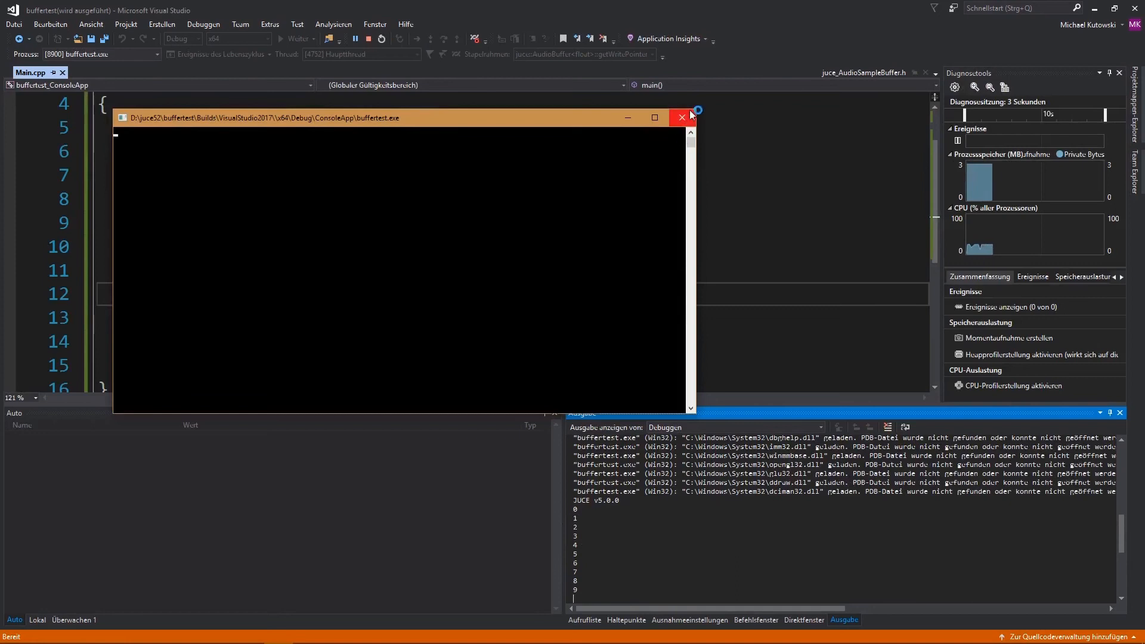
# - Close the console window after the debugger run logs values 0 through 9
pyautogui.click(682, 118)
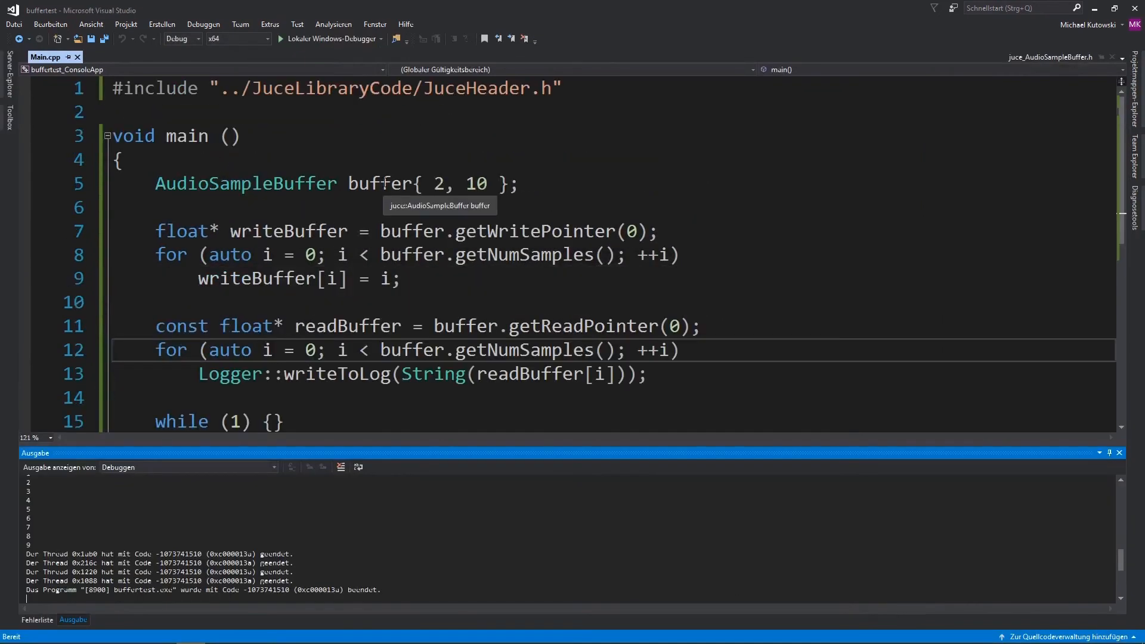
pyautogui.click(155, 207)
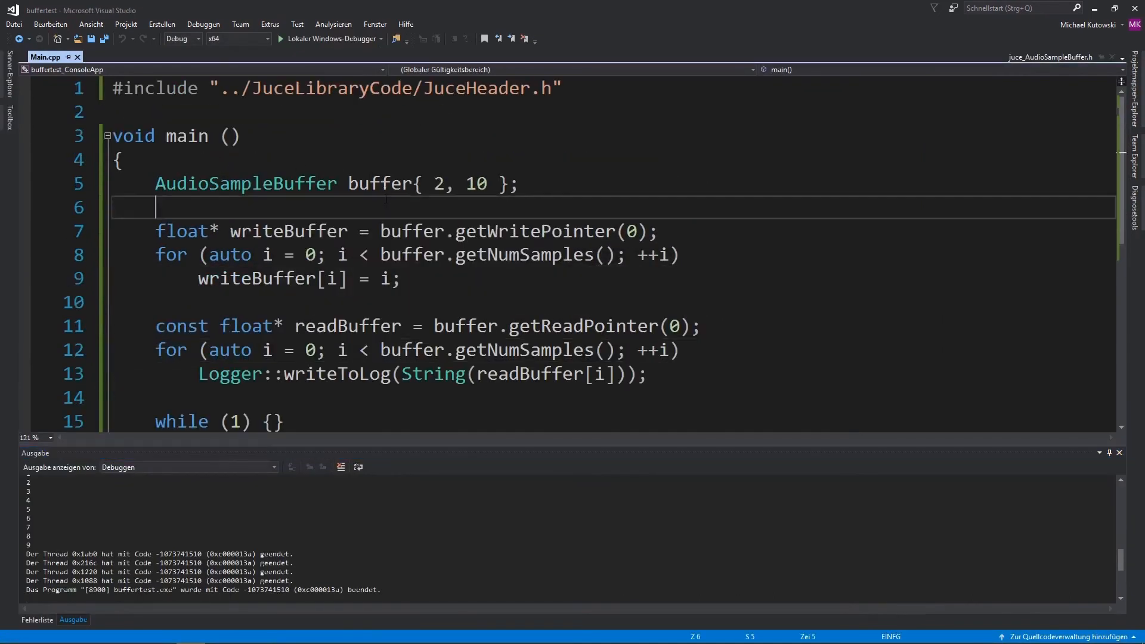
pyautogui.write('buff')
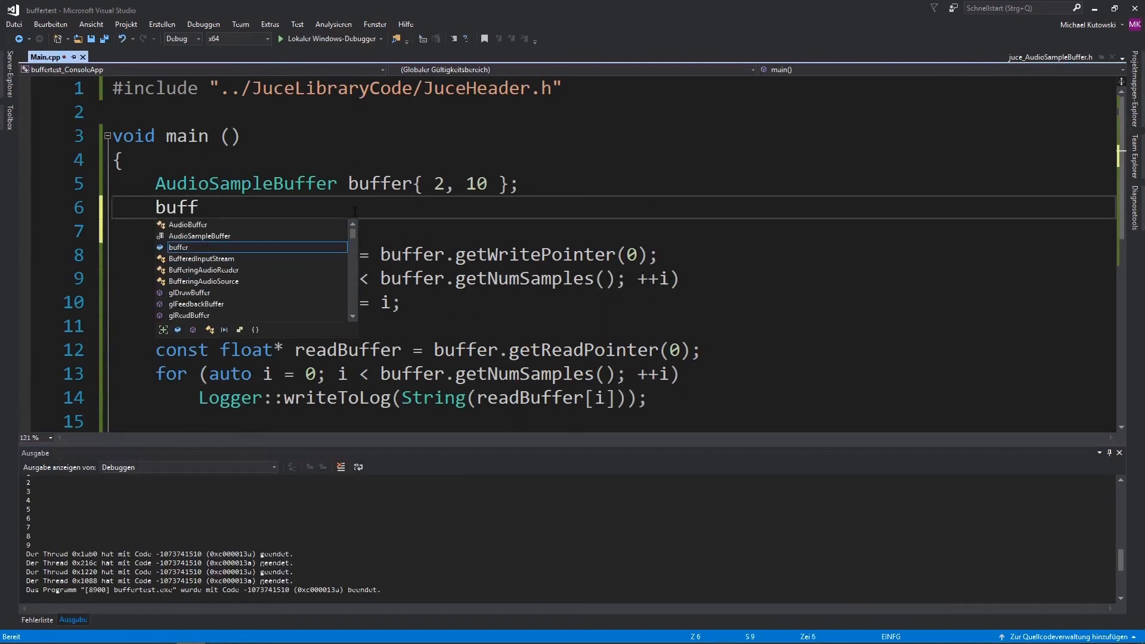
pyautogui.write('er.')
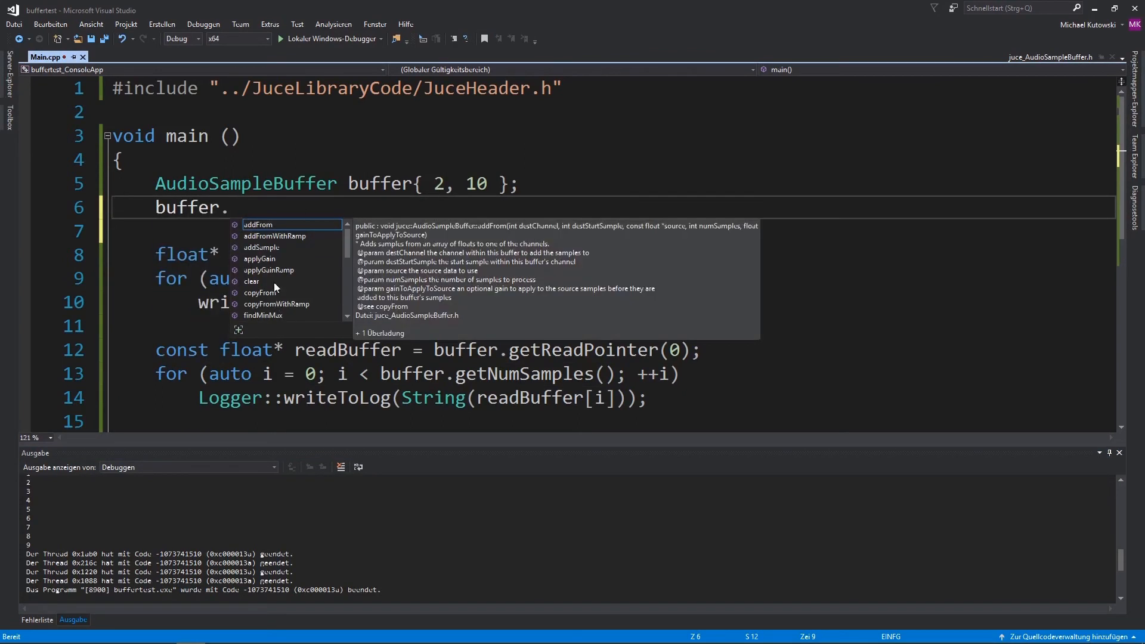
pyautogui.scroll(-3)
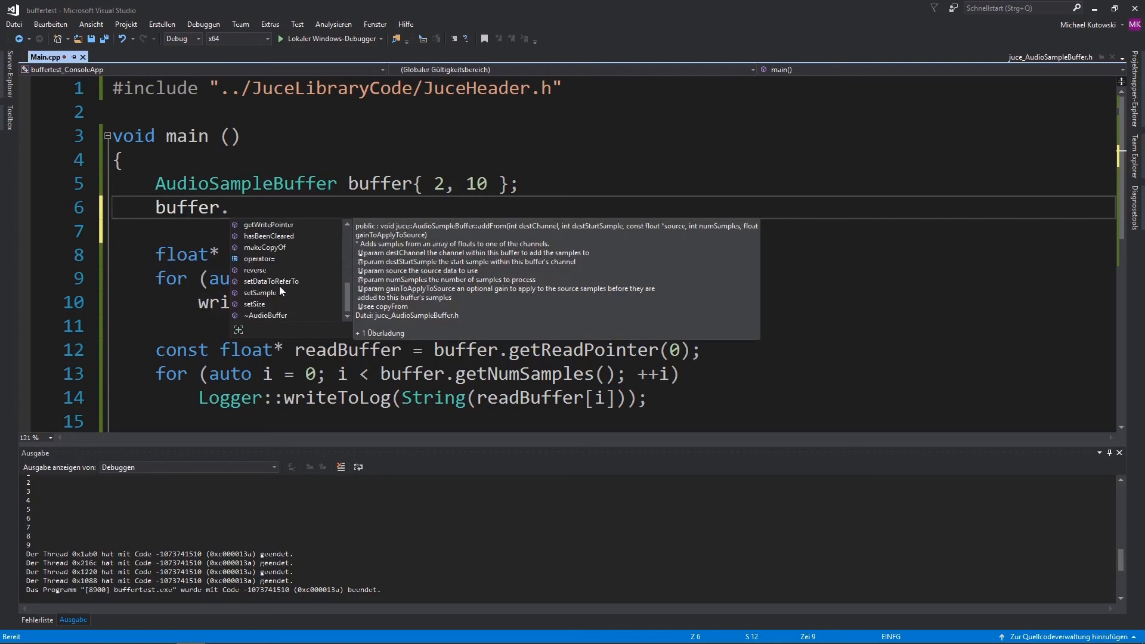
pyautogui.write('app')
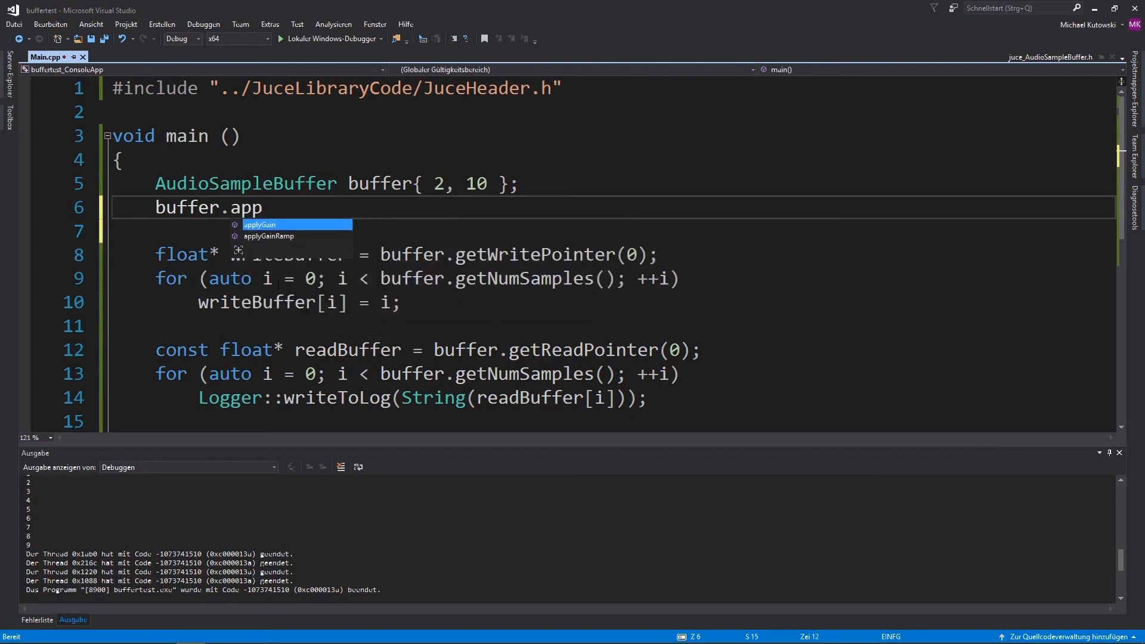
pyautogui.moveTo(260, 224)
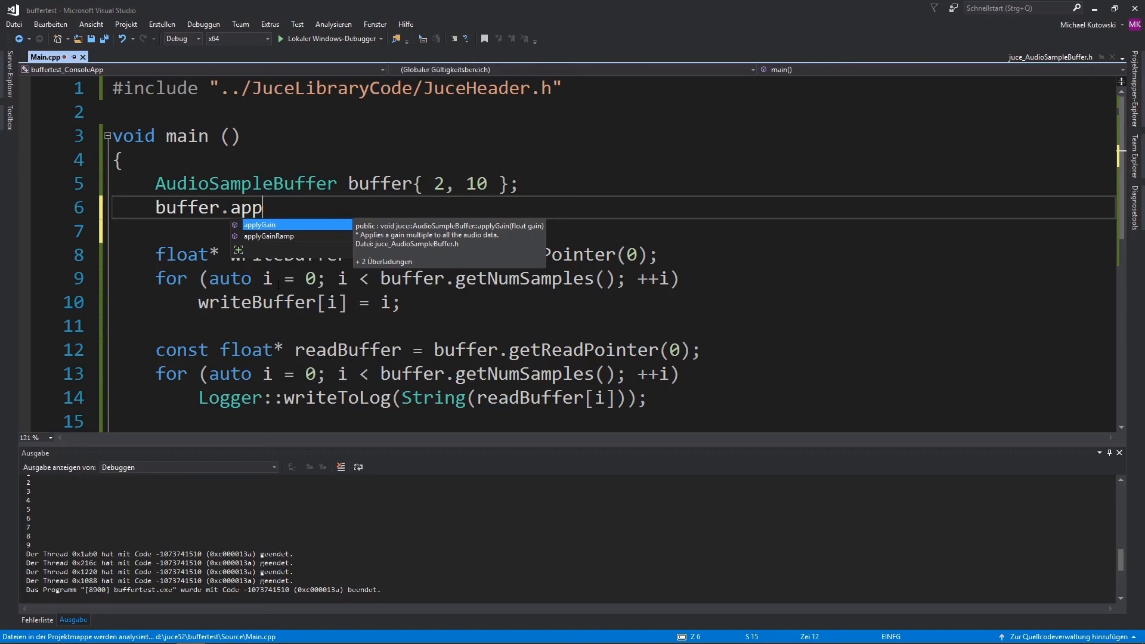
pyautogui.press('Down')
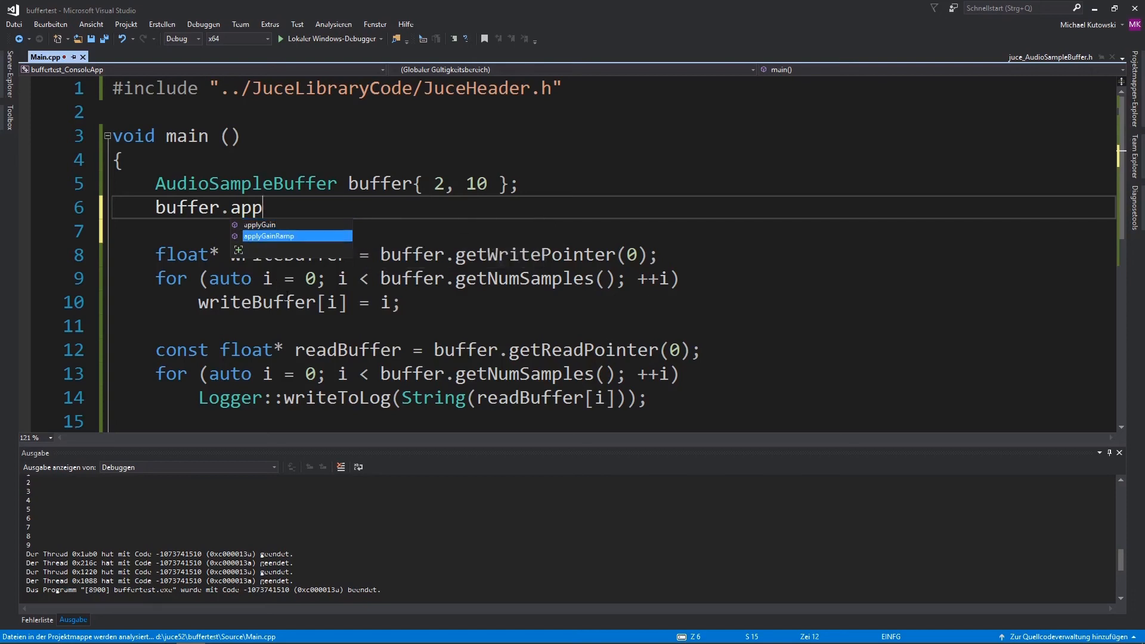
pyautogui.moveTo(268, 236)
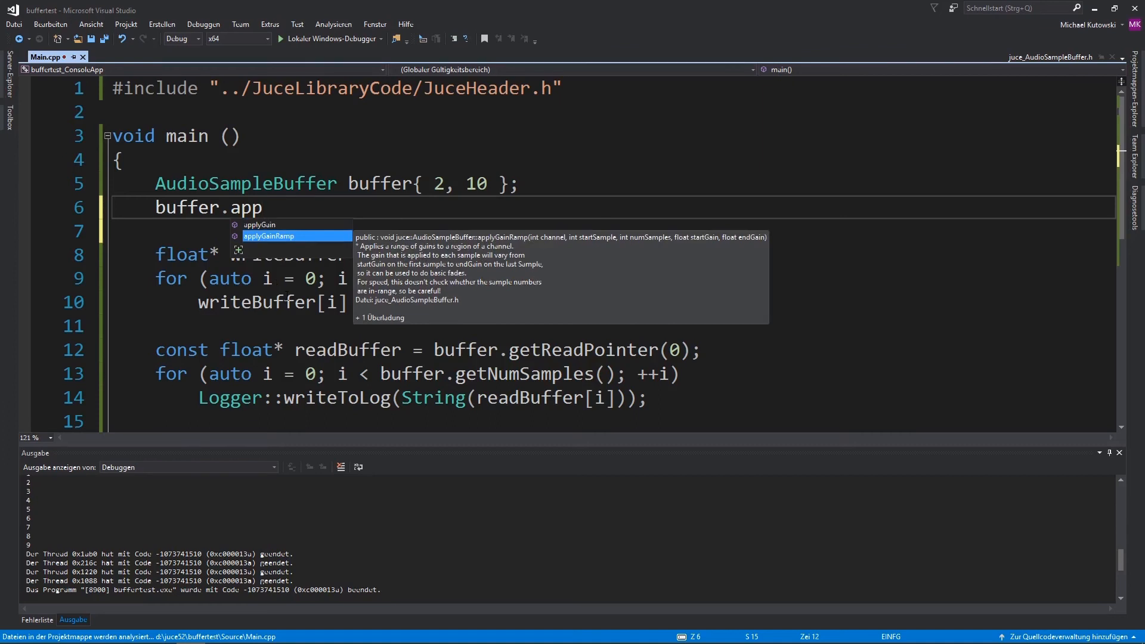
pyautogui.press('Backspace')
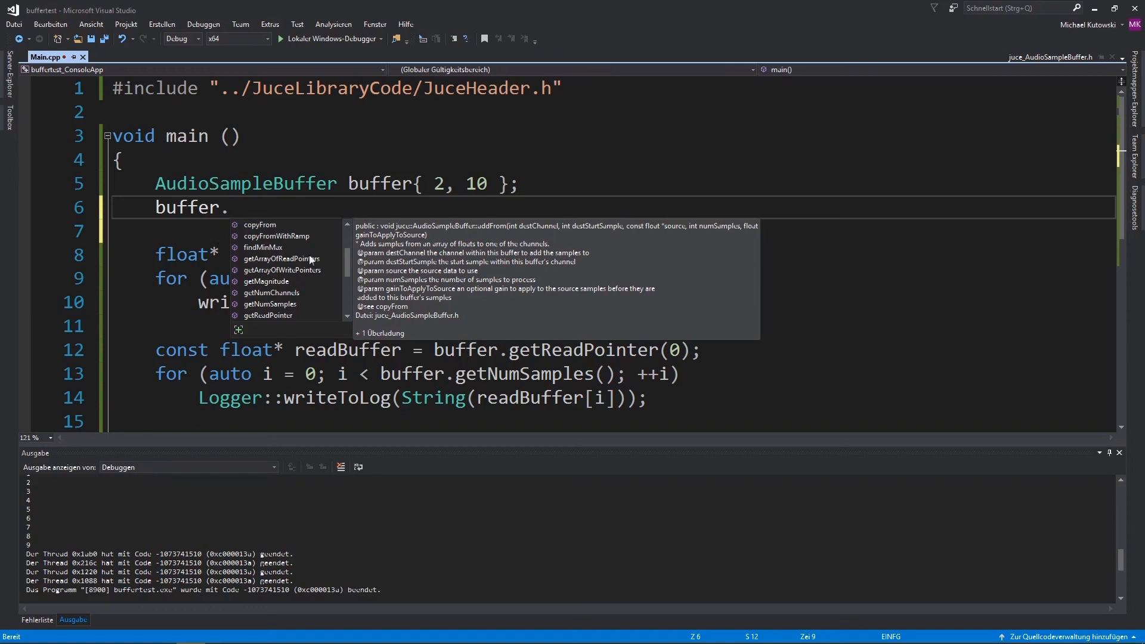
pyautogui.click(282, 259)
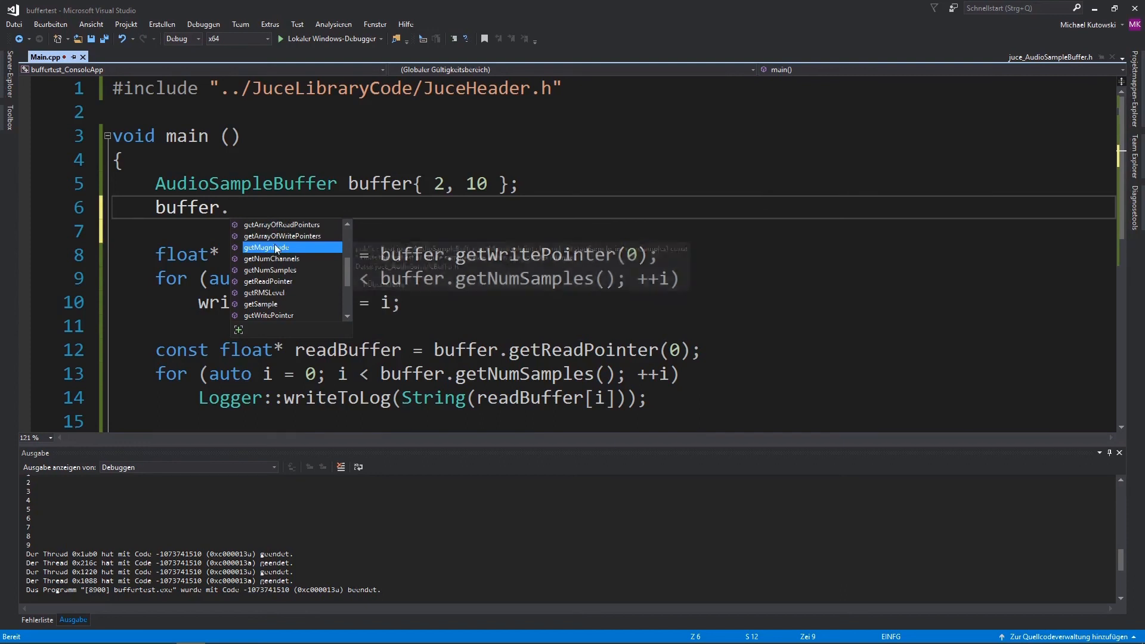
pyautogui.moveTo(276, 248)
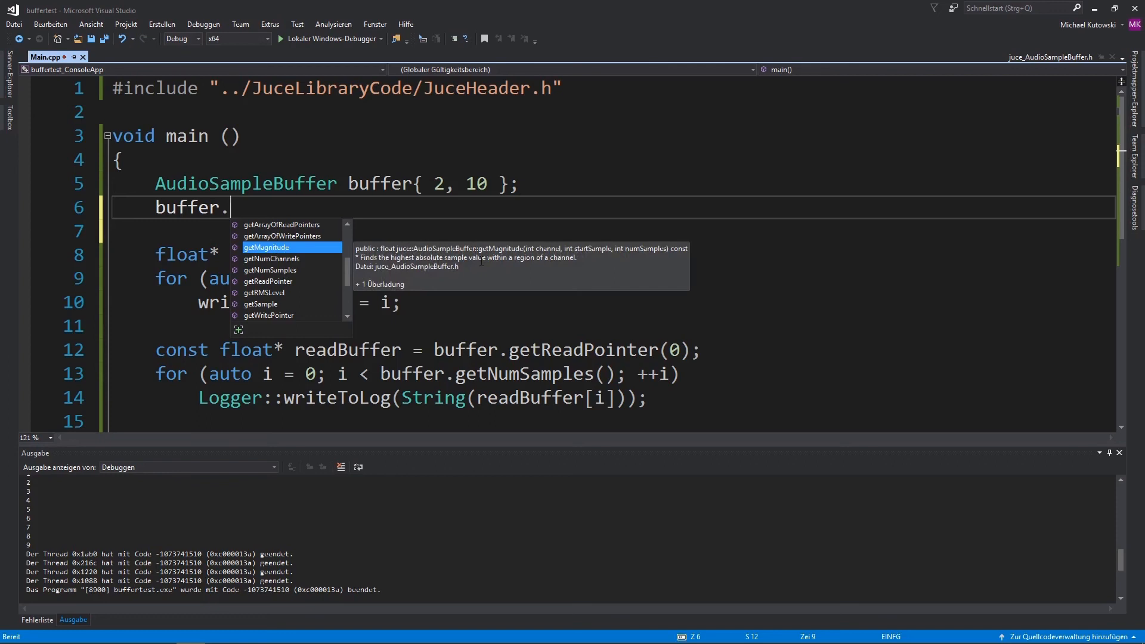
pyautogui.moveTo(311, 291)
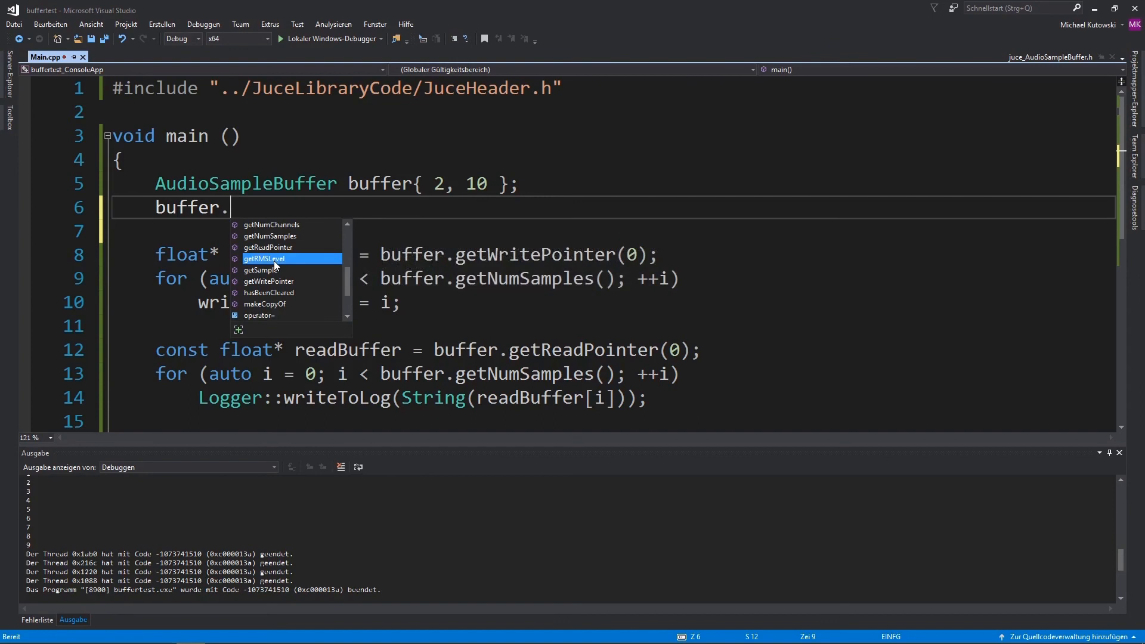
pyautogui.moveTo(288, 259)
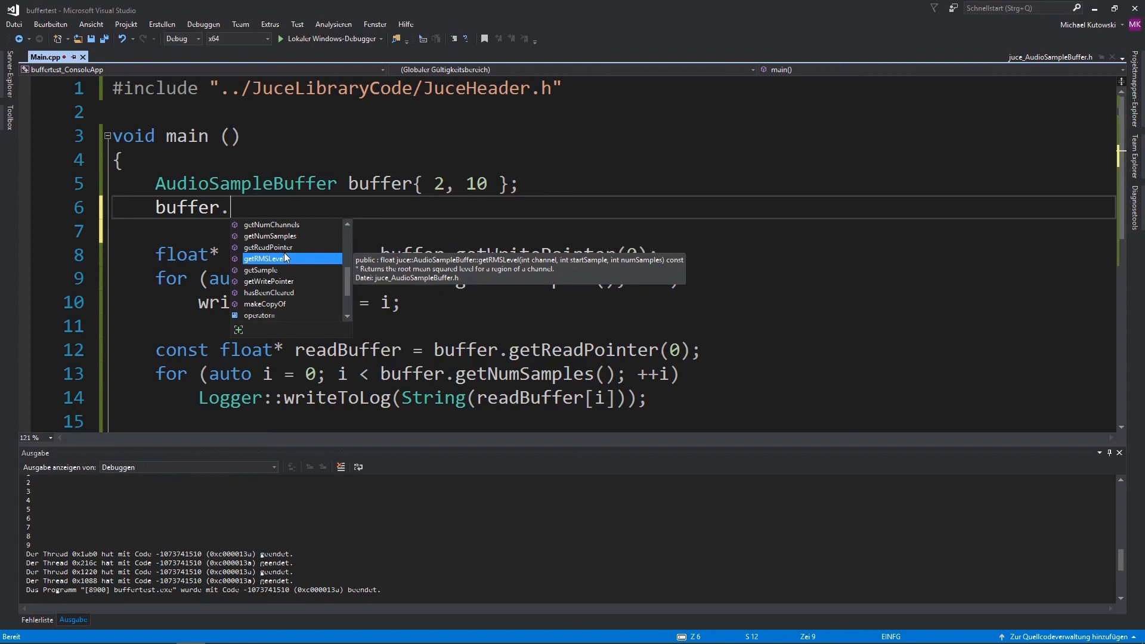
pyautogui.moveTo(284, 272)
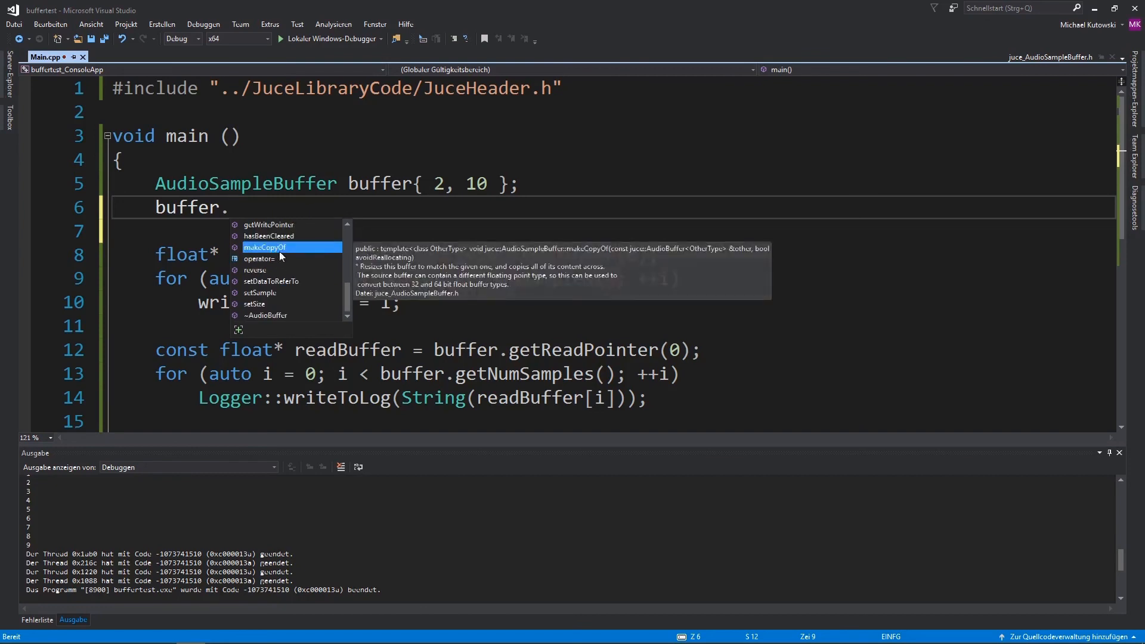
pyautogui.moveTo(279, 285)
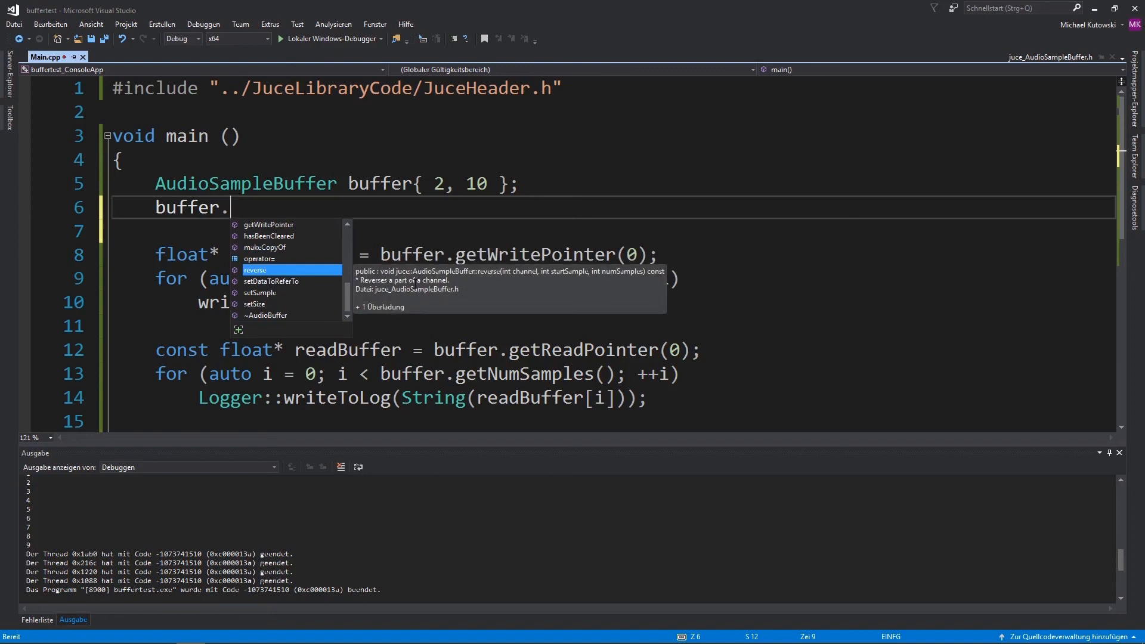
pyautogui.moveTo(271, 297)
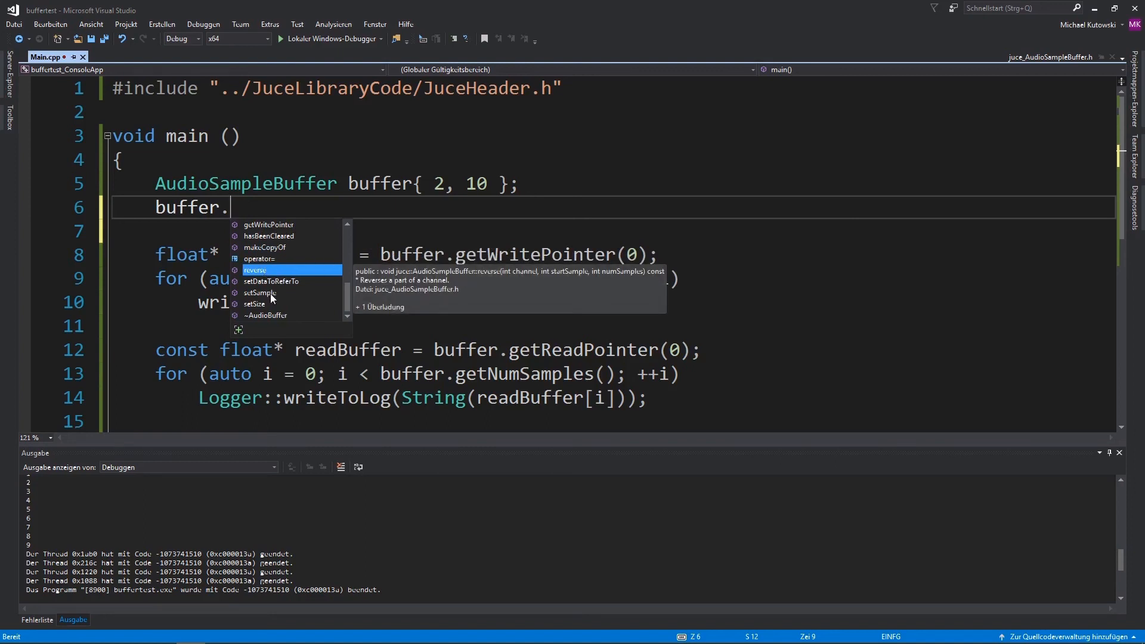
pyautogui.moveTo(281, 296)
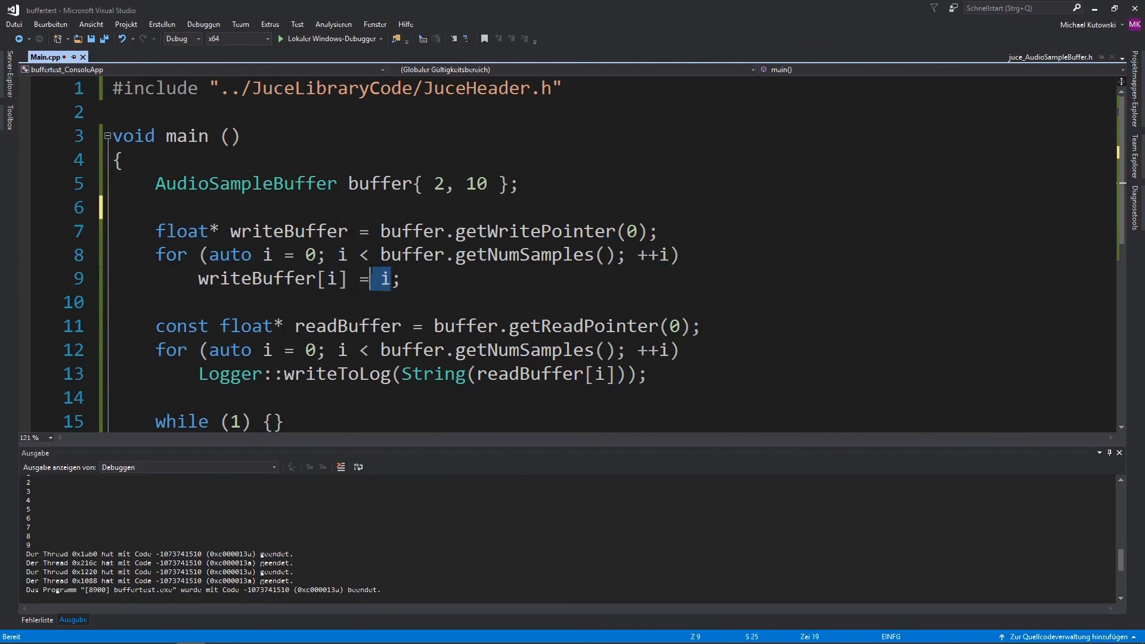
# - Write each sample as (Random().nextFloat() * 2 - 1) * 0.1 in place of i
pyautogui.write('Random().nextFloat(')
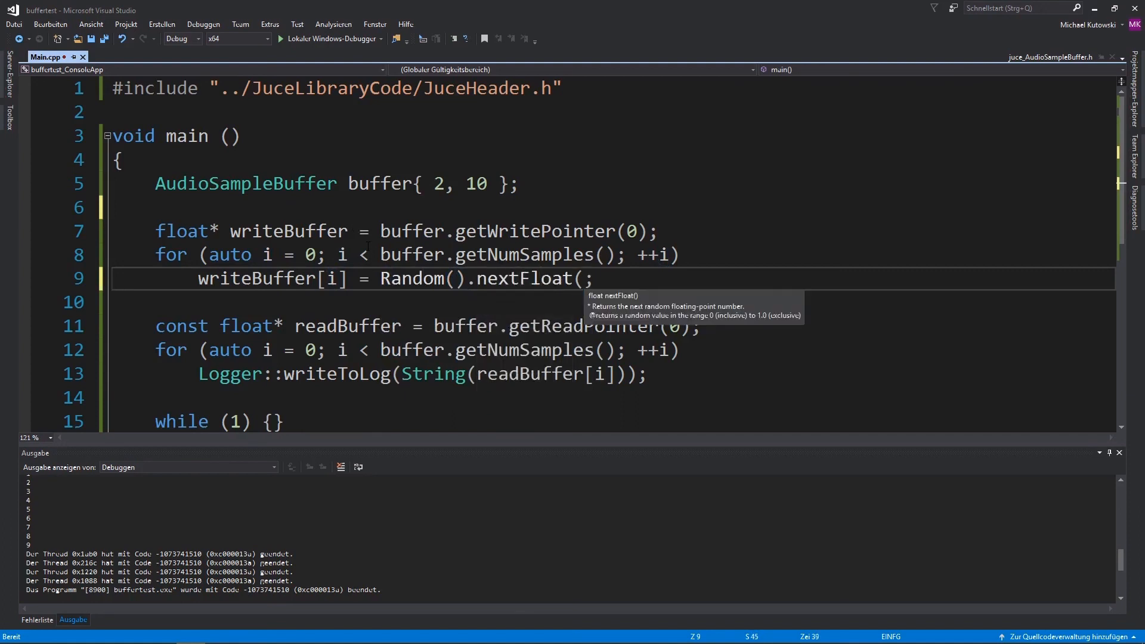
pyautogui.write(').')
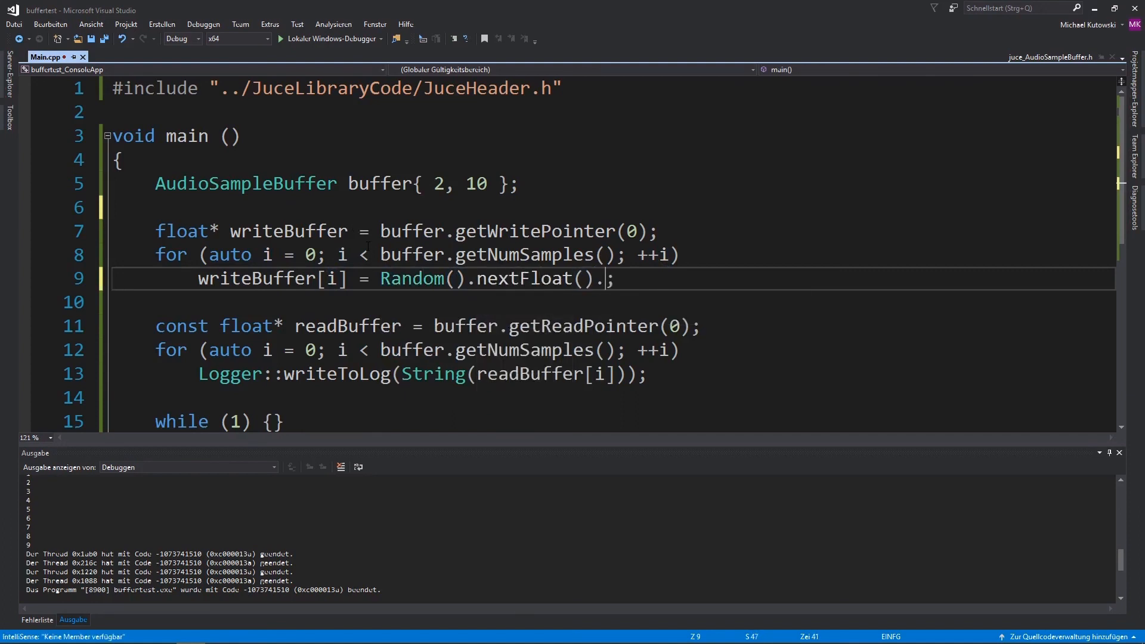
pyautogui.write('*')
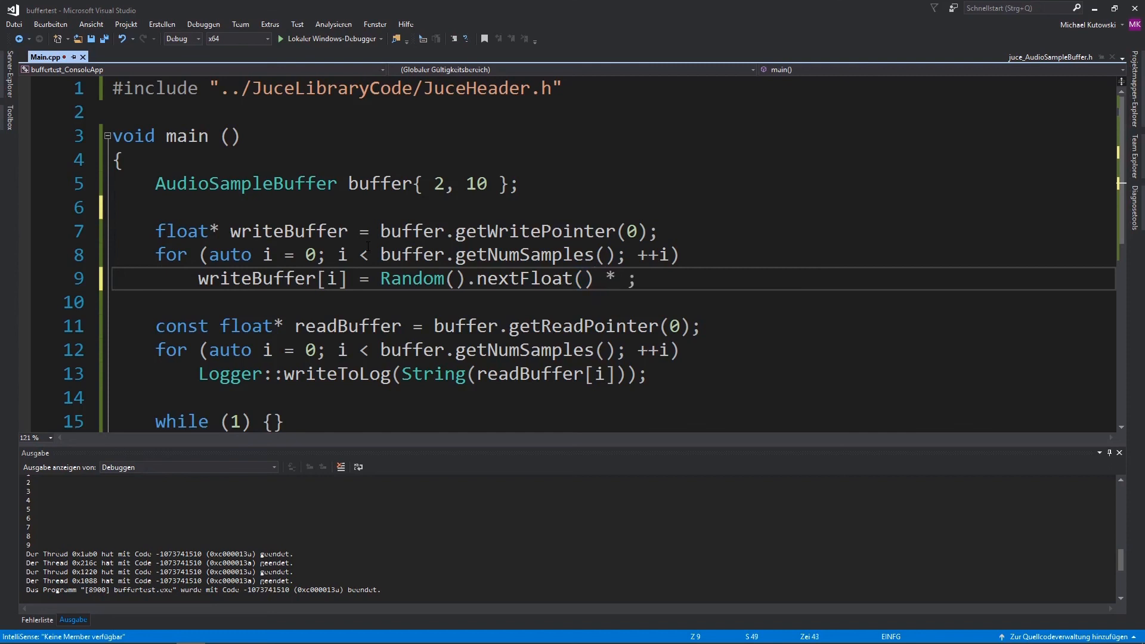
pyautogui.write('2')
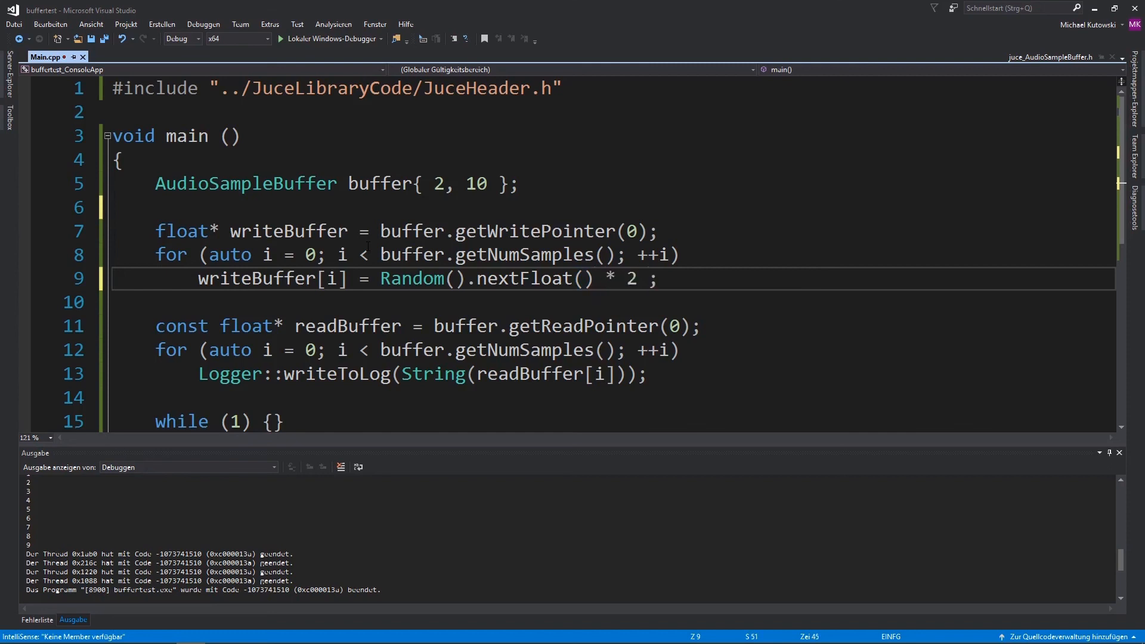
pyautogui.write('- 1')
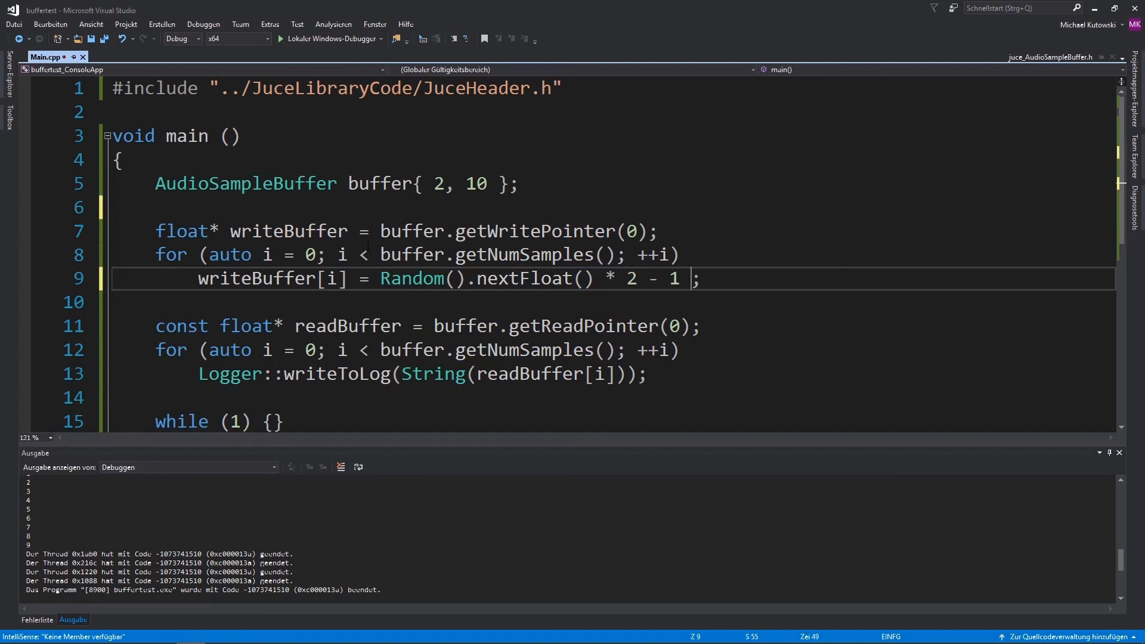
pyautogui.write('0.1')
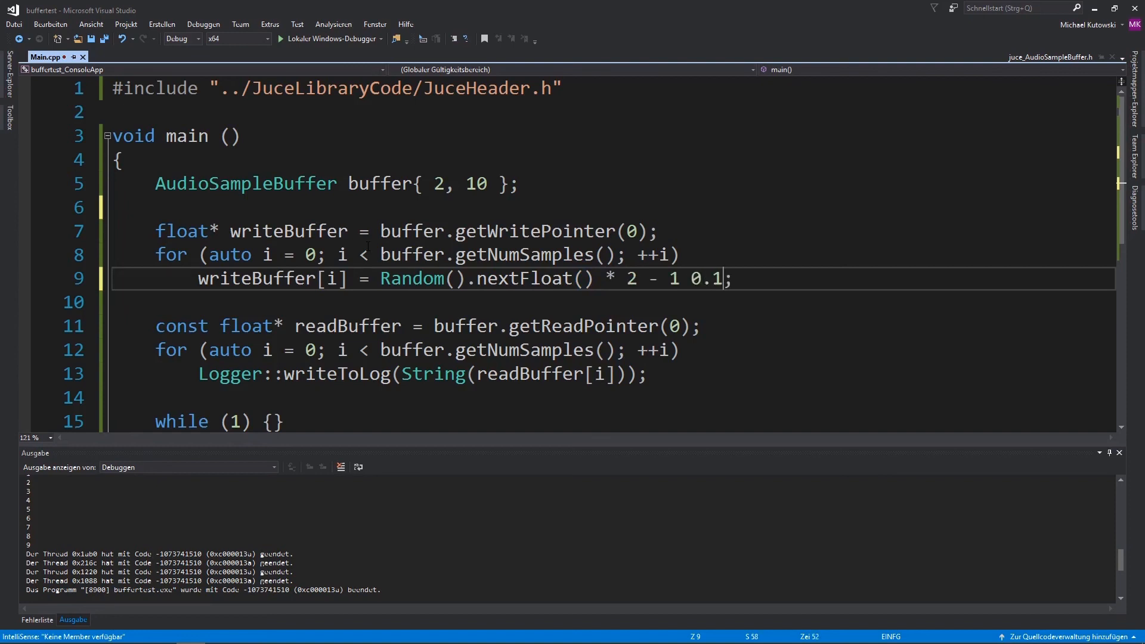
pyautogui.write('*')
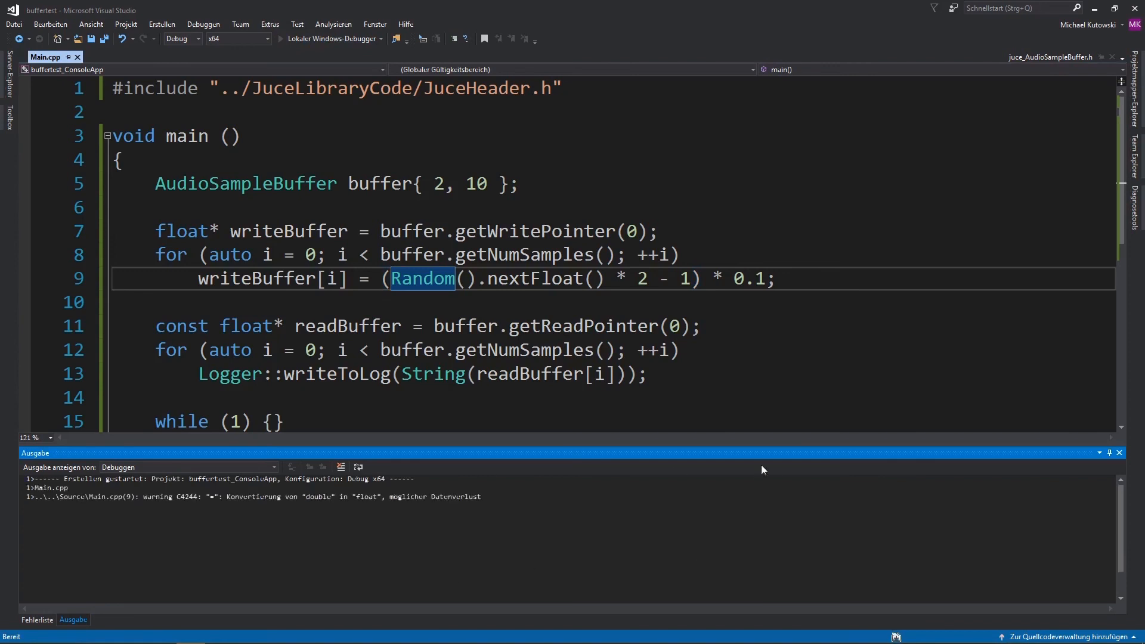
# - Run under Local Windows Debugger to log ten random values in ±0.1, then close the console
pyautogui.click(285, 38)
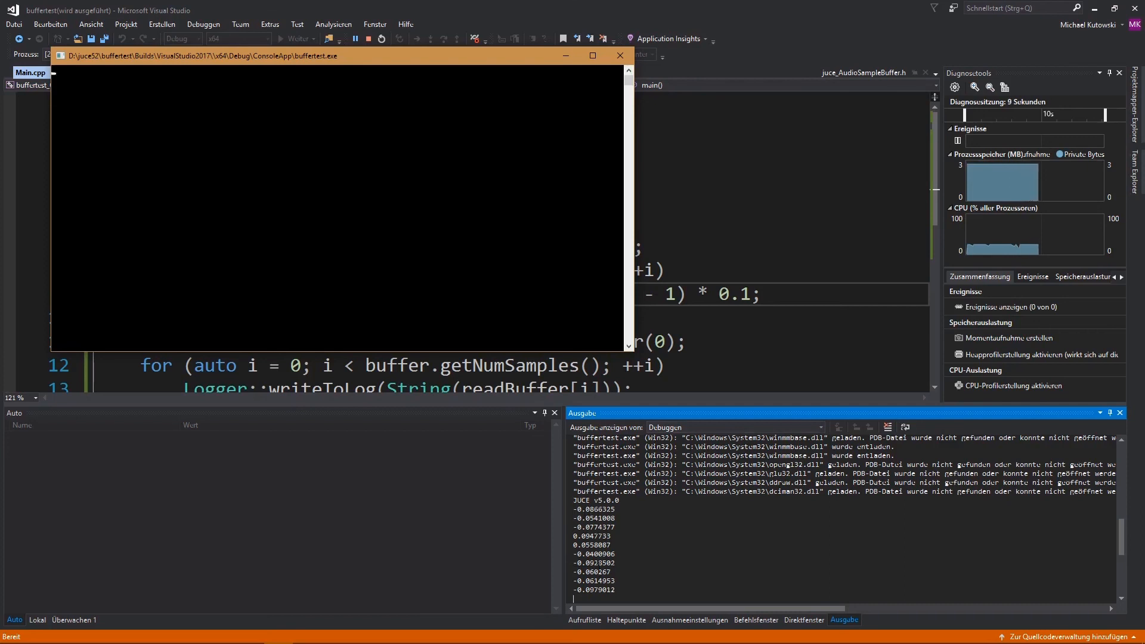
pyautogui.moveTo(330, 56); pyautogui.dragTo(329, 122)
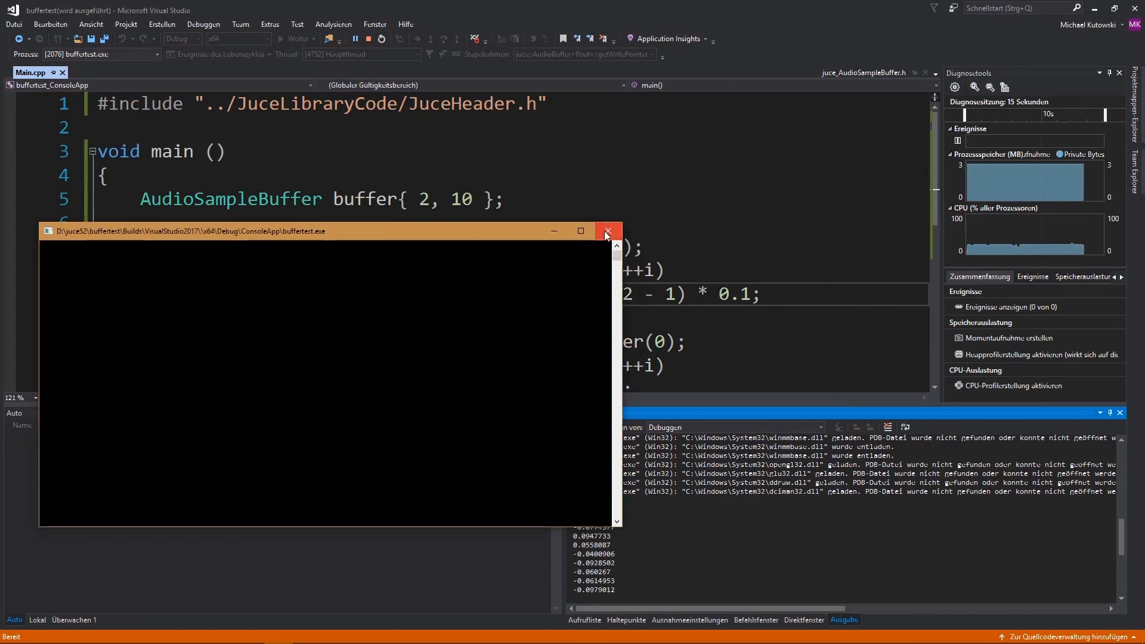
pyautogui.click(607, 230)
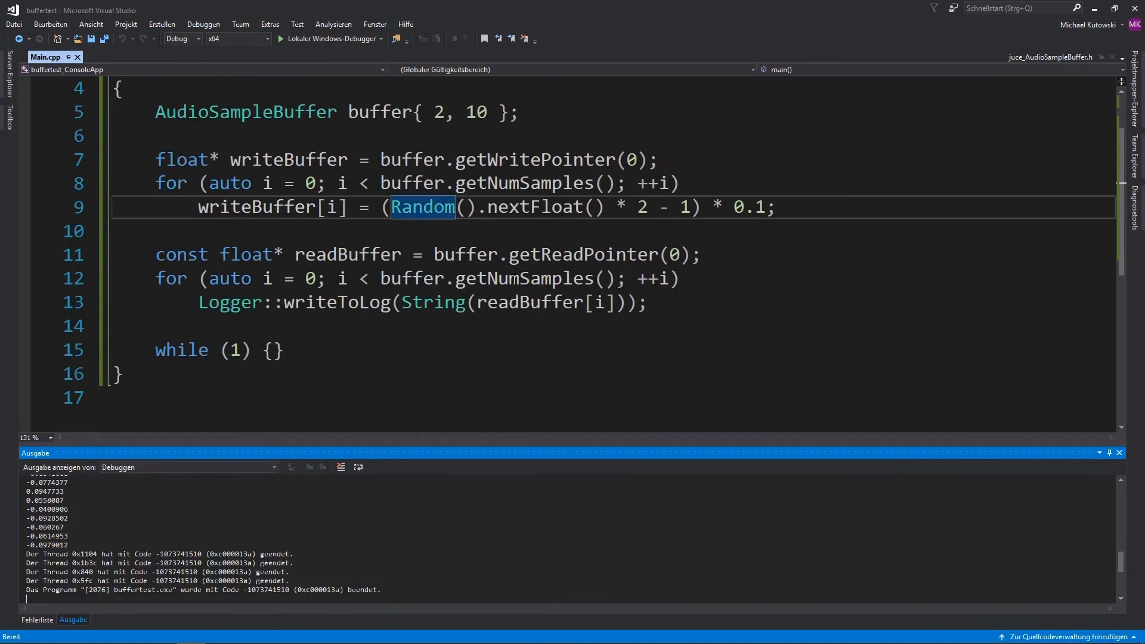
# - Highlight every use of 'buffer' in Main.cpp, review the file, and save all changes
pyautogui.scroll(3)
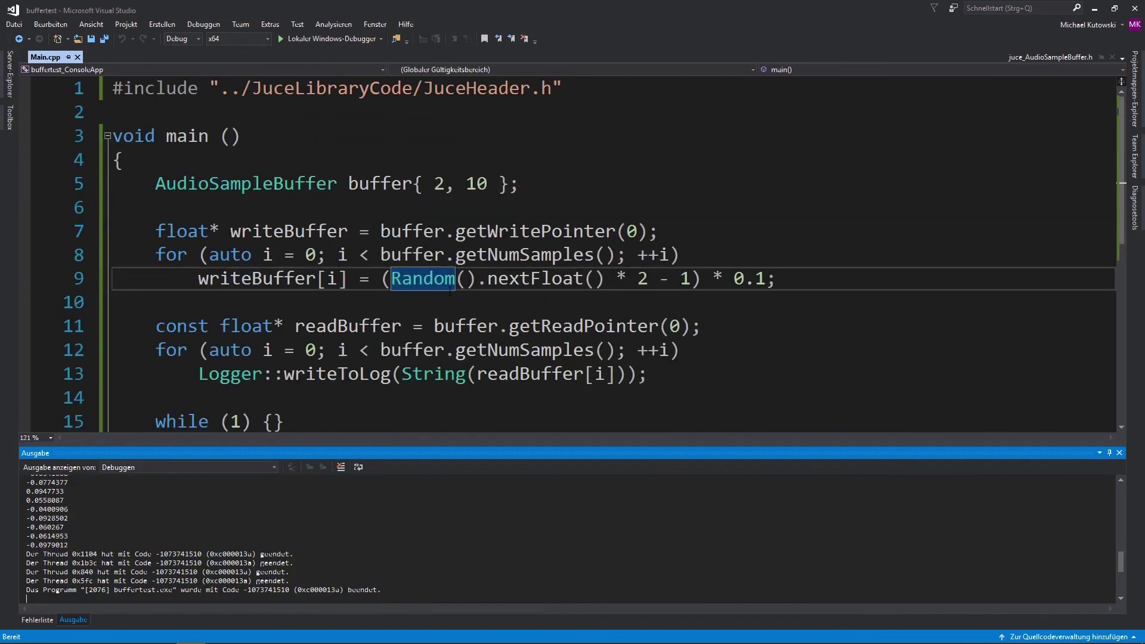
pyautogui.moveTo(421, 278)
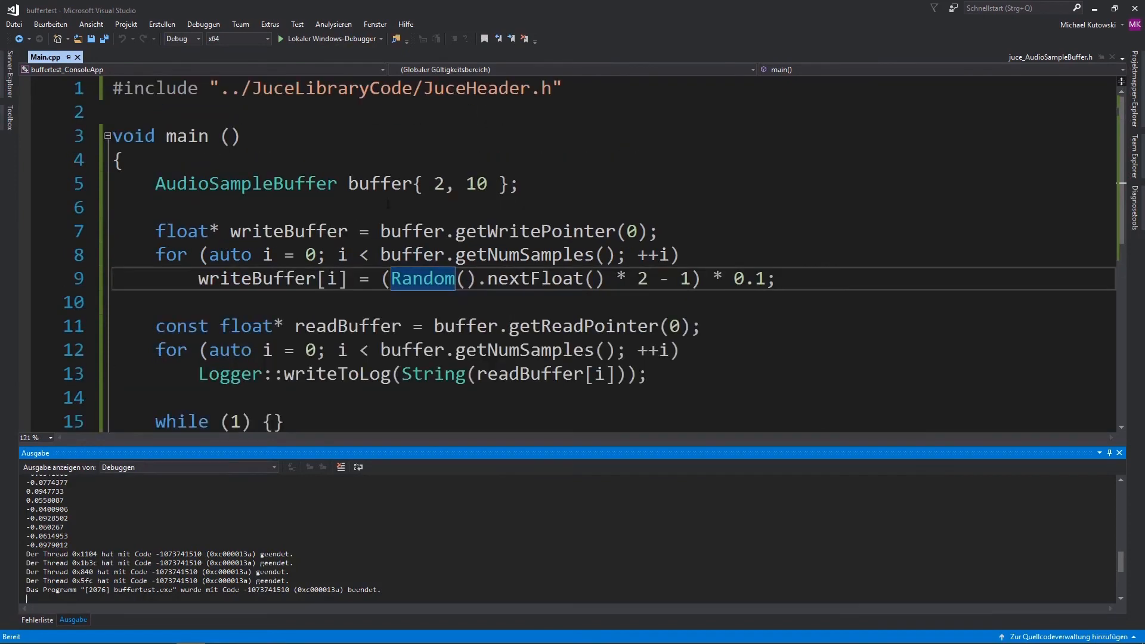
pyautogui.doubleClick(380, 183)
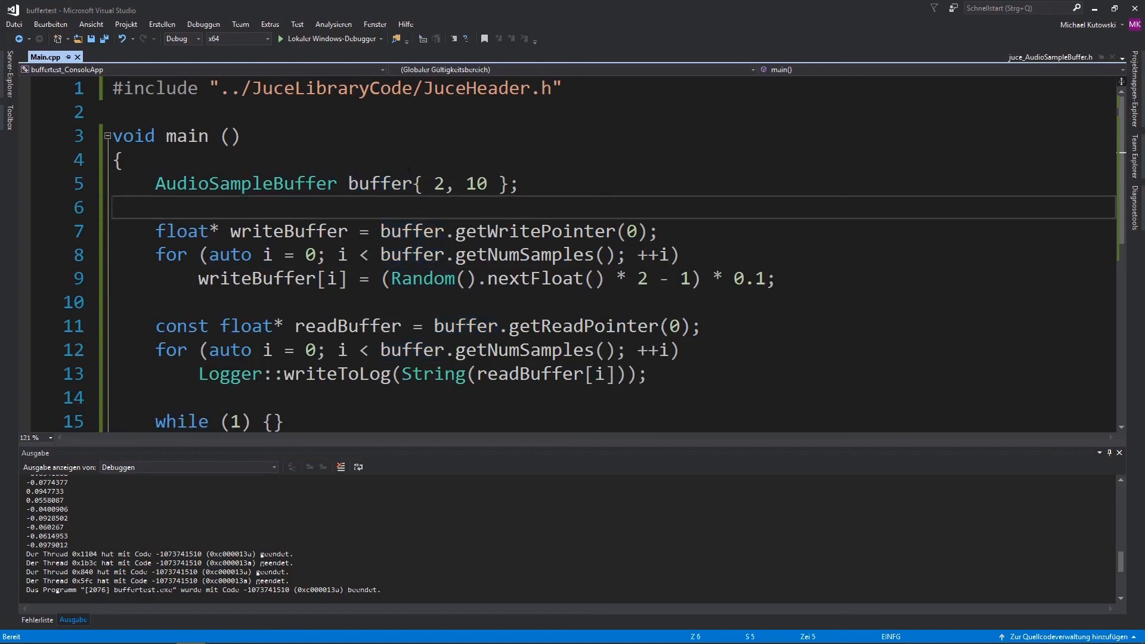
pyautogui.moveTo(74, 100)
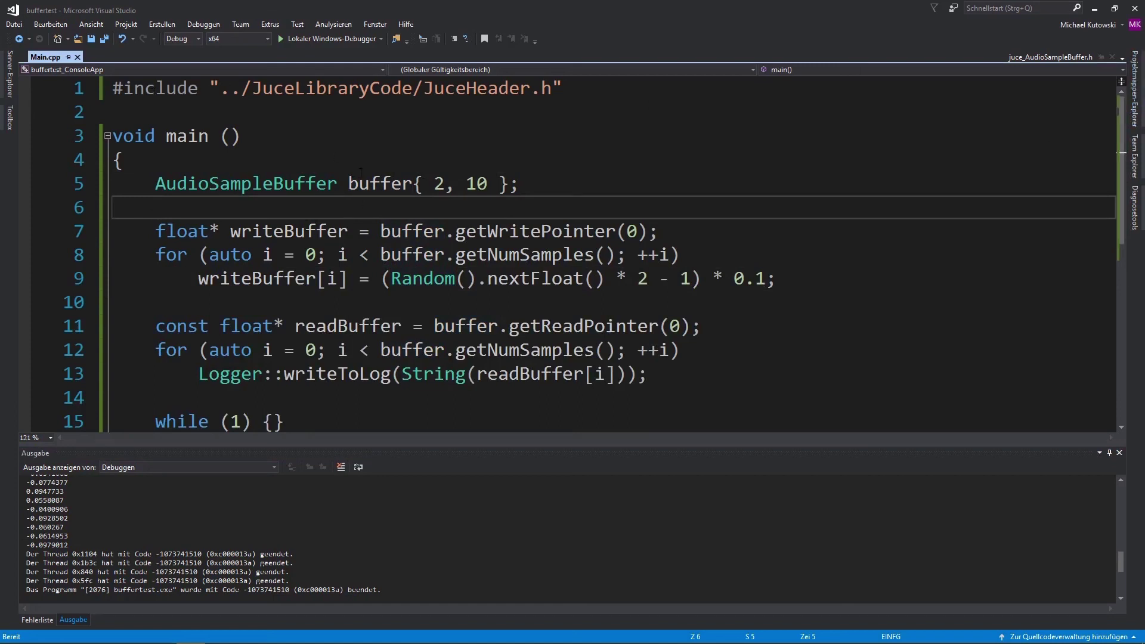
pyautogui.doubleClick(380, 184)
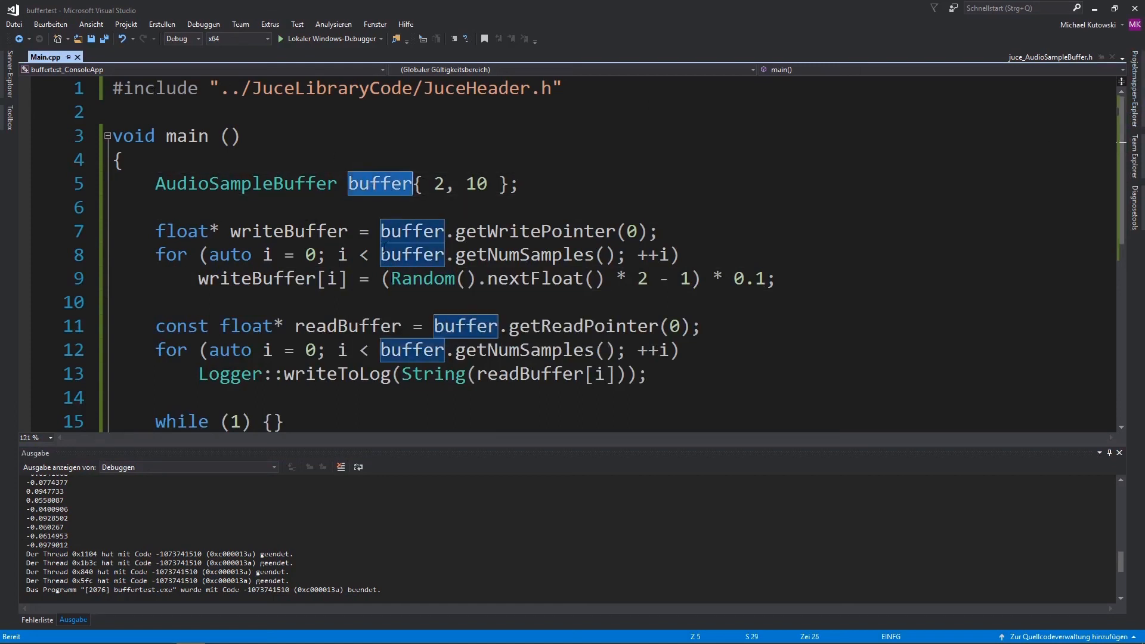
pyautogui.scroll(-3)
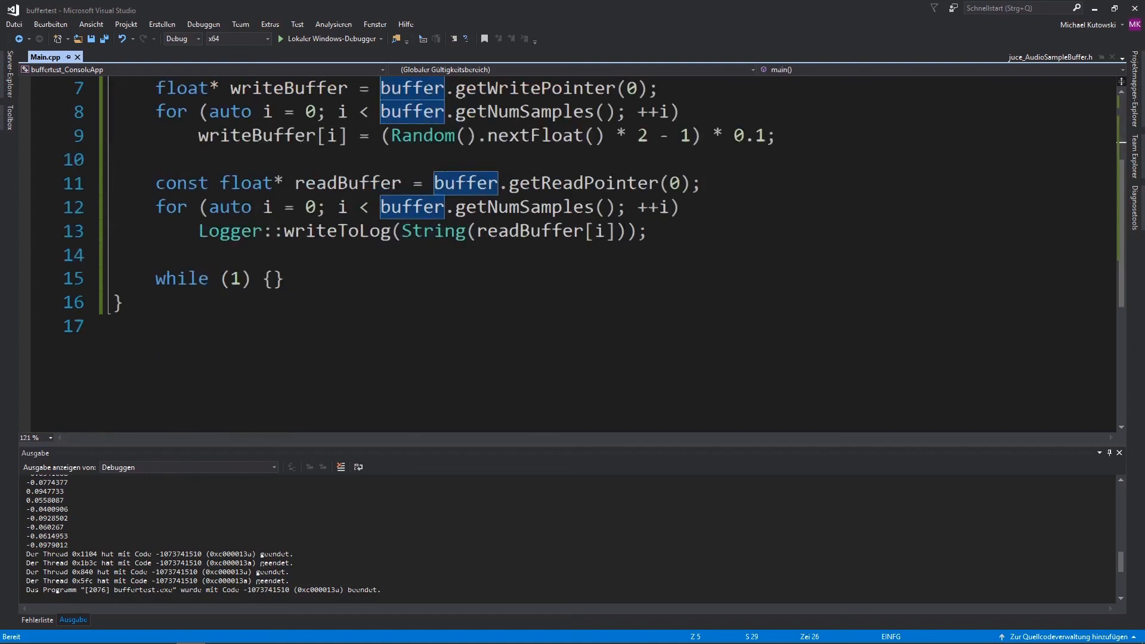
pyautogui.scroll(3)
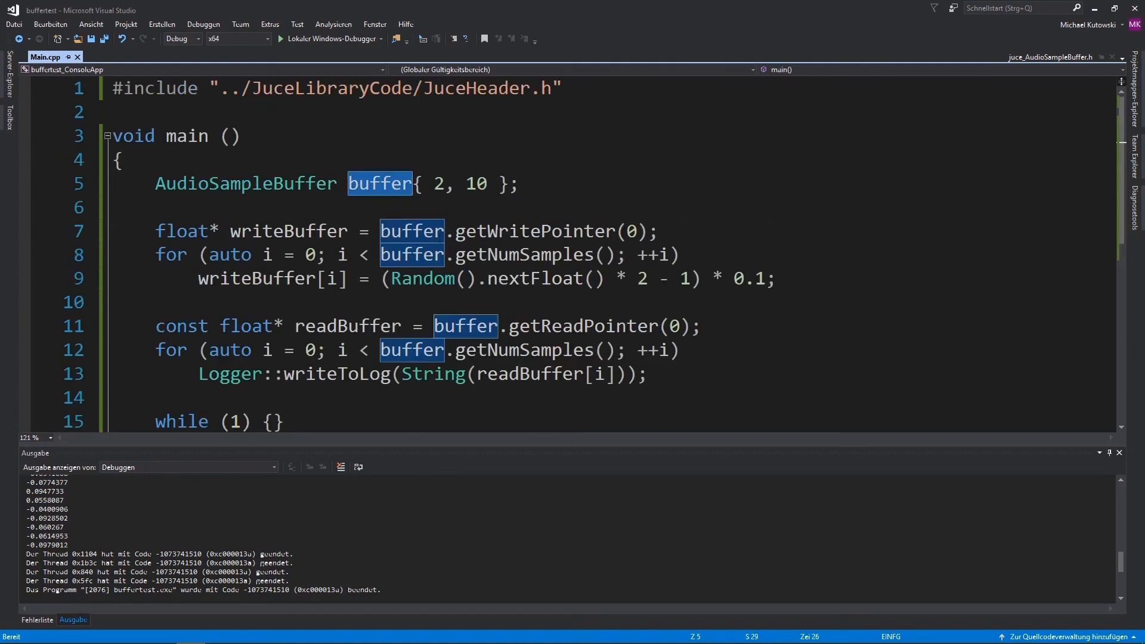
pyautogui.moveTo(103, 38)
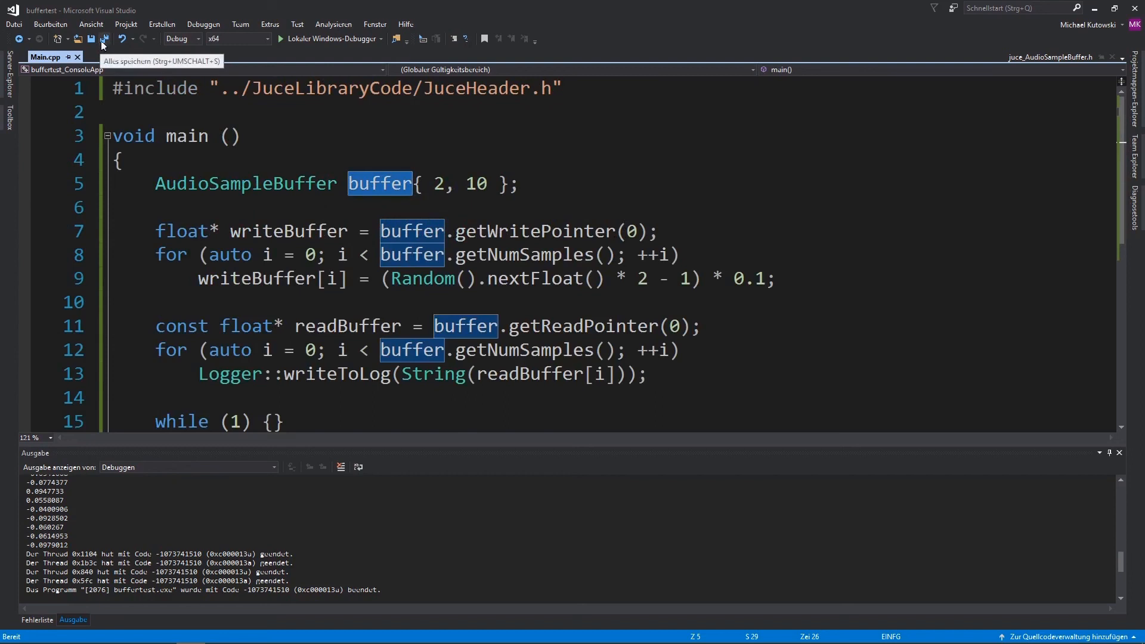
pyautogui.moveTo(93, 54)
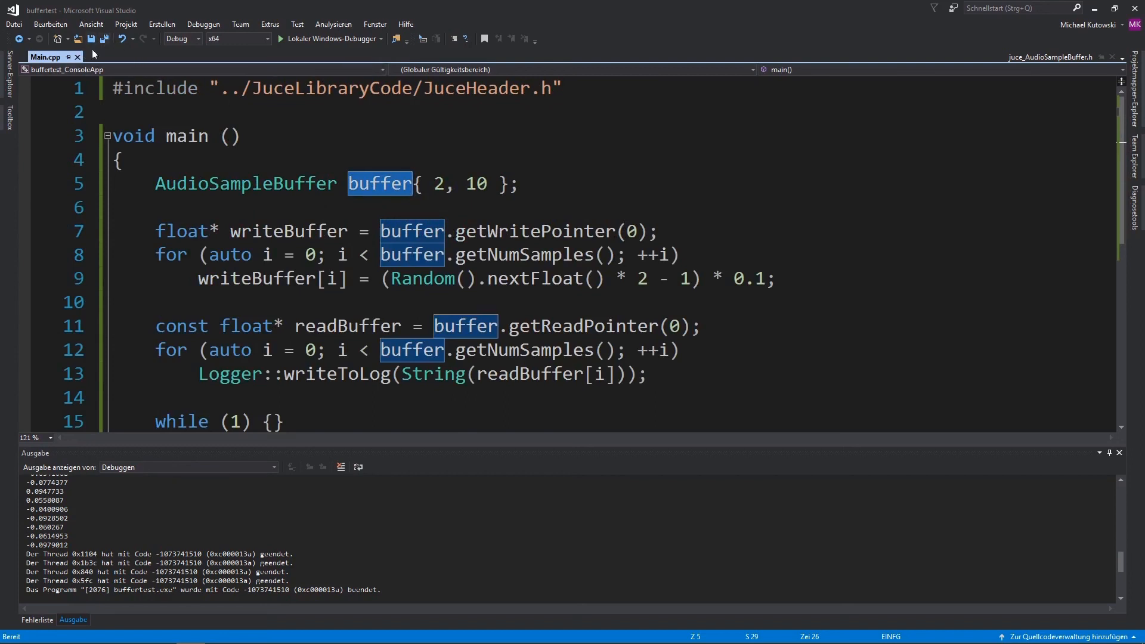
pyautogui.moveTo(105, 48)
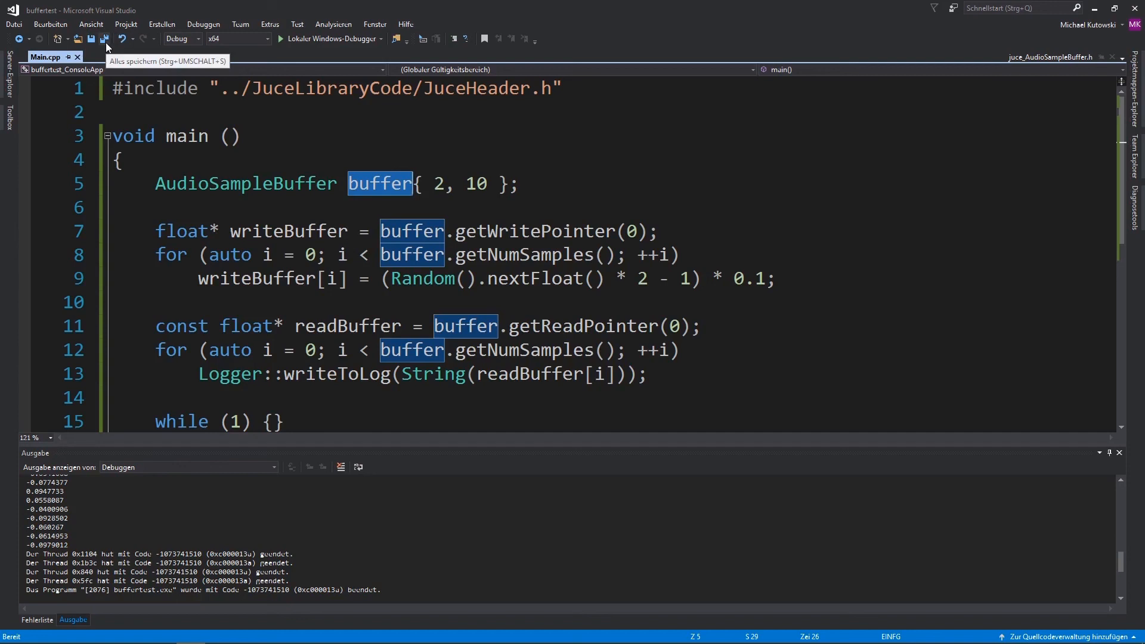
pyautogui.moveTo(106, 43)
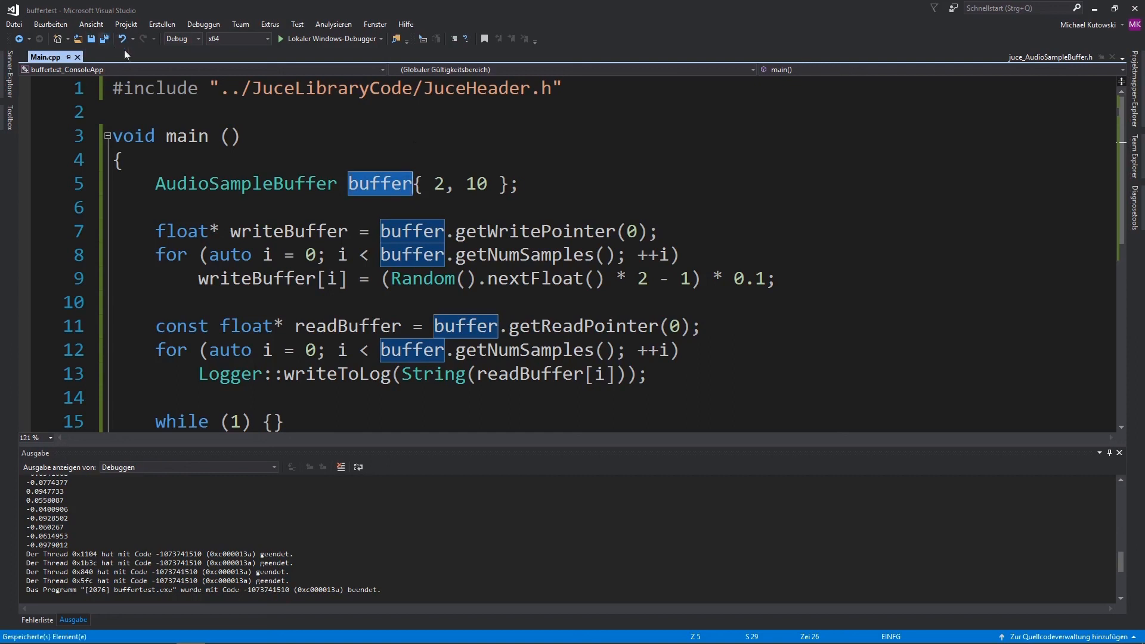
pyautogui.click(248, 631)
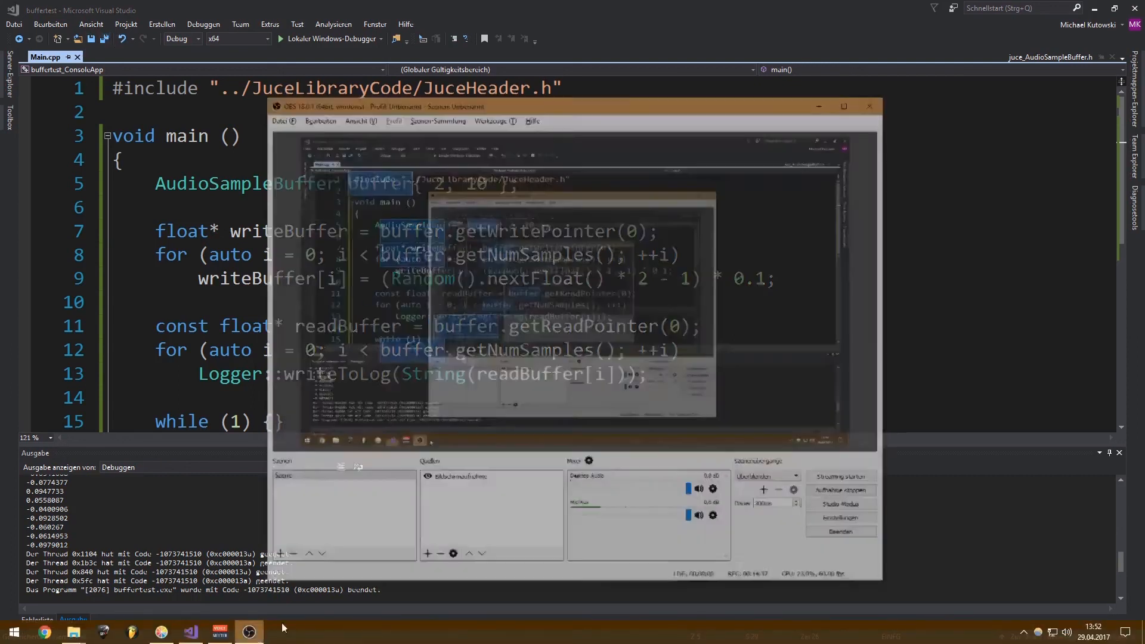